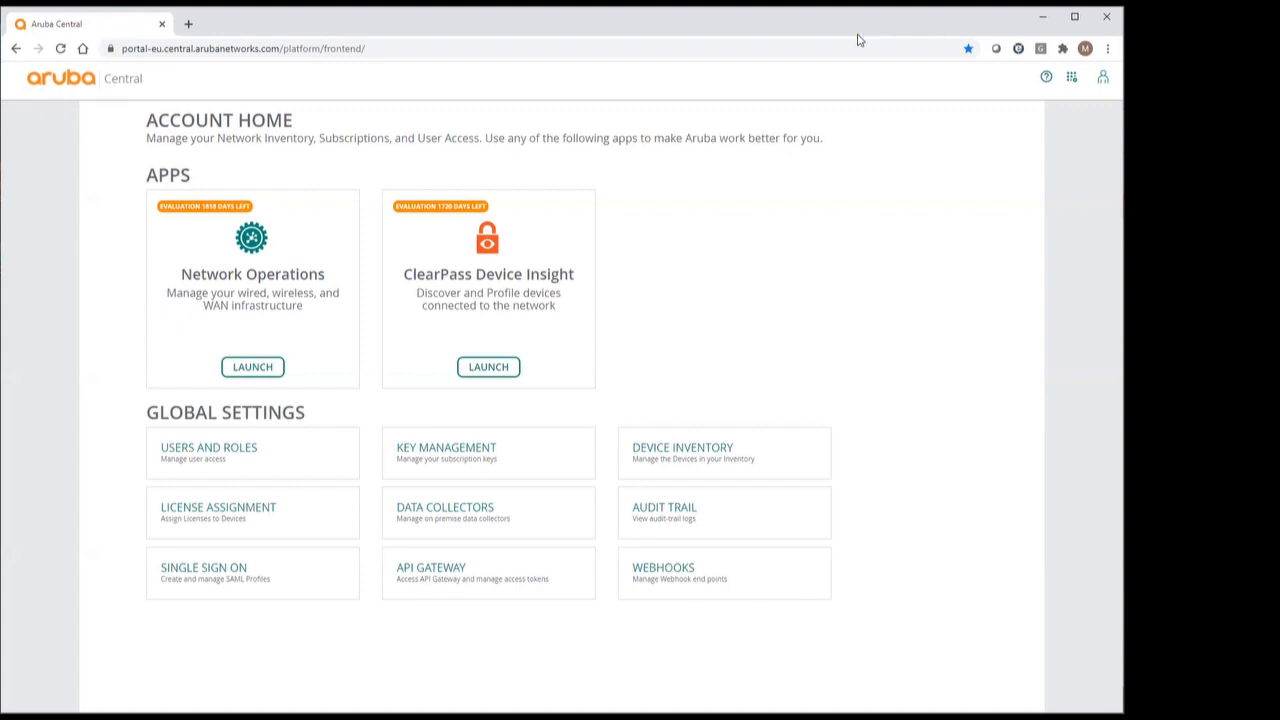
mouse_move(844, 36)
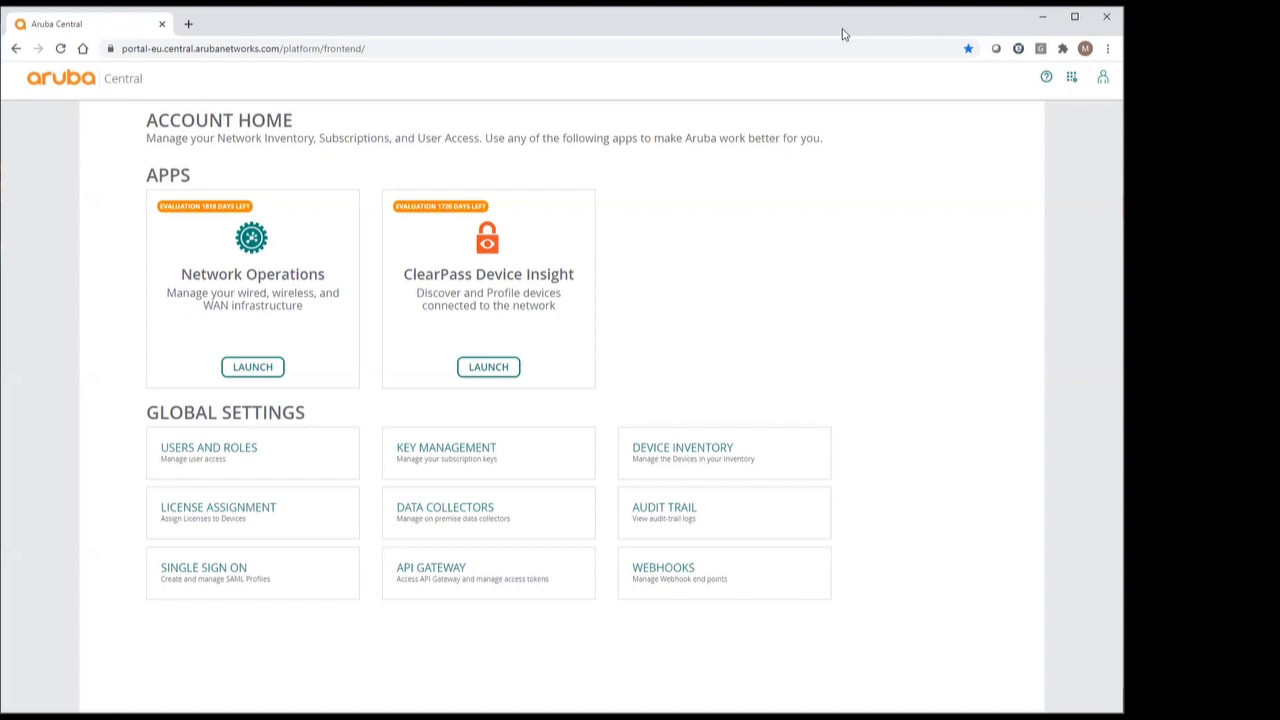
mouse_move(248, 368)
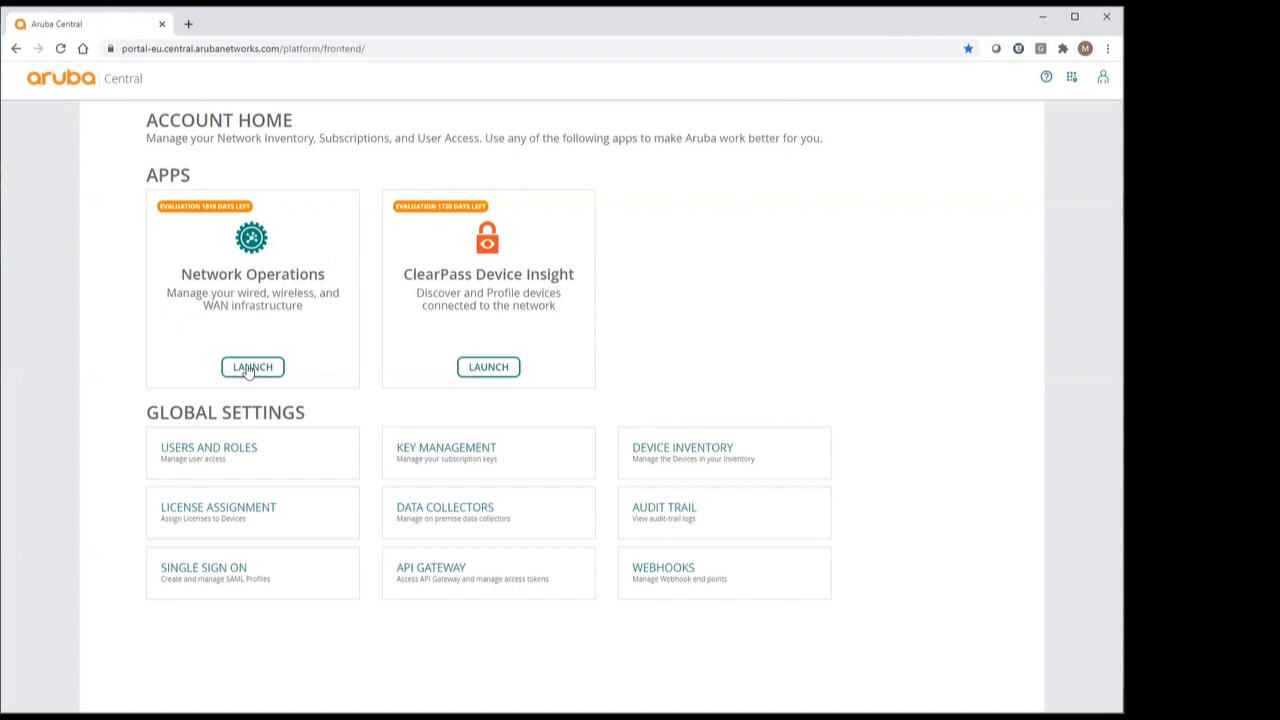
Launch Network Operations from the account home and show the switches inventory
left_click(252, 368)
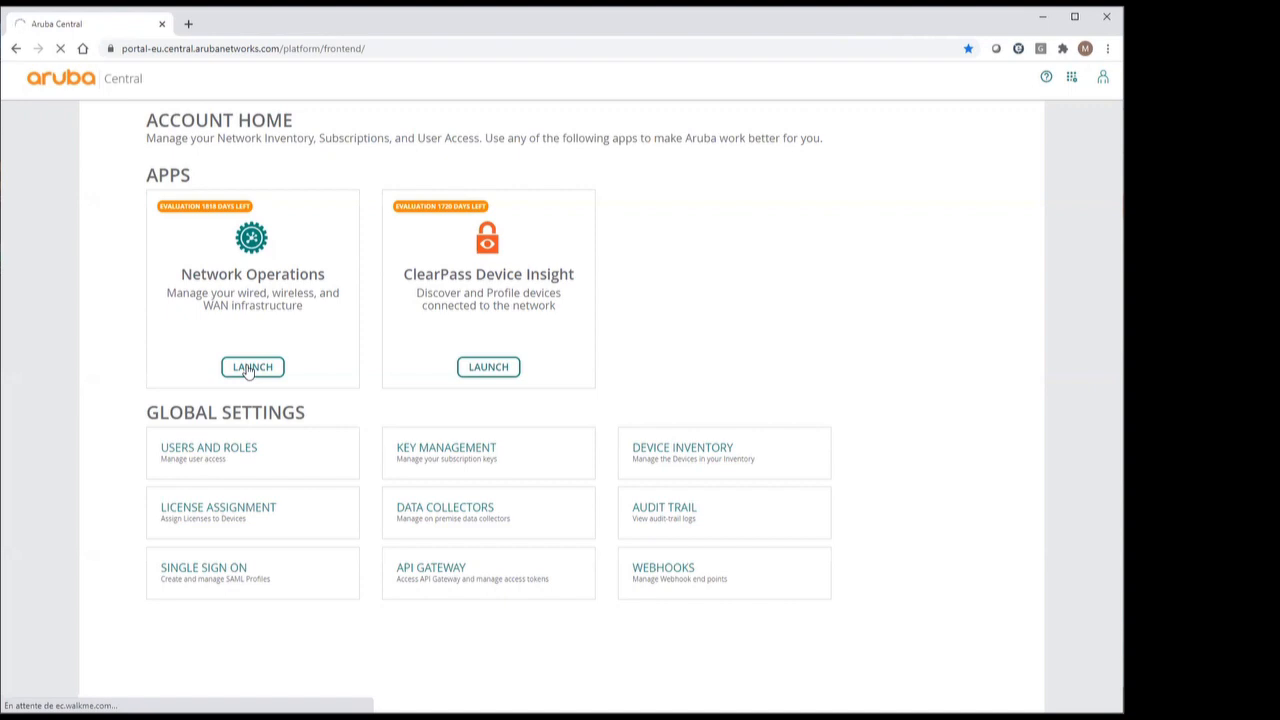
left_click(252, 368)
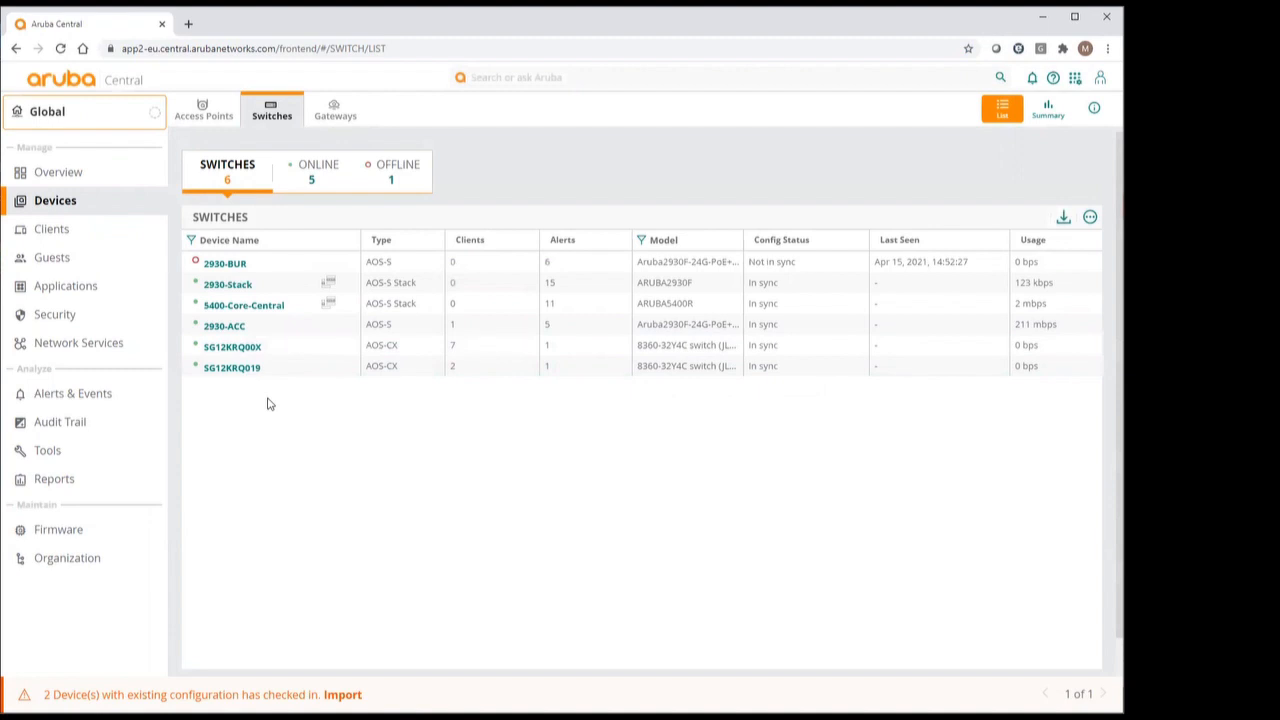
Go to Organization > Groups and start a new group
left_click(48, 112)
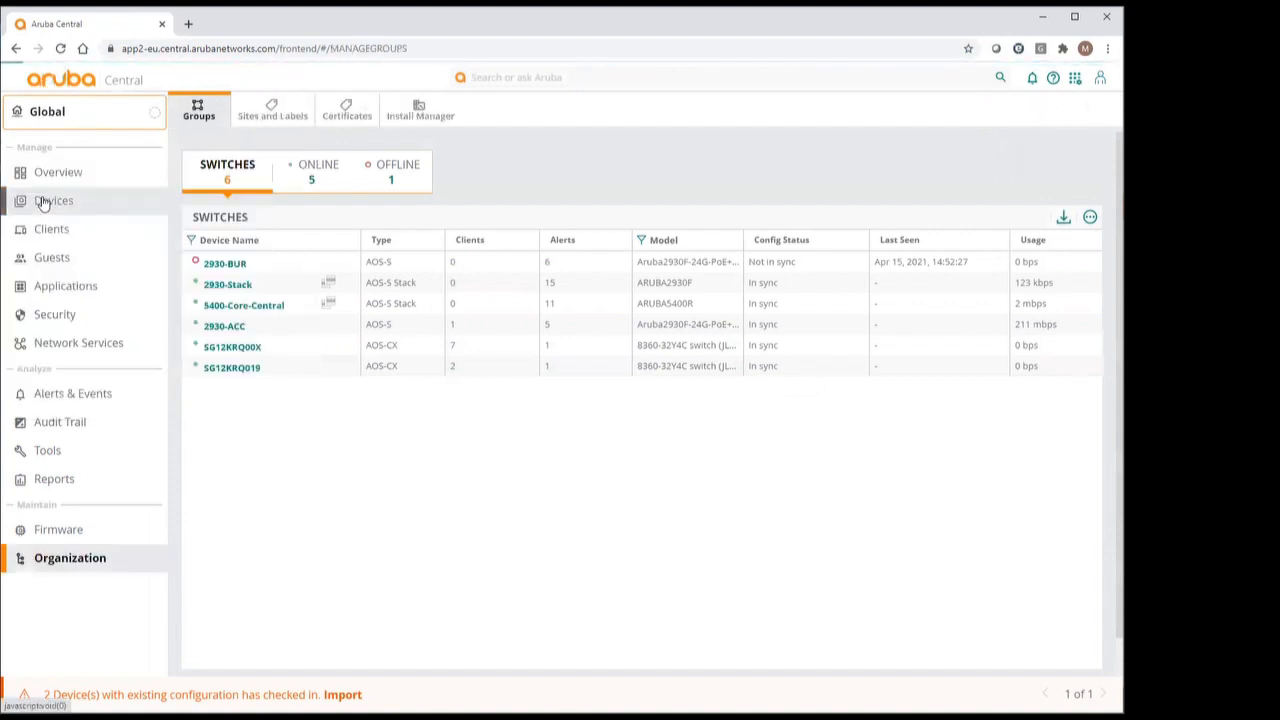
left_click(200, 108)
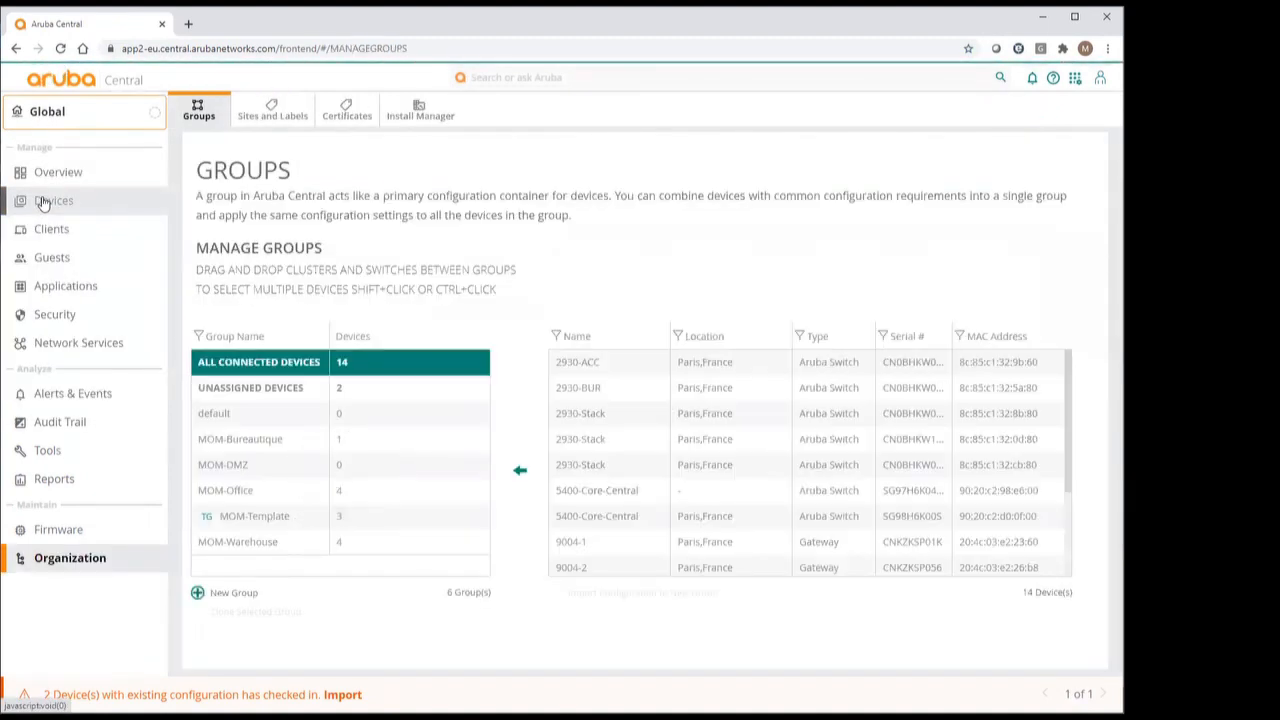
left_click(236, 592)
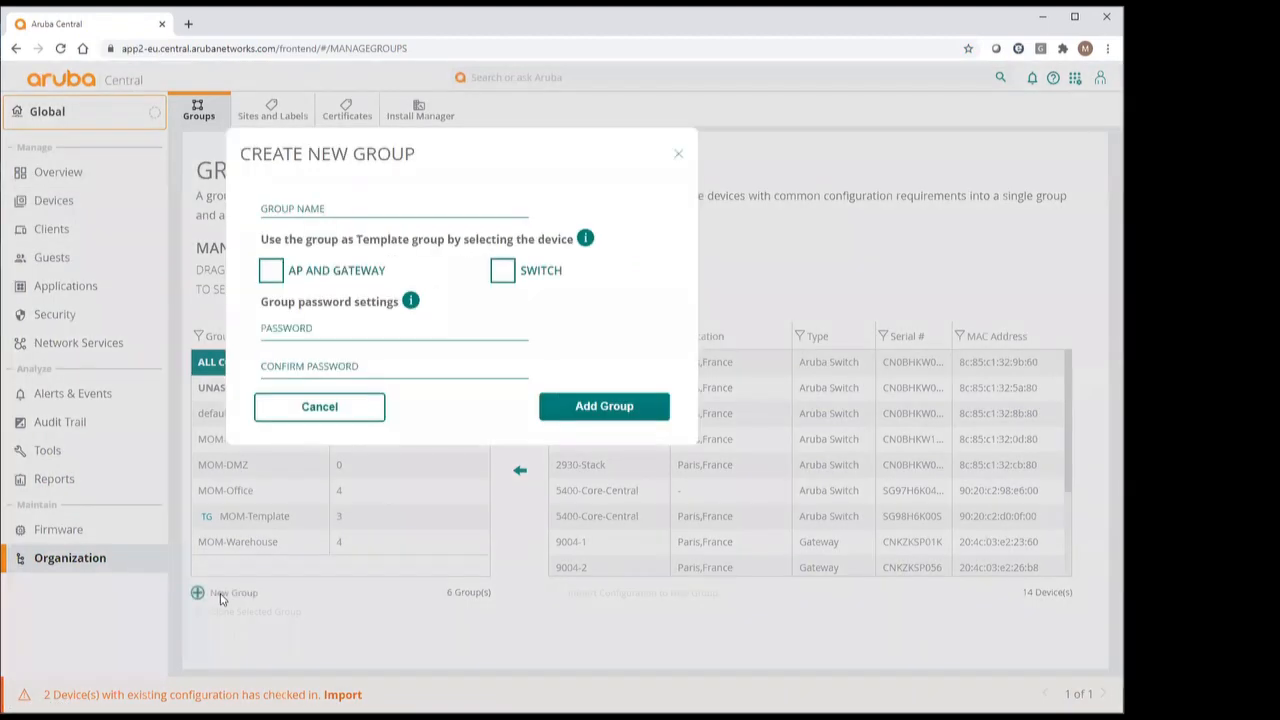
Name the group 8360-VSX-UI, enter the password twice and add the group
left_click(392, 206)
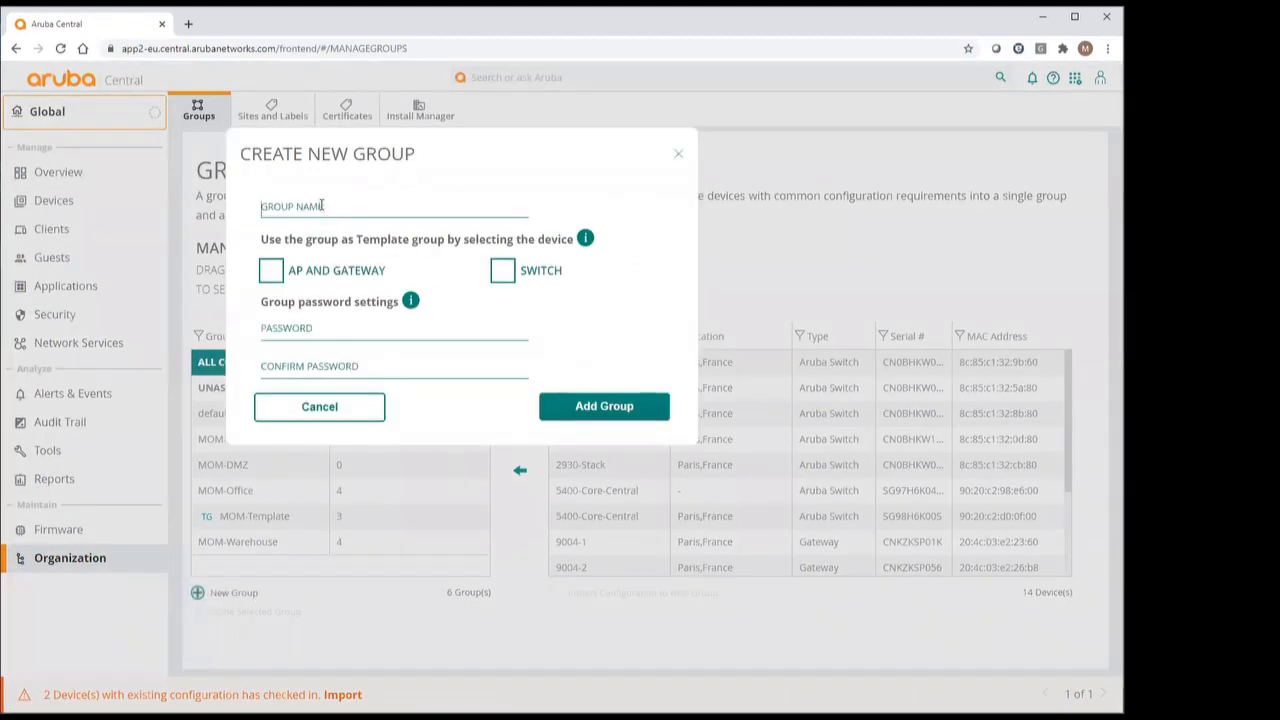
type("8360")
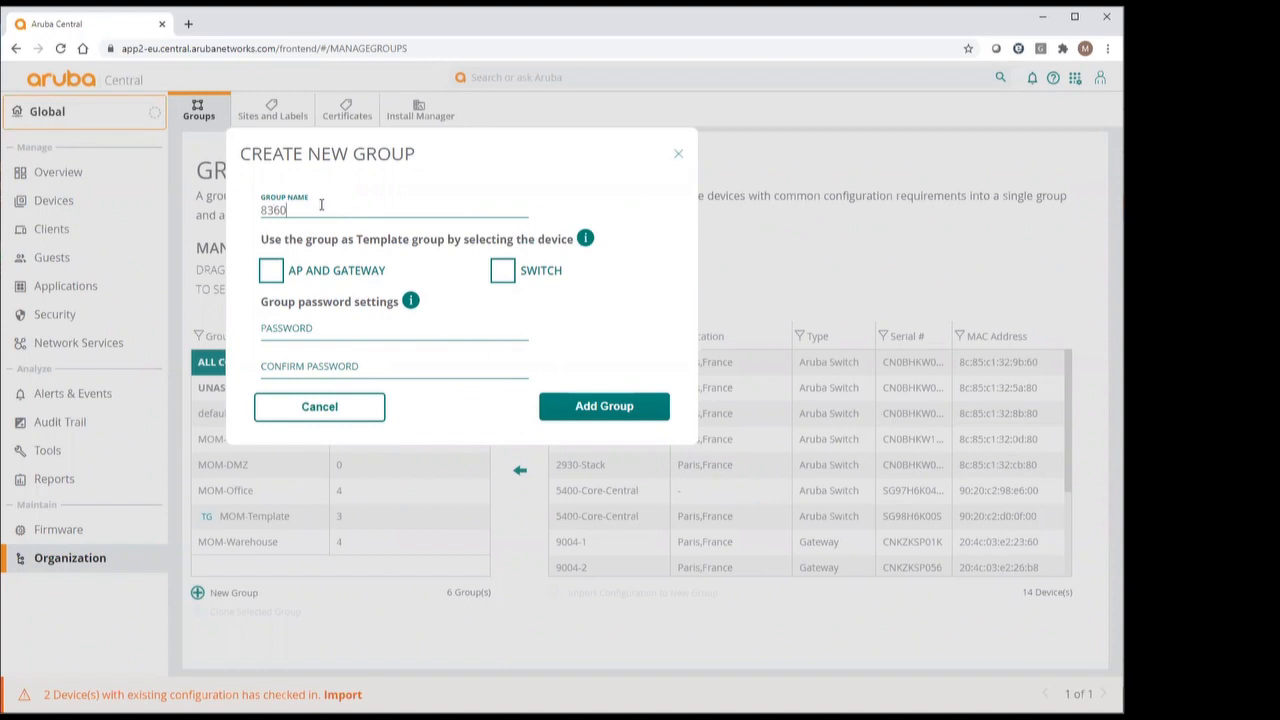
type("-VSX-UI")
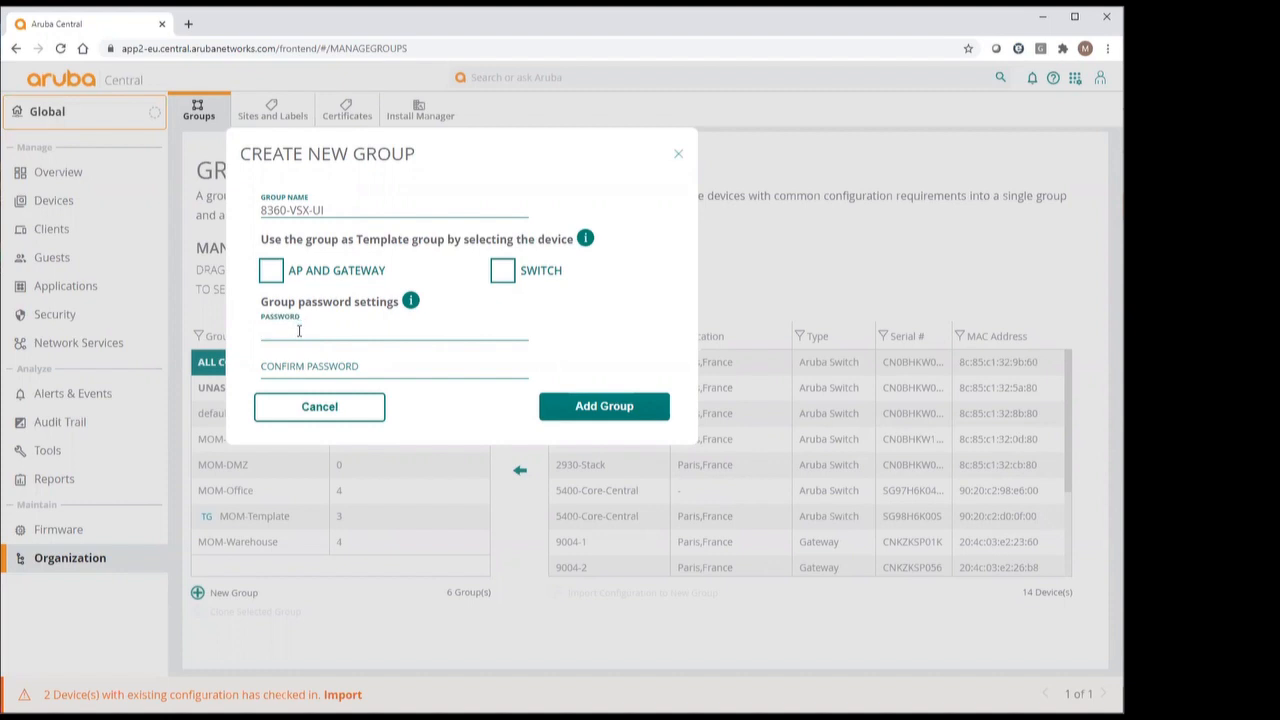
type("••••")
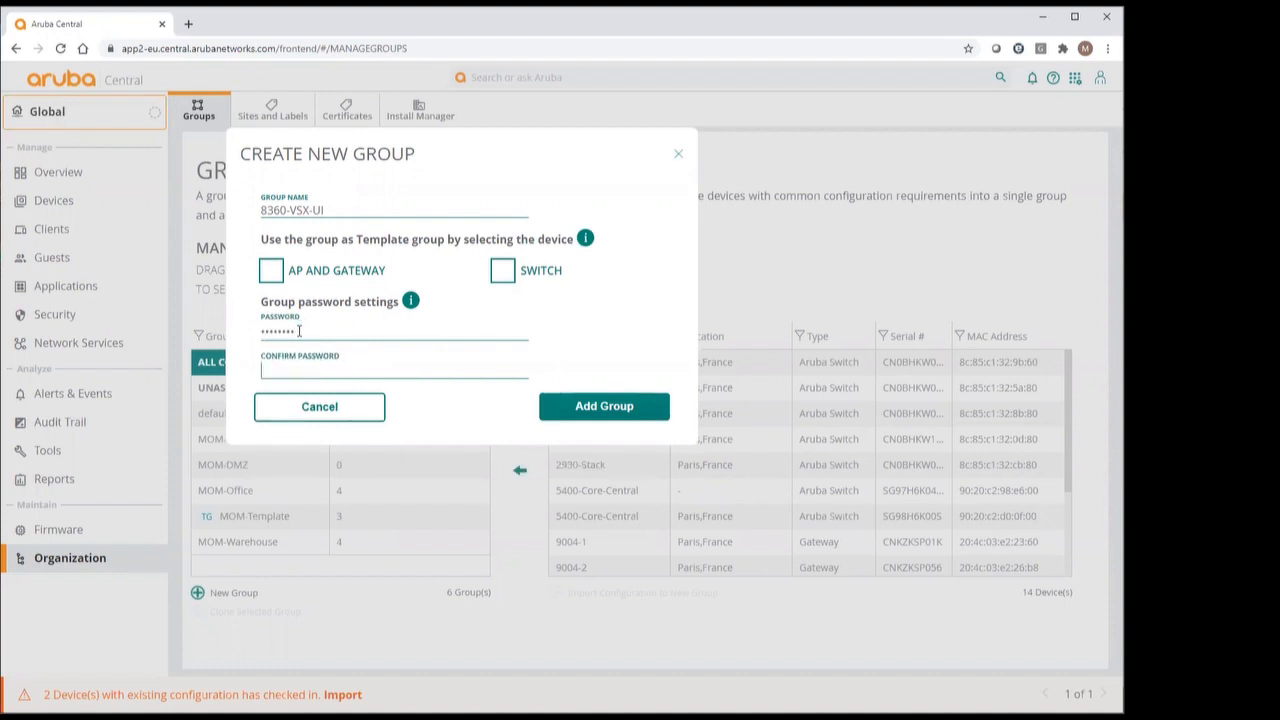
type("•••••")
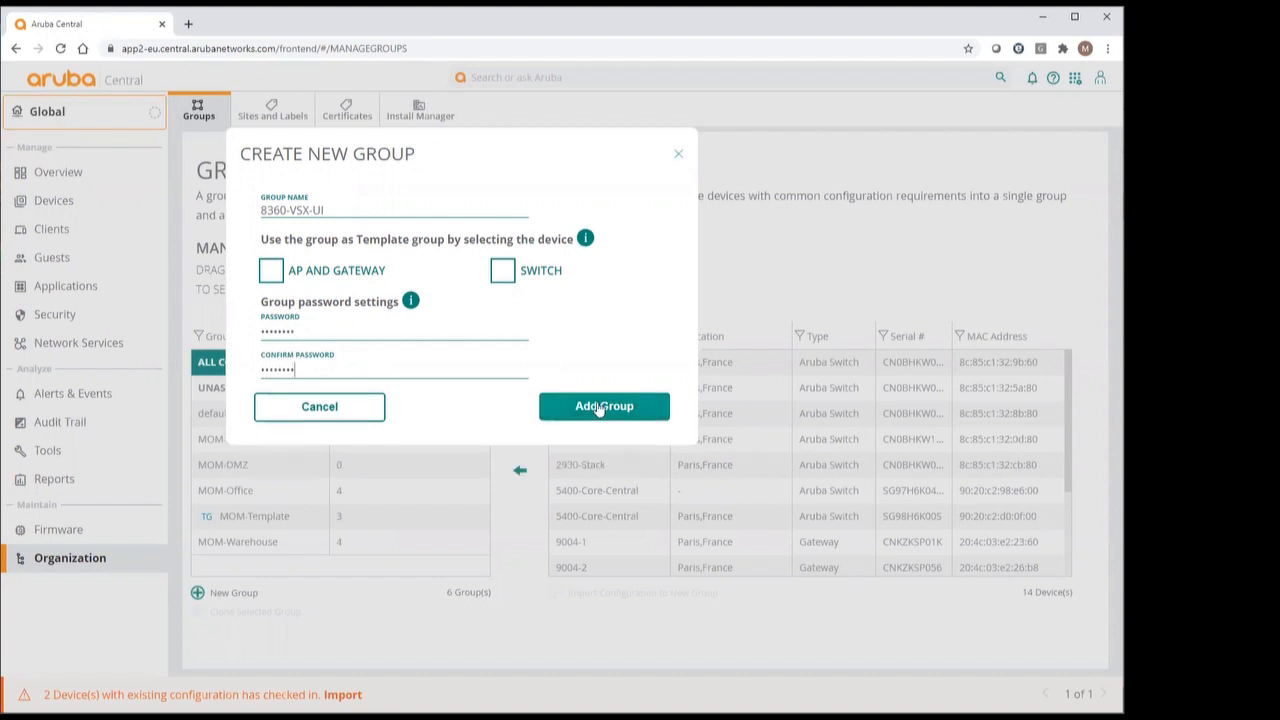
left_click(604, 406)
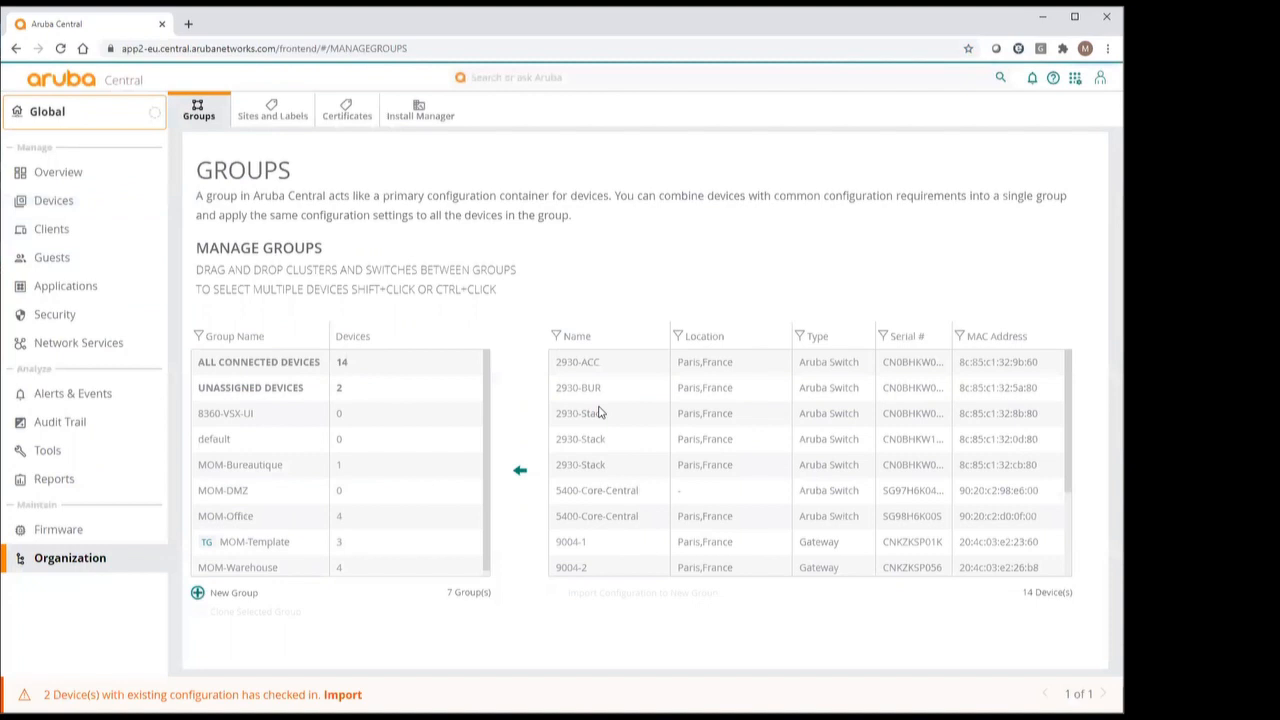
left_click(258, 362)
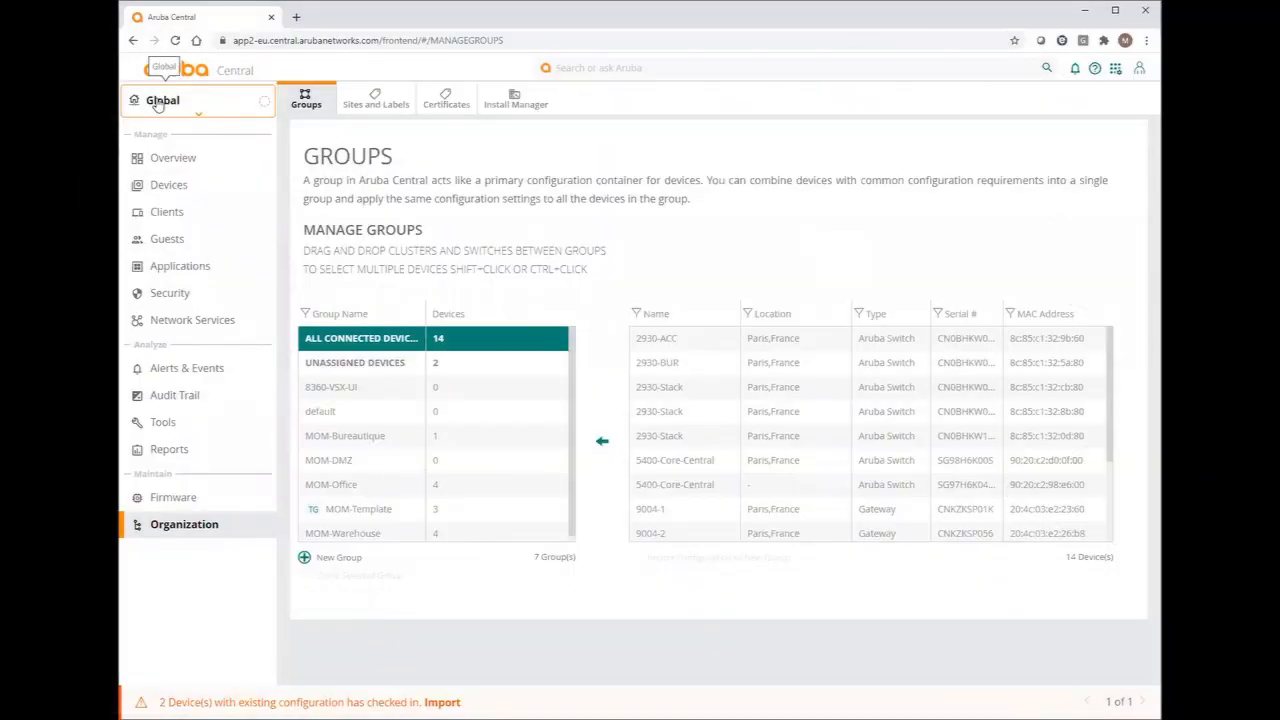
Select the 8360-VSX-UI group and show its switch configuration overview via Devices > Switches
left_click(164, 100)
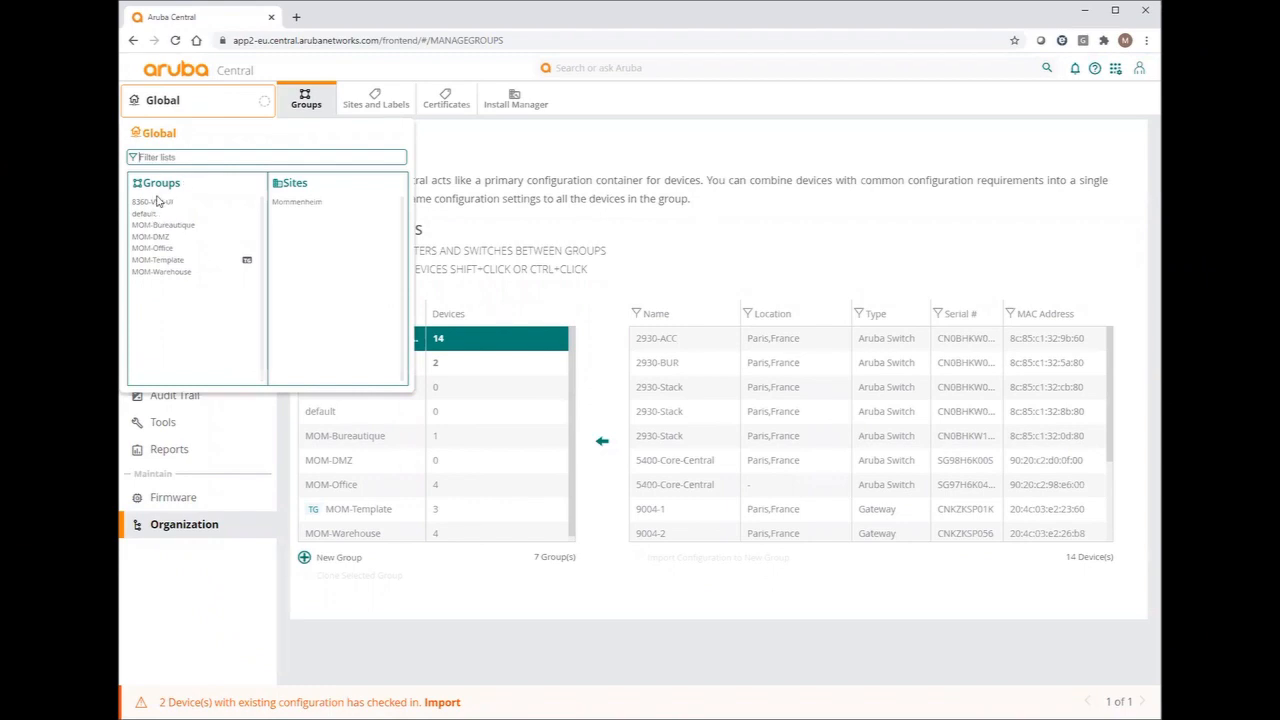
left_click(150, 202)
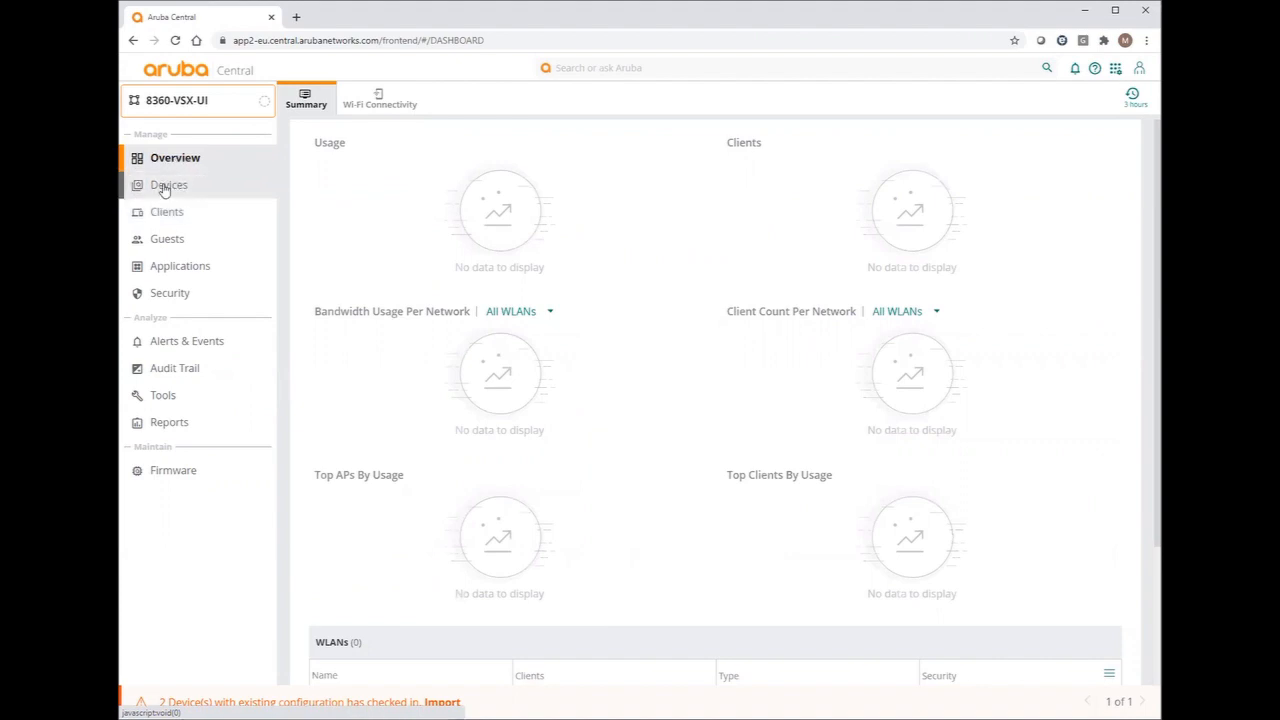
left_click(168, 184)
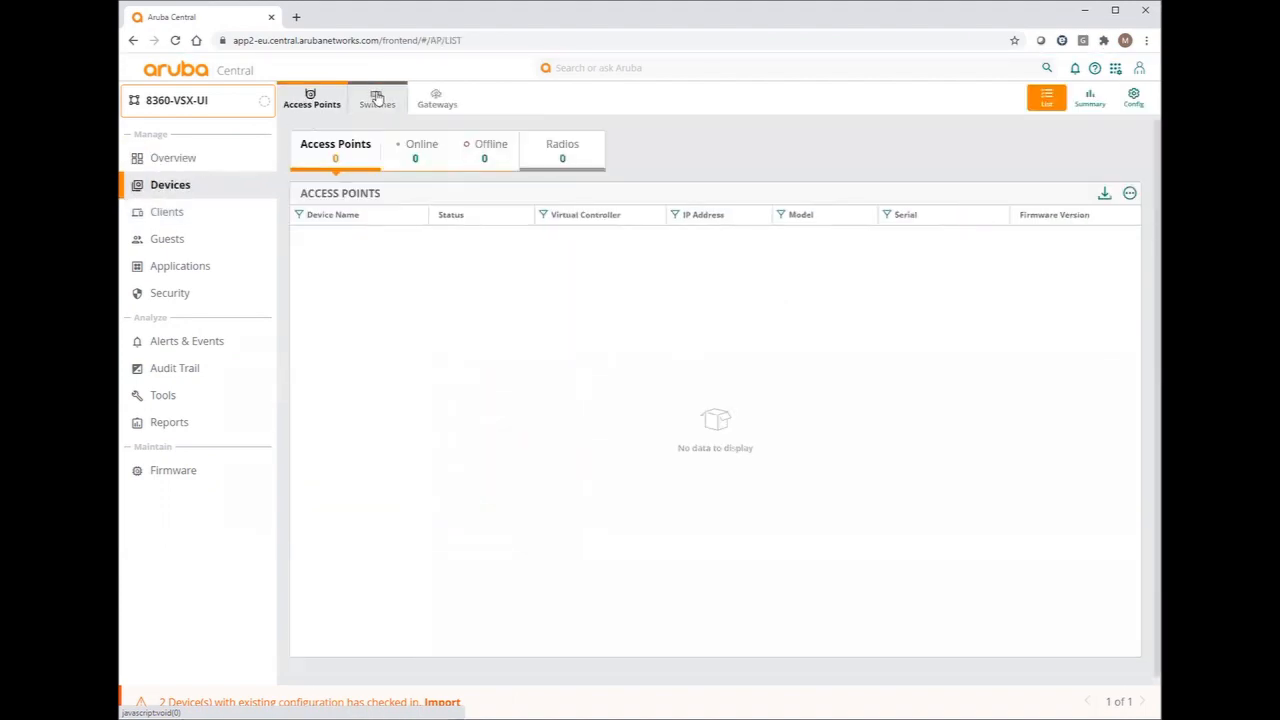
left_click(376, 96)
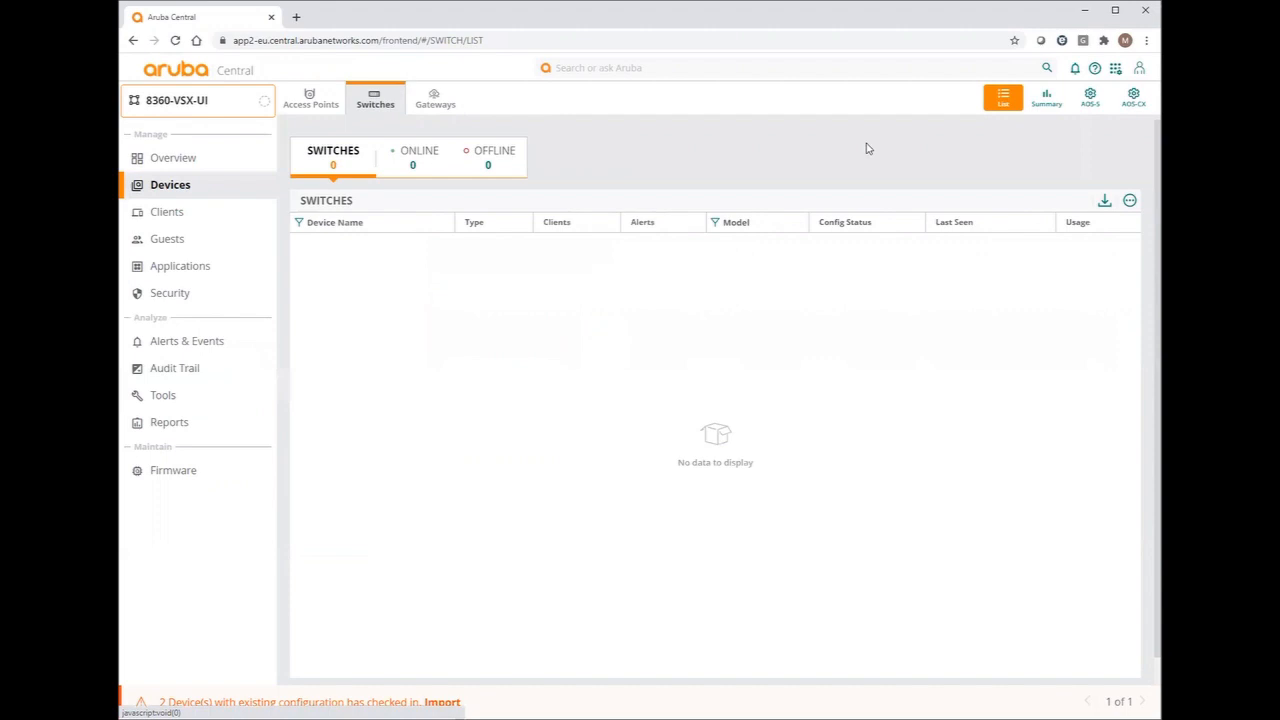
mouse_move(1108, 132)
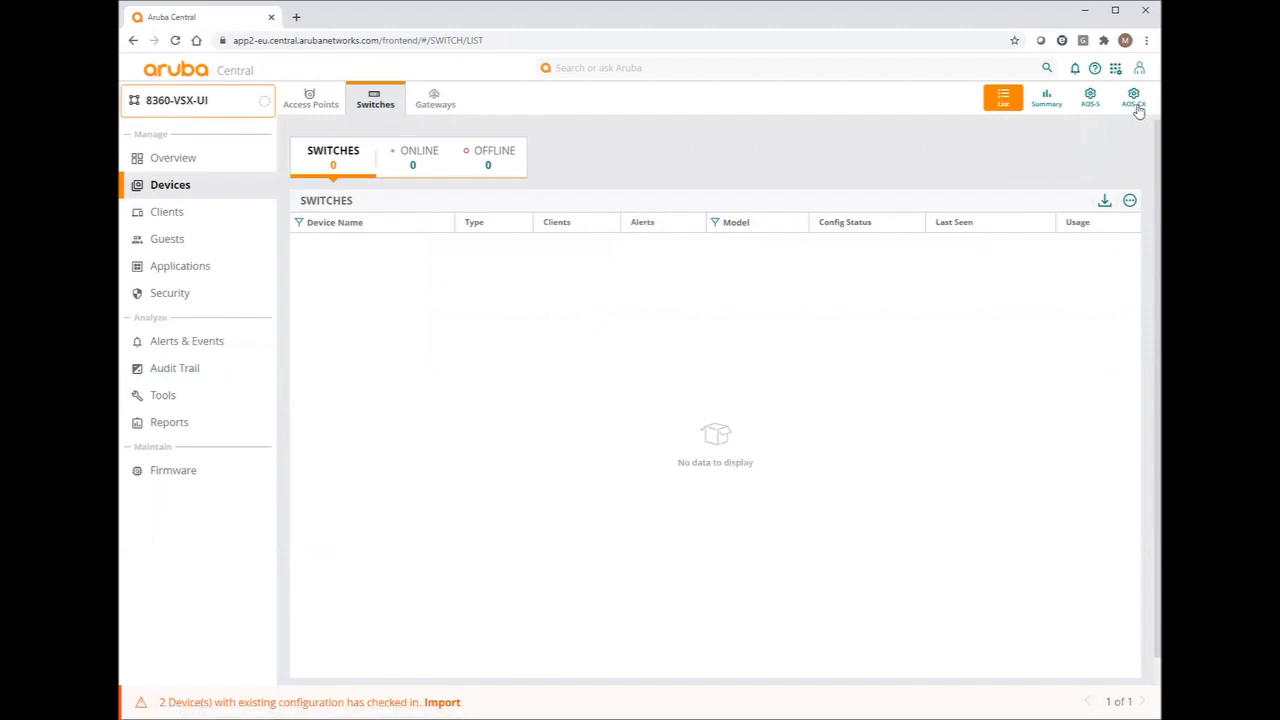
mouse_move(1144, 96)
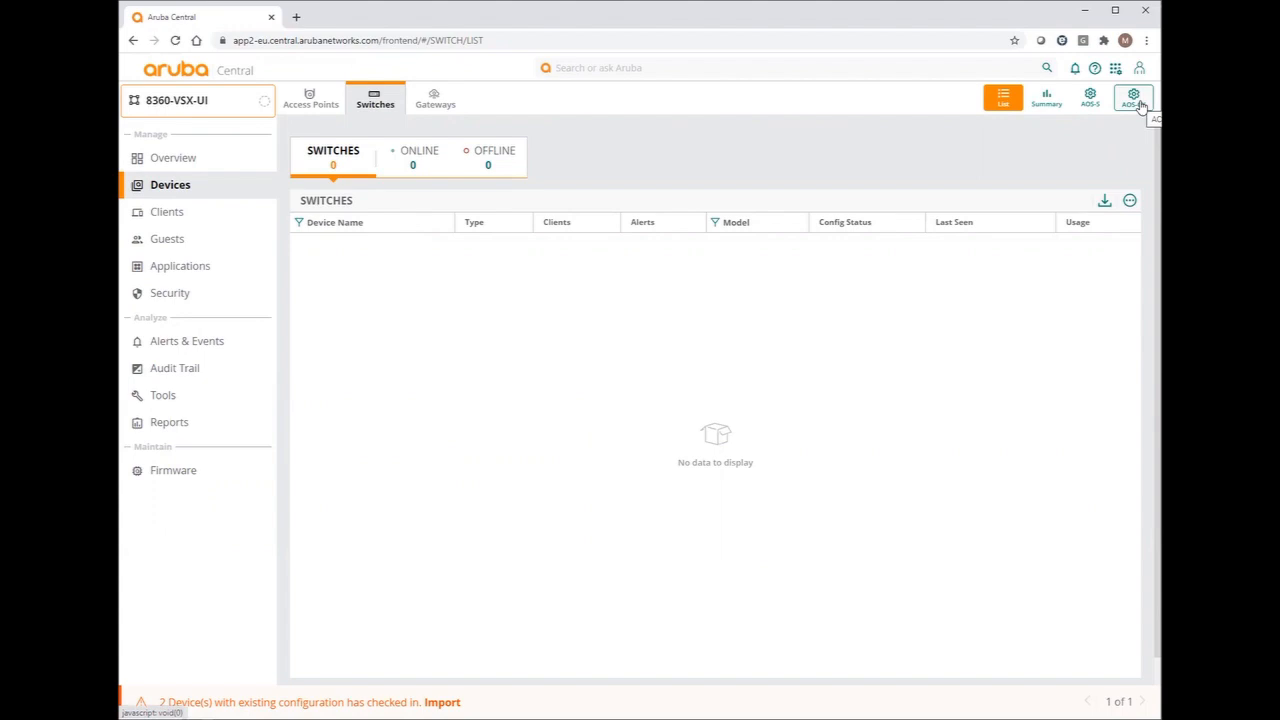
left_click(1136, 96)
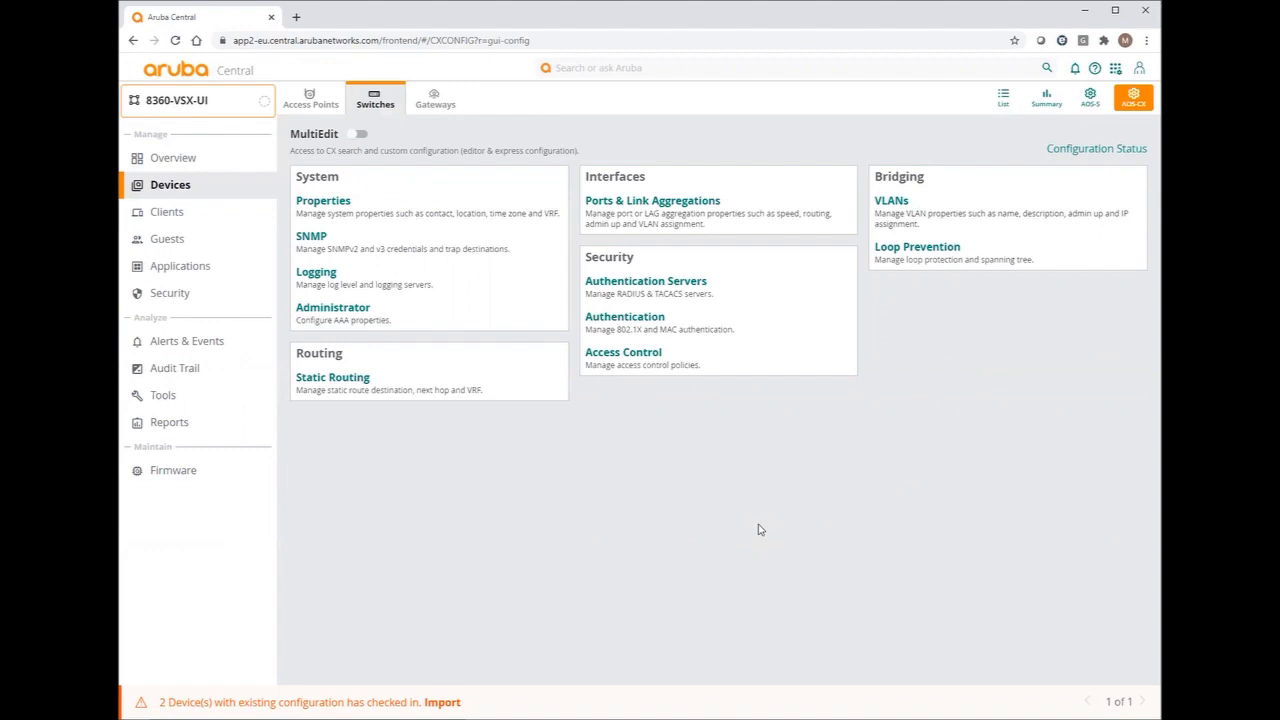
mouse_move(662, 518)
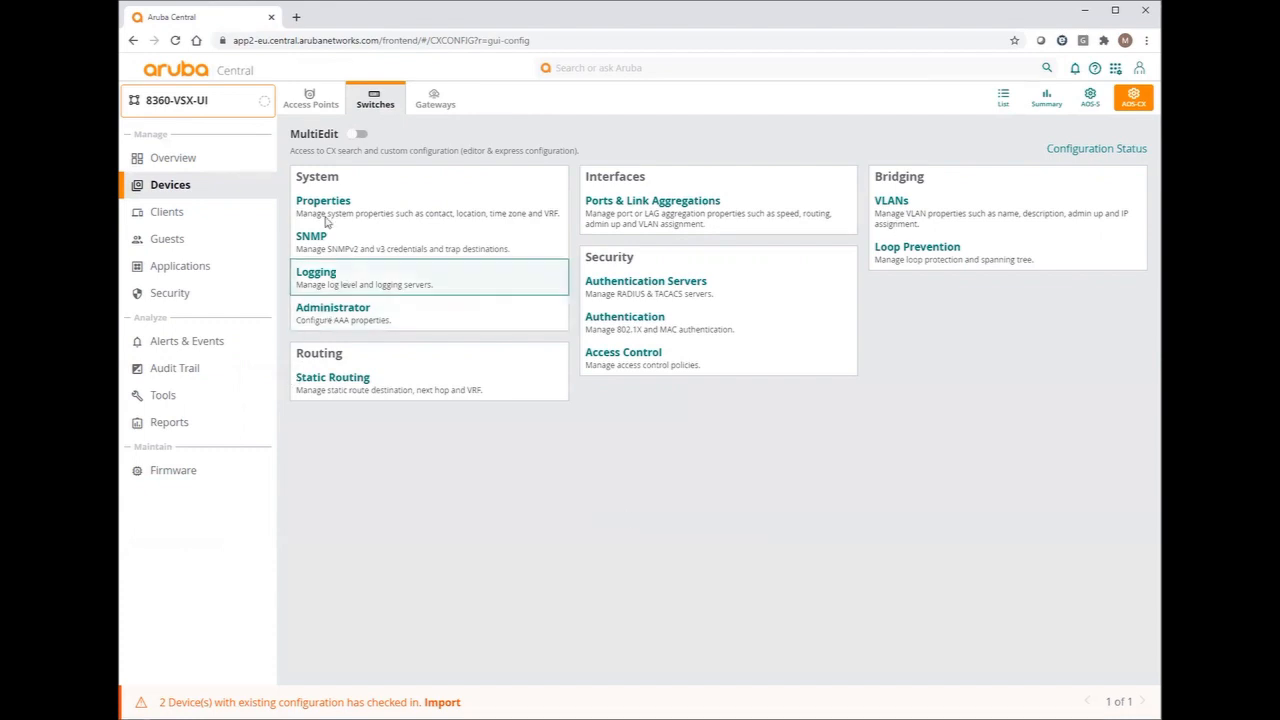
In system properties set the location to france and the timezone to CET
left_click(324, 200)
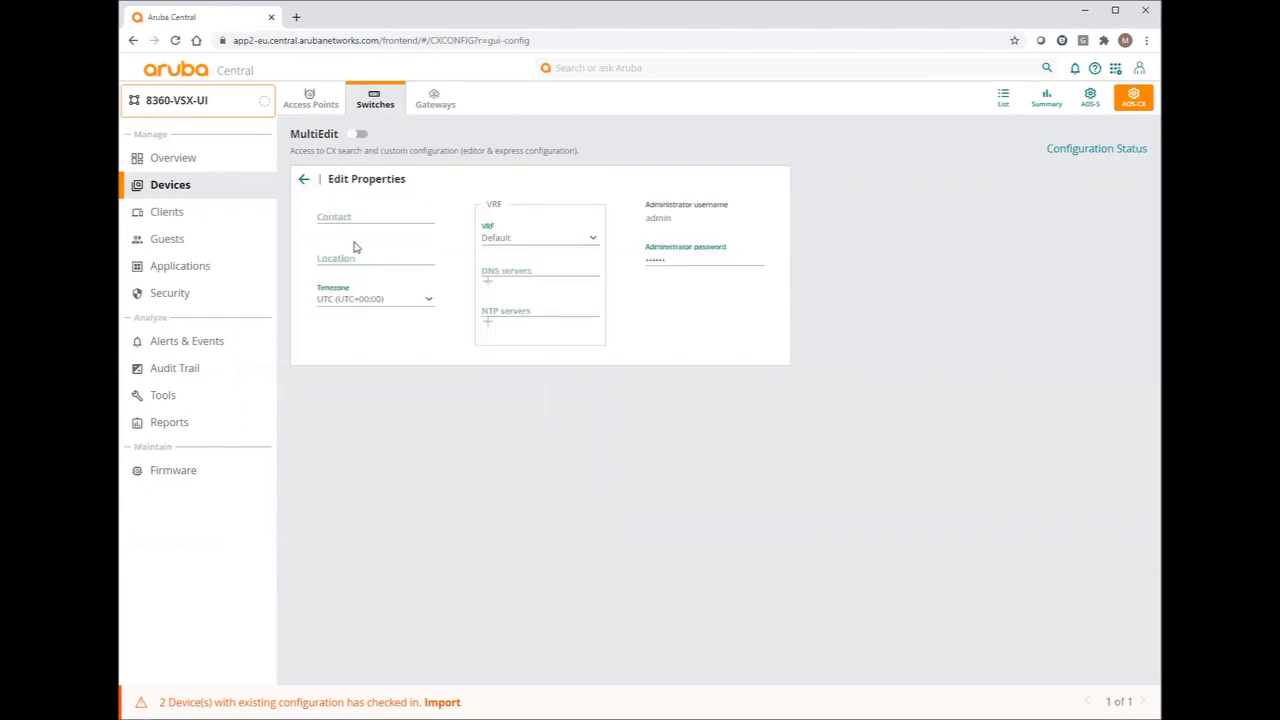
left_click(376, 262)
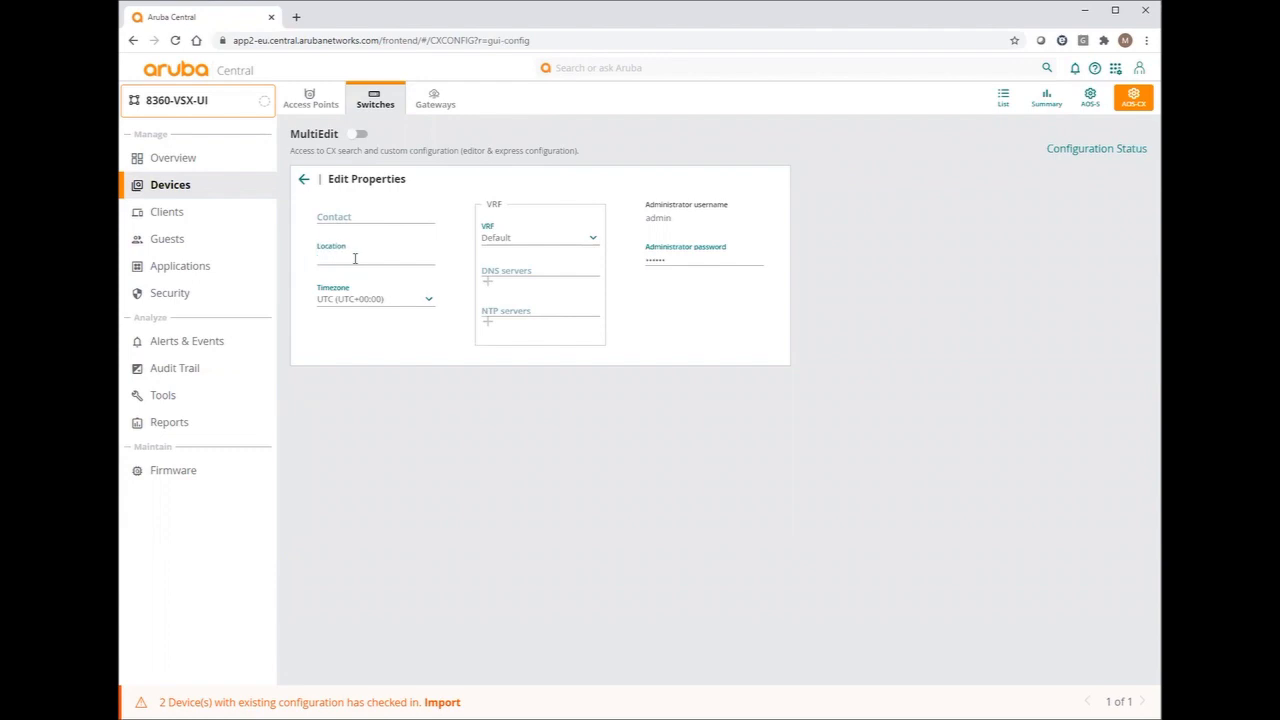
type("france - Grenoble")
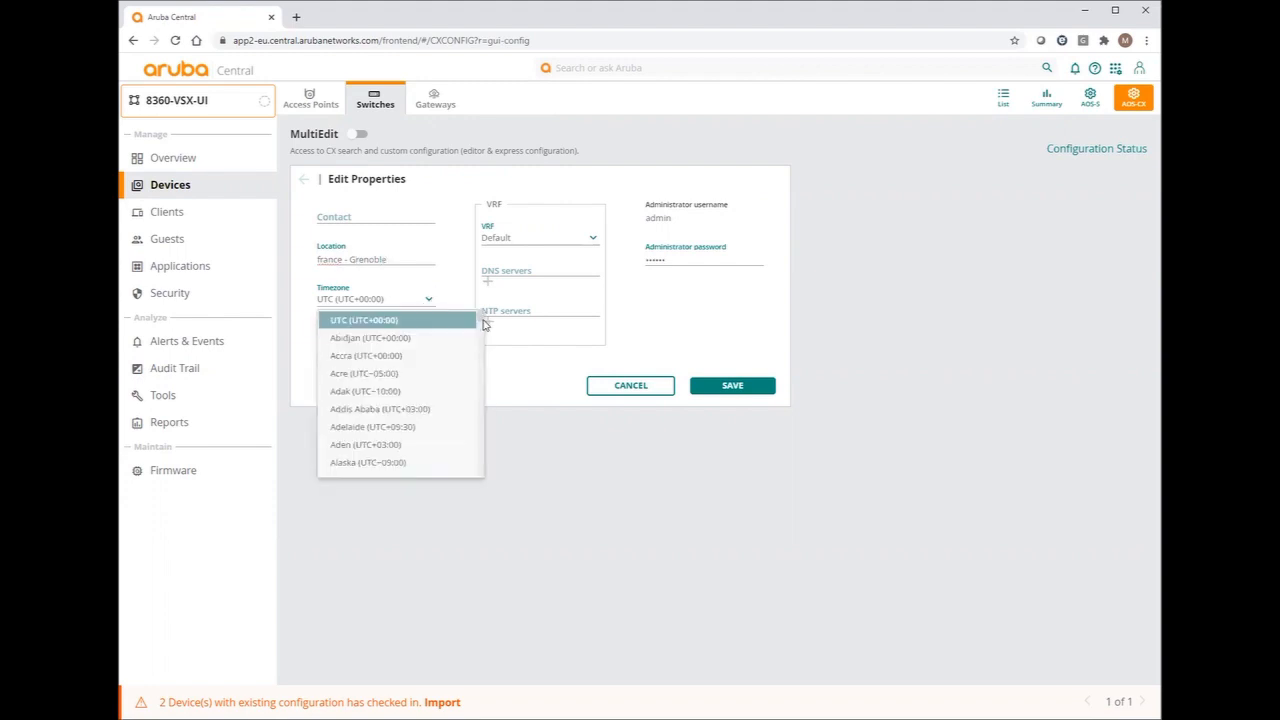
scroll("down", 3)
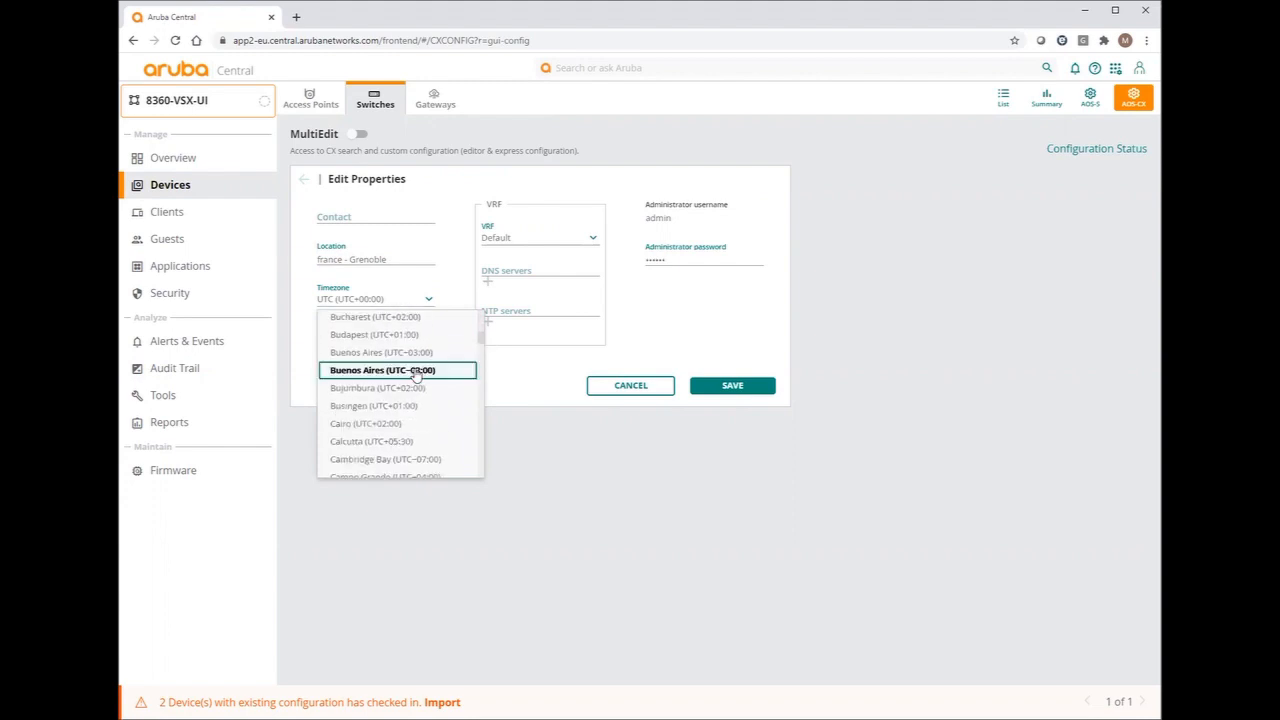
scroll("down", 3)
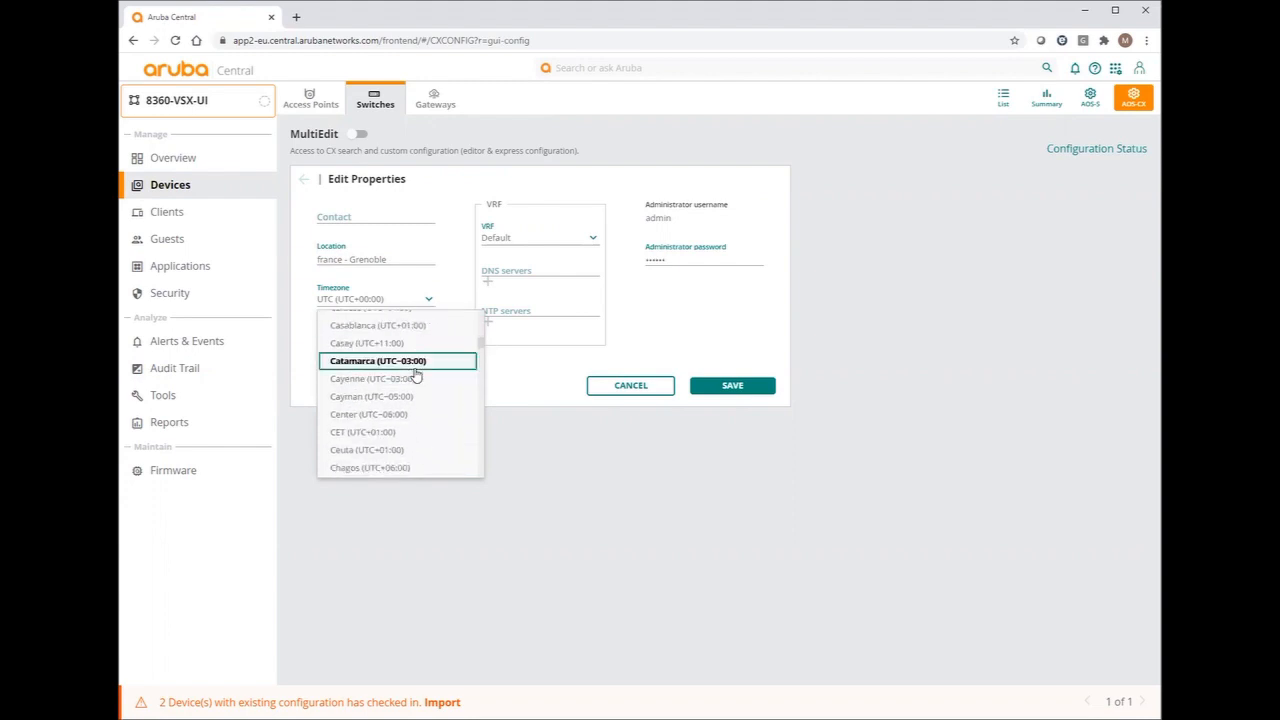
left_click(364, 432)
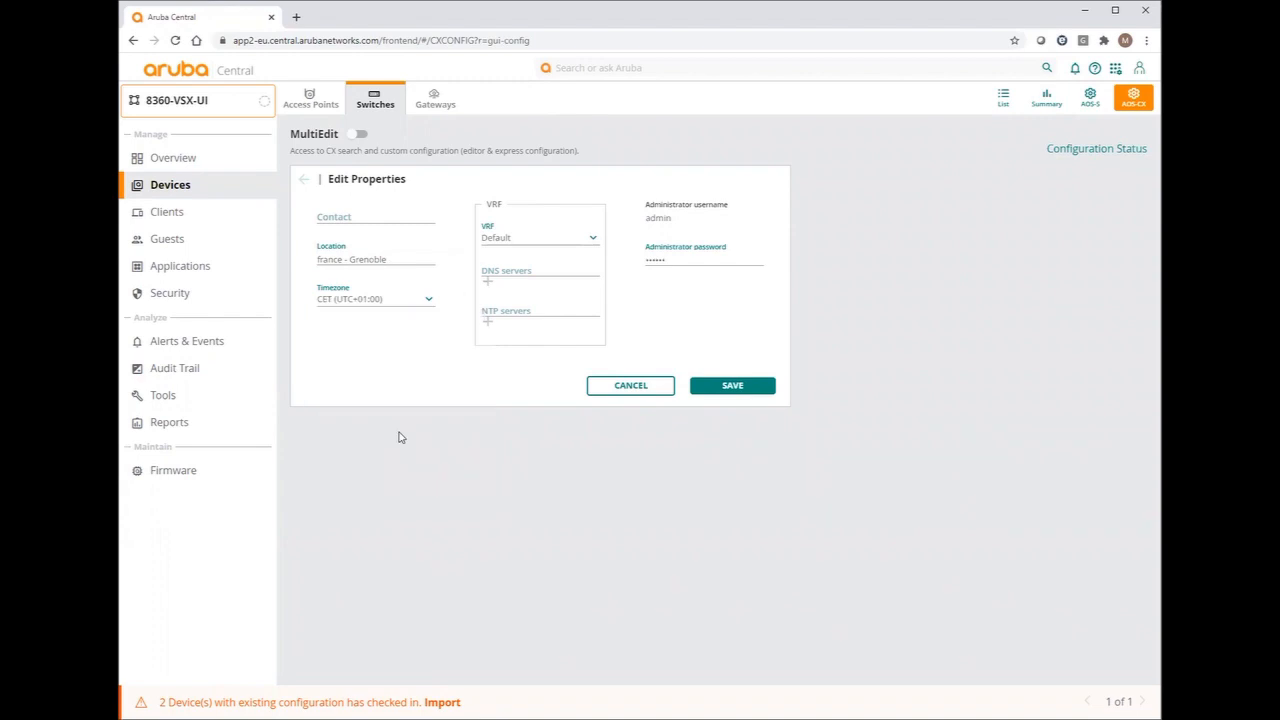
Use the management VRF with DNS/NTP servers 10.5.0.11 and 10.5.0.12, set the admin password and save
left_click(540, 236)
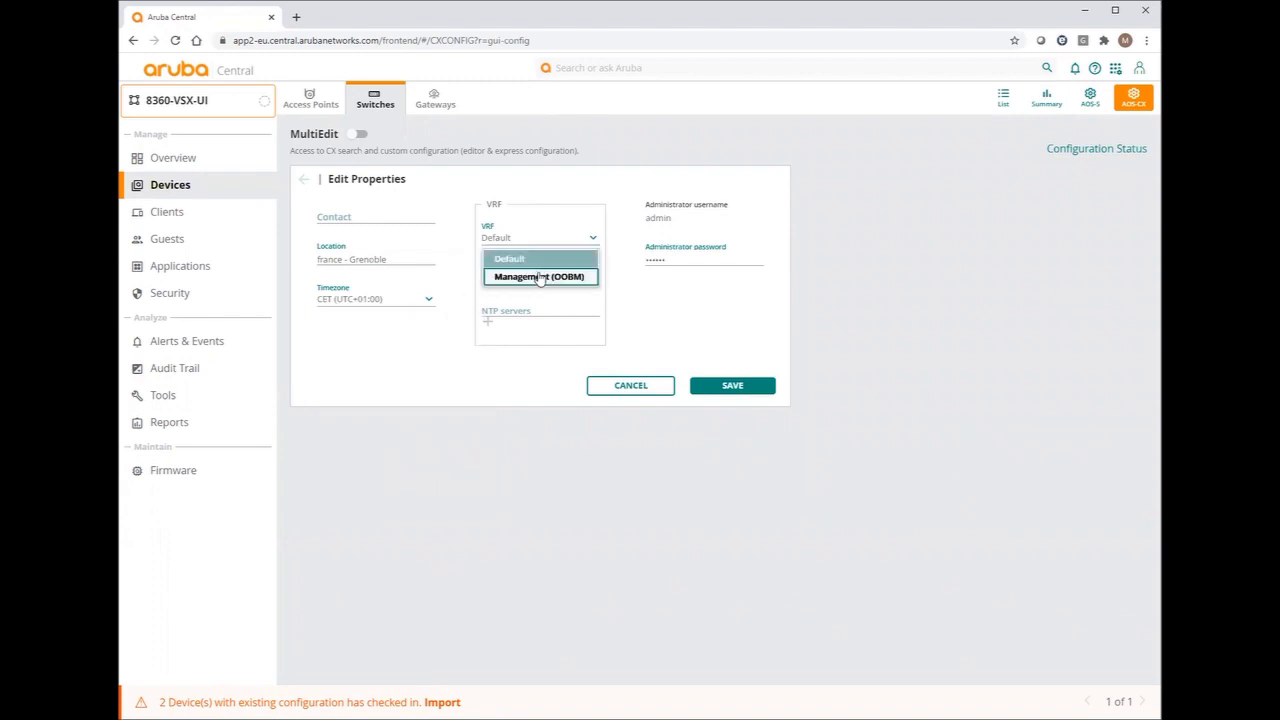
left_click(540, 276)
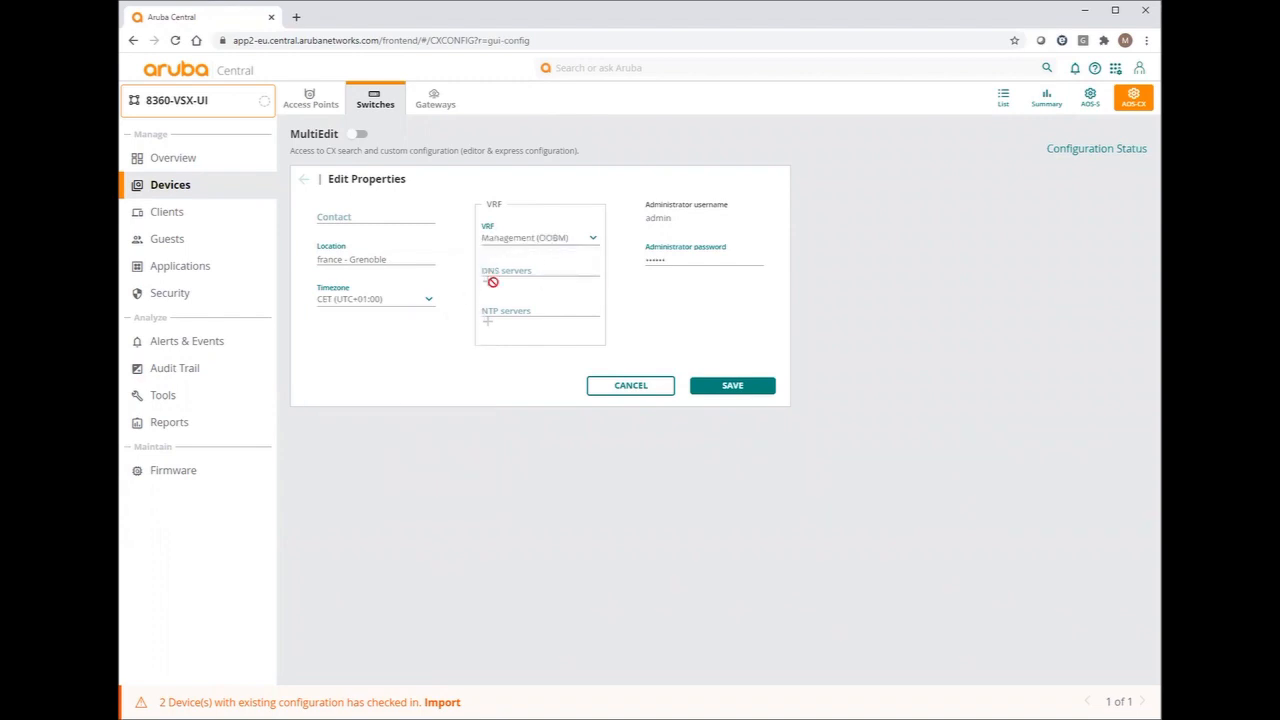
left_click(524, 270)
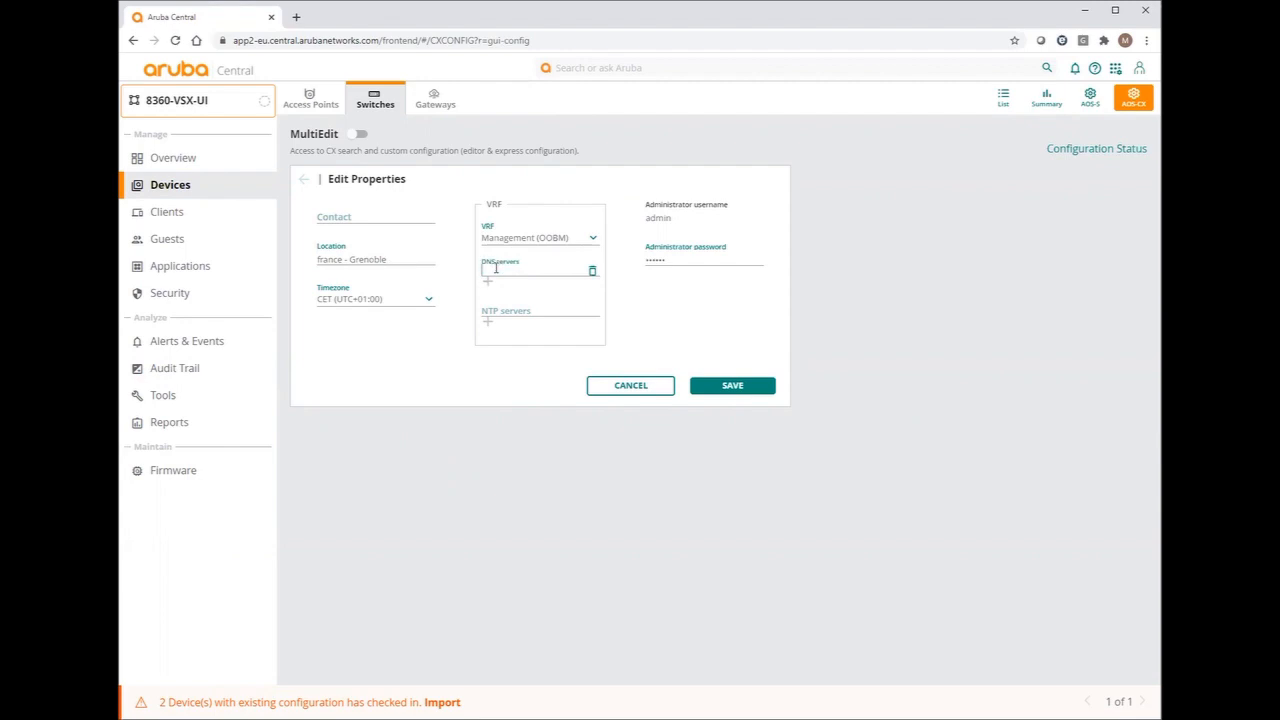
type("10.5.0.11")
type("10.5.0.12")
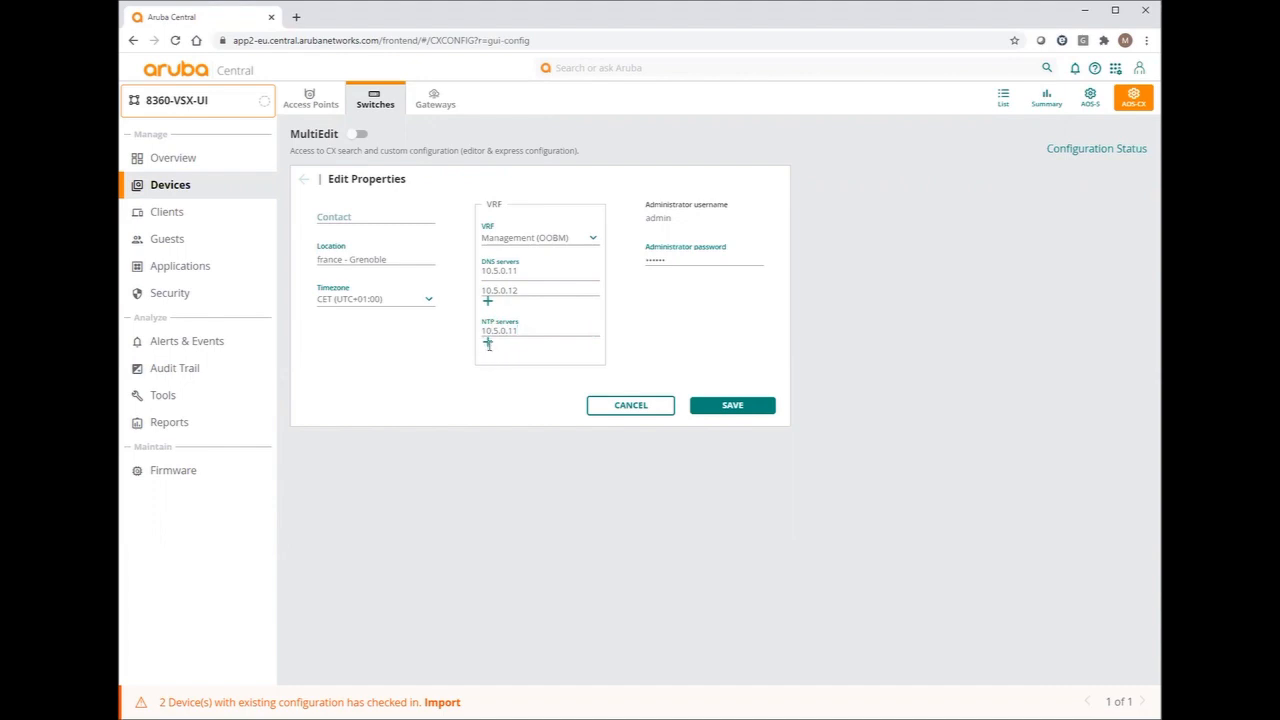
left_click(488, 344)
type("10.5.0.12")
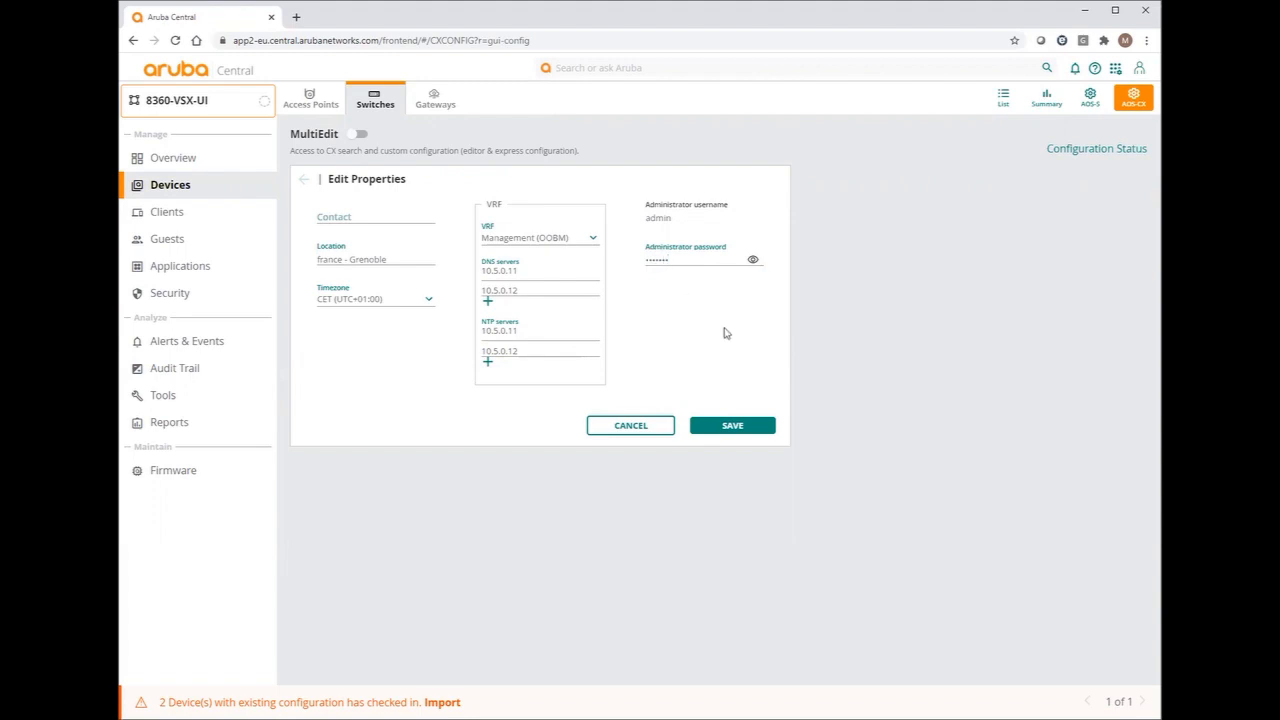
left_click(732, 424)
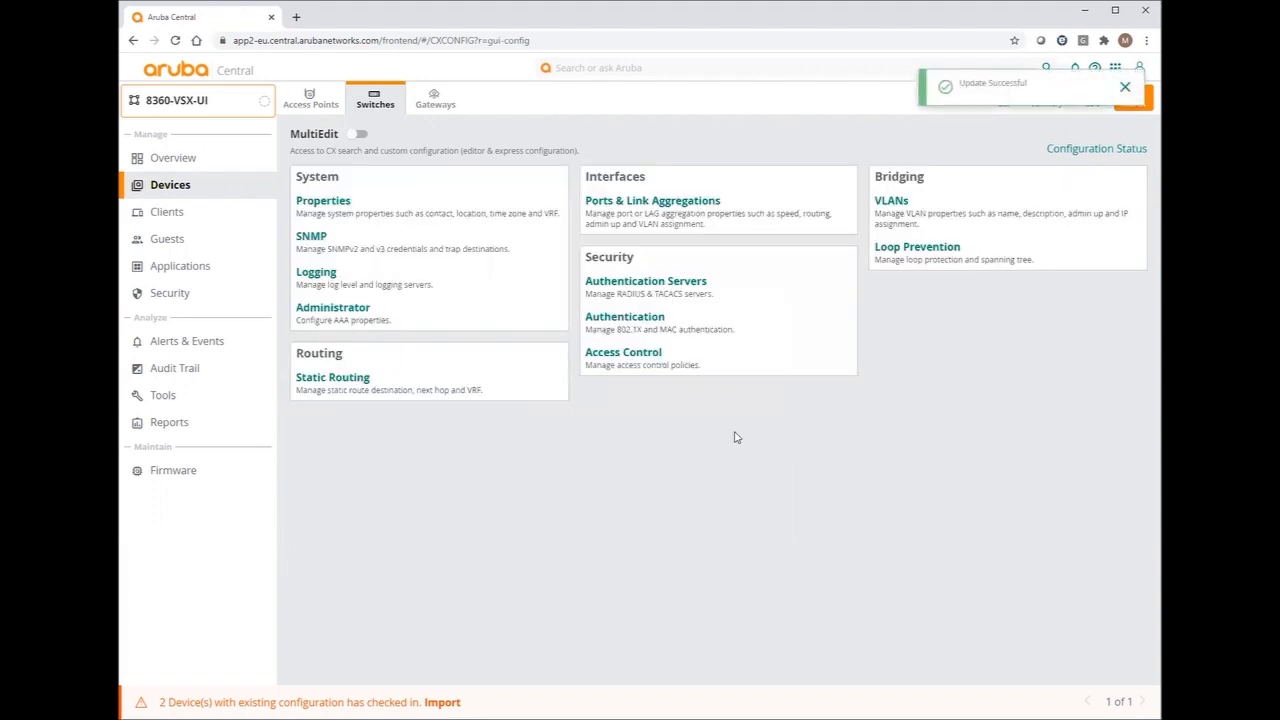
mouse_move(300, 234)
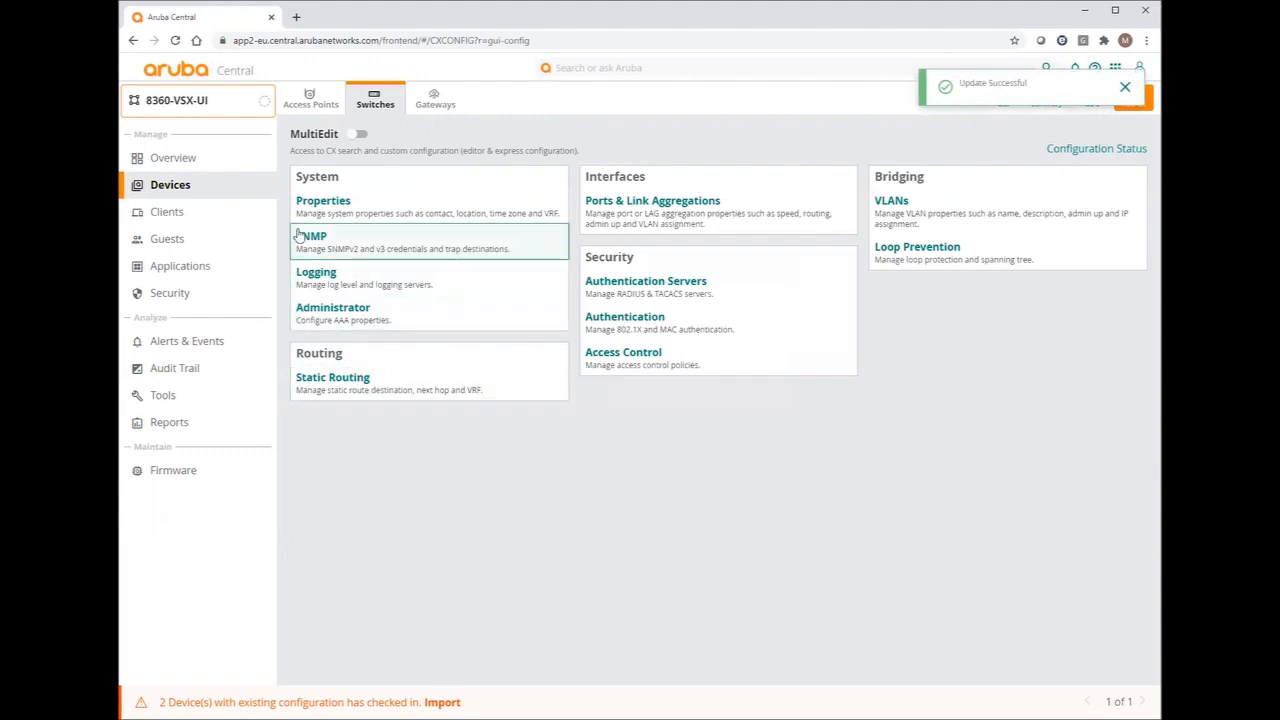
Add an SNMP read community named Aruba and save it
left_click(312, 236)
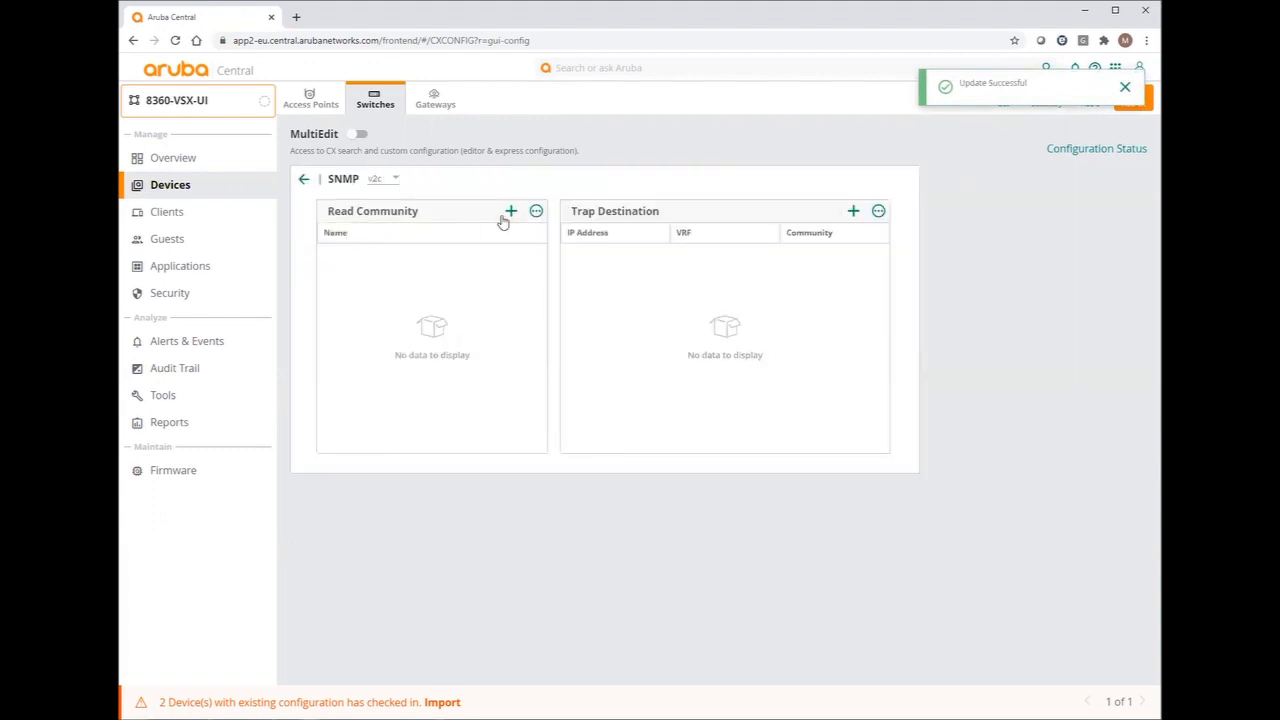
left_click(512, 212)
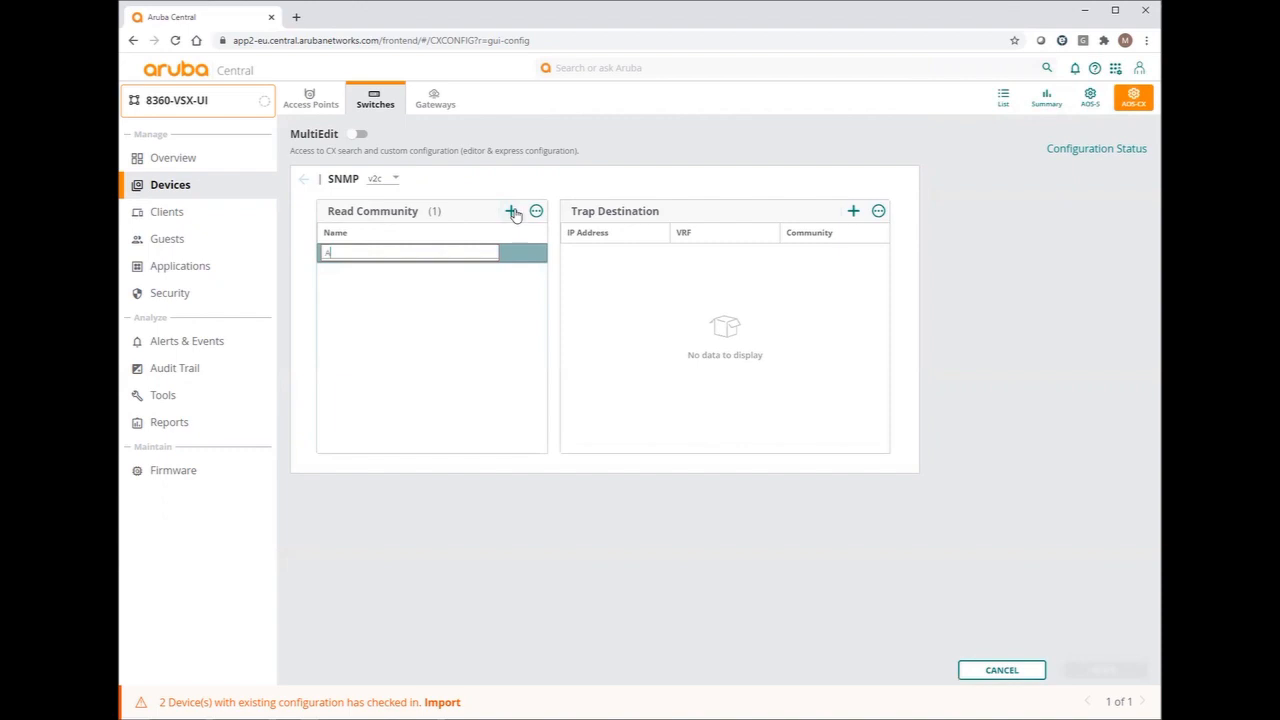
type("Aruba")
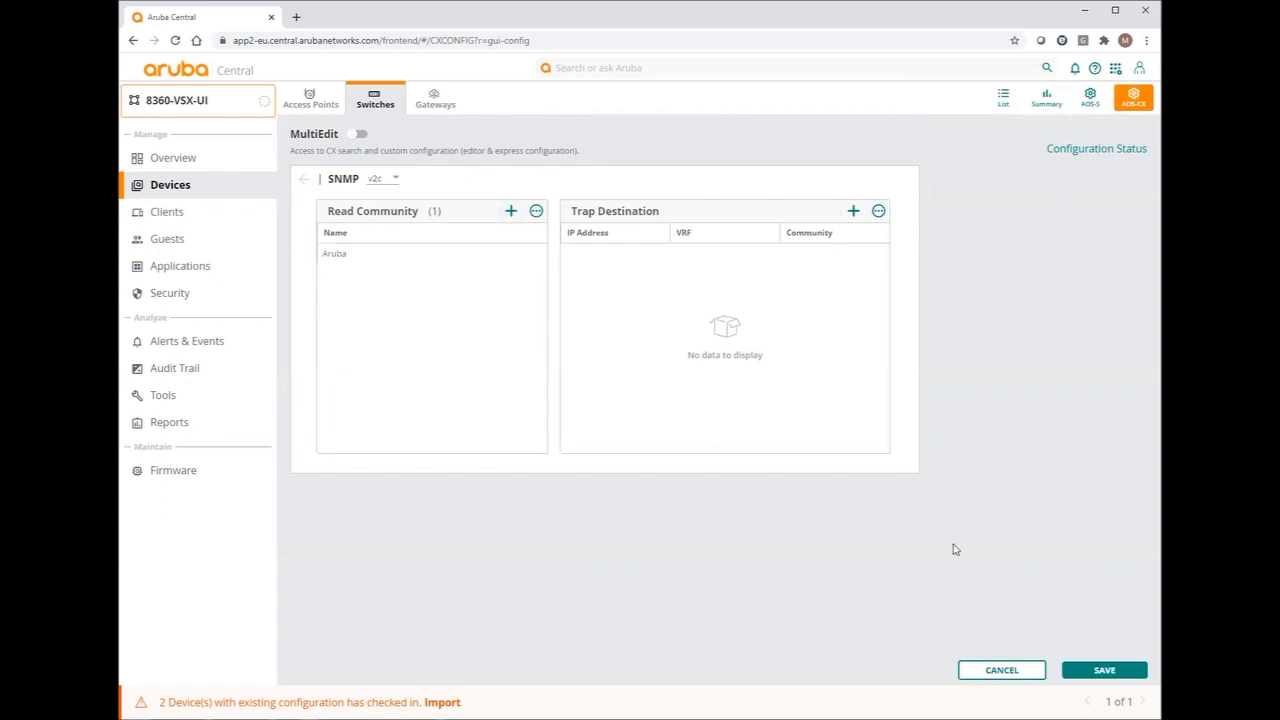
left_click(1104, 670)
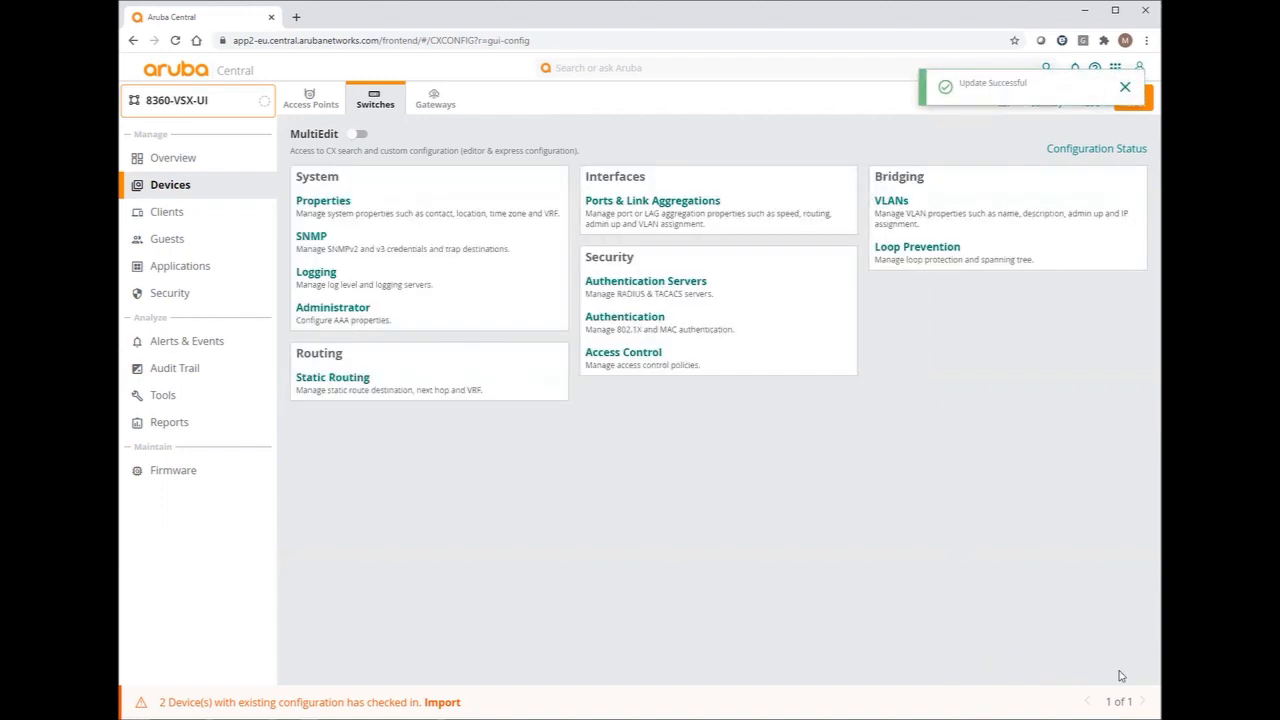
mouse_move(624, 348)
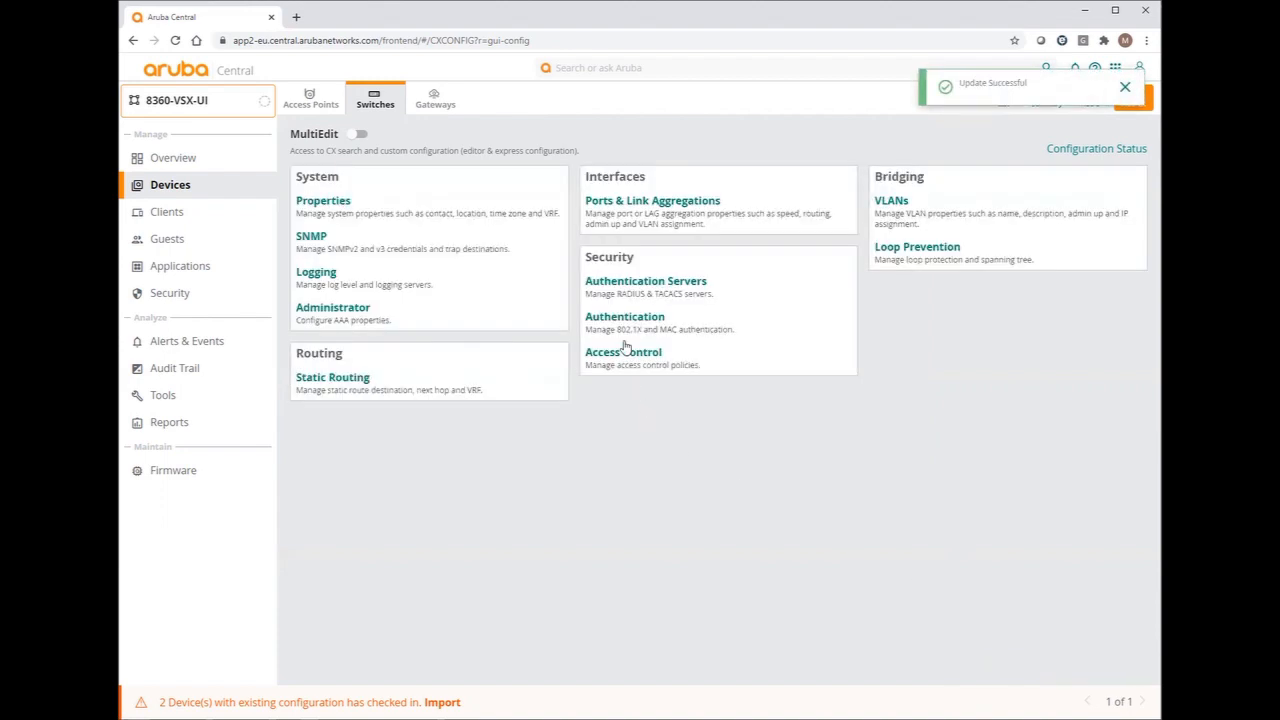
Add RADIUS server 10.5.0.37 on the management VRF with its shared secret
left_click(646, 280)
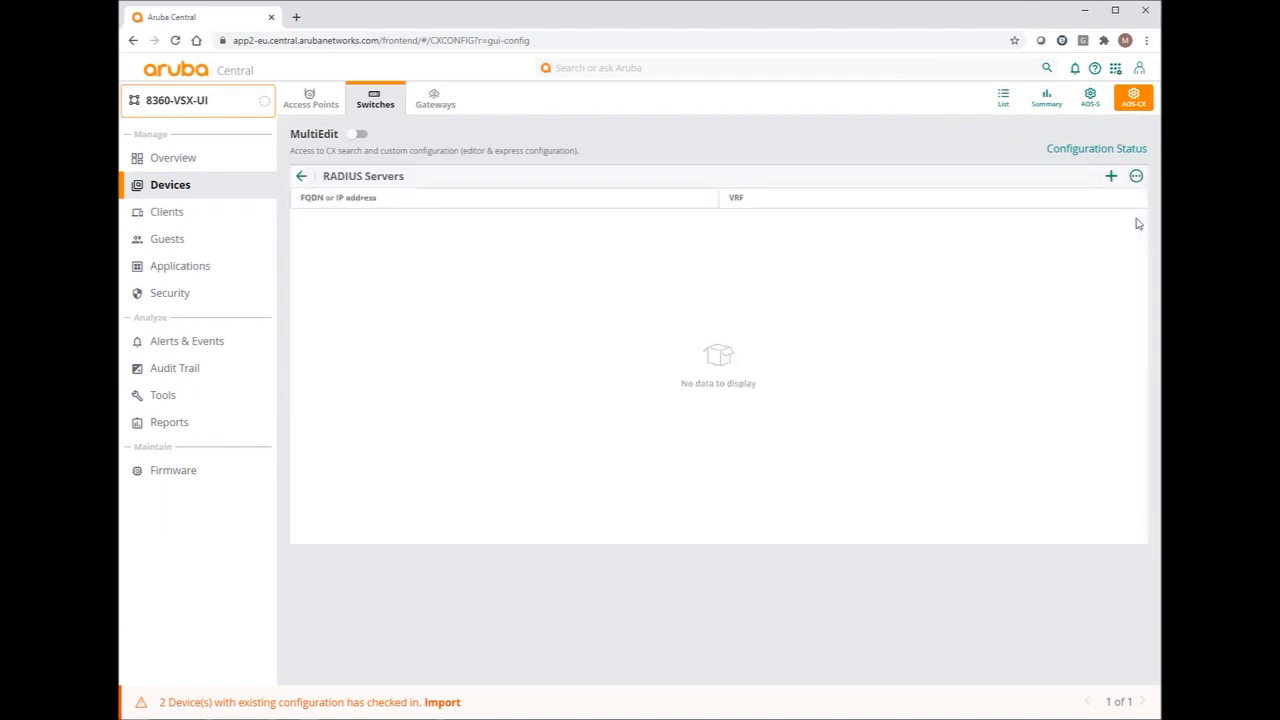
left_click(1112, 176)
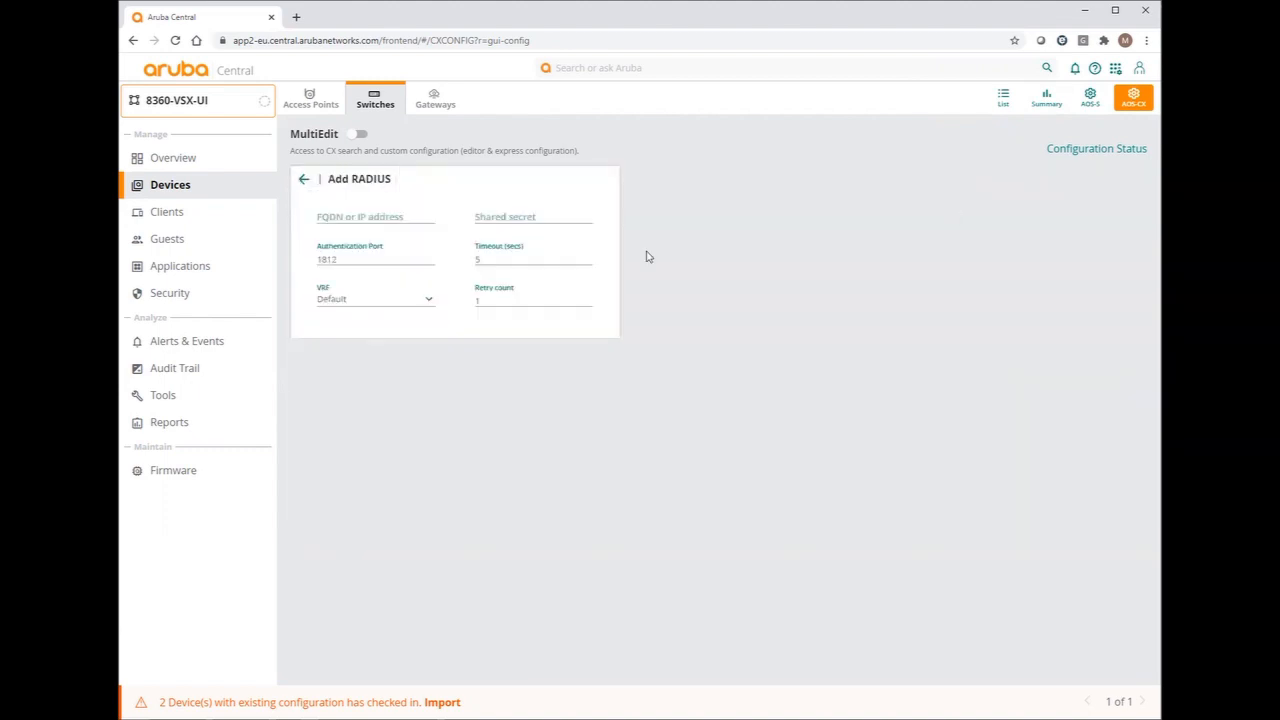
left_click(372, 216)
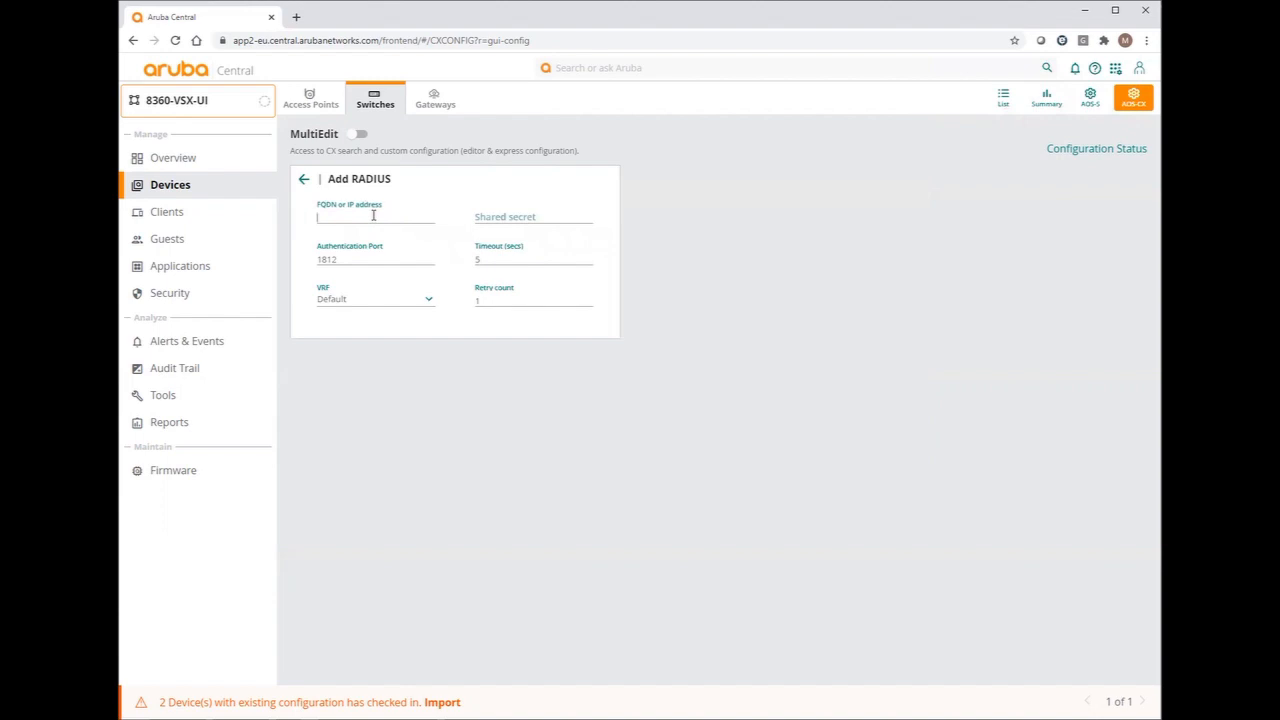
type("10.5.0.37")
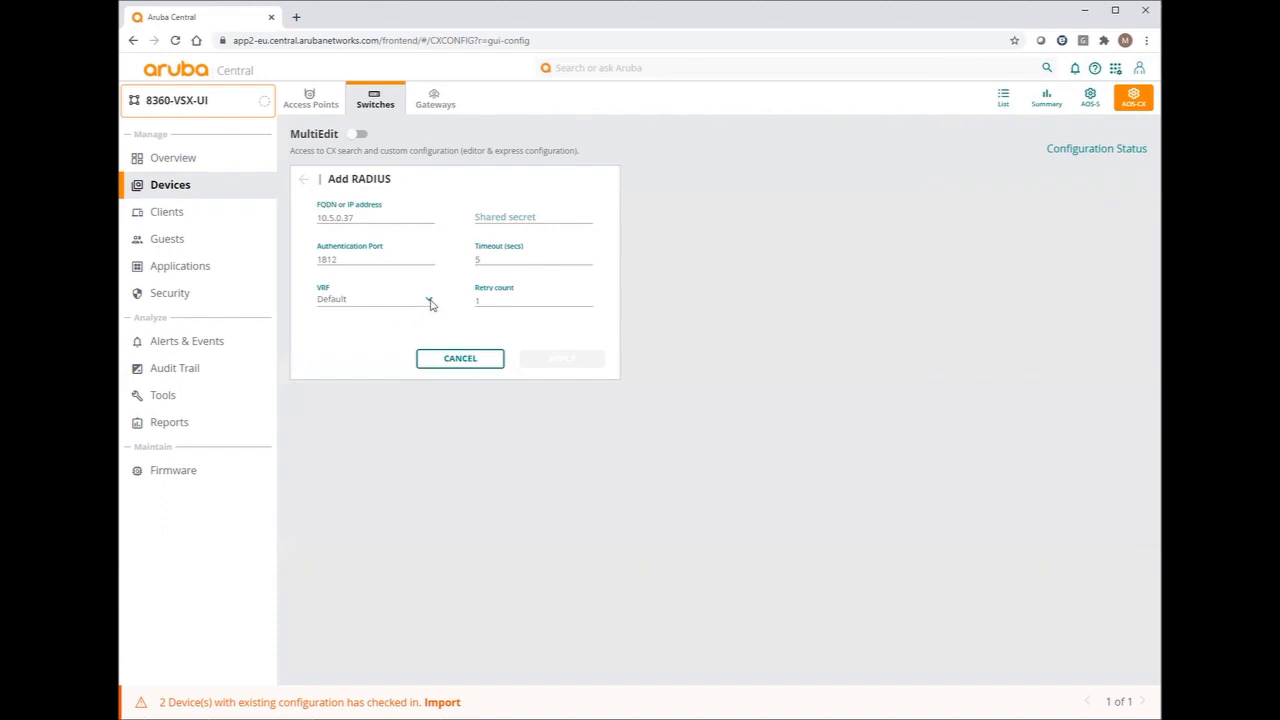
left_click(376, 300)
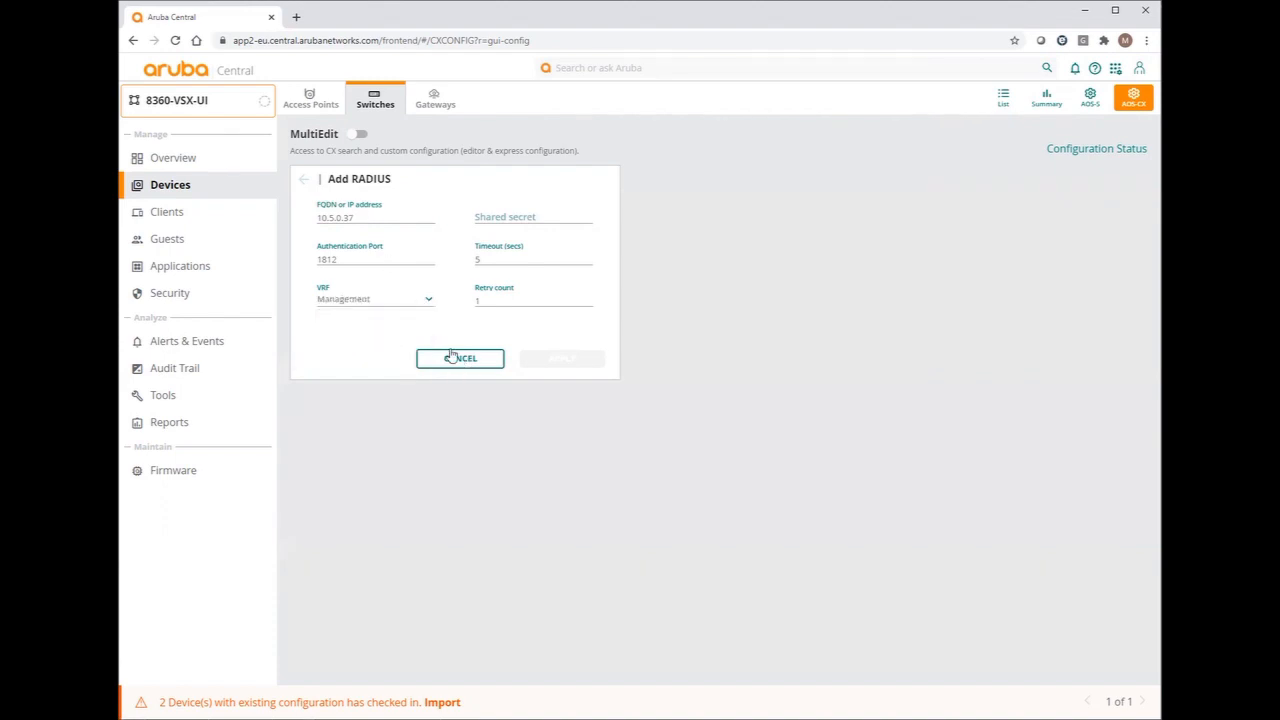
left_click(524, 218)
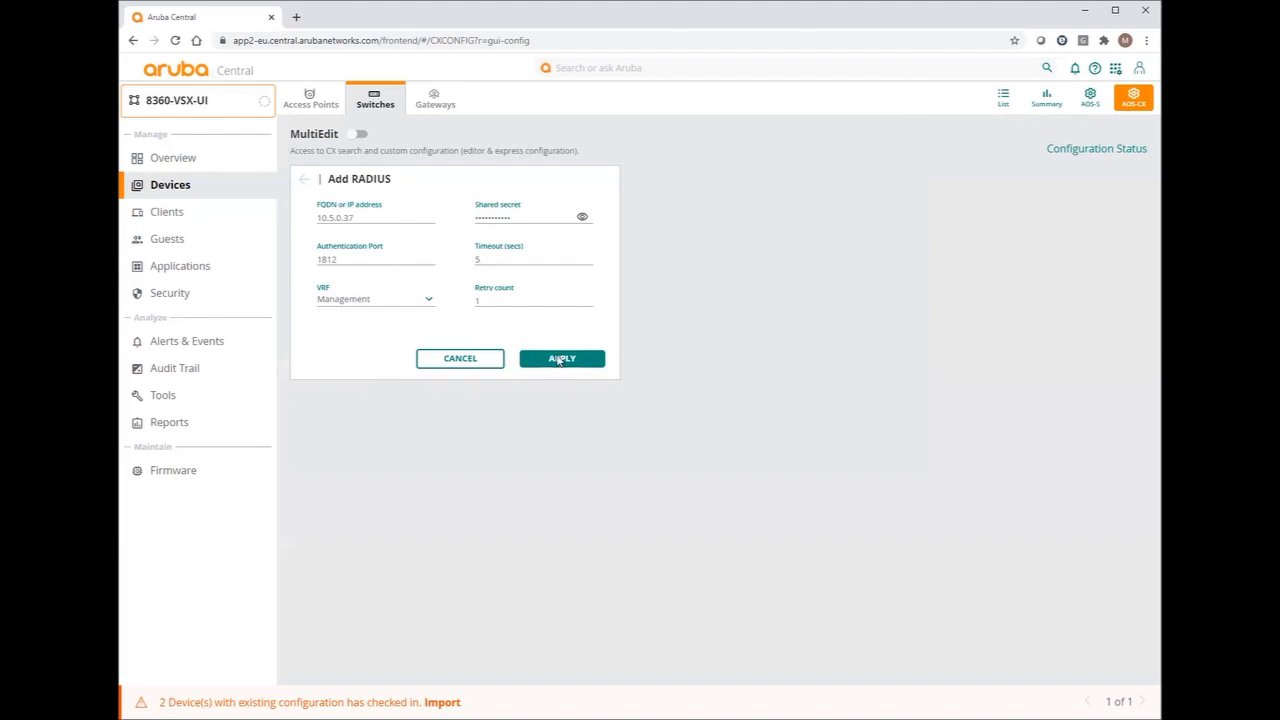
left_click(562, 358)
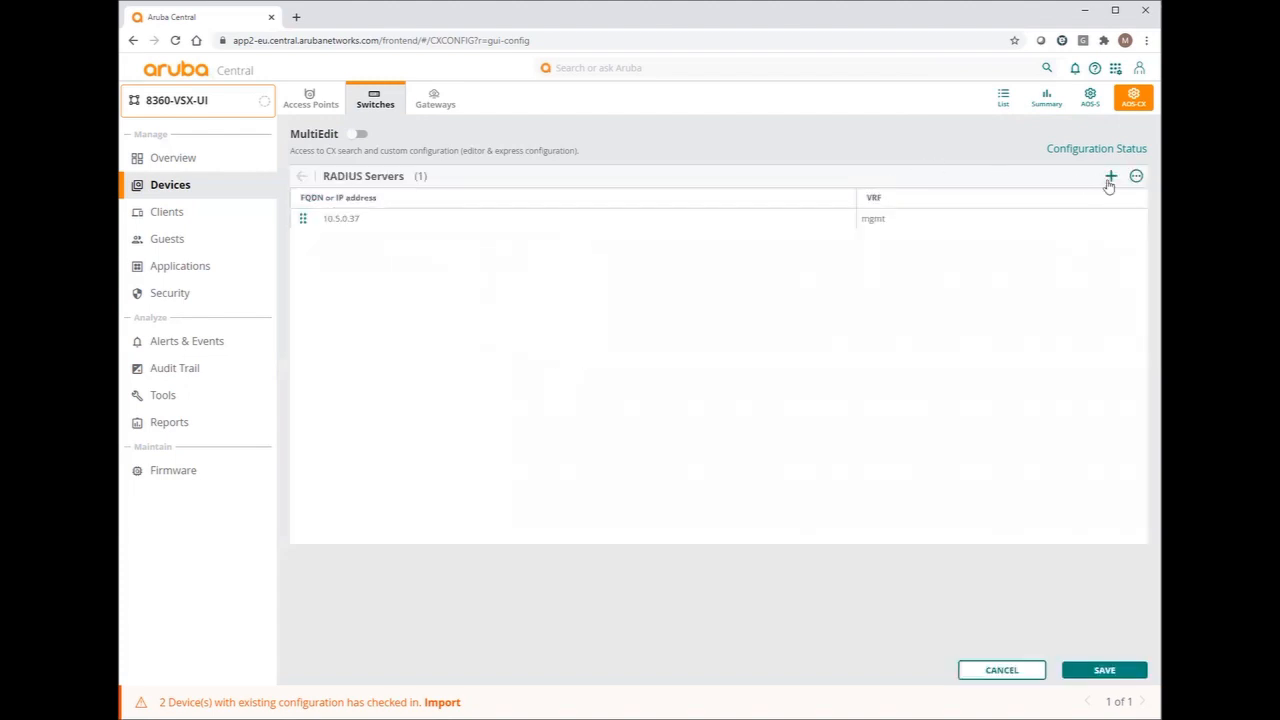
Add a second RADIUS server on the management VRF with its shared secret
left_click(1110, 176)
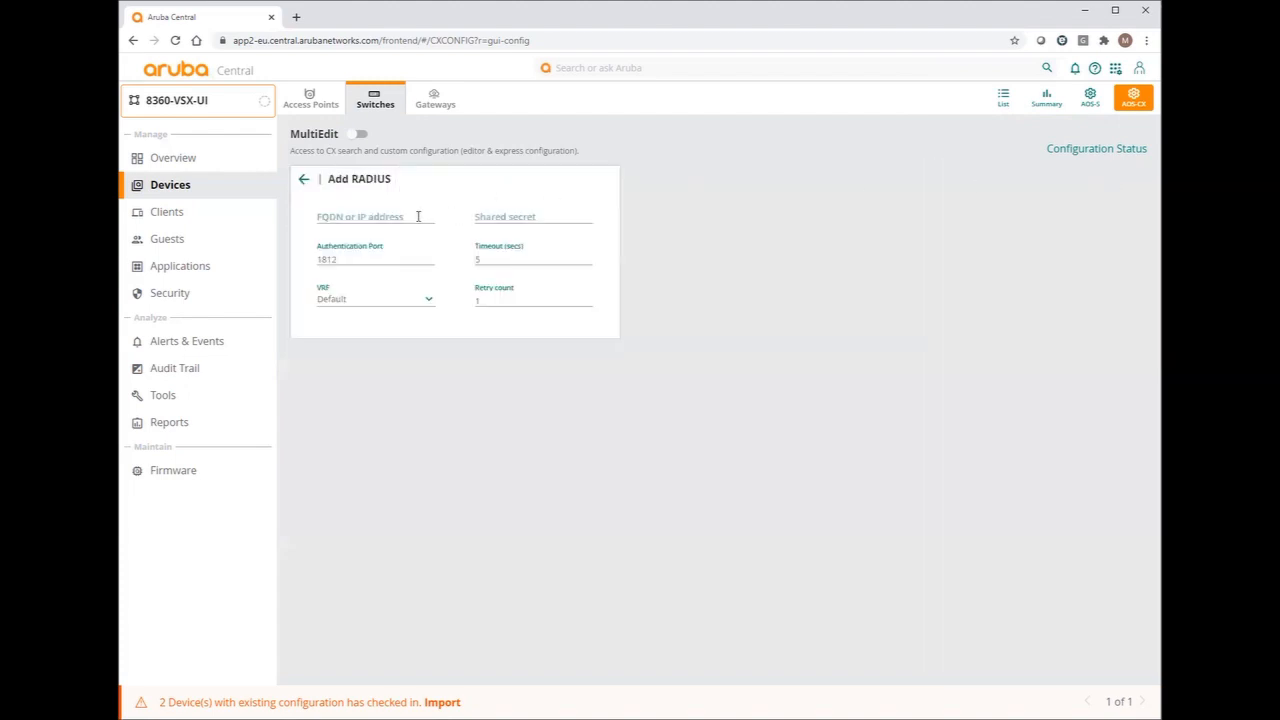
type("10.9")
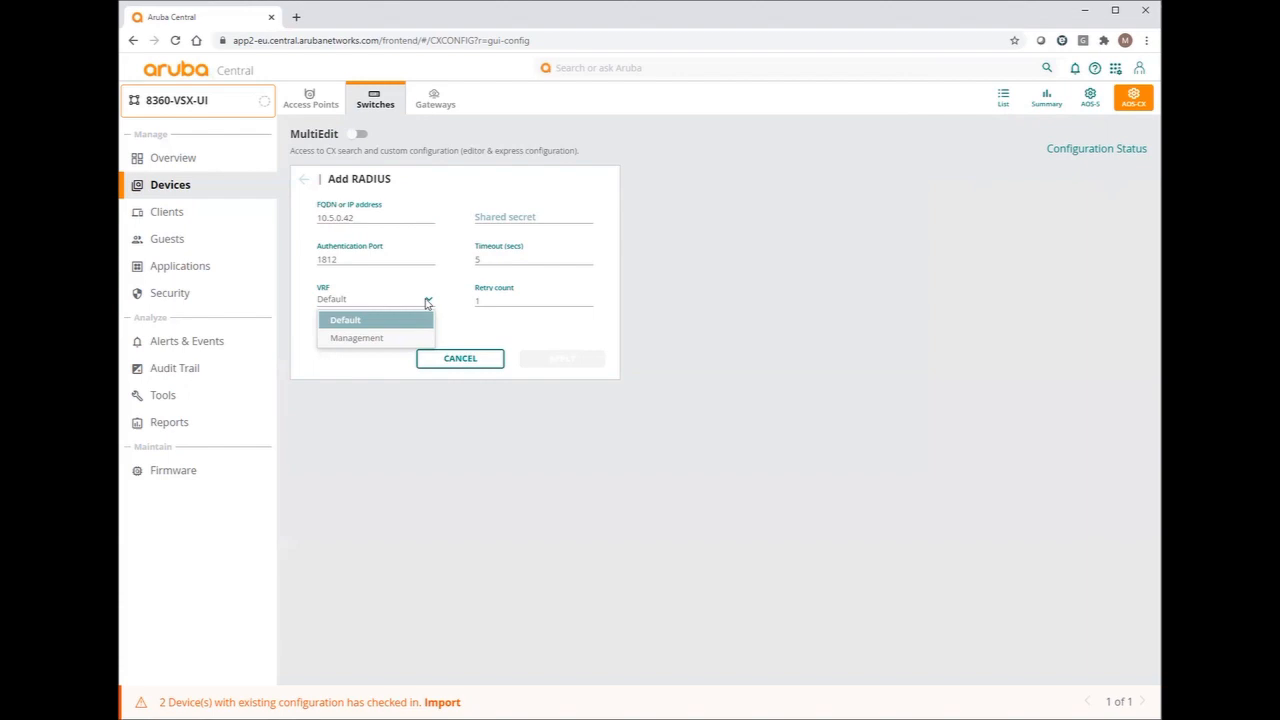
left_click(356, 336)
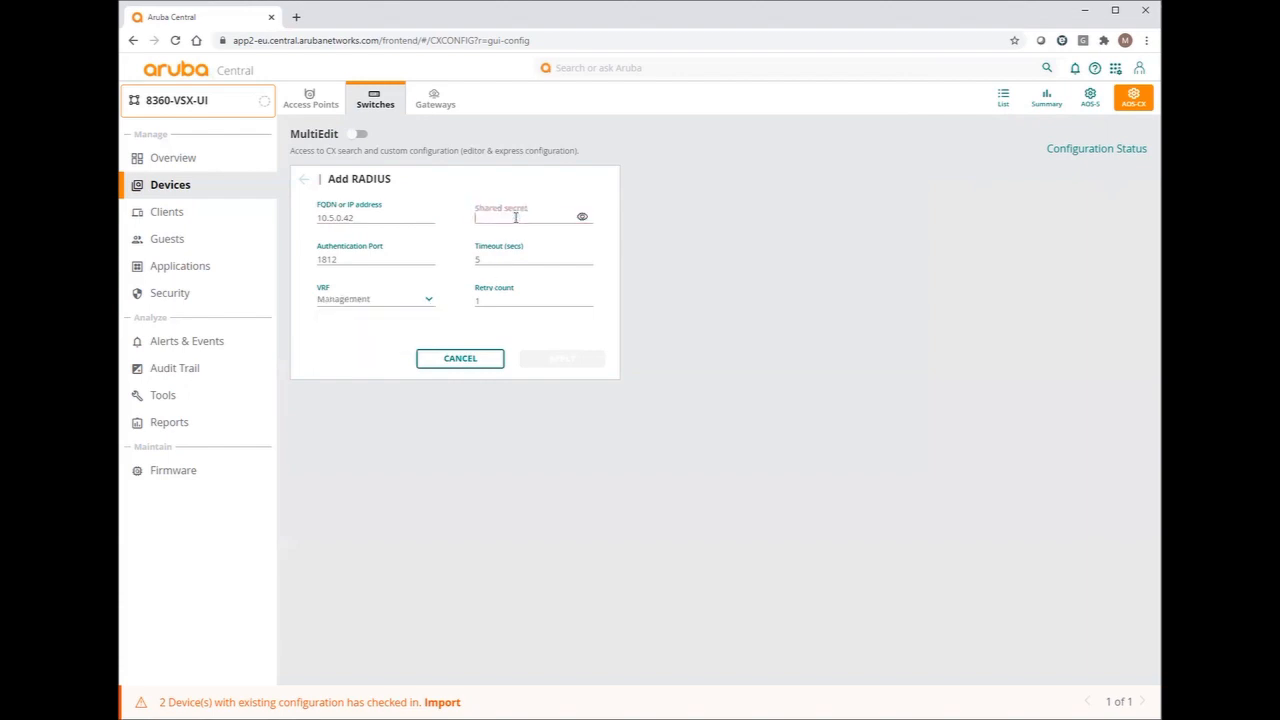
type("••••")
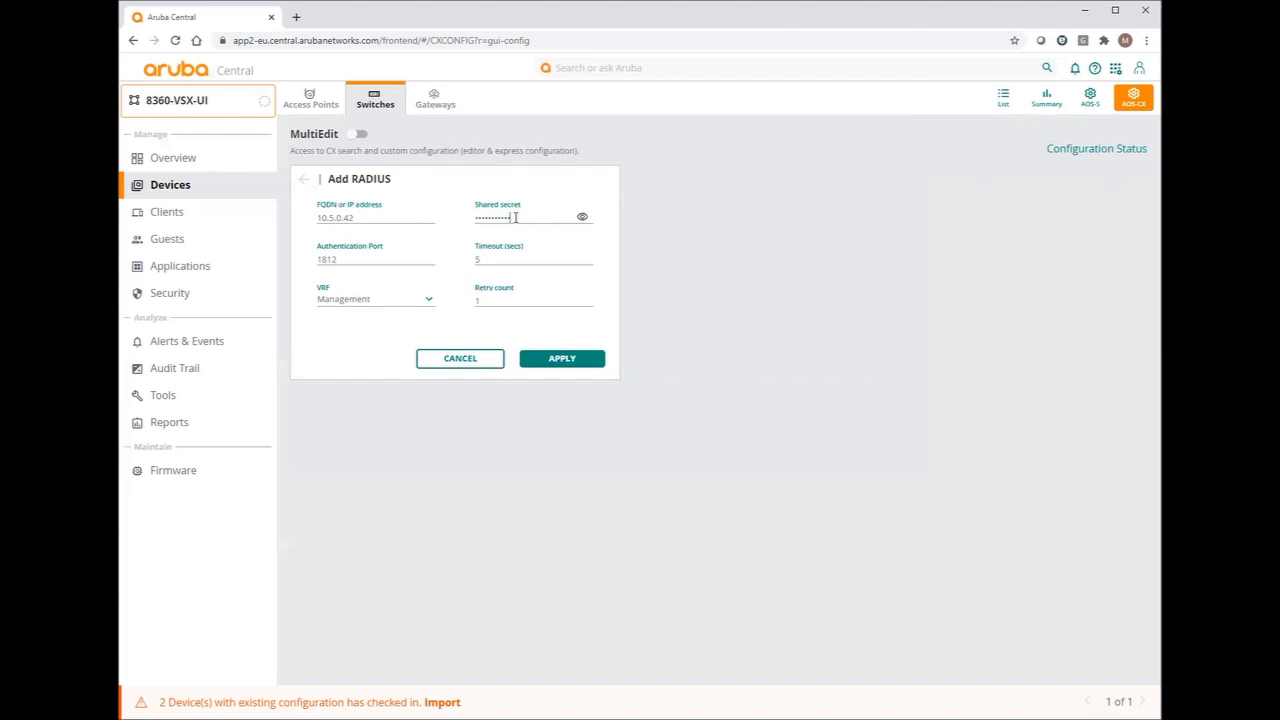
left_click(562, 358)
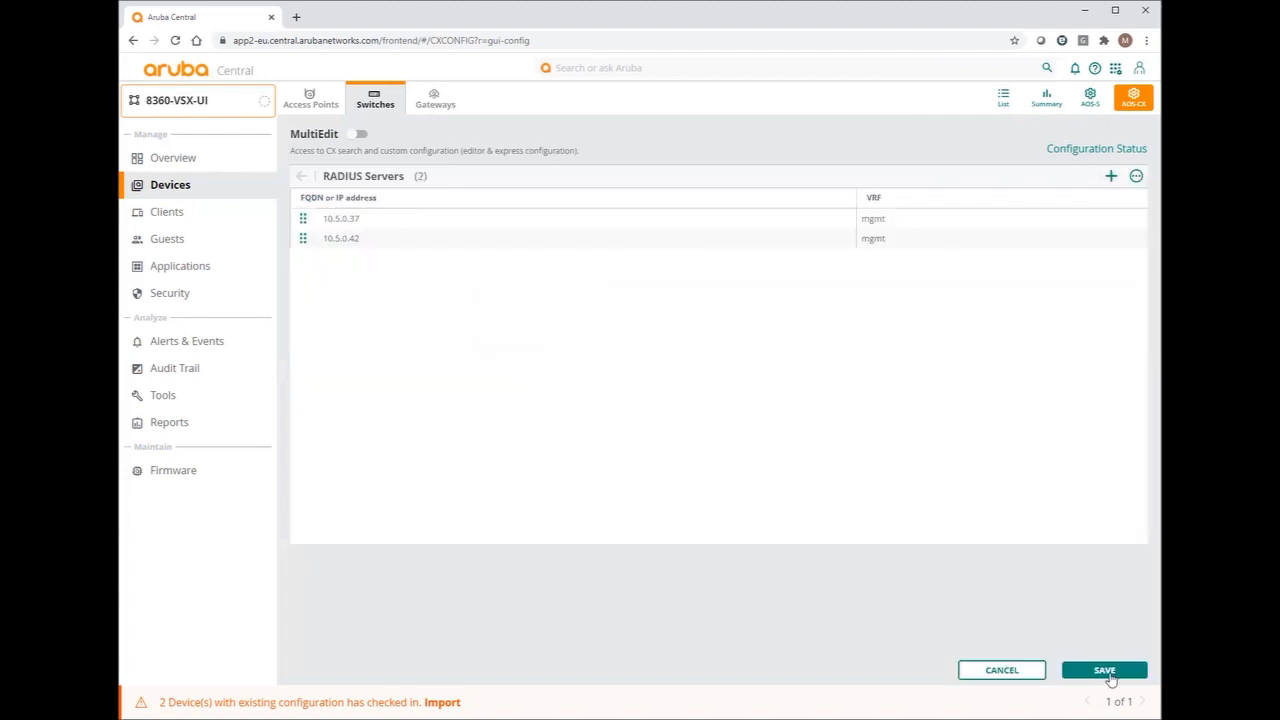
Save the RADIUS servers and move to the Administrator AAA settings
left_click(1114, 670)
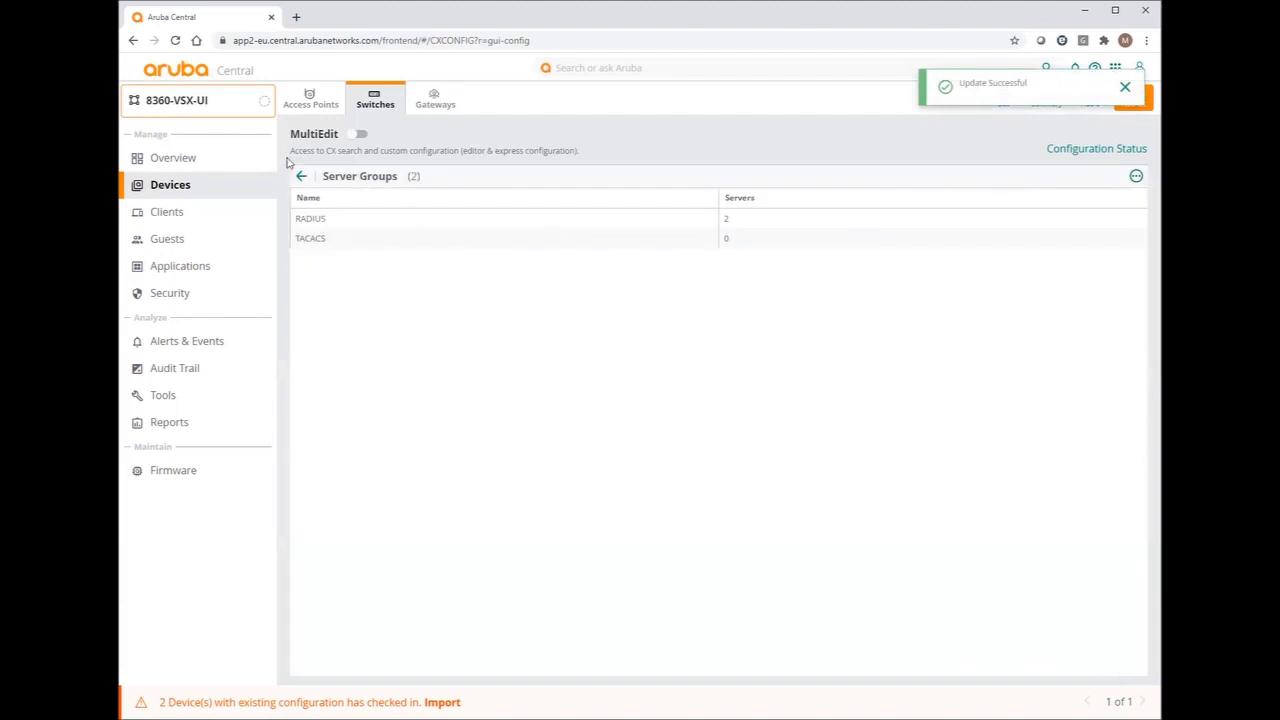
left_click(300, 176)
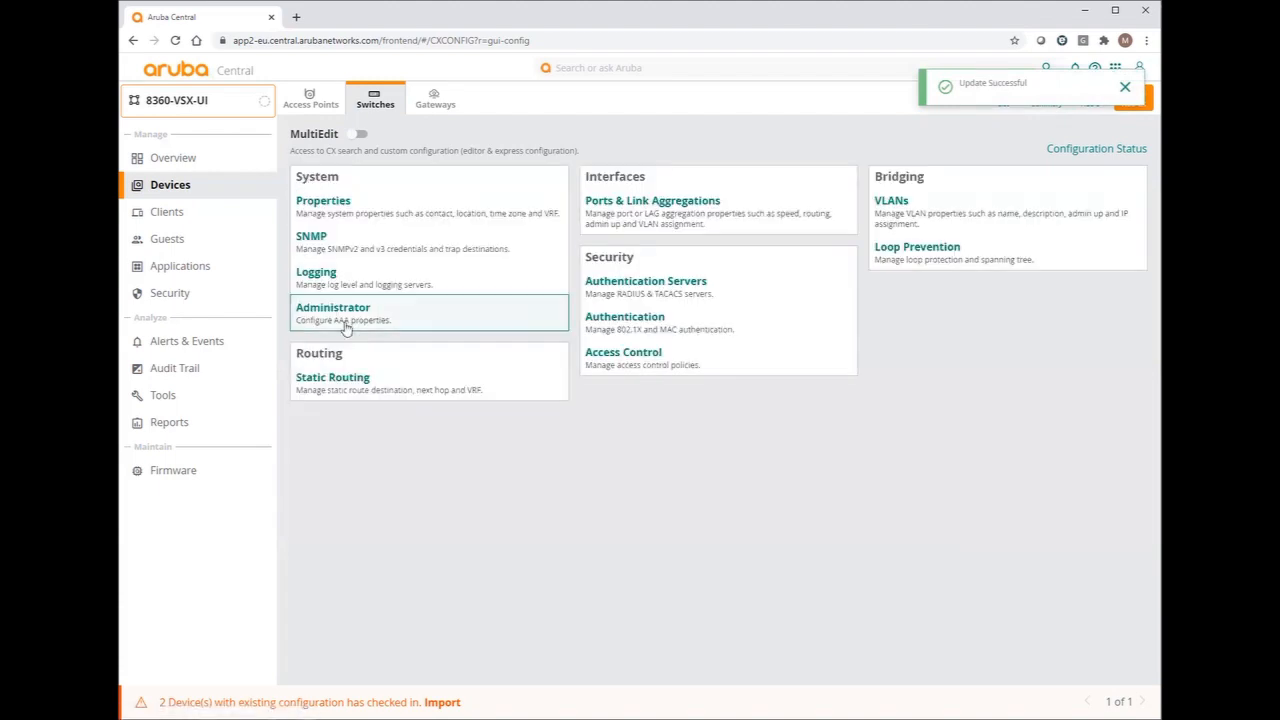
left_click(332, 308)
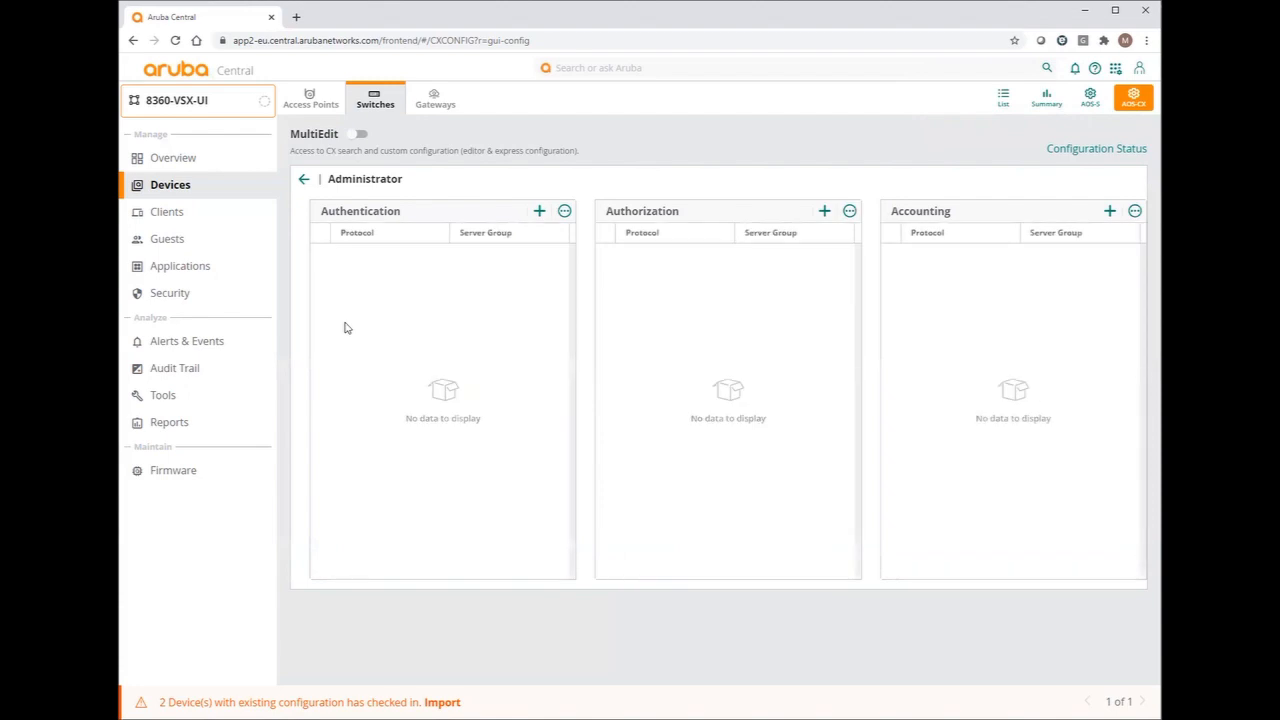
Add an authentication entry for console with its server group
left_click(540, 212)
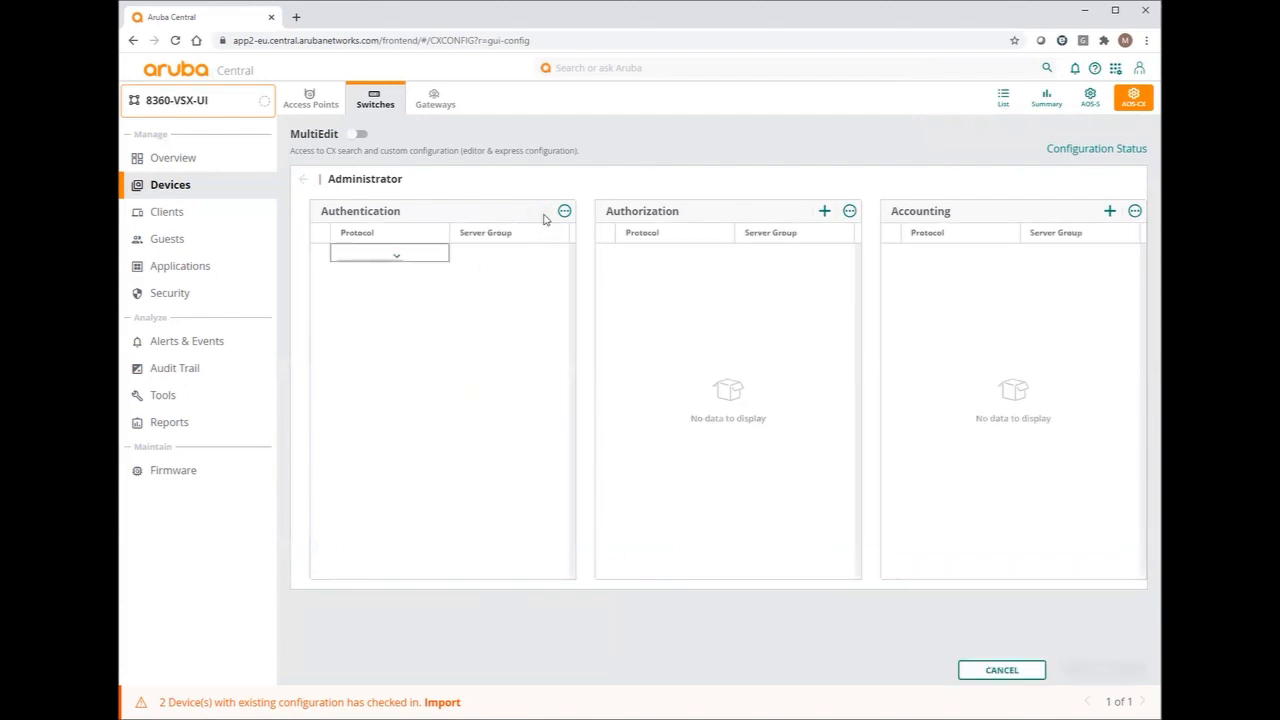
left_click(388, 252)
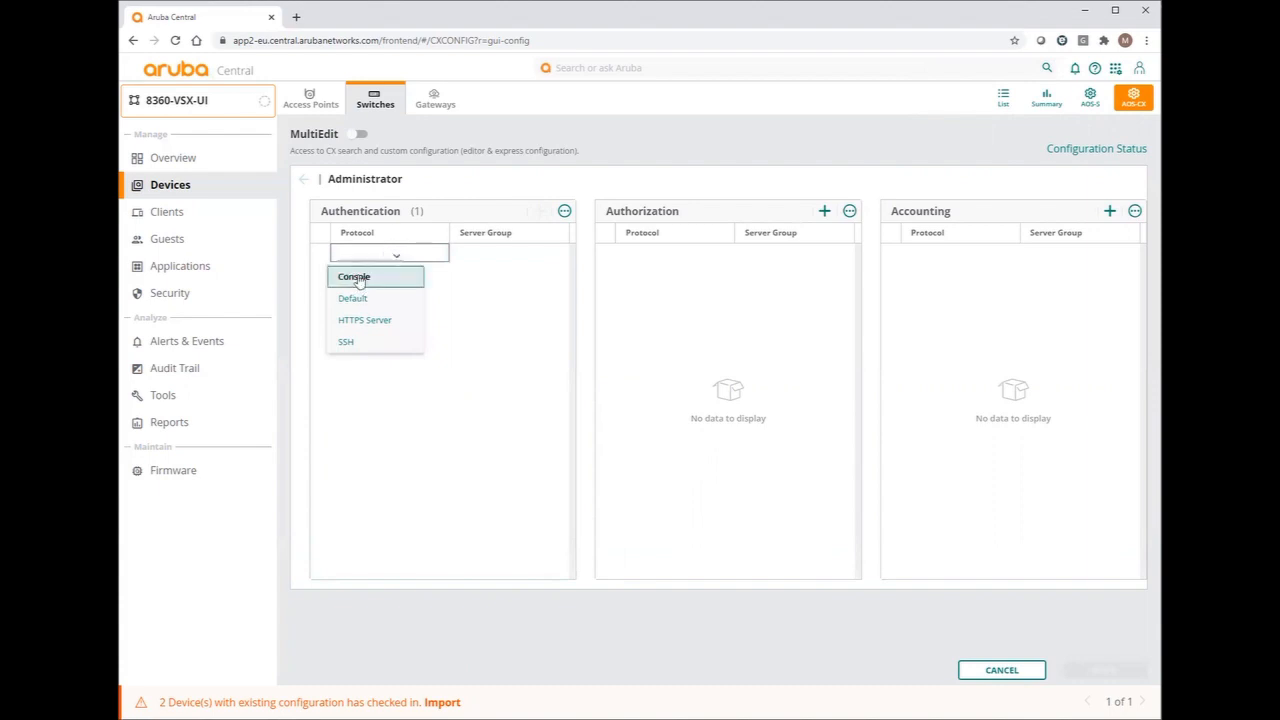
left_click(354, 276)
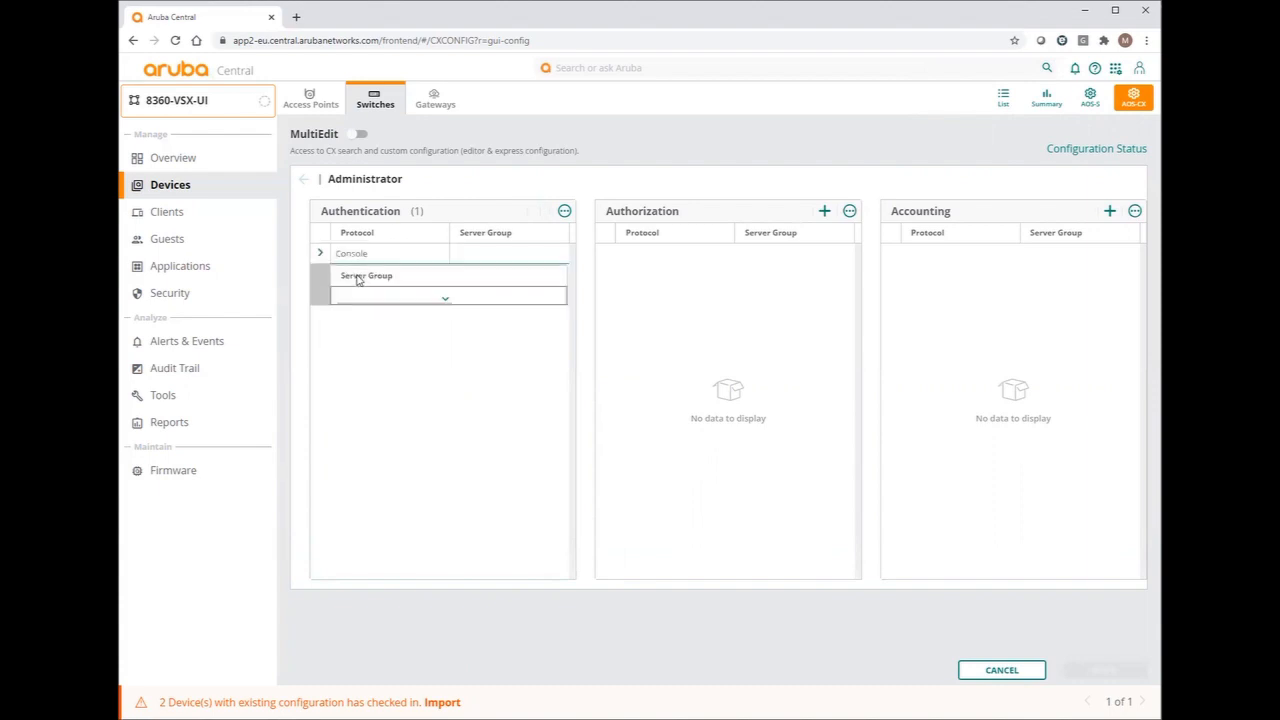
left_click(444, 296)
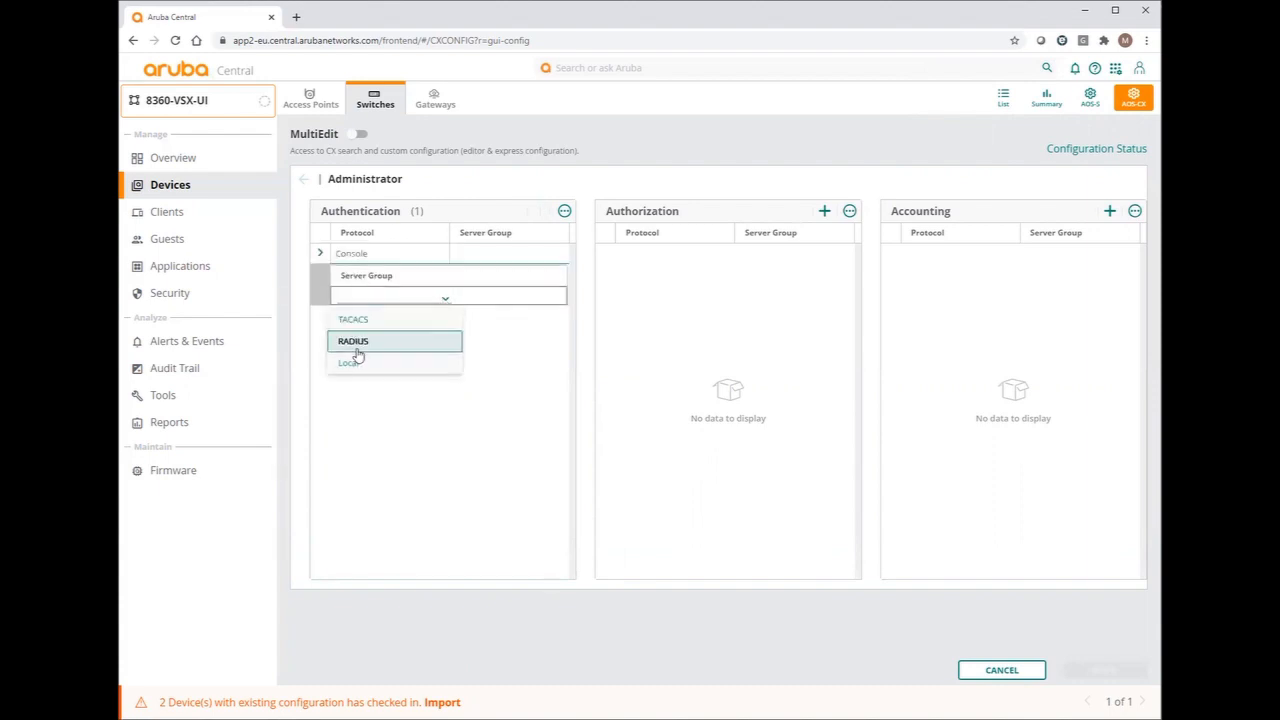
left_click(350, 362)
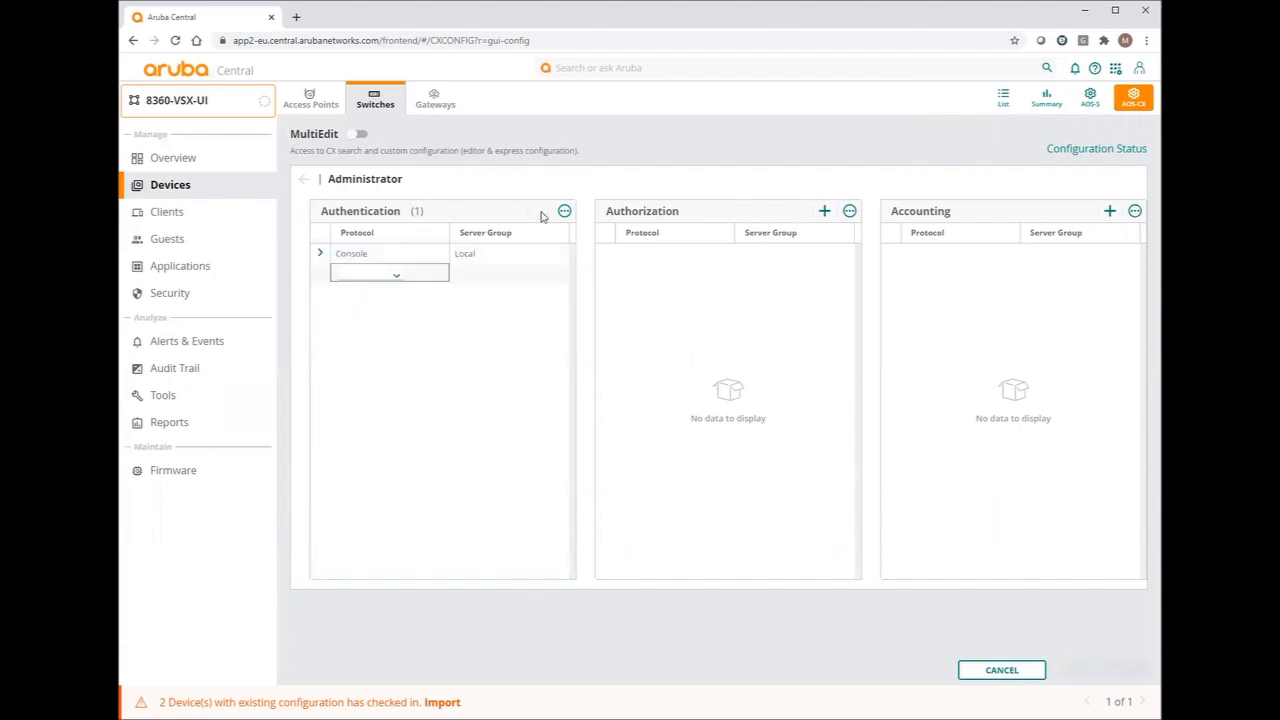
Set the Default entry to authenticate via RADIUS then Local and save the change
left_click(396, 274)
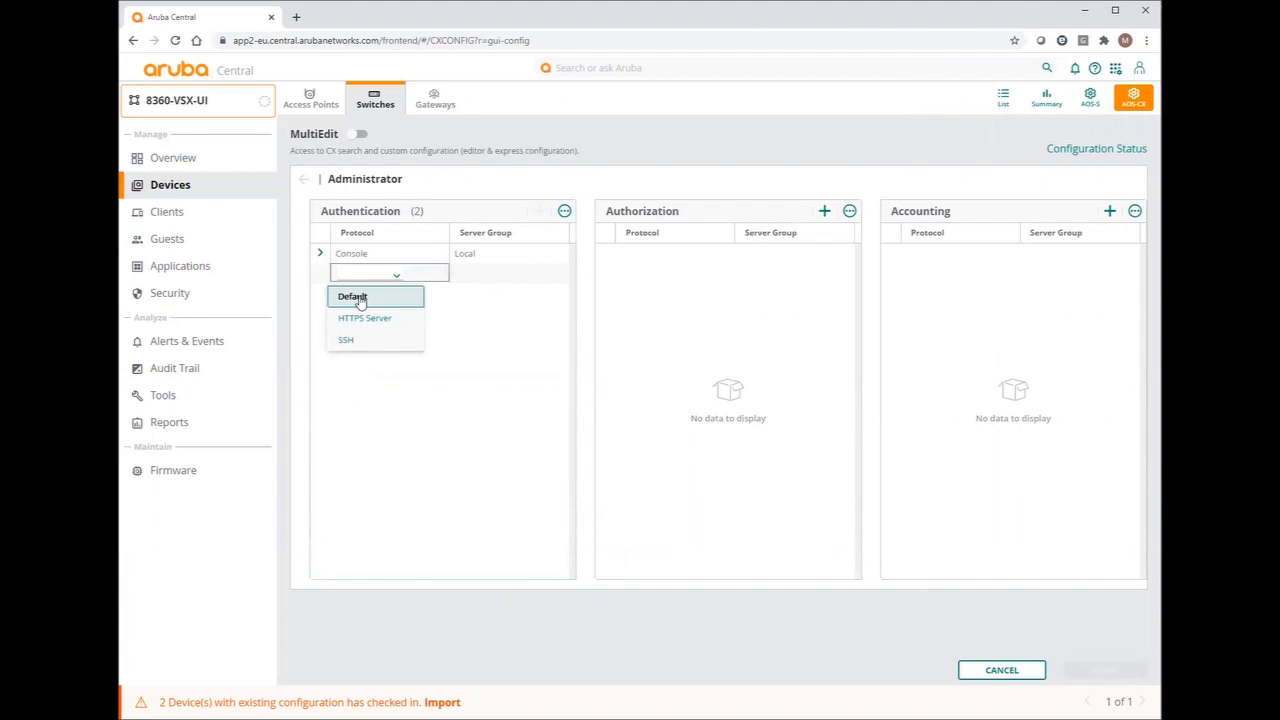
left_click(352, 296)
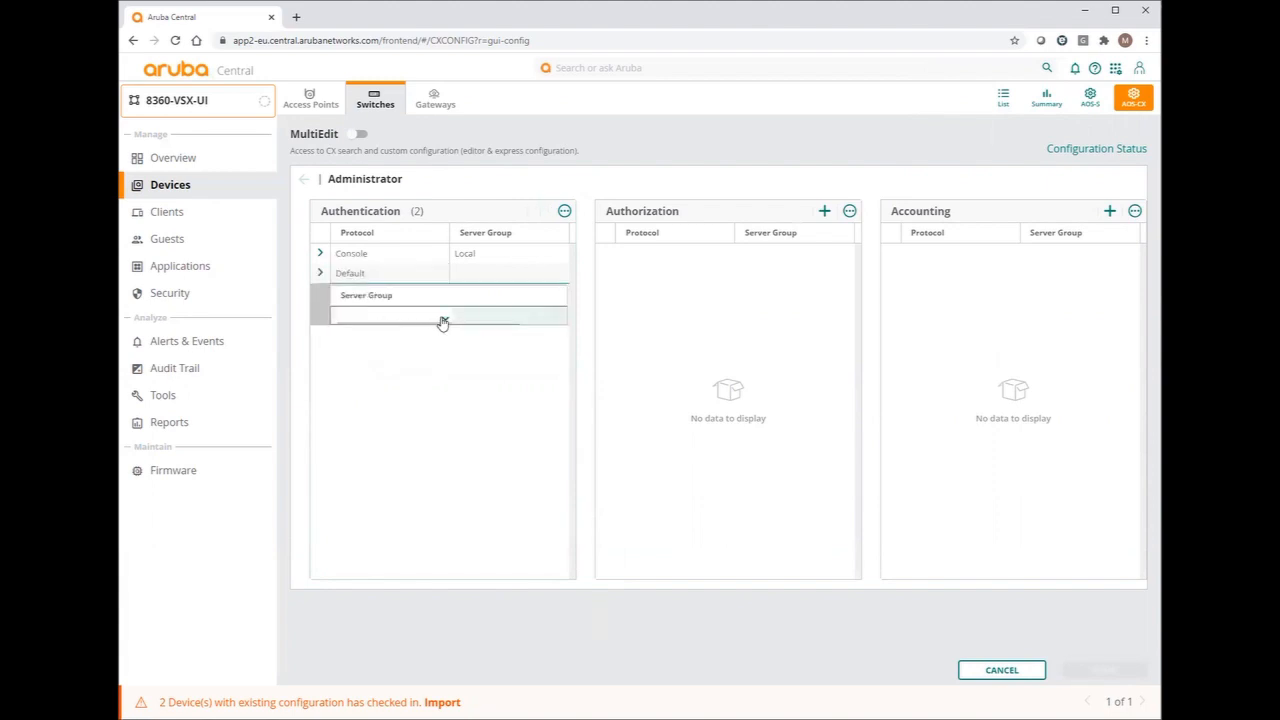
left_click(448, 316)
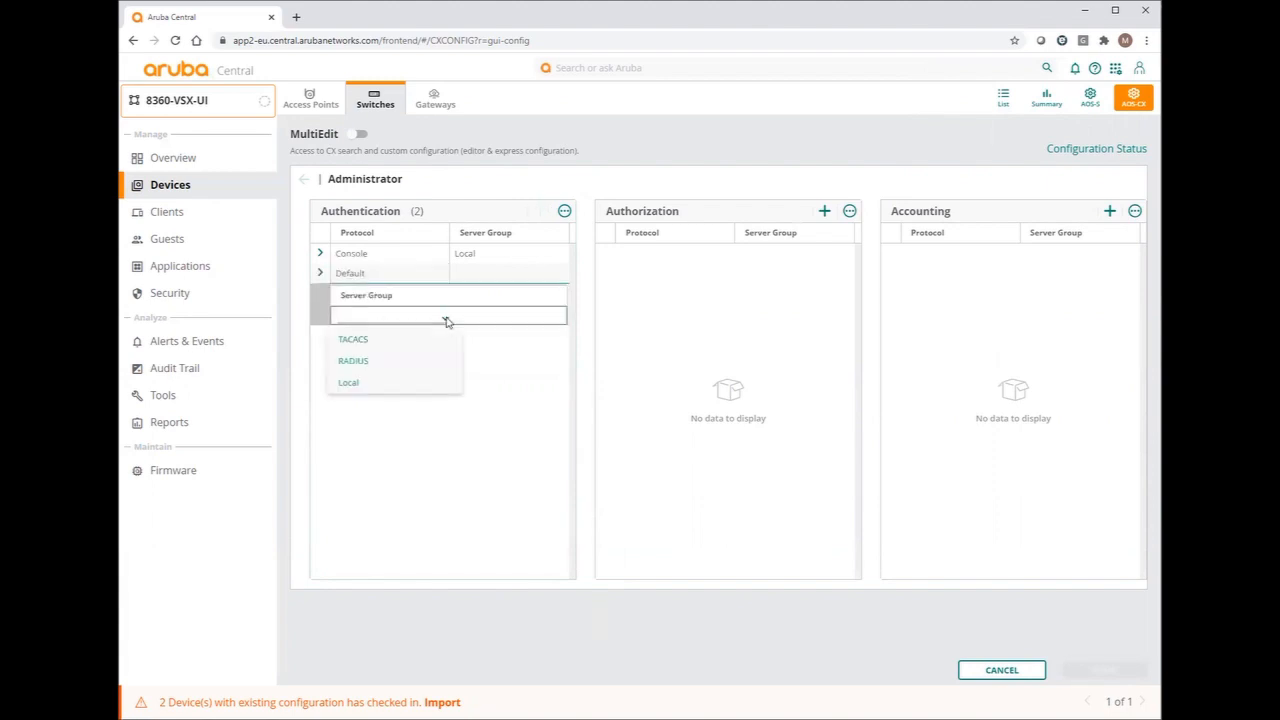
left_click(348, 382)
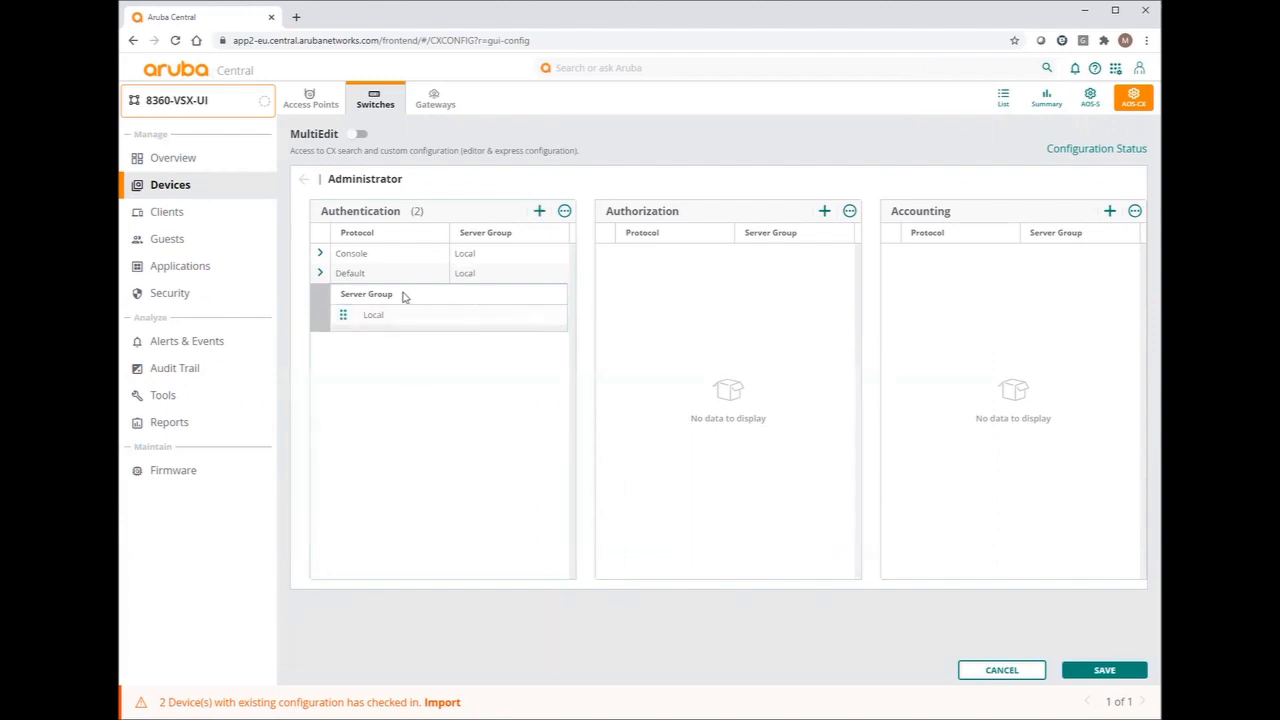
left_click(450, 316)
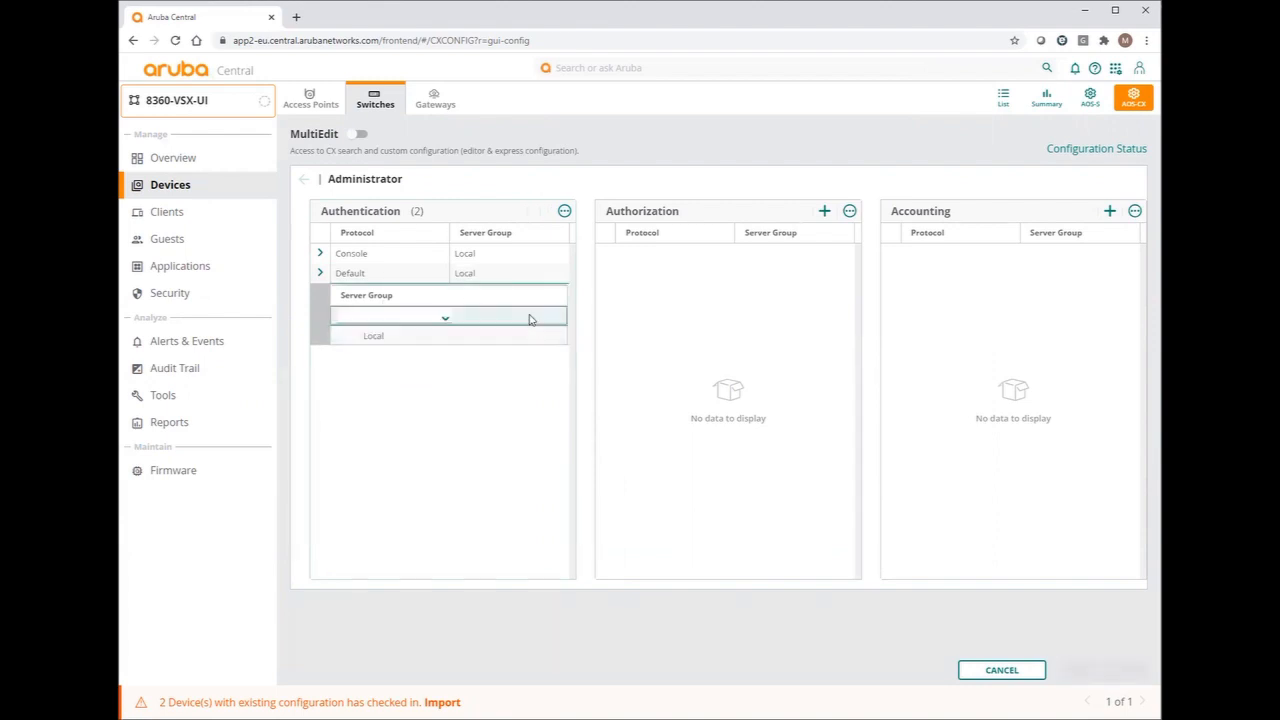
left_click(444, 316)
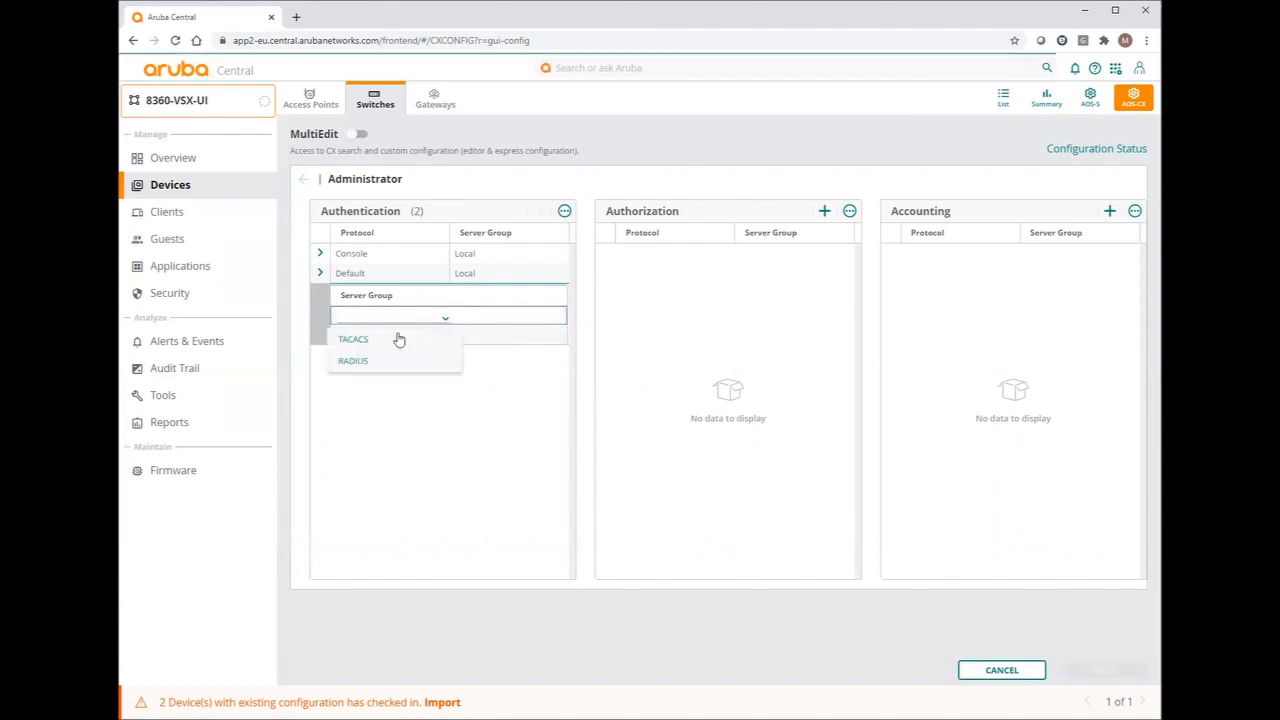
left_click(352, 360)
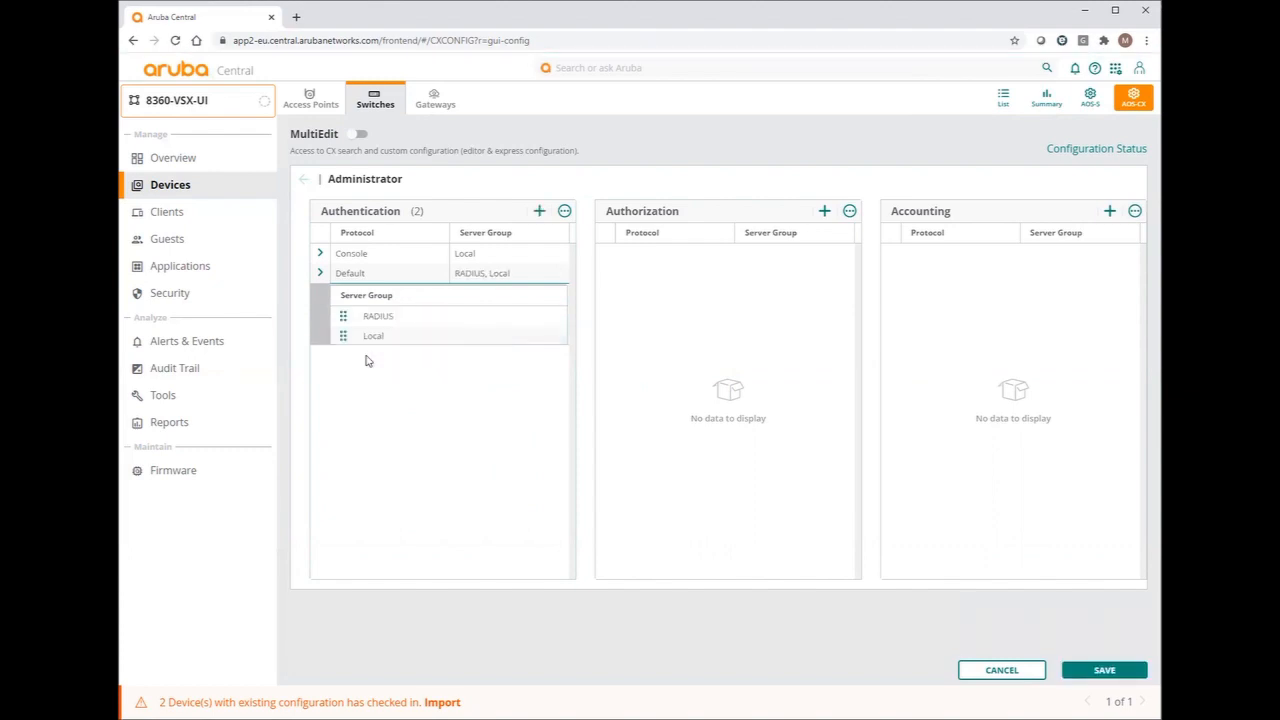
left_click(380, 272)
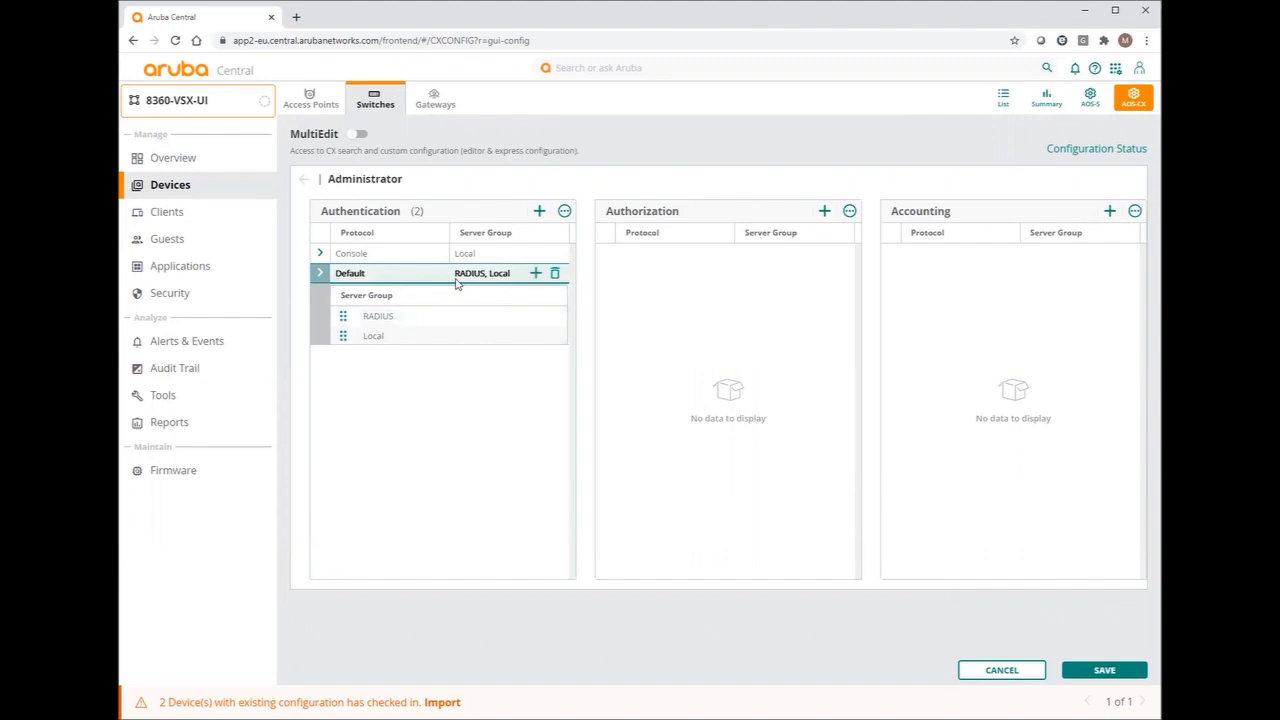
mouse_move(462, 284)
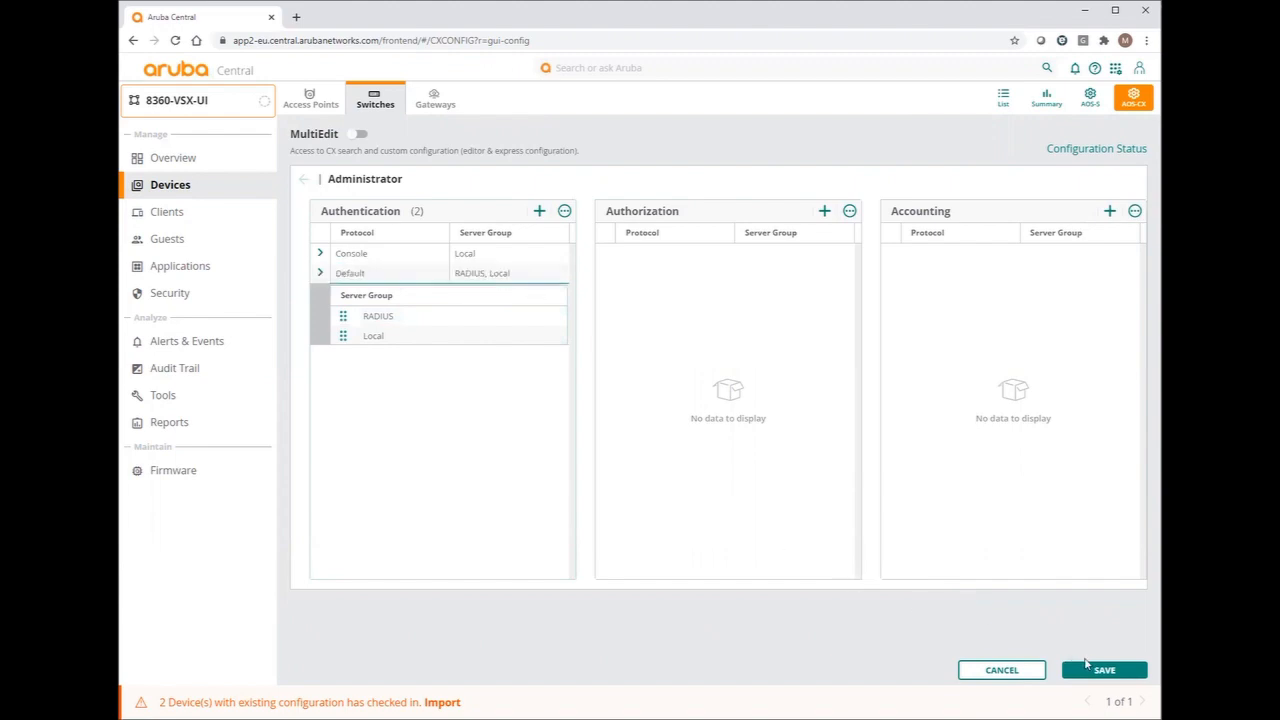
left_click(1116, 670)
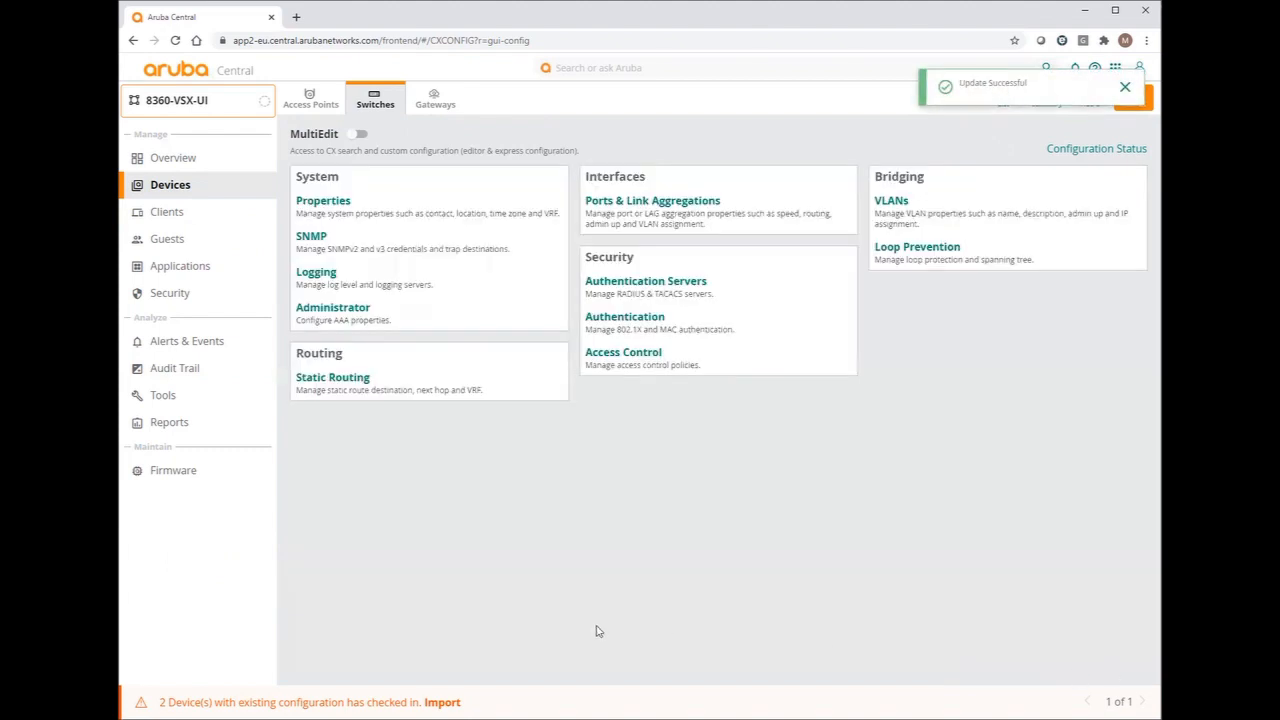
Switch to Global, show unassigned devices and move the first CX switch into 8360-VSX-UI
left_click(178, 100)
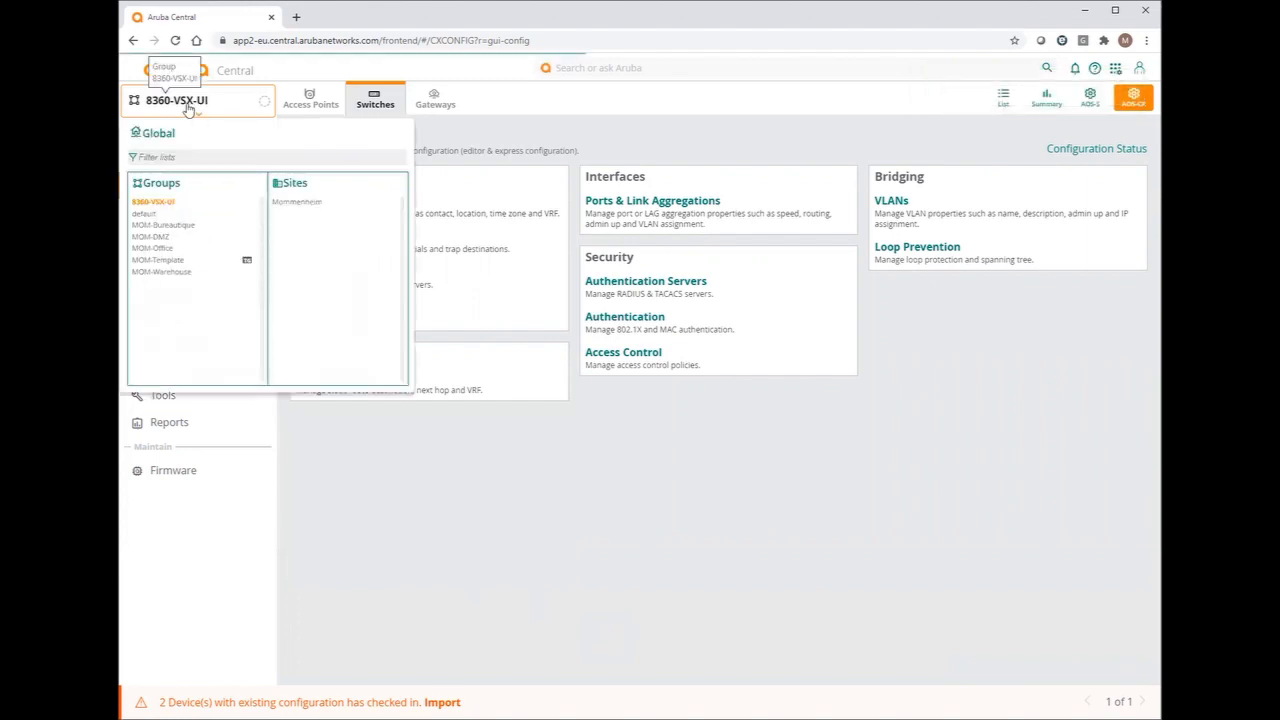
left_click(154, 132)
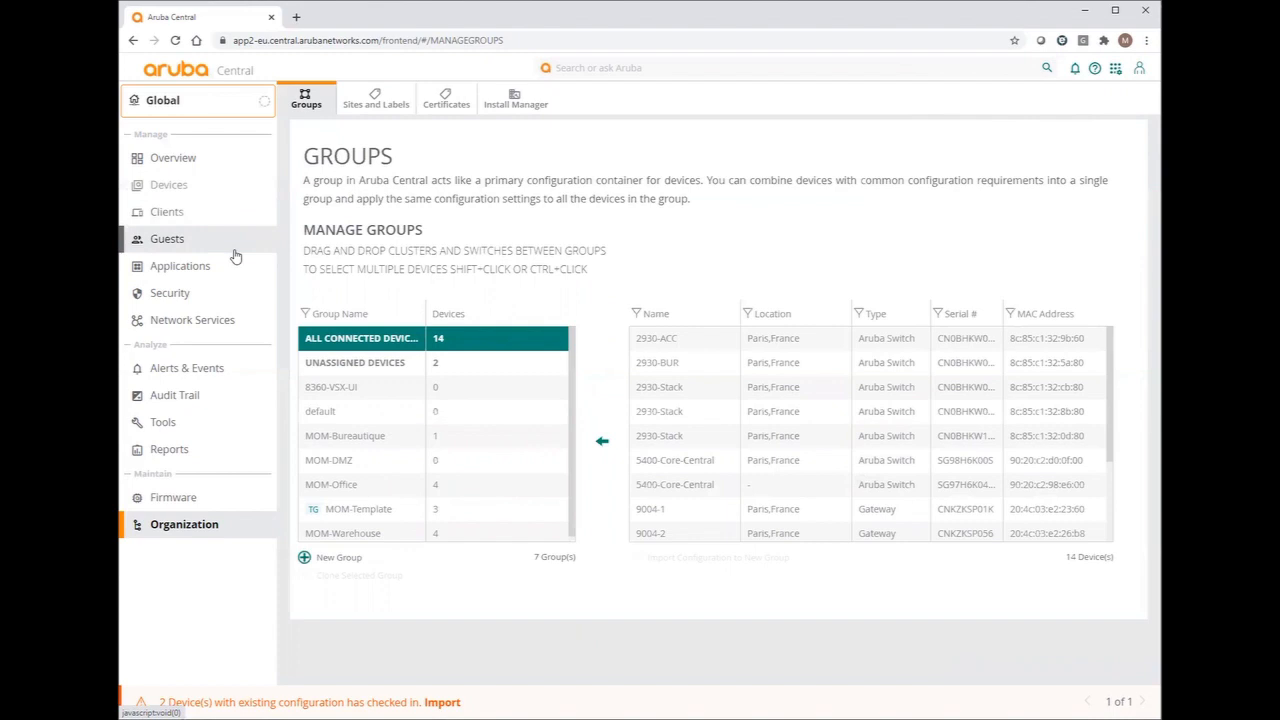
left_click(360, 362)
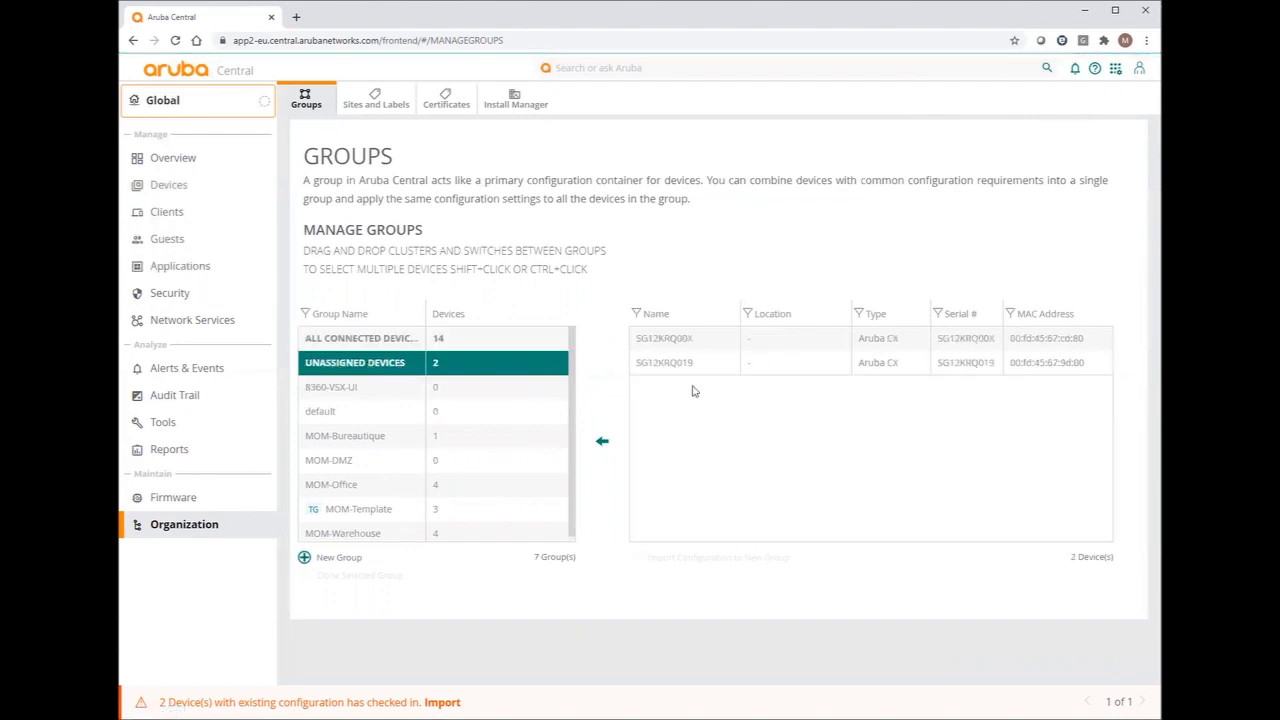
left_click(704, 338)
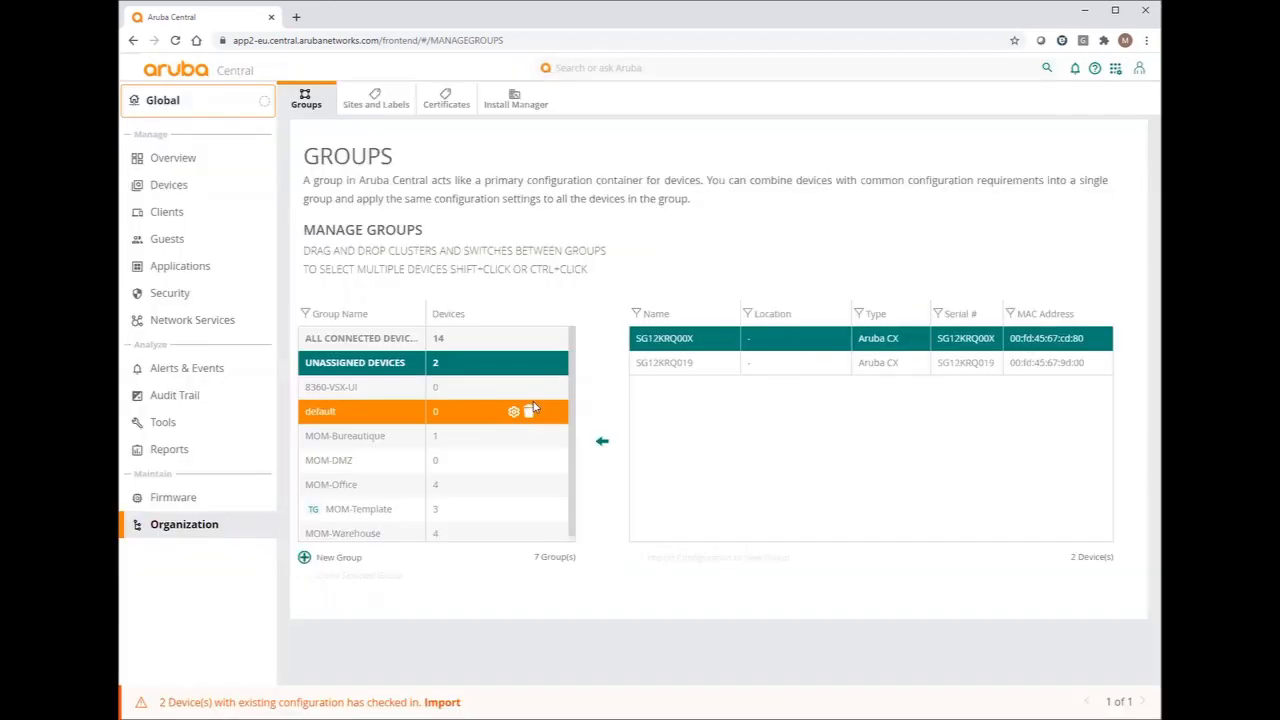
left_click(360, 338)
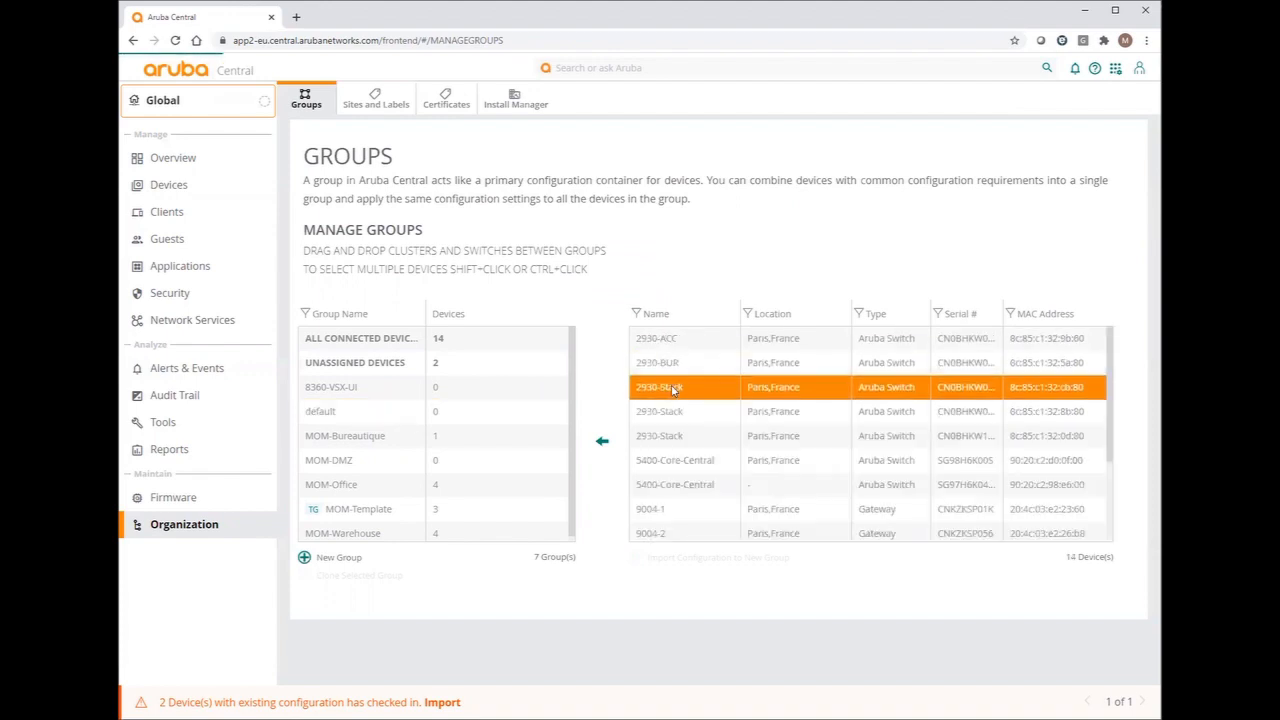
left_click(360, 364)
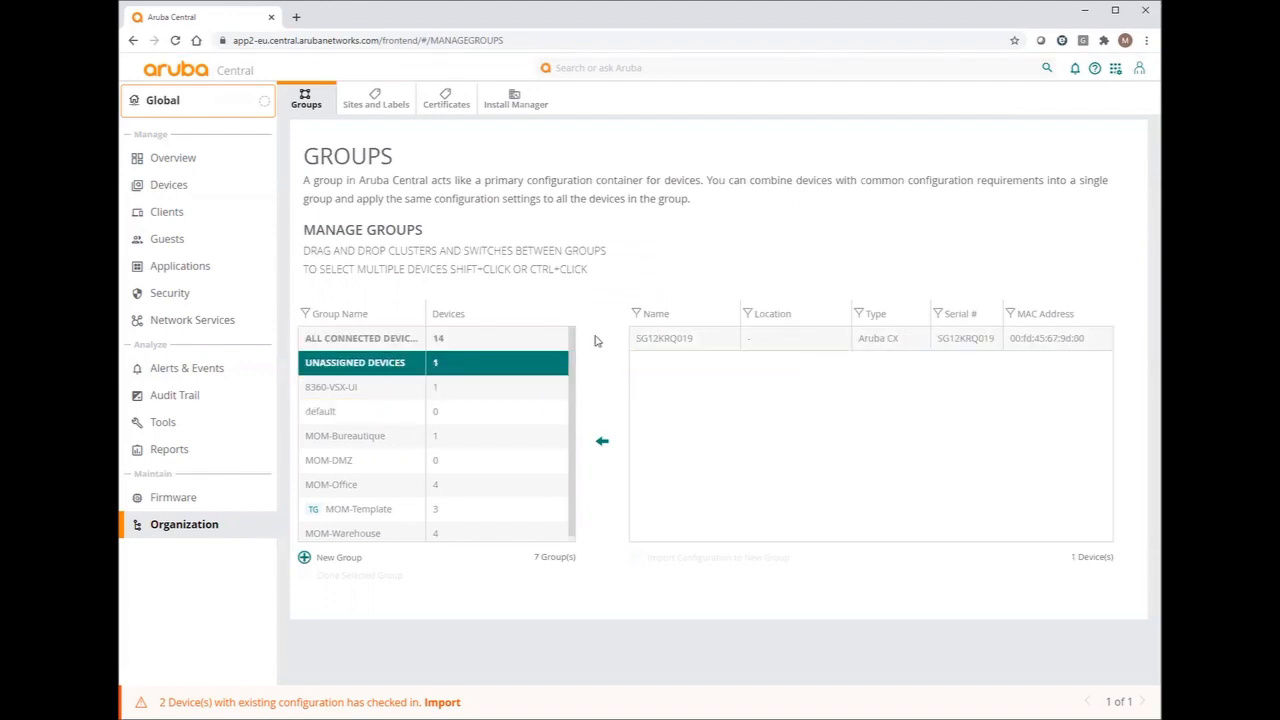
Move the remaining unassigned CX switch into the 8360-VSX-UI group
left_click(678, 338)
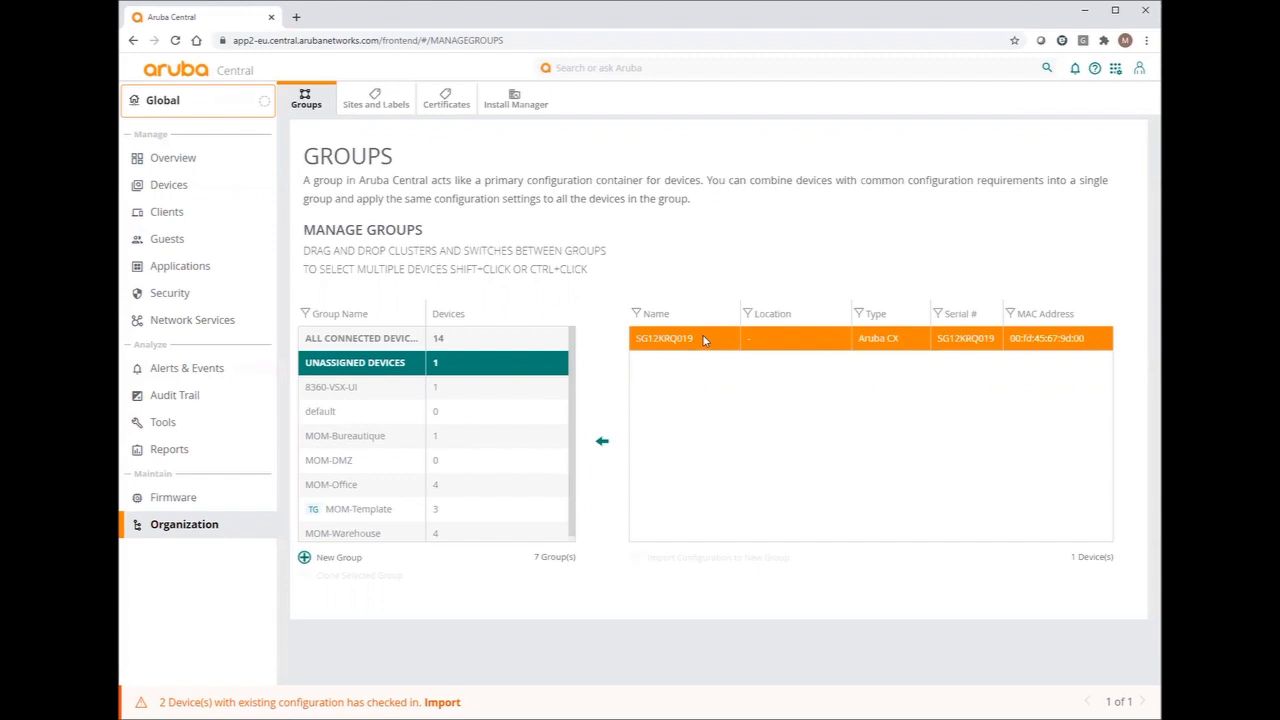
left_click(360, 388)
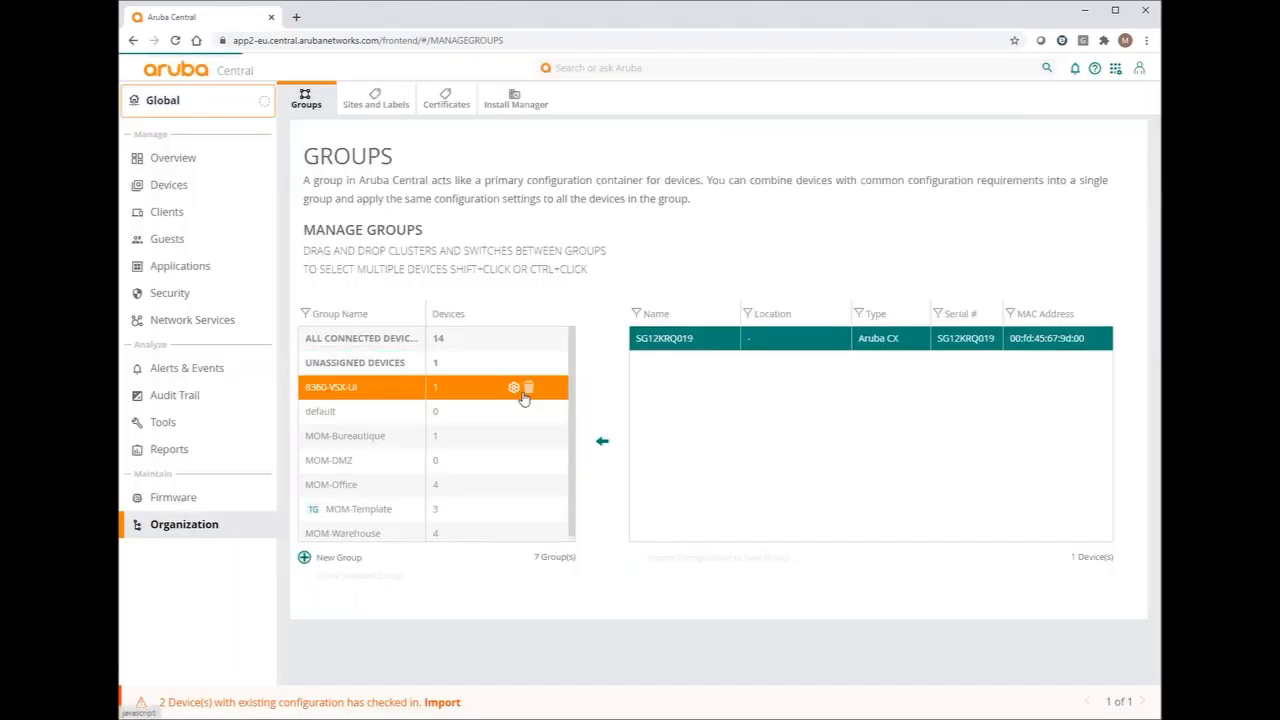
left_click(360, 338)
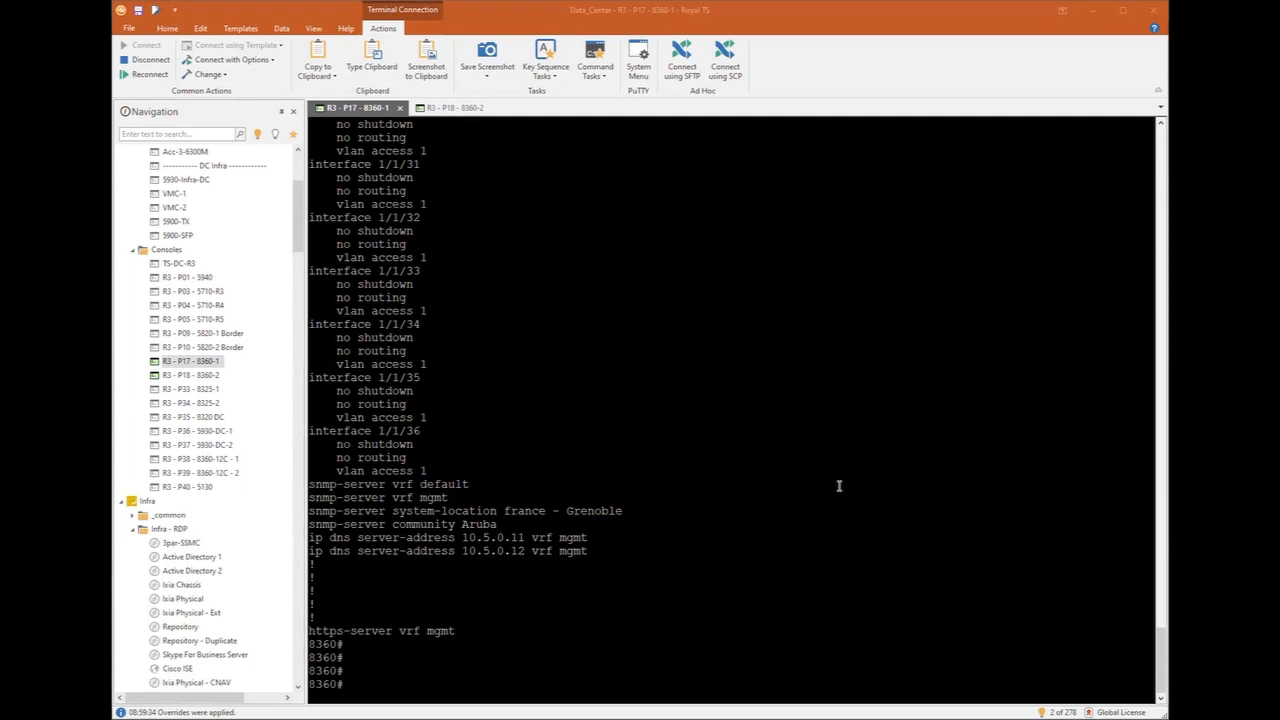
Run show ntp servers, show ntp associations and sho clock on the 8360 console
type("show ntp server")
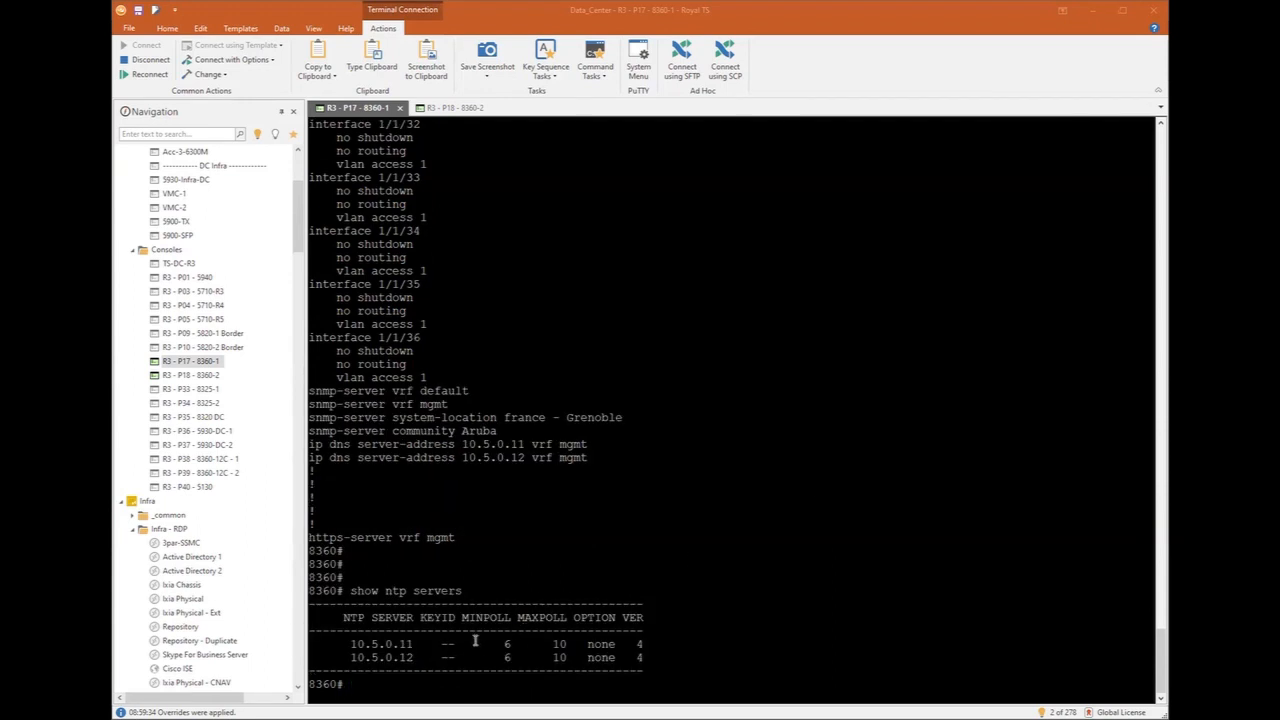
type("show ntp servers")
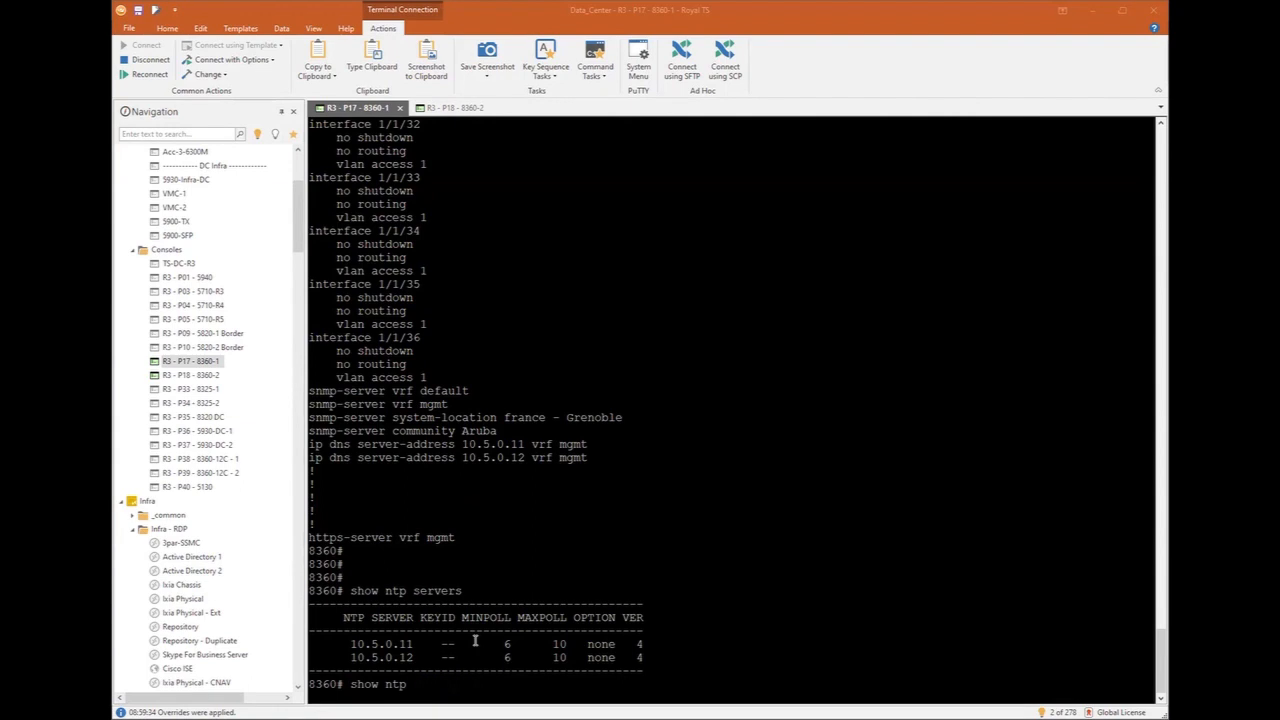
type("associations")
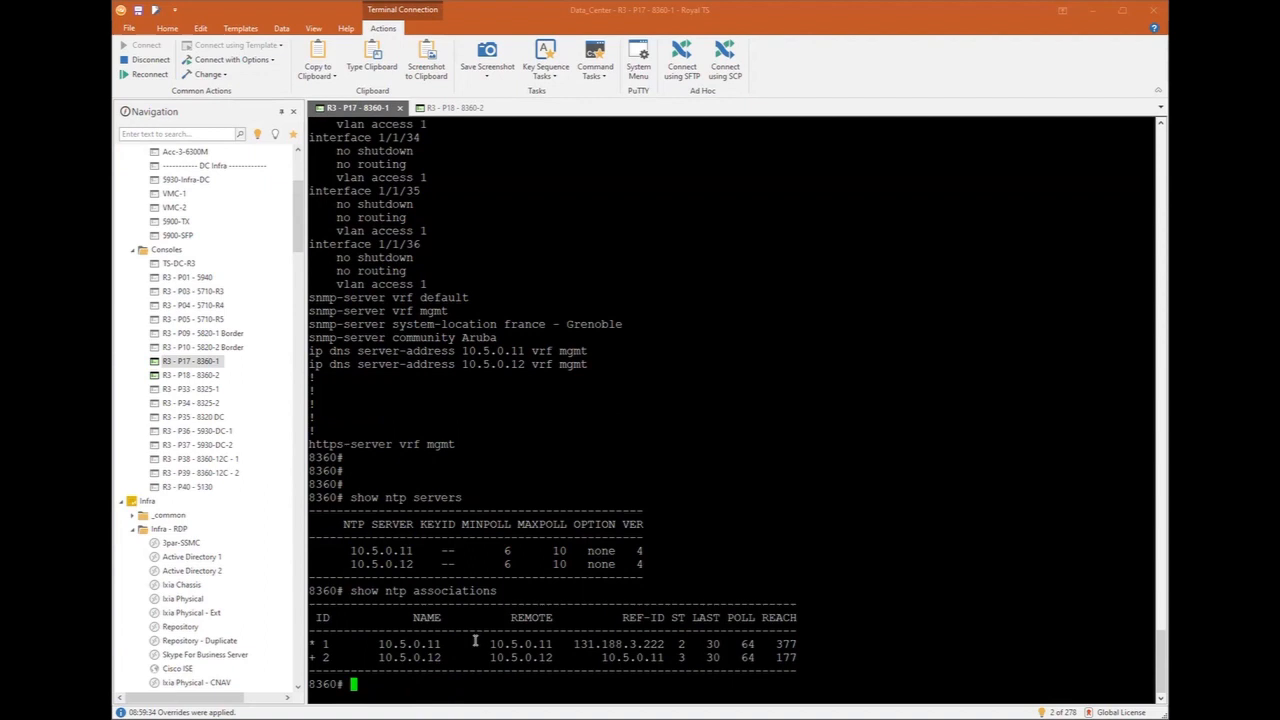
type("sho clock")
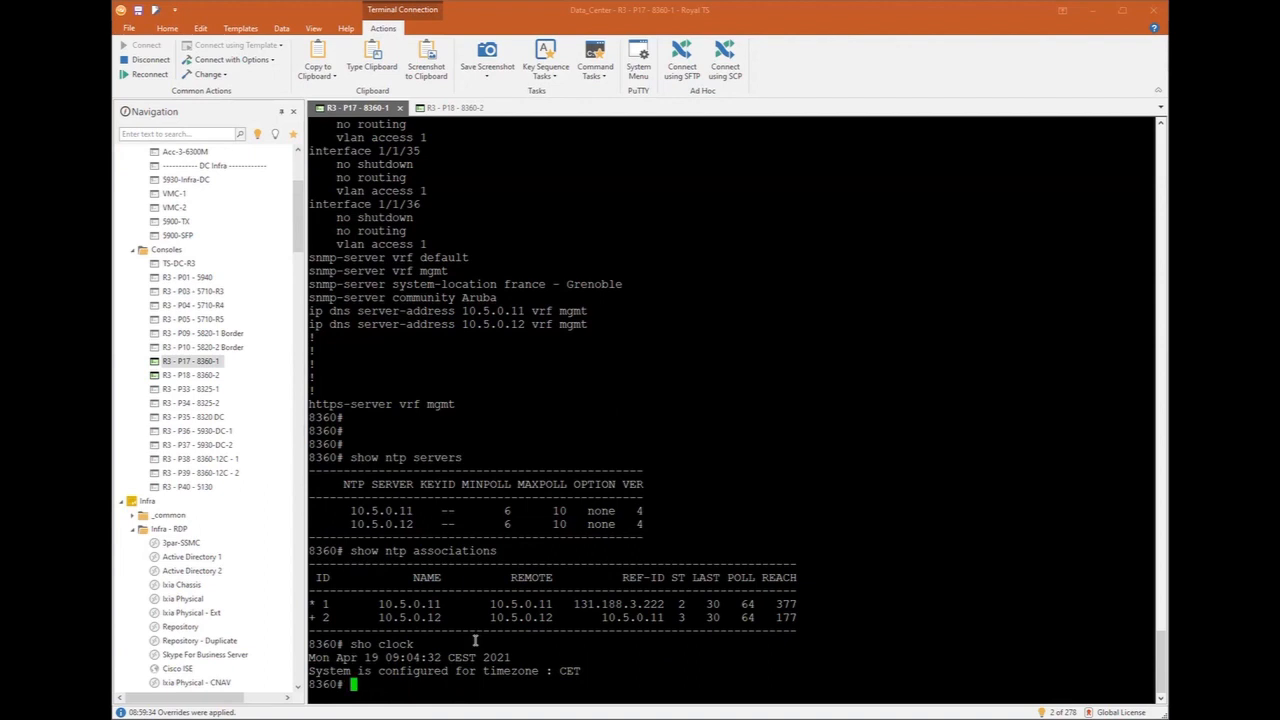
Run sho snmp system, sho snmp community and show radius-server to verify SNMP and RADIUS
type("sho")
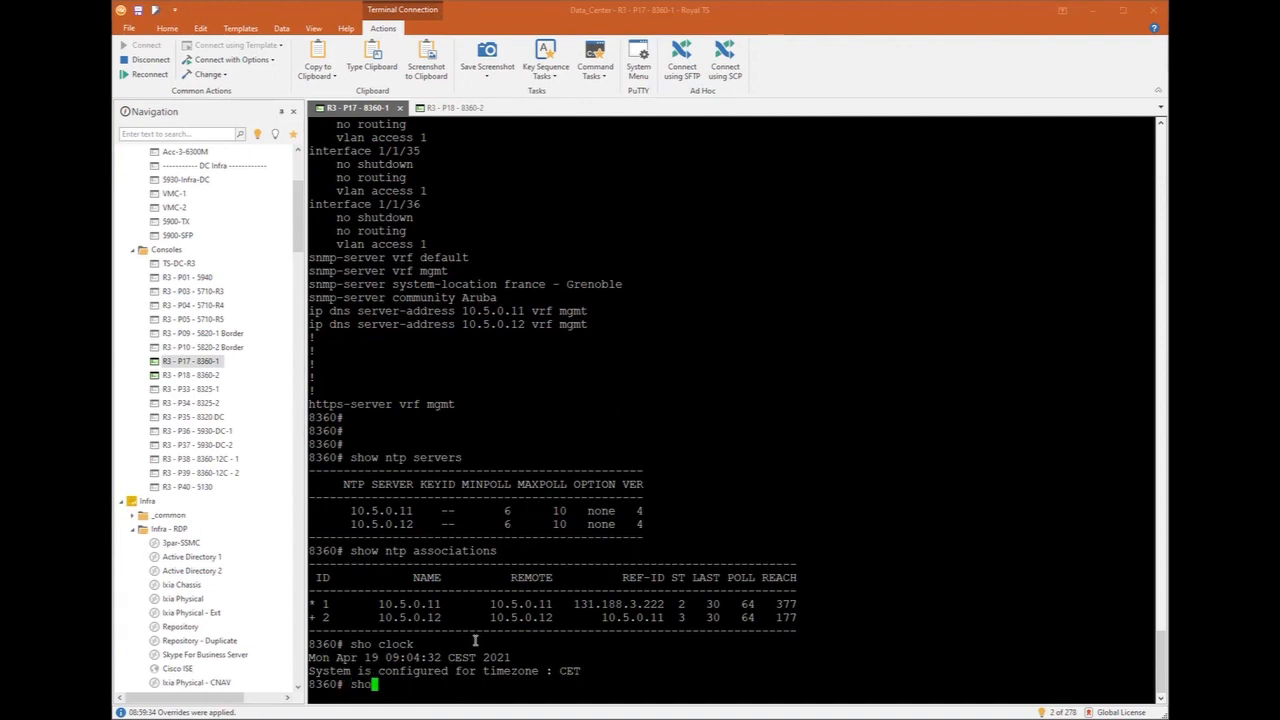
type("snmp")
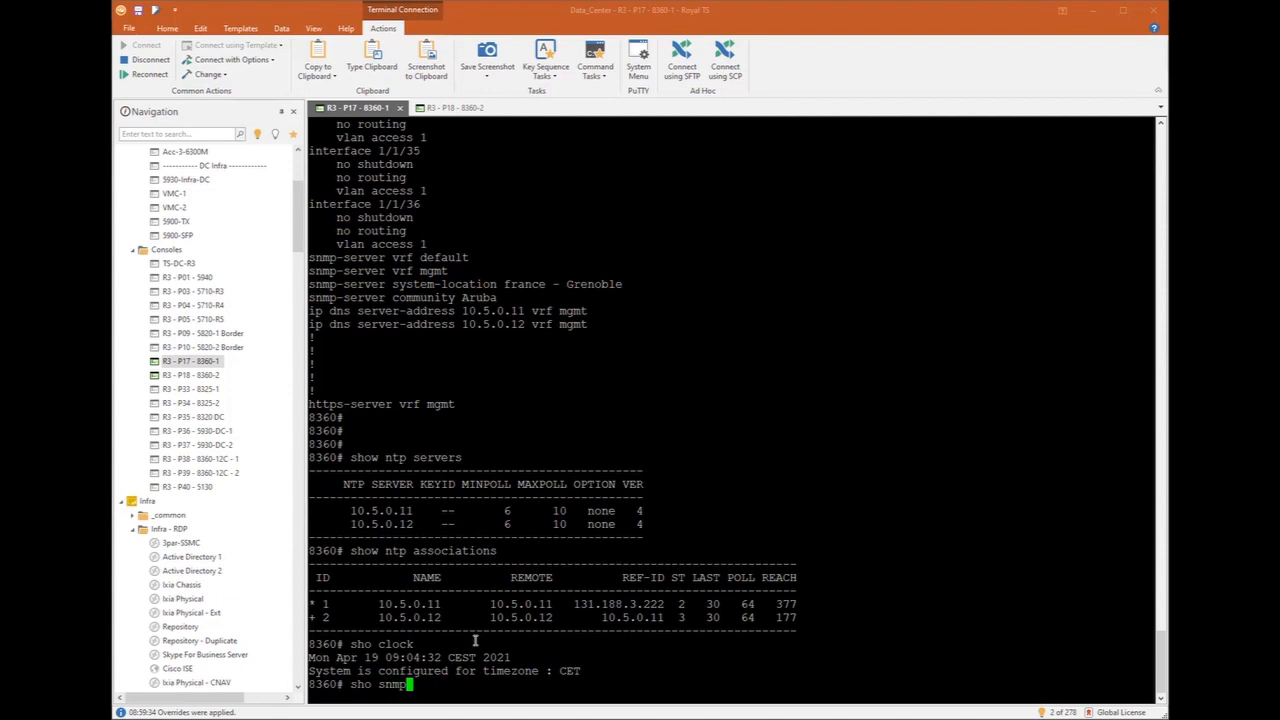
type("system")
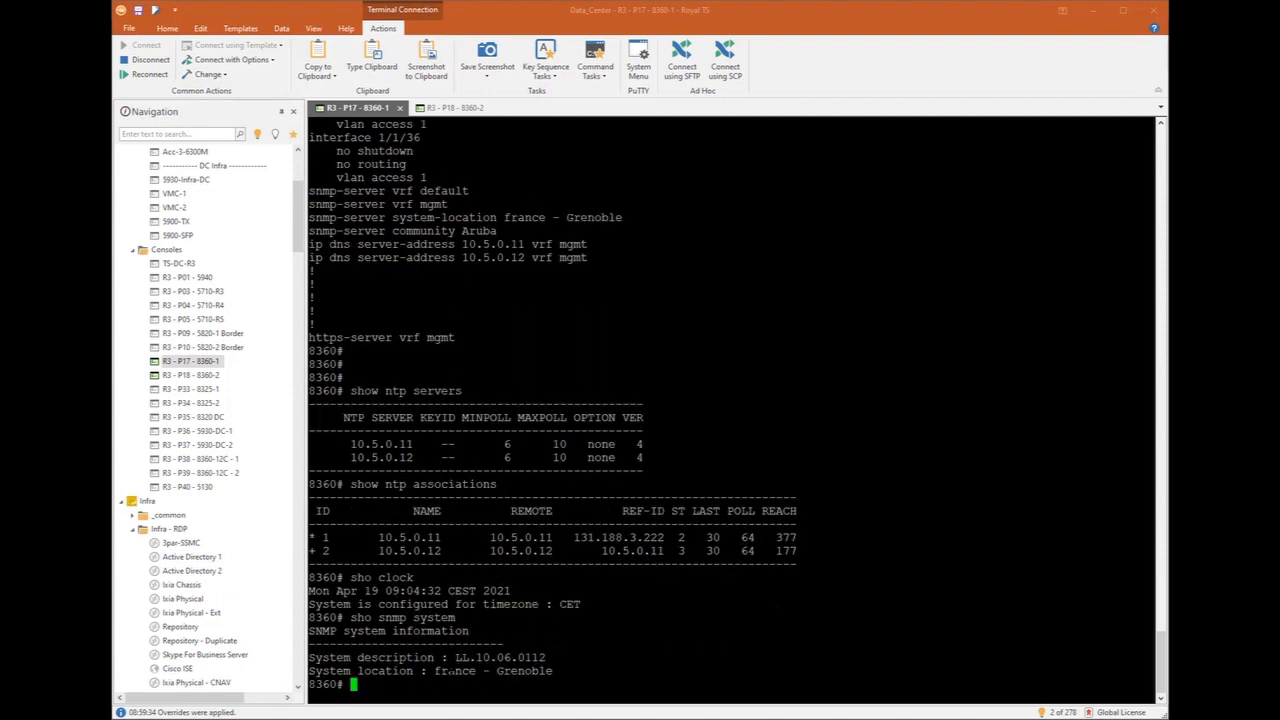
mouse_move(590, 664)
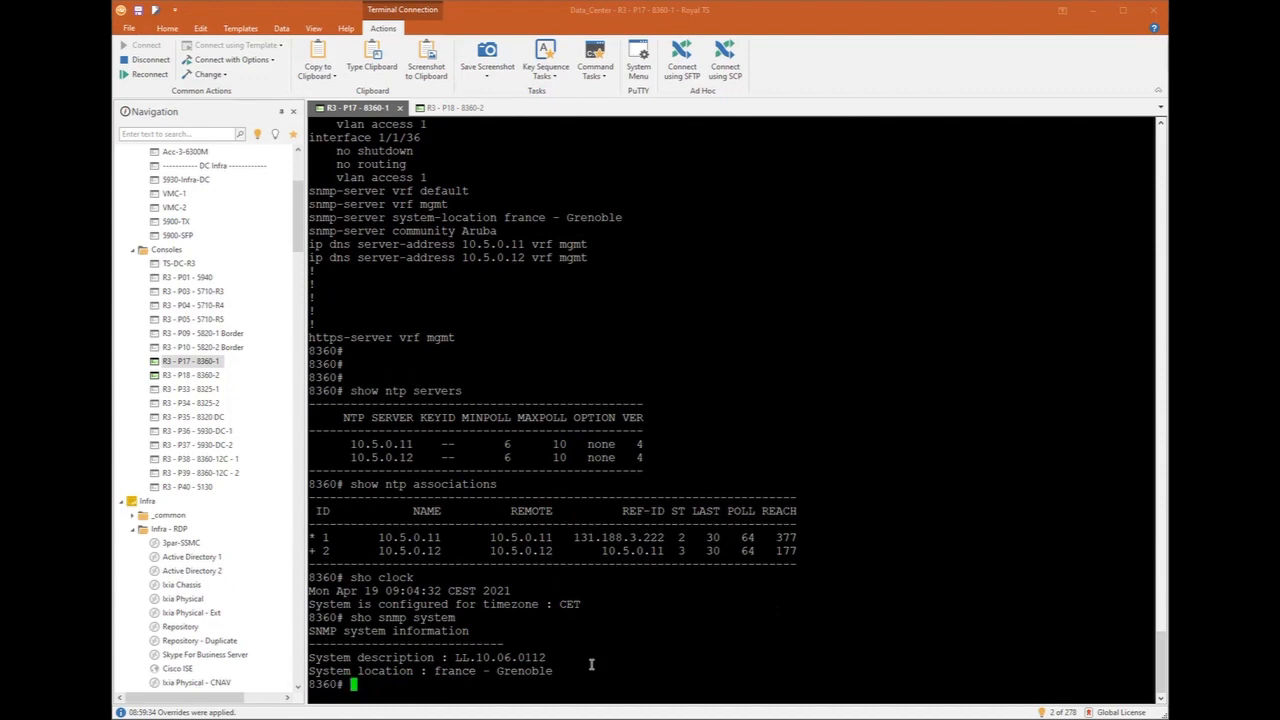
mouse_move(484, 672)
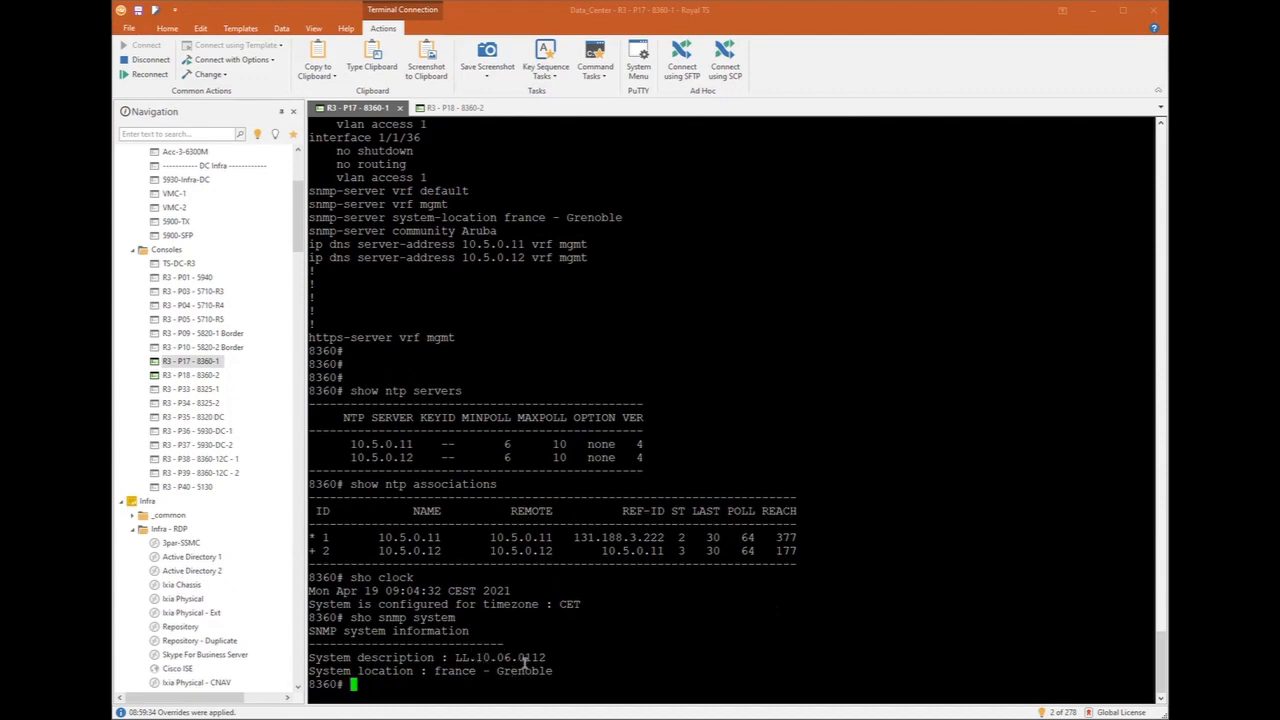
type("sho snmp system")
type("sho snmp community")
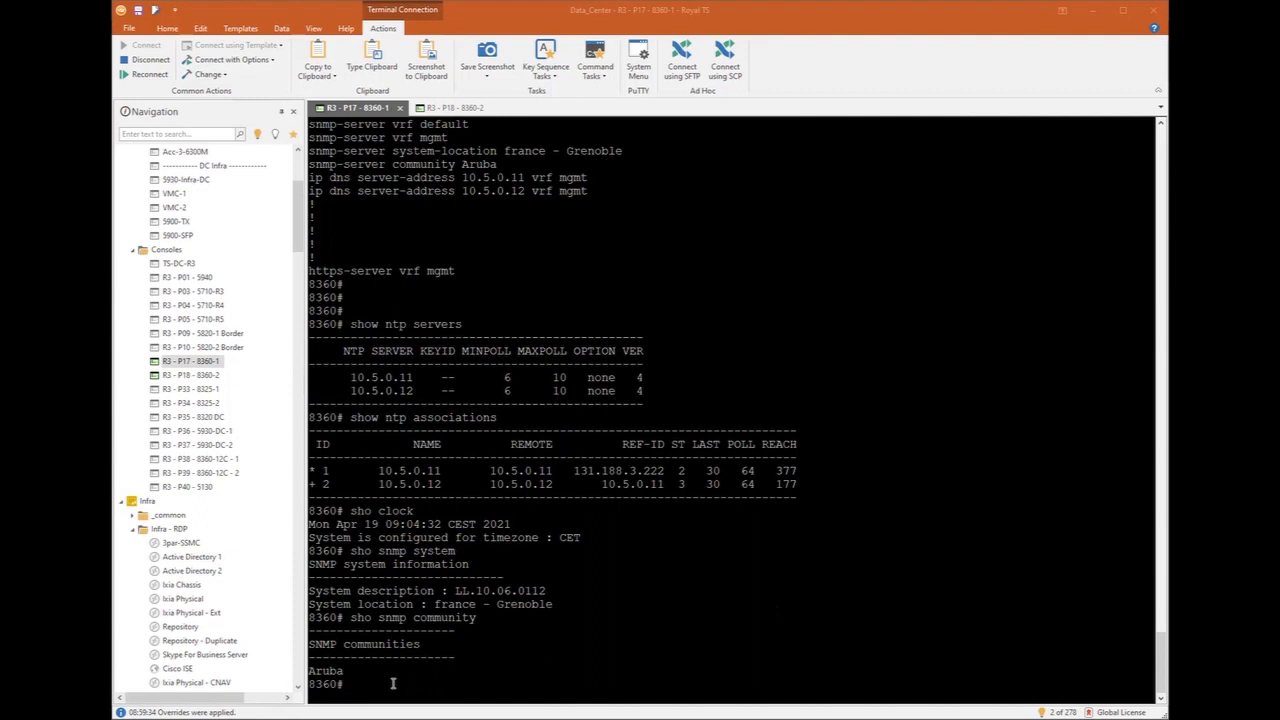
mouse_move(348, 670)
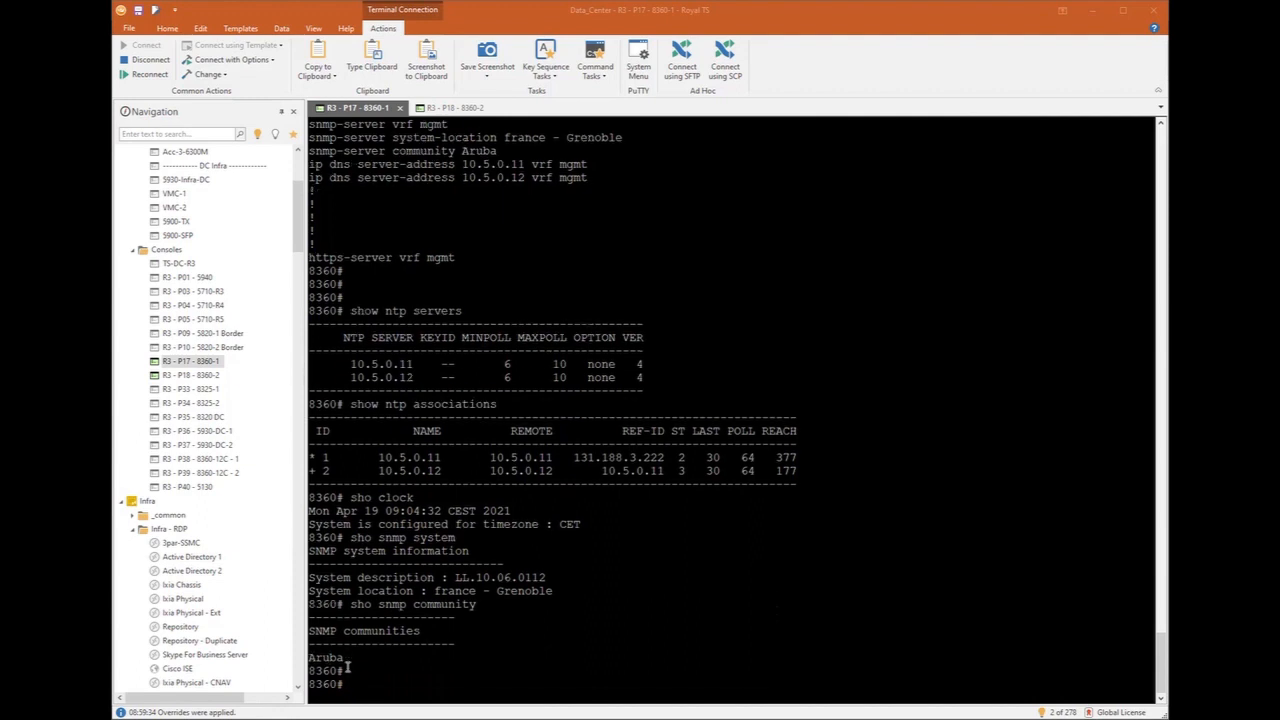
type("show")
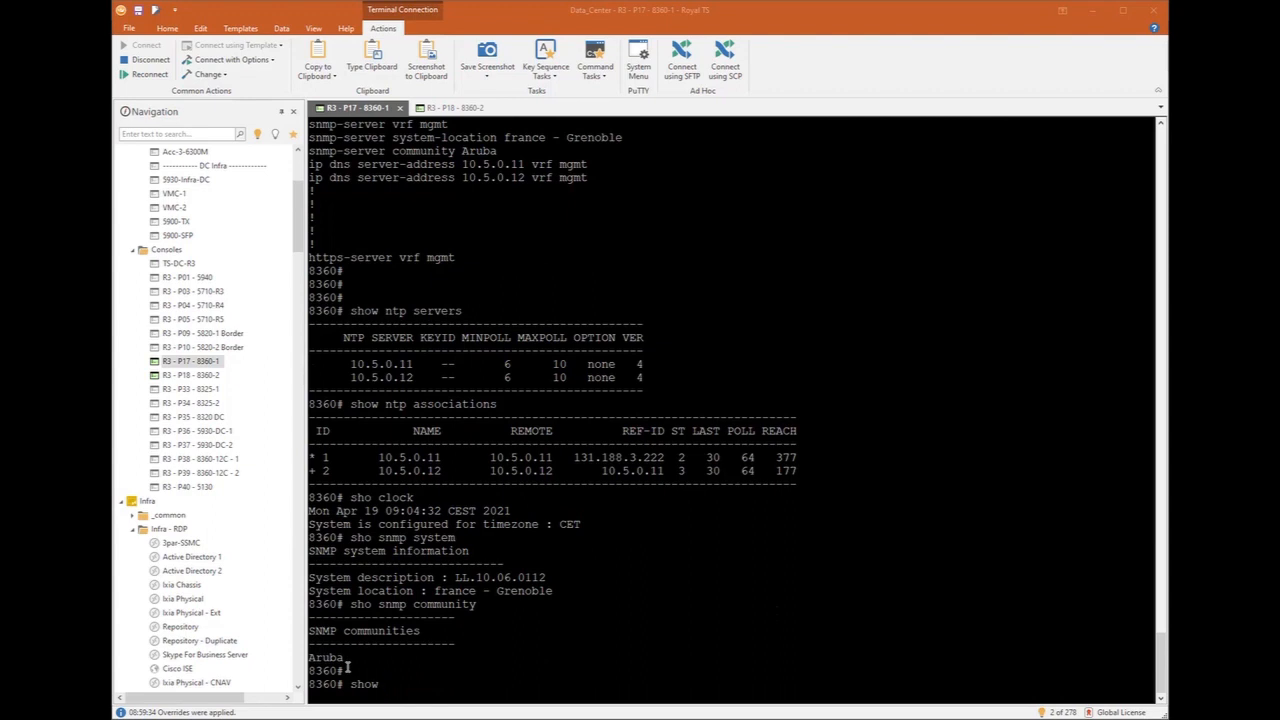
type("radius-server")
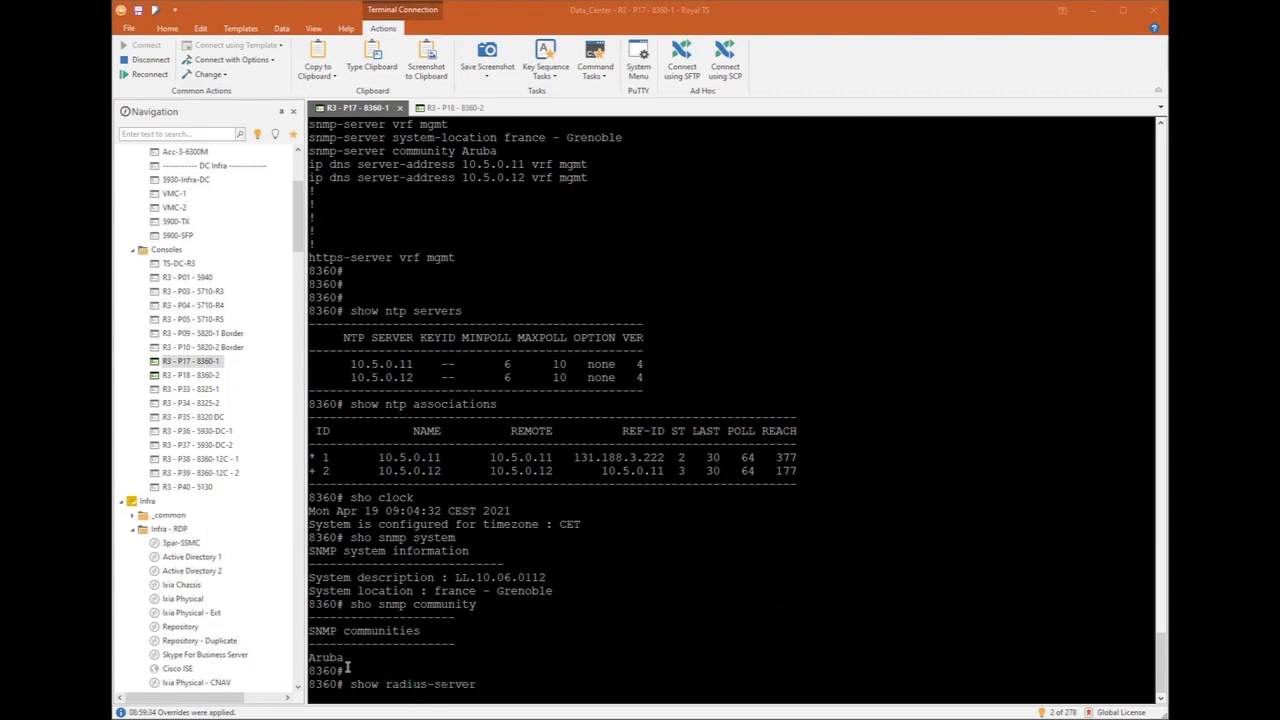
scroll("down", 3)
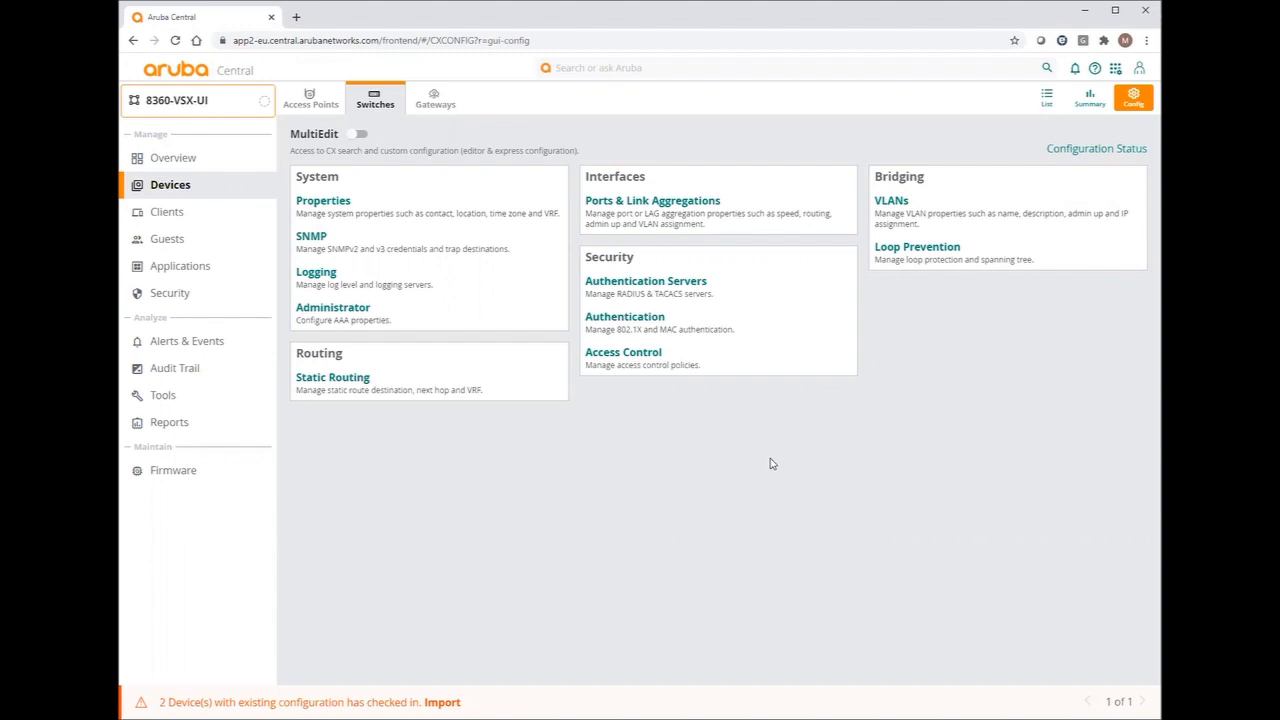
mouse_move(320, 388)
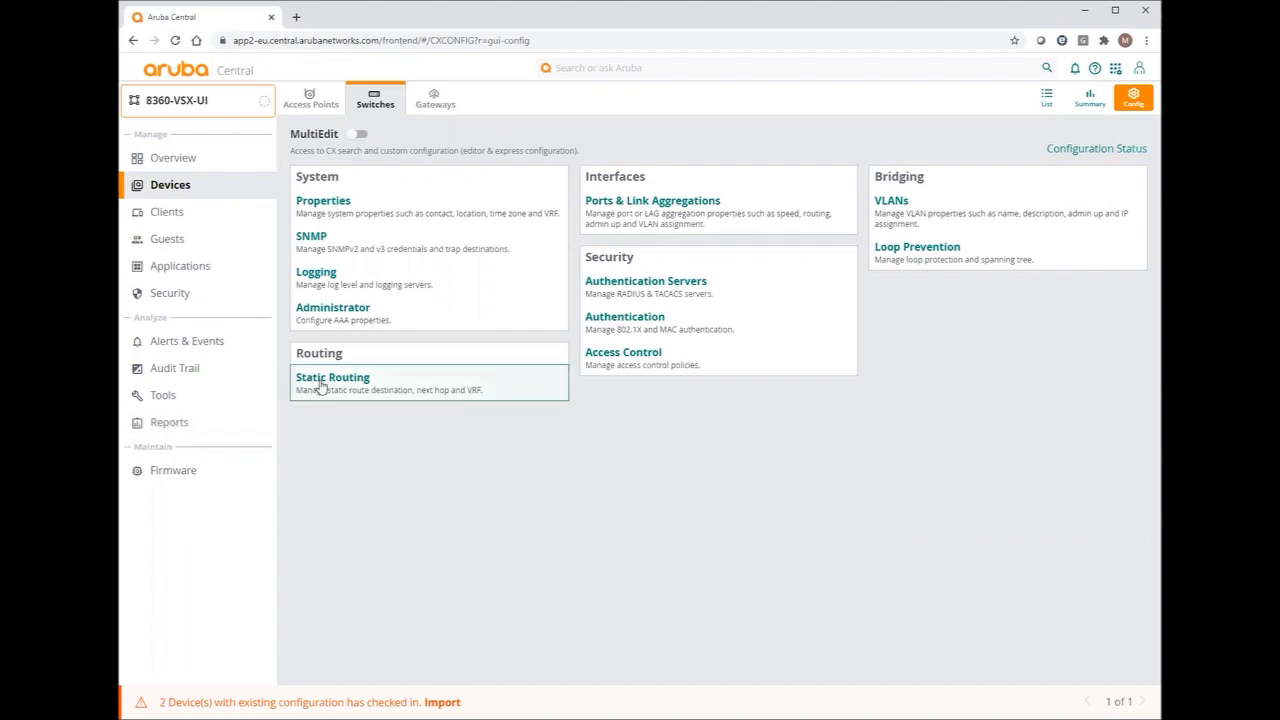
Add a default static route 0.0.0.0/0 via next hop 10.5.10.1 in the management VRF
left_click(332, 376)
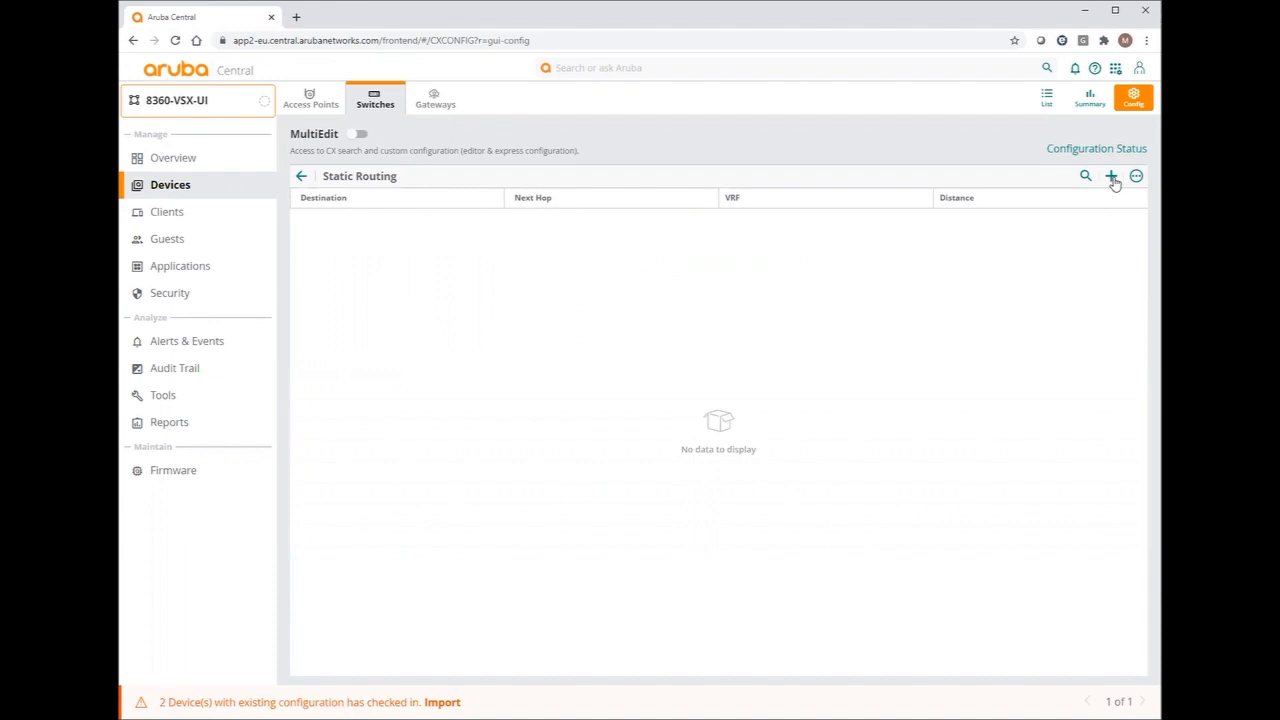
left_click(1112, 176)
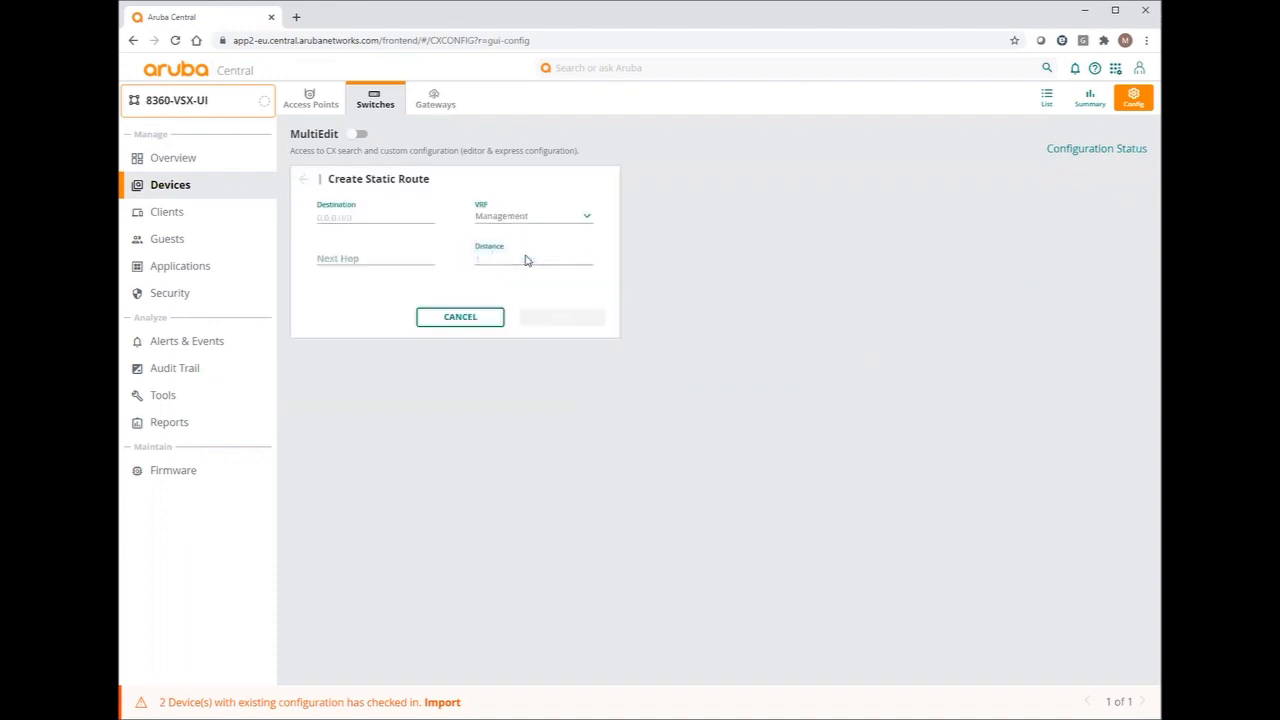
left_click(376, 260)
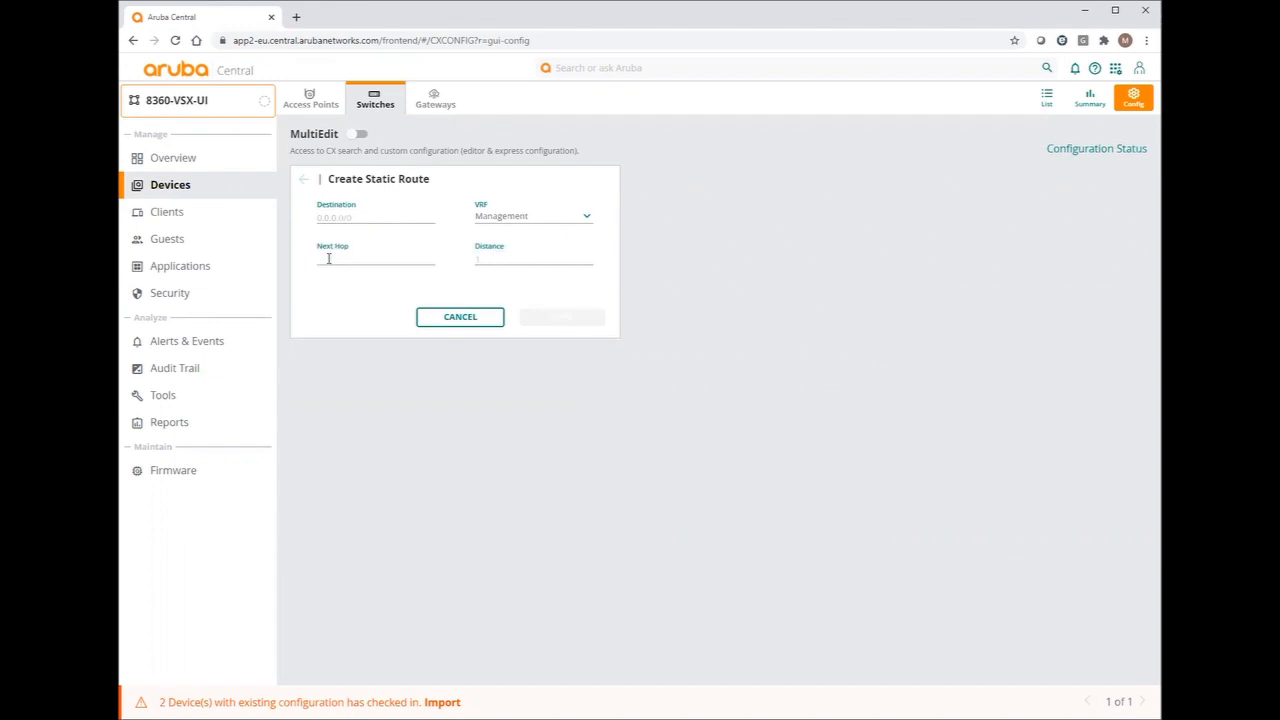
type("10.5.10.")
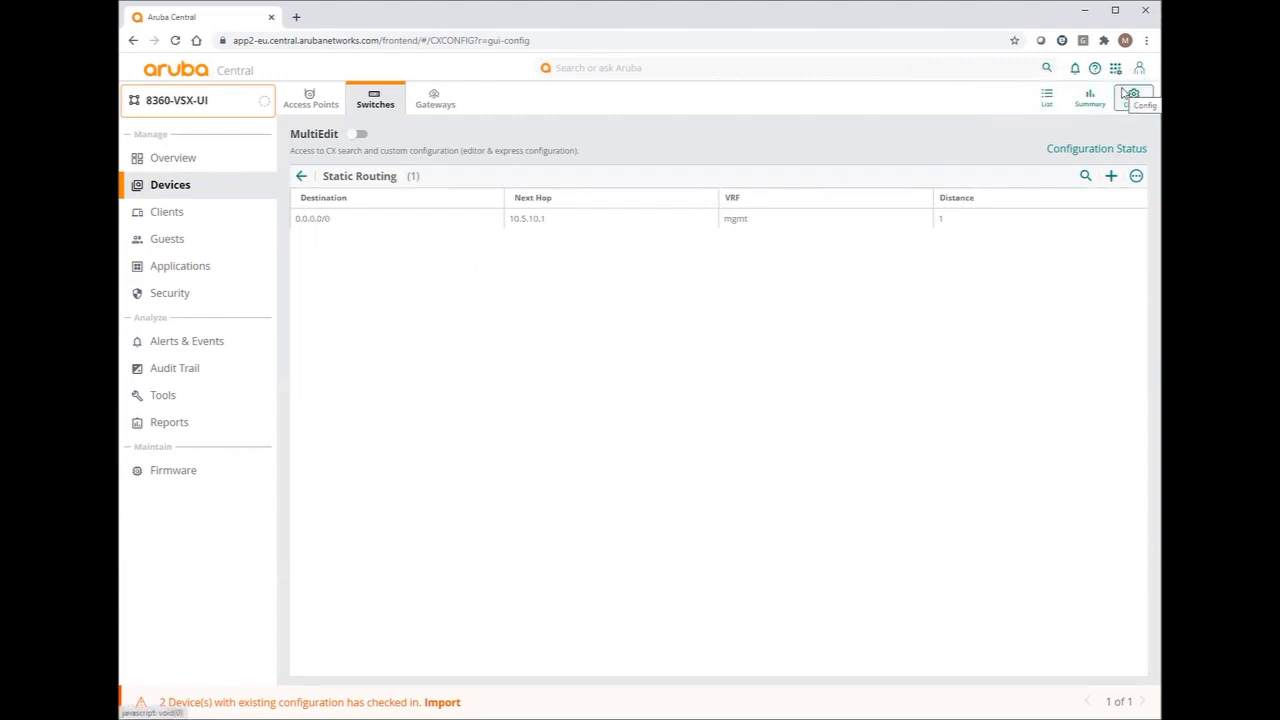
Open the second switch from the group's switch list and go to its Ports & Link Aggregations settings
left_click(1044, 96)
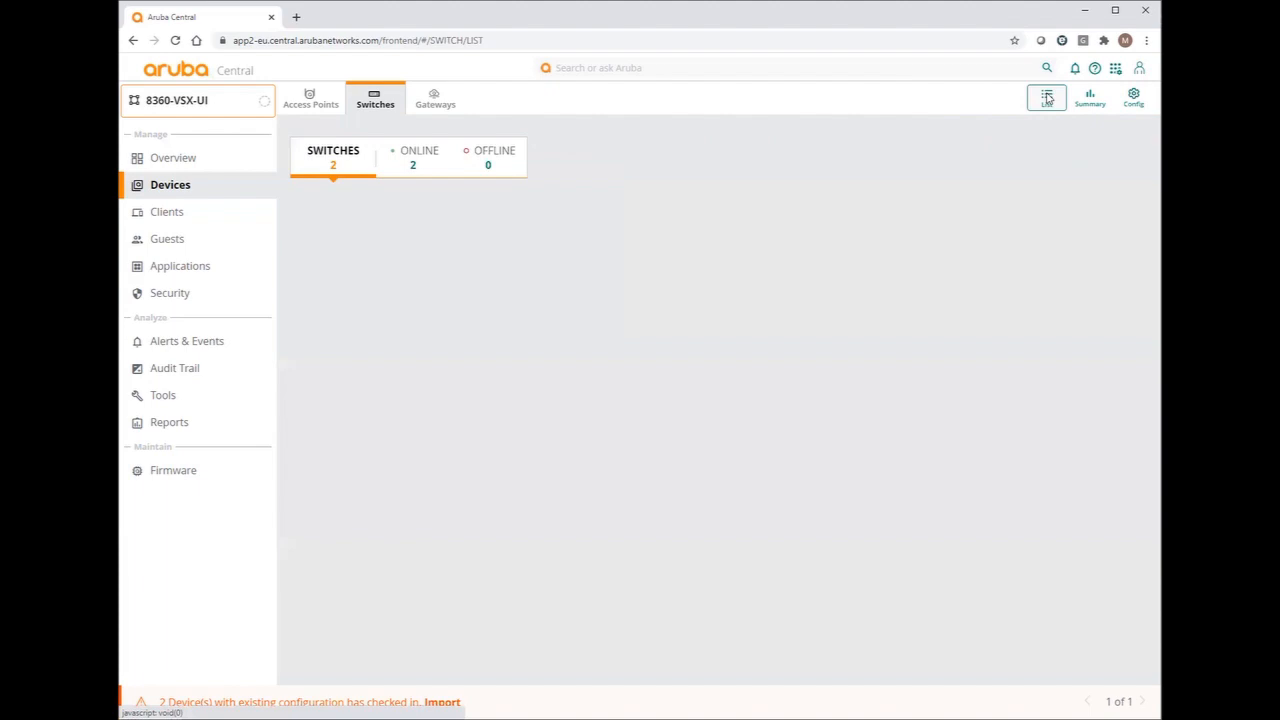
left_click(1046, 96)
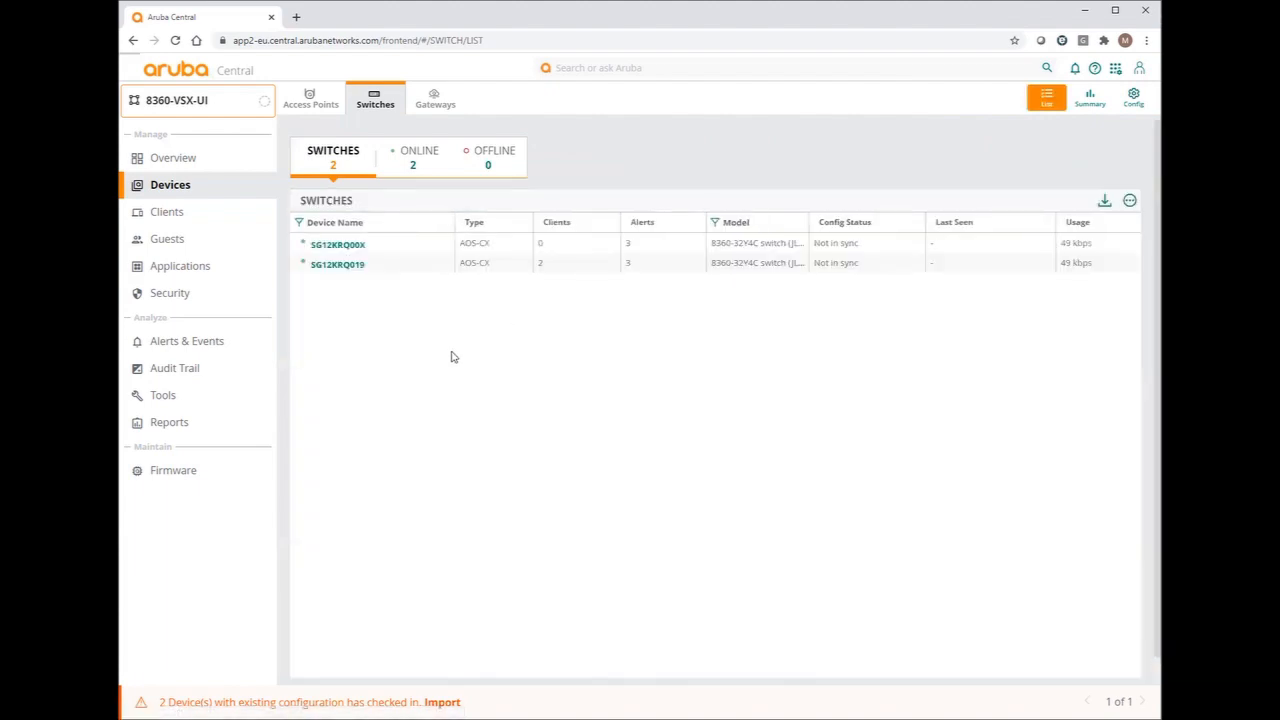
left_click(336, 264)
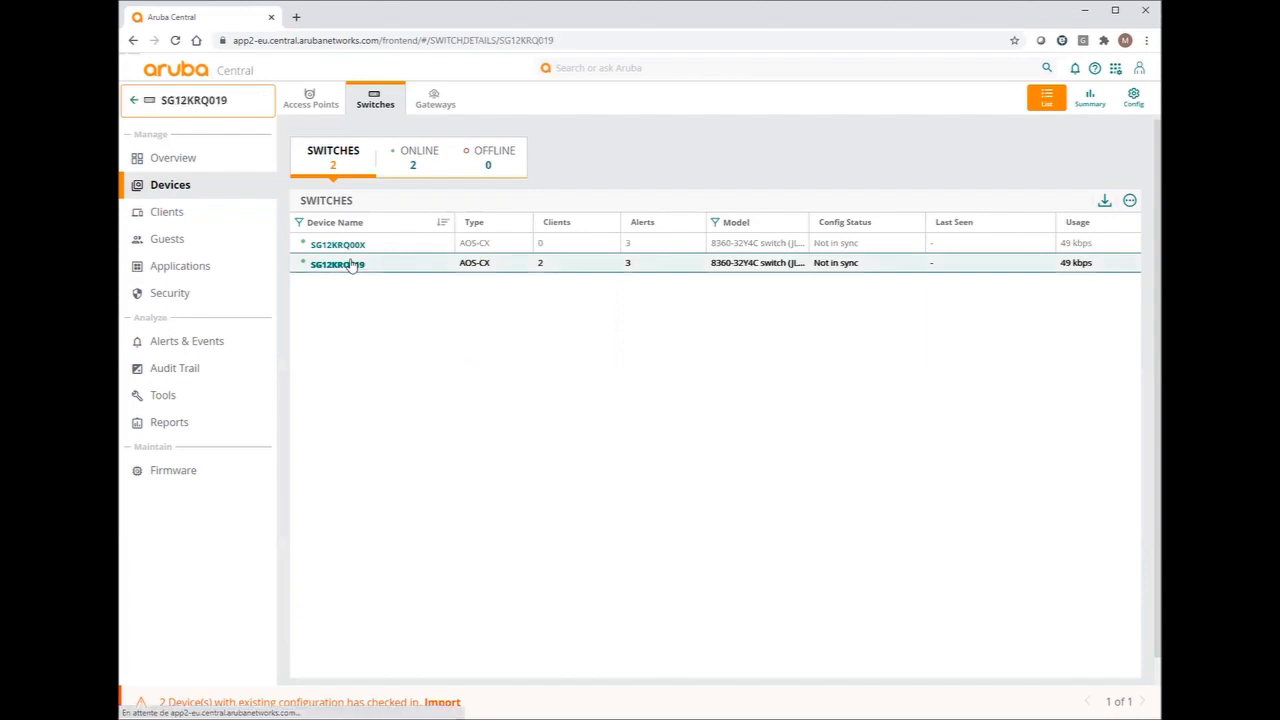
left_click(336, 264)
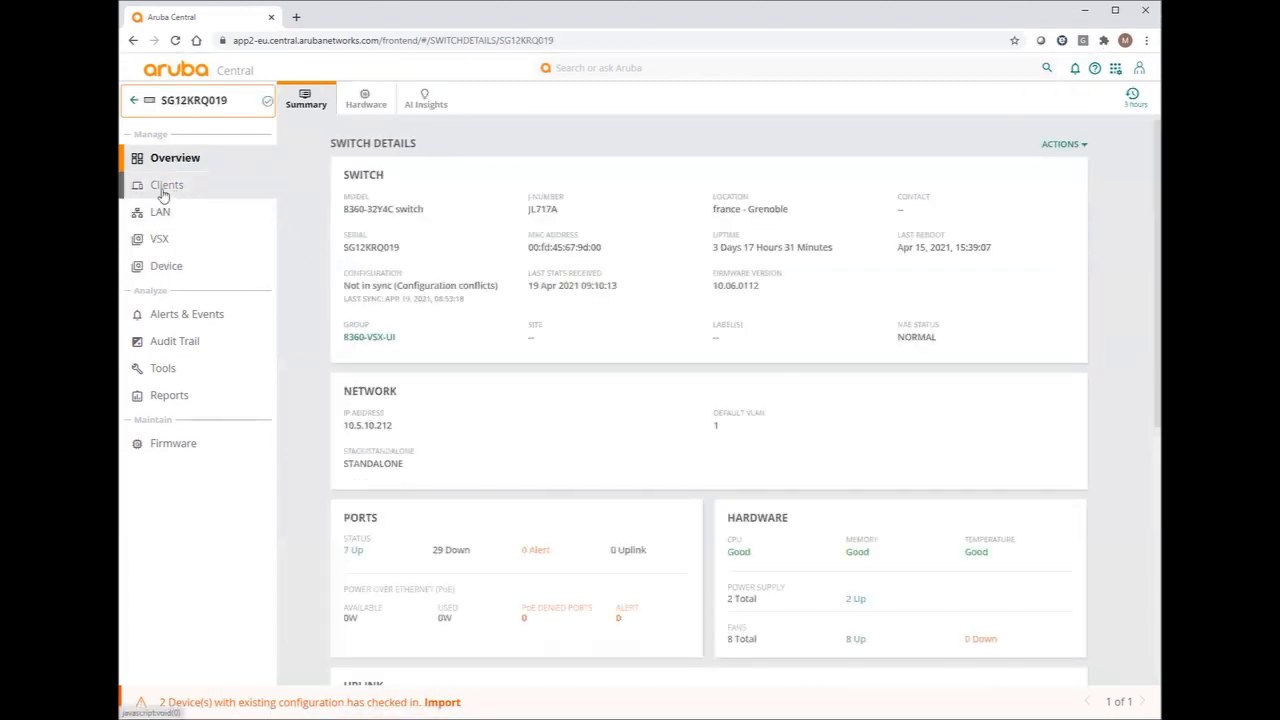
left_click(166, 266)
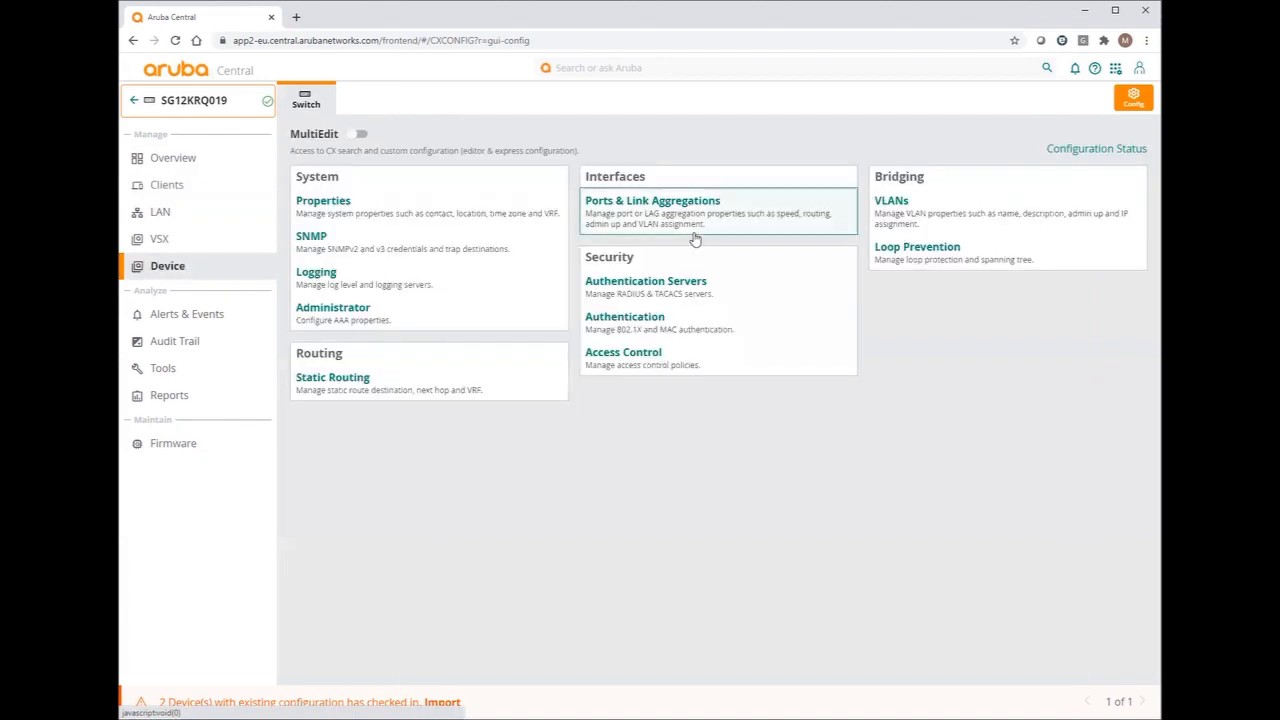
mouse_move(640, 212)
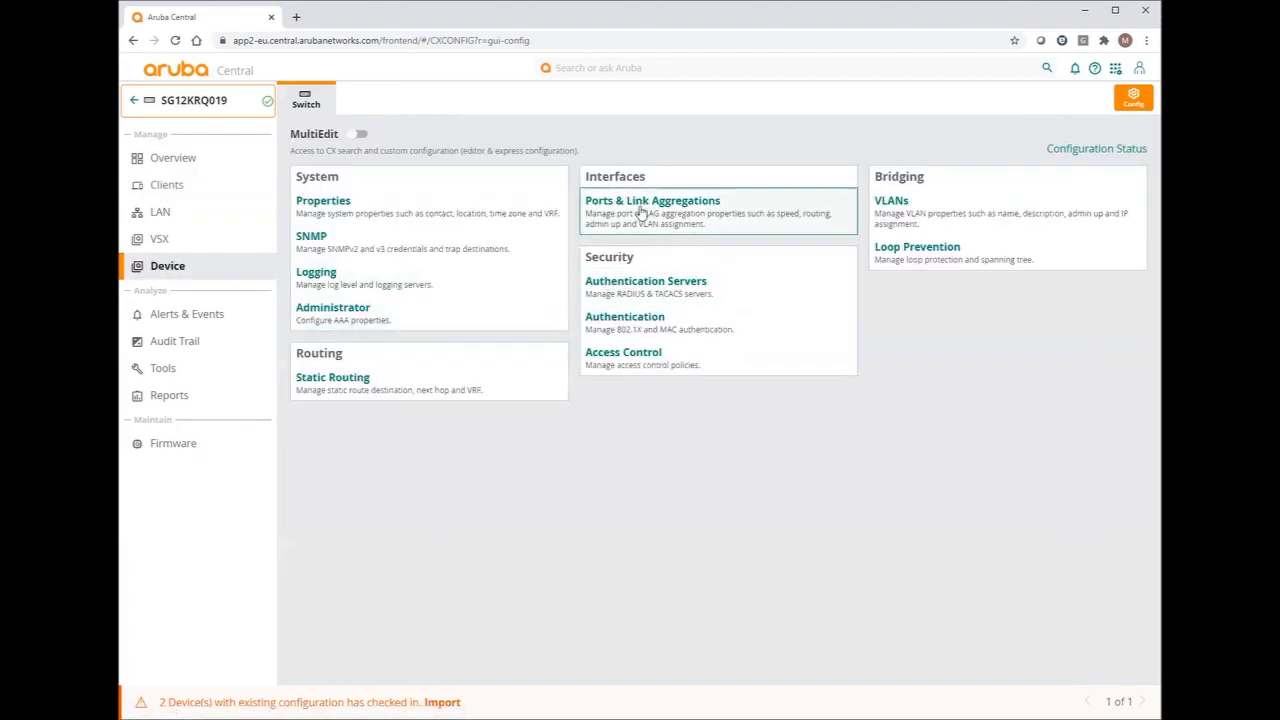
left_click(652, 200)
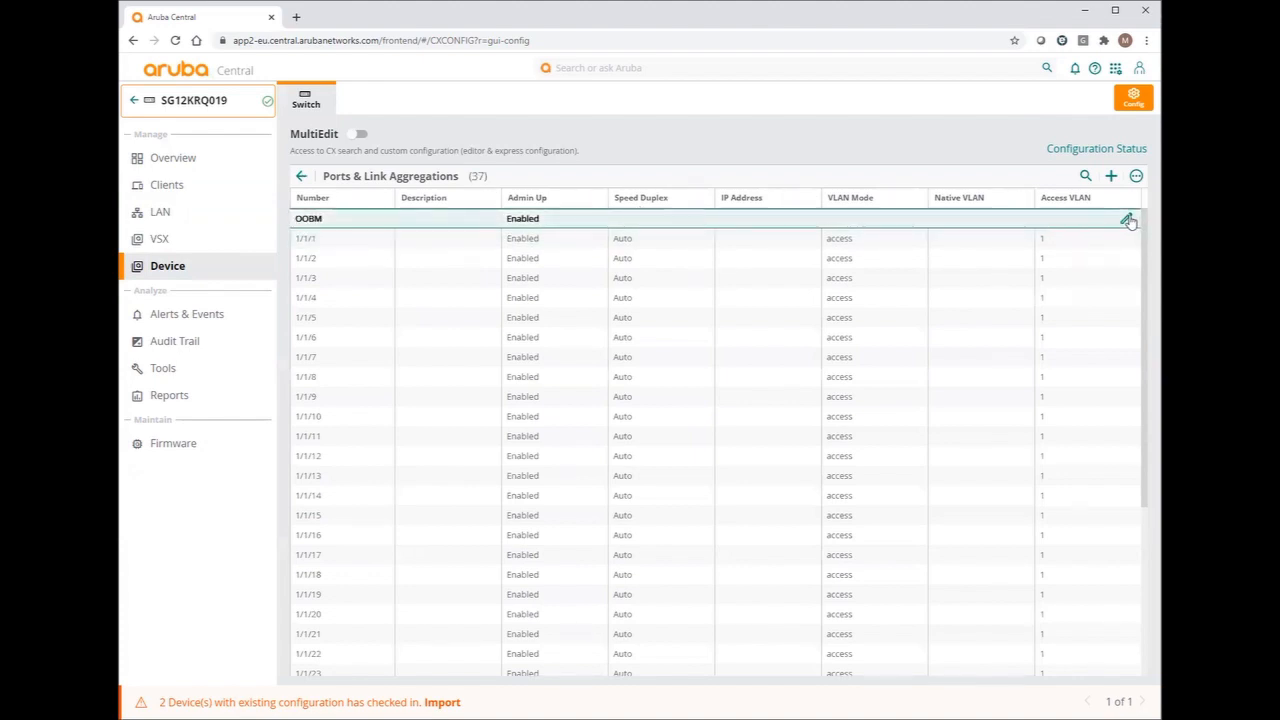
Set the OOBM port to static address 10.5.10.53/24, save it and return to the switch list
left_click(1126, 218)
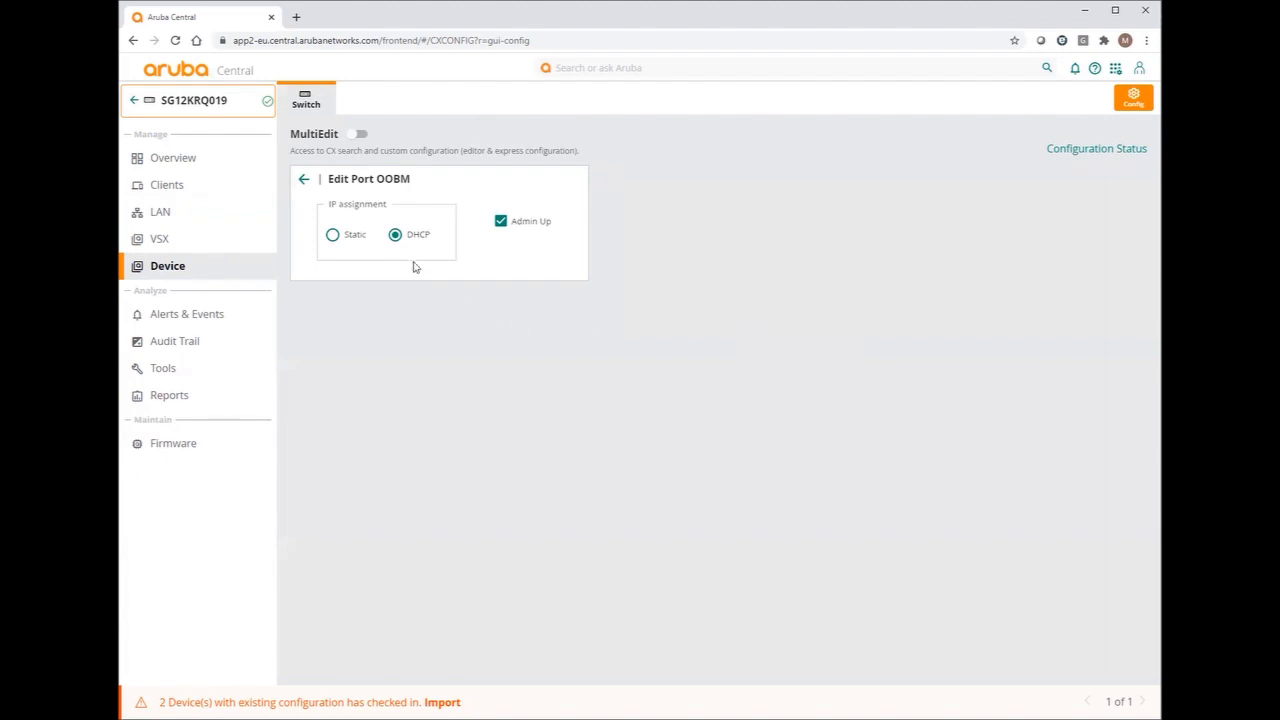
left_click(332, 234)
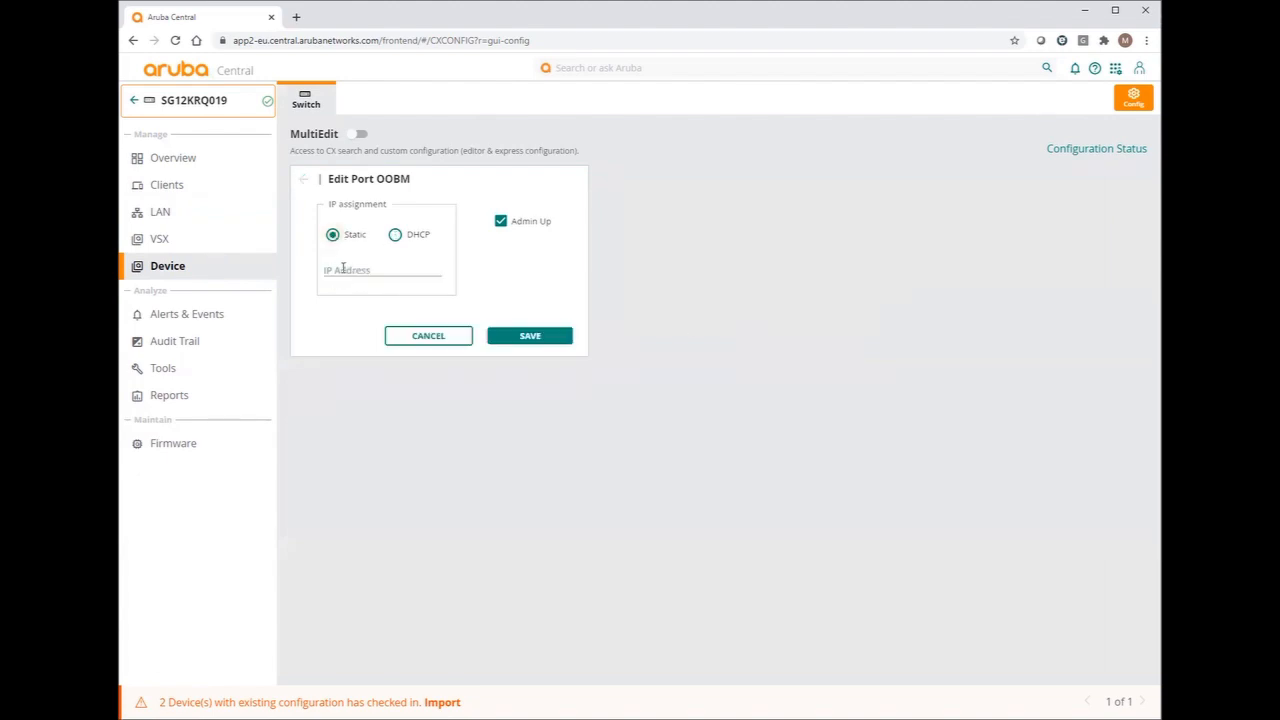
left_click(384, 276)
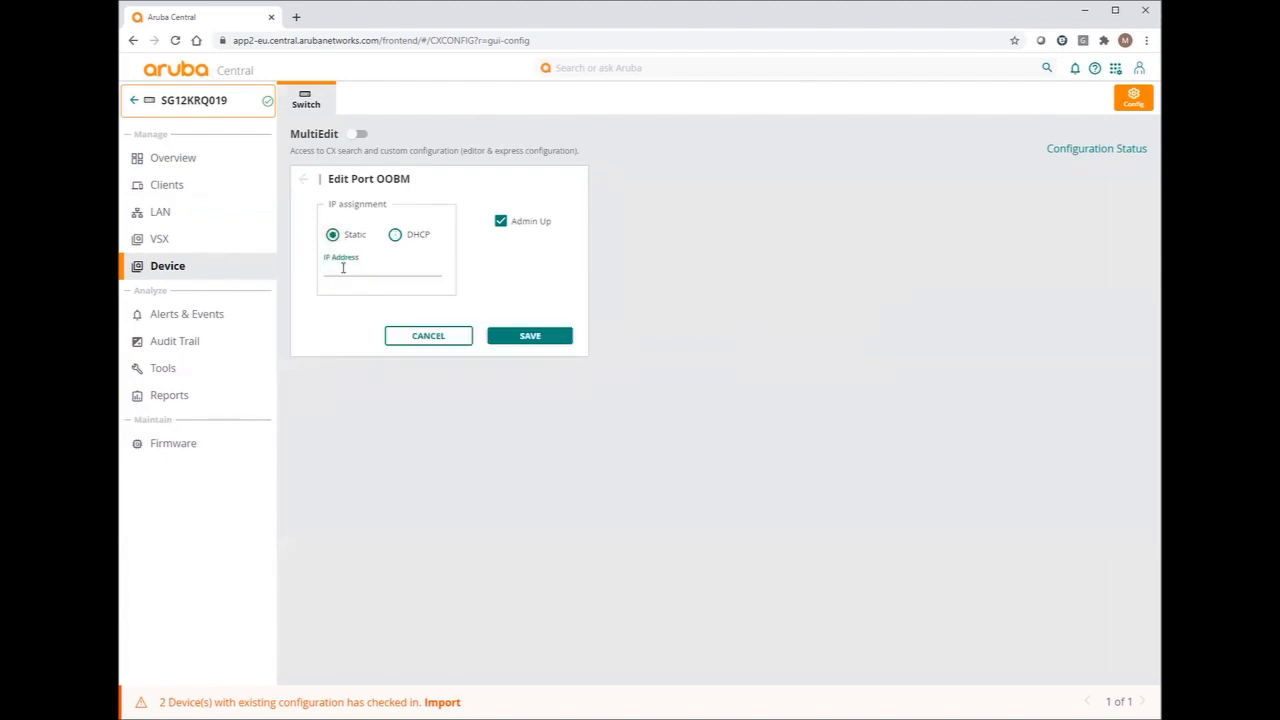
type("10.5")
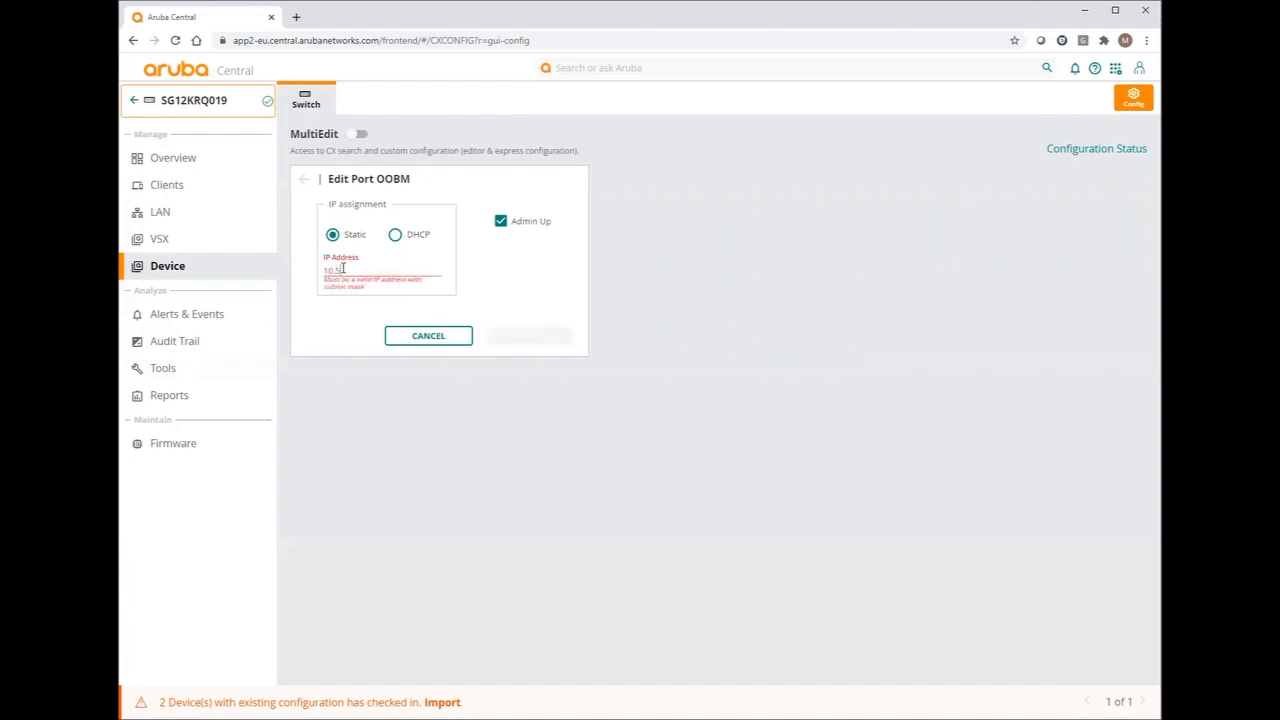
type("10.53/24")
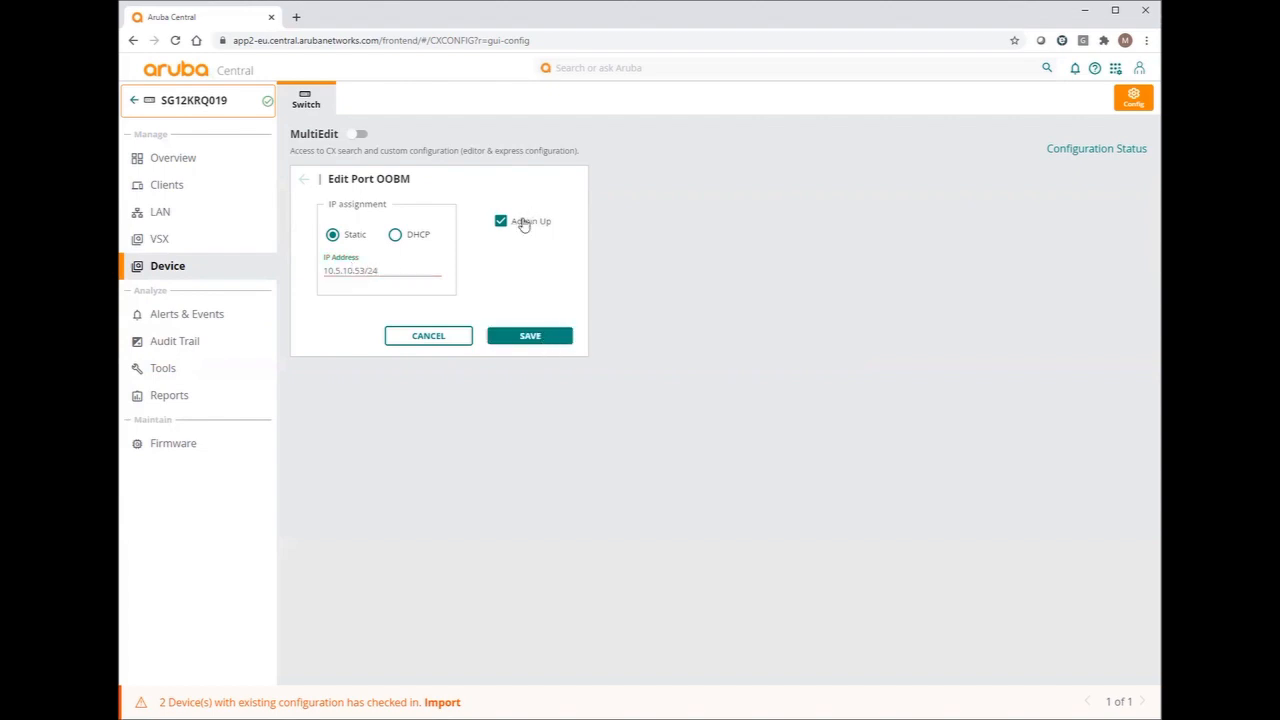
left_click(528, 336)
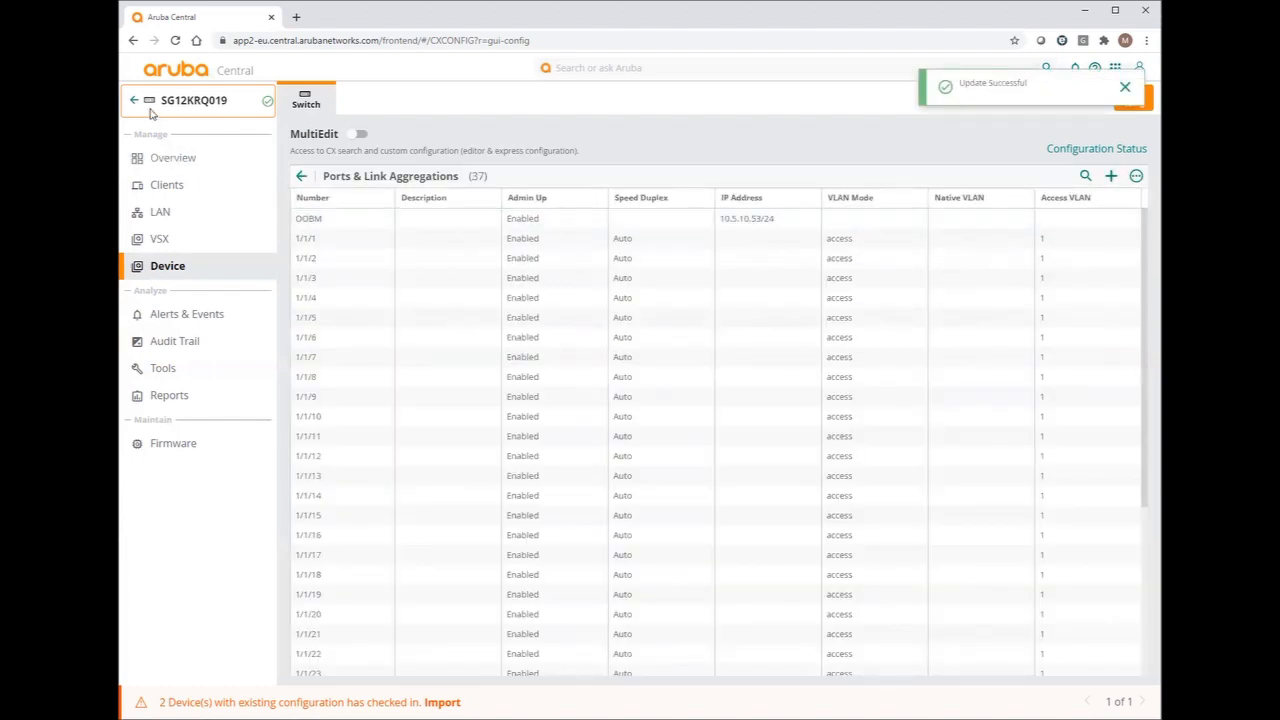
left_click(138, 100)
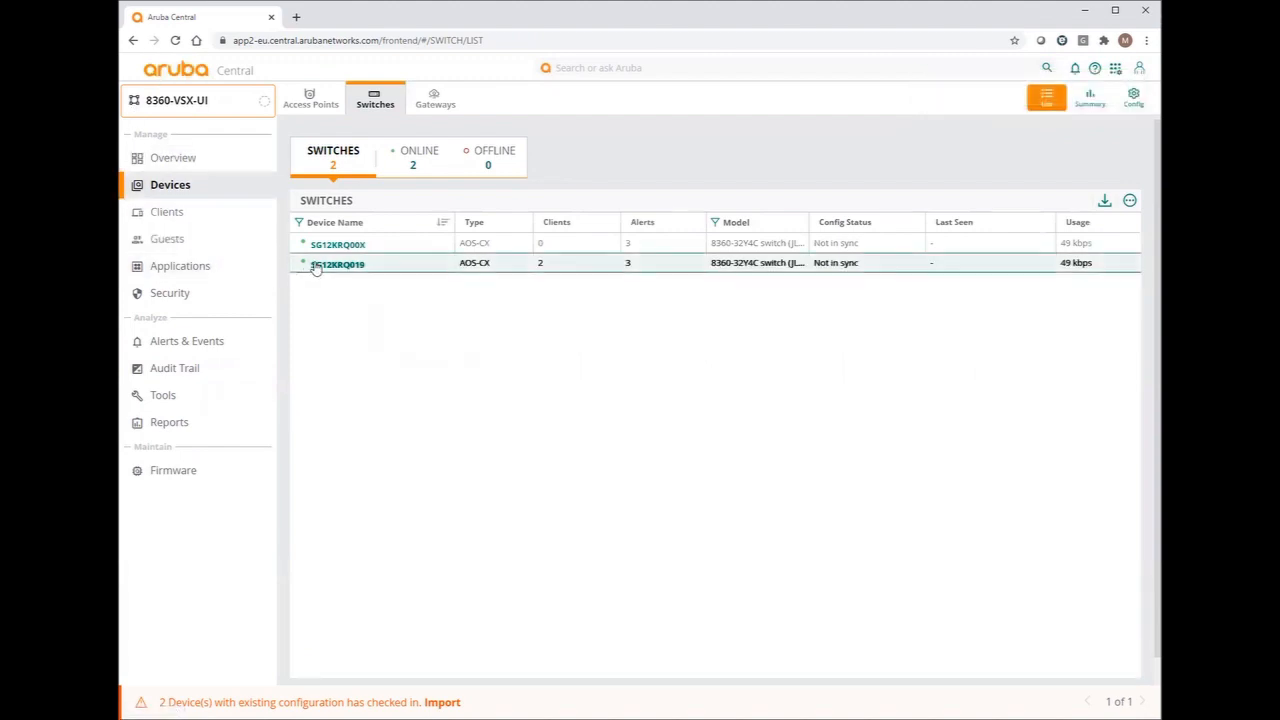
Set the first switch's OOBM port to a static 10.5.10.x/24 address and save it
left_click(348, 242)
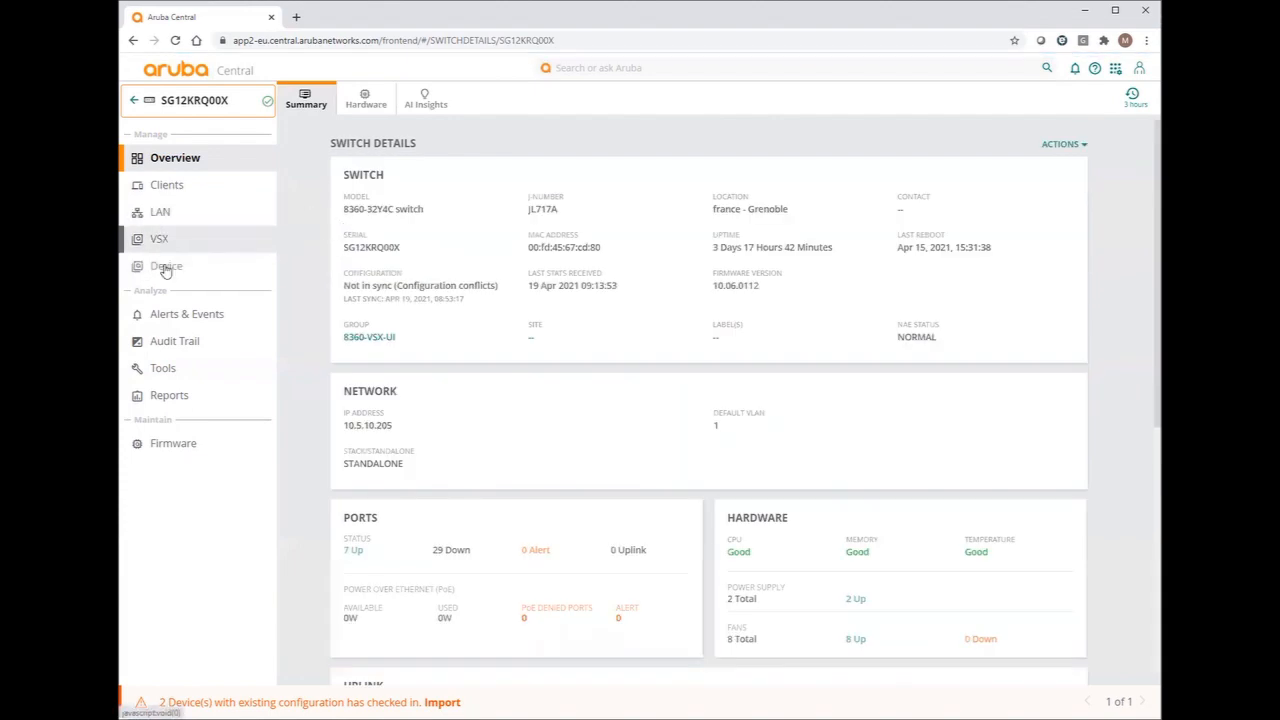
left_click(168, 266)
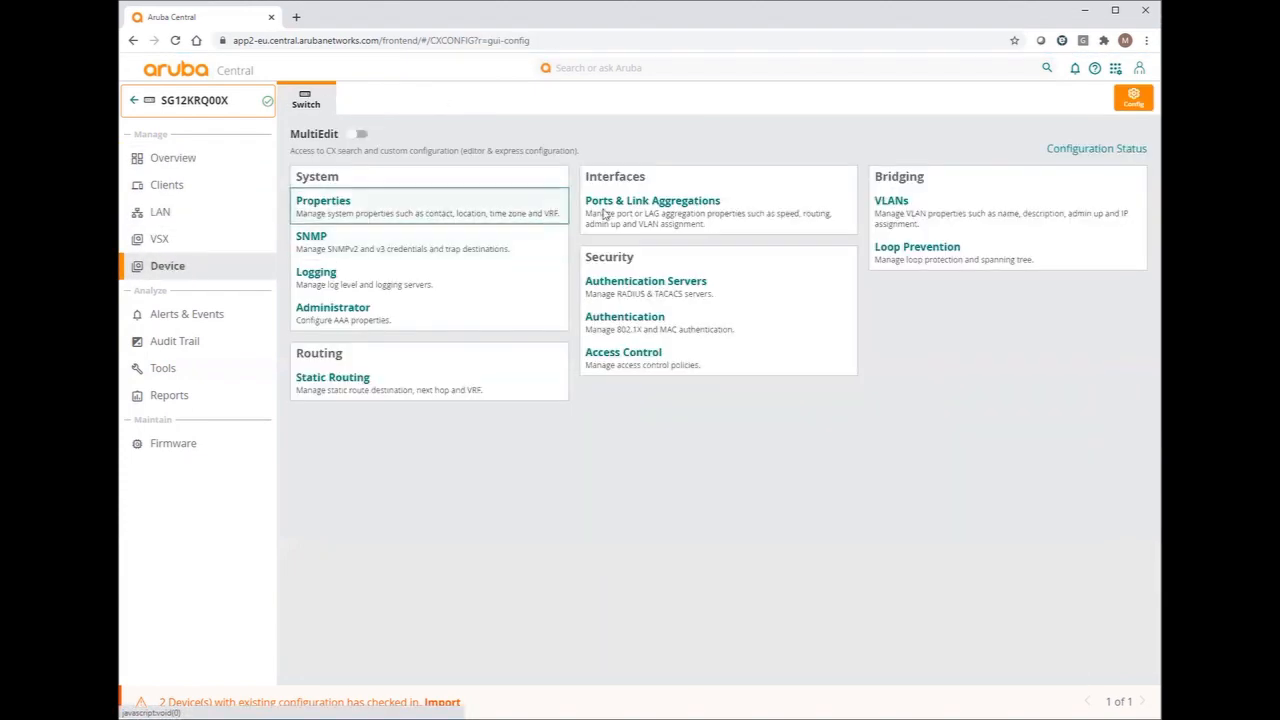
left_click(652, 200)
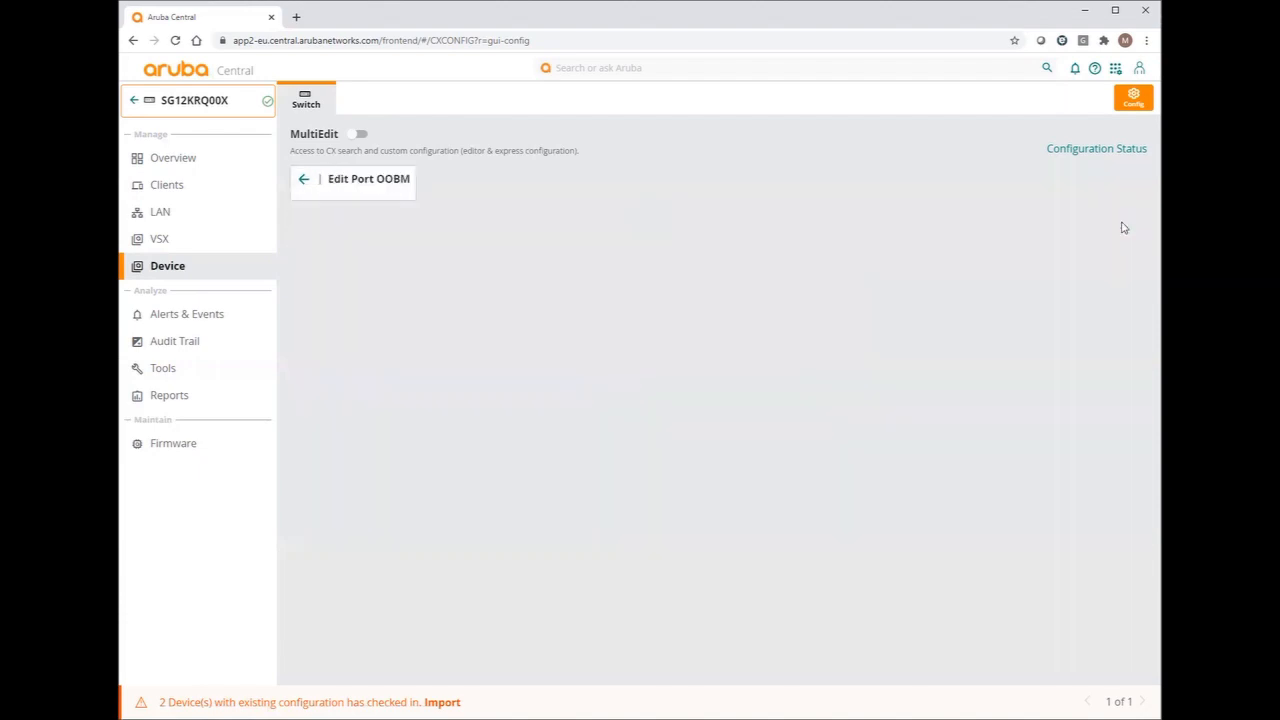
left_click(352, 180)
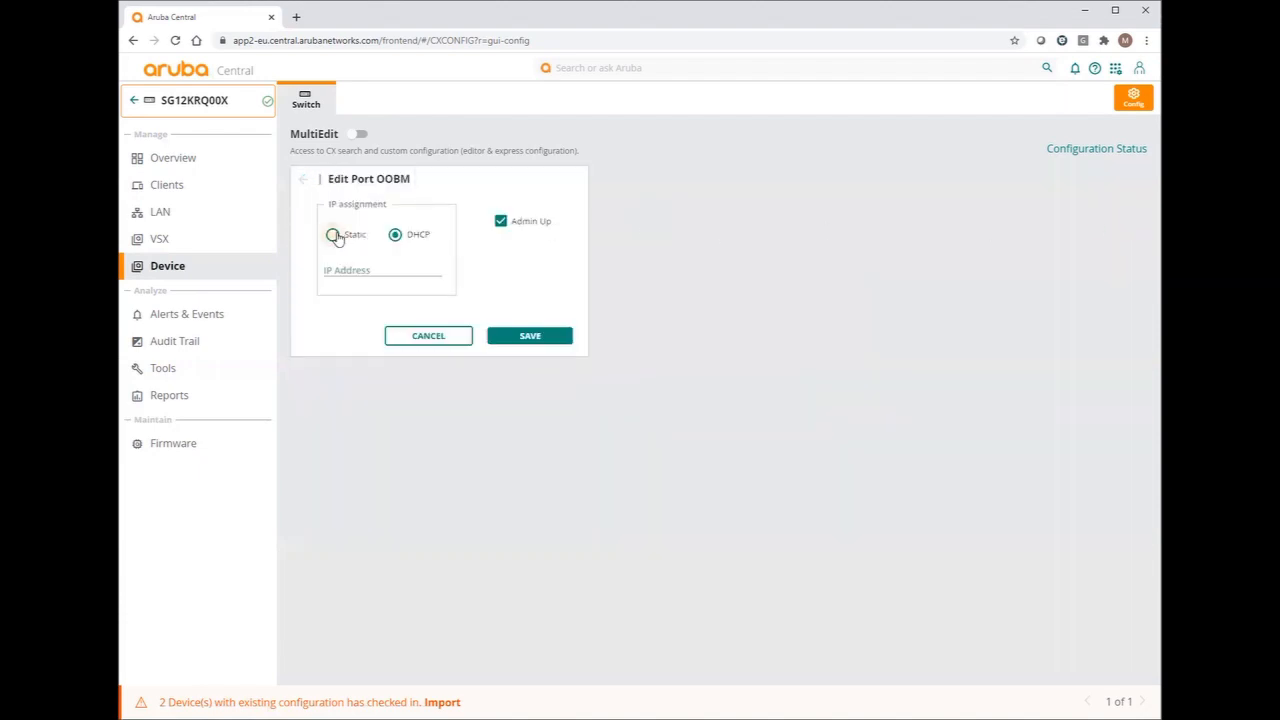
left_click(332, 234)
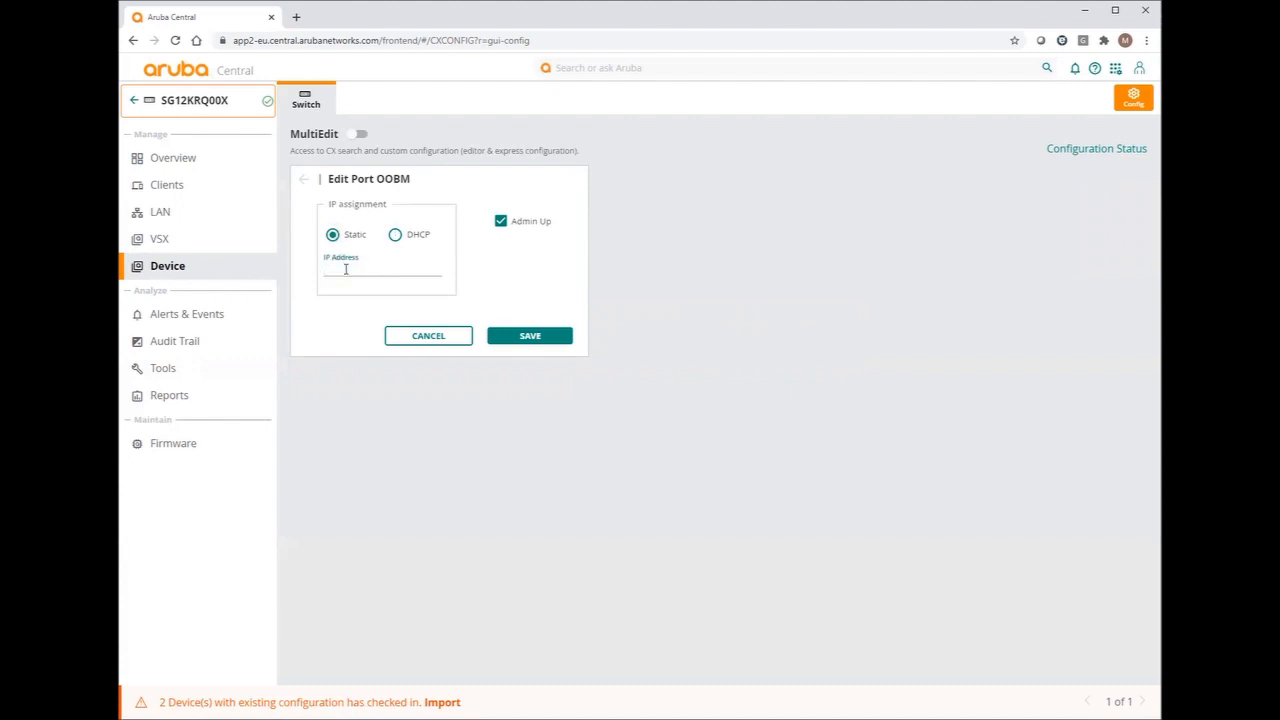
type("10.5.10.54")
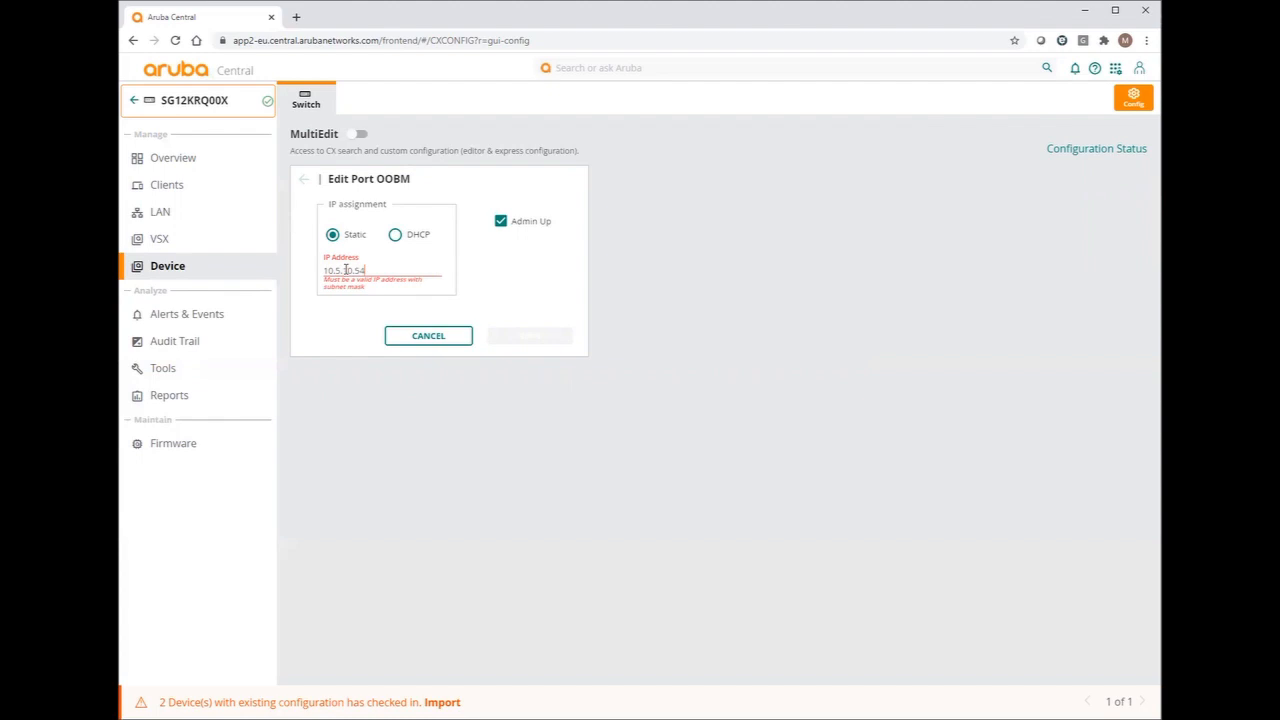
type("/24")
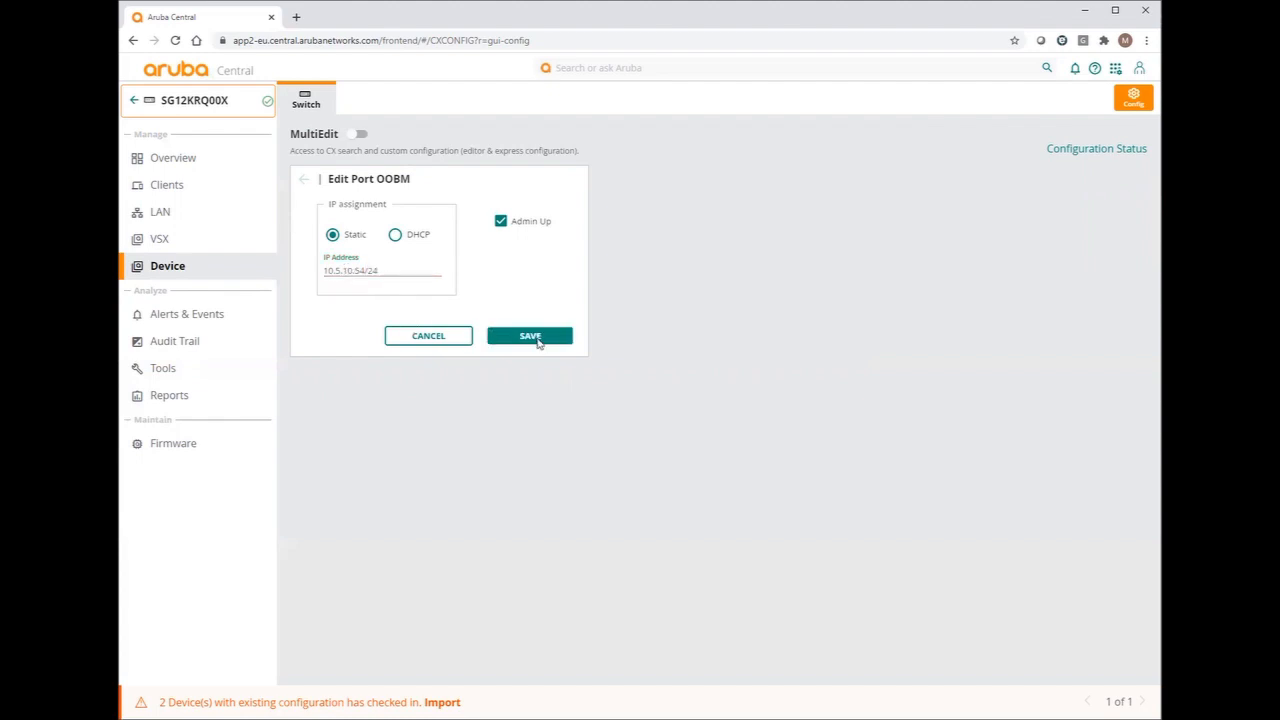
left_click(528, 336)
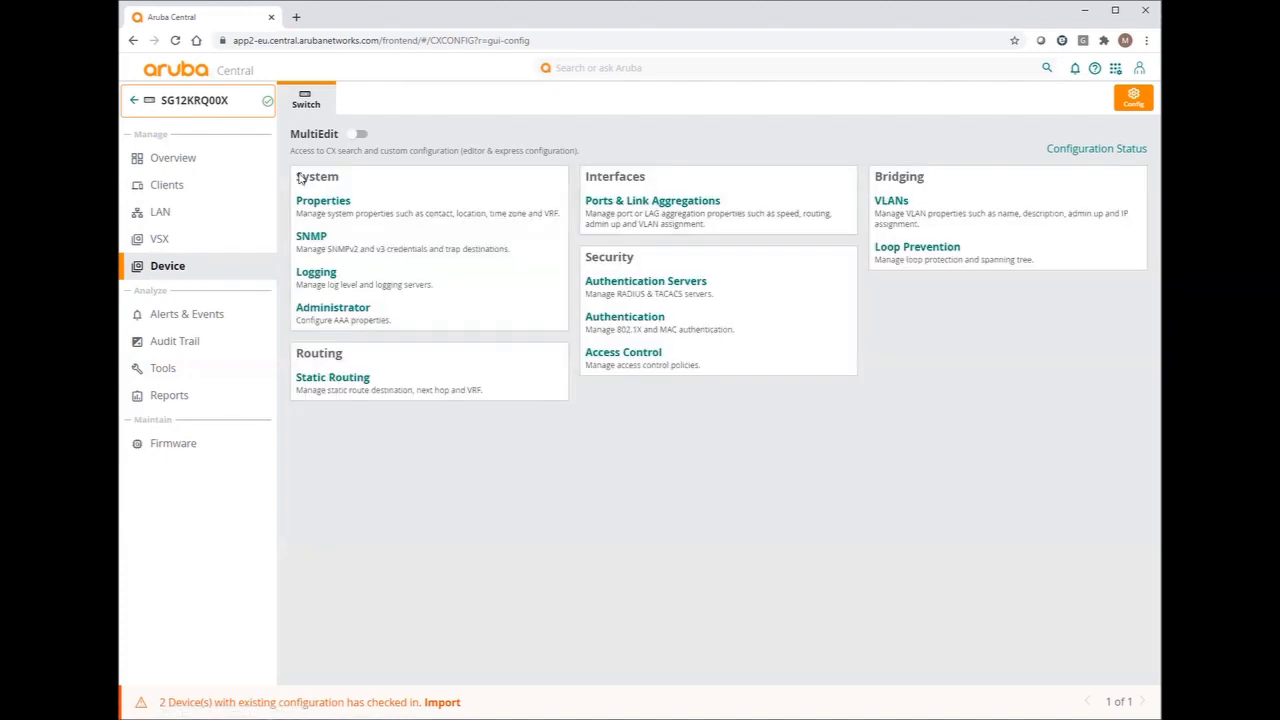
mouse_move(548, 286)
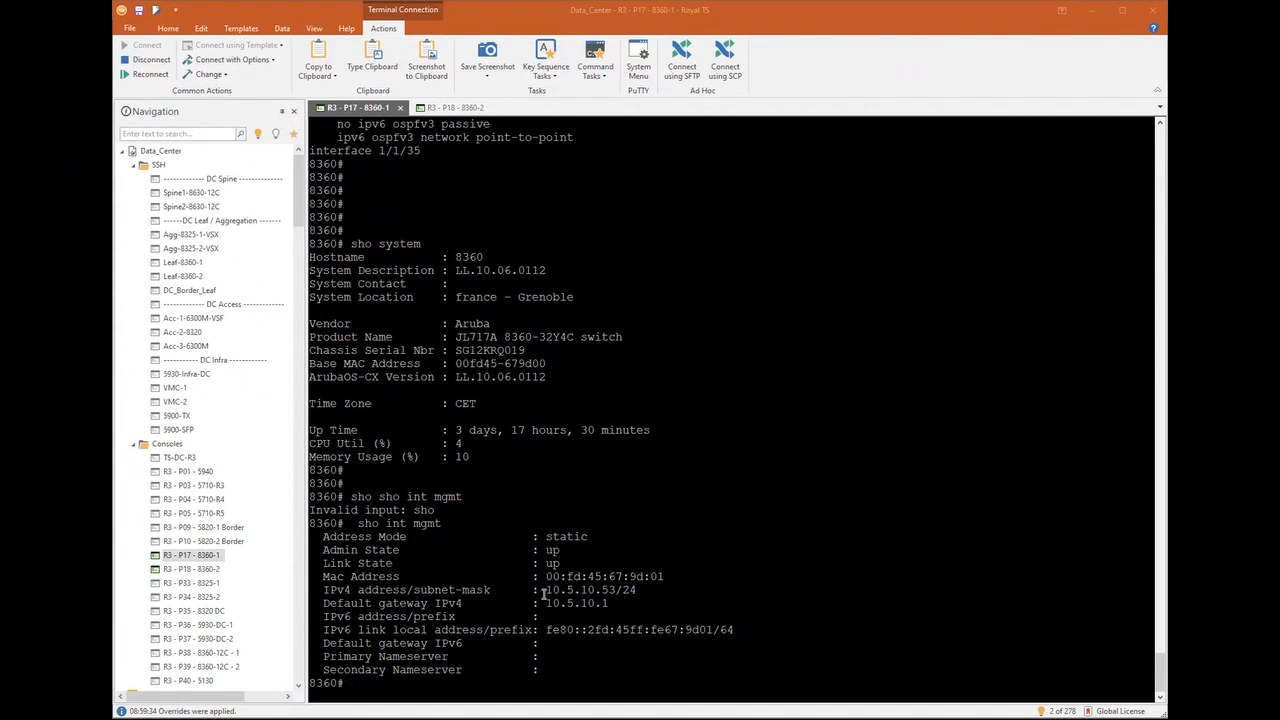
Ping the management gateway 10.5.10.1 in the mgmt VRF from both switch consoles
double_click(580, 590)
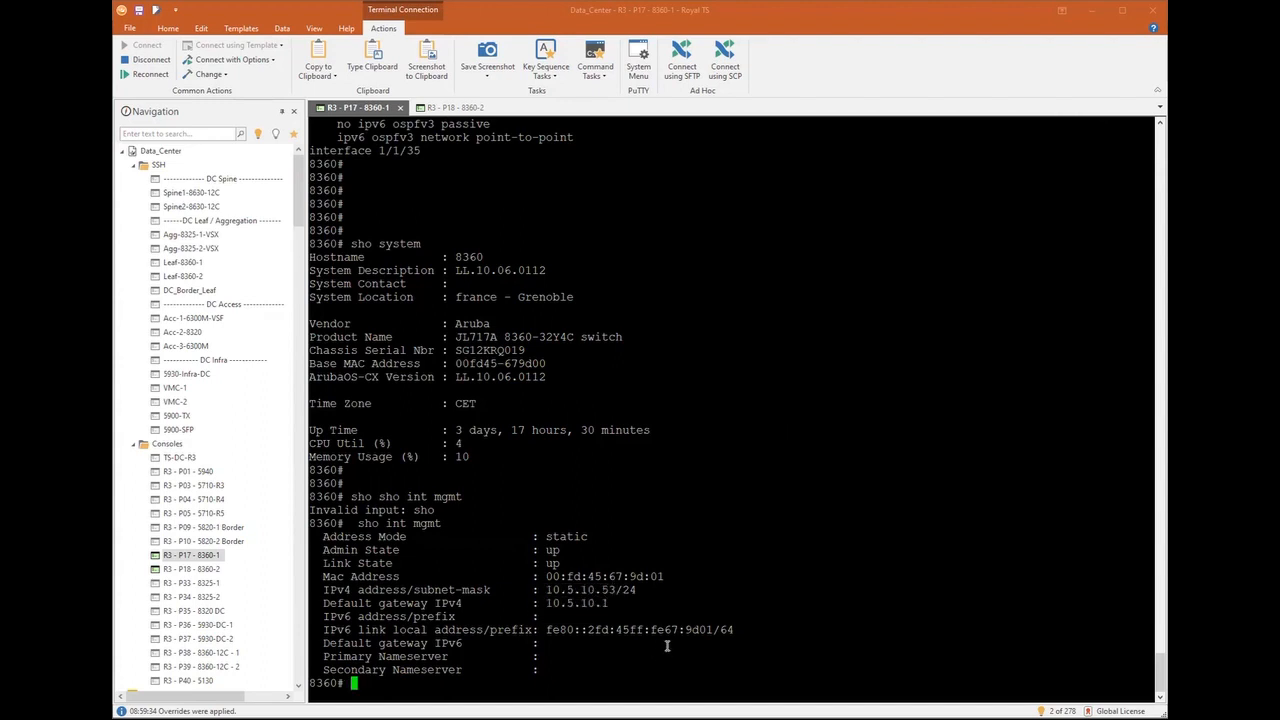
type("ping")
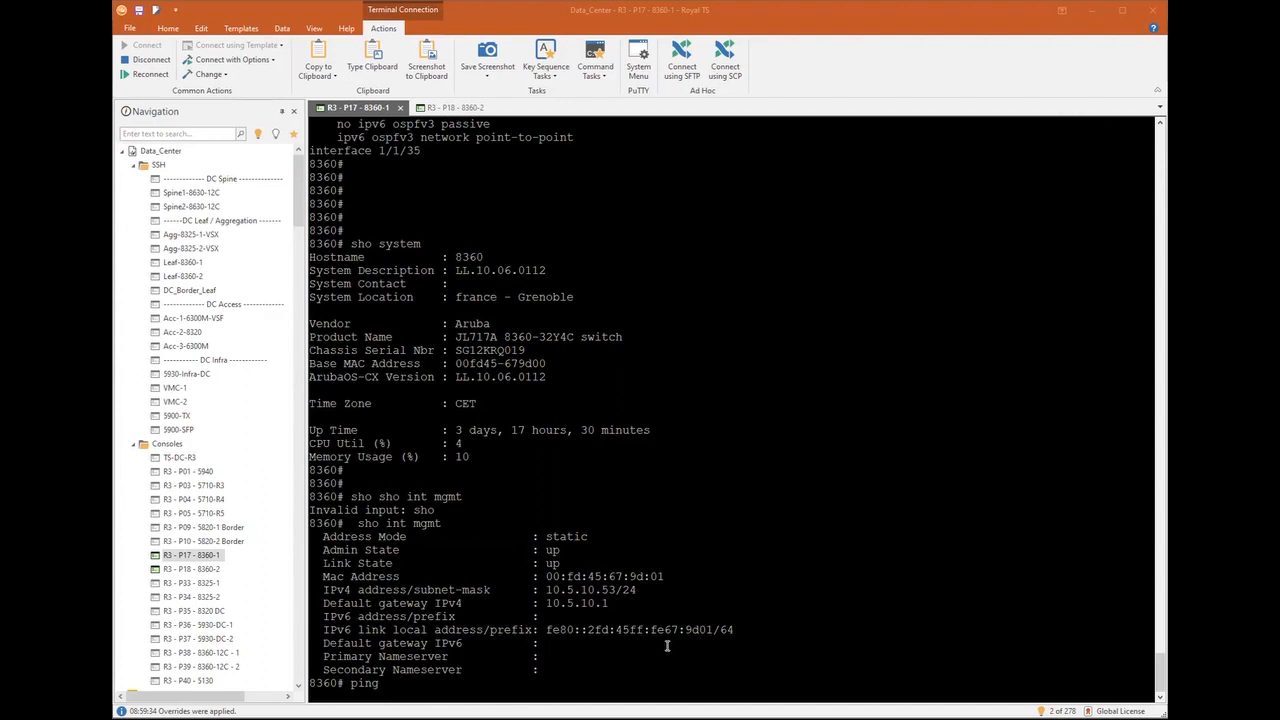
type("10.5.10.1 vrf")
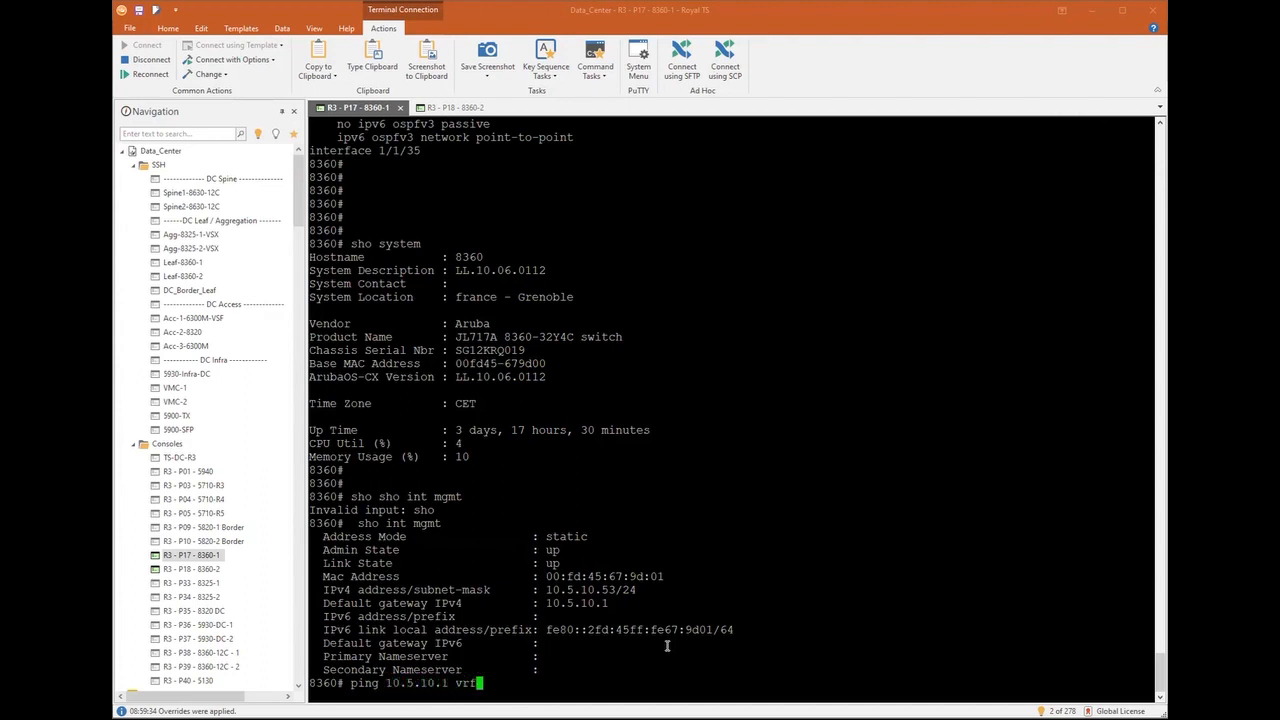
type("mgm")
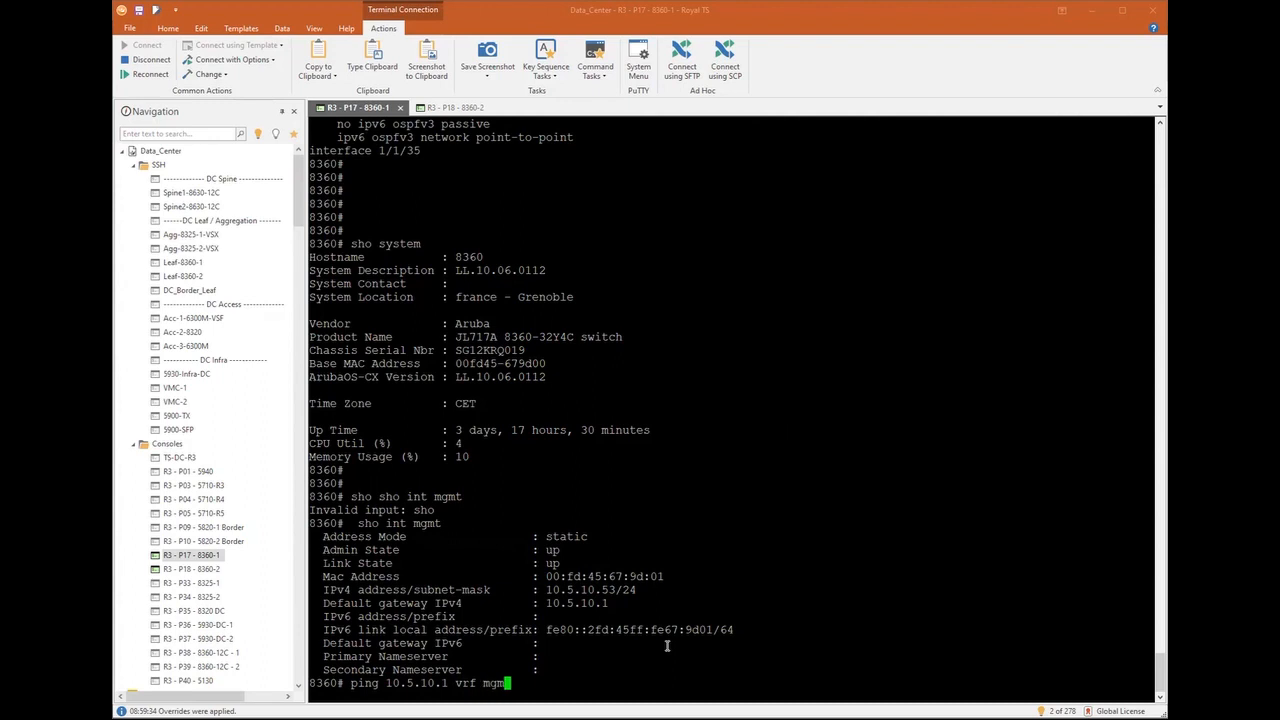
key("Return")
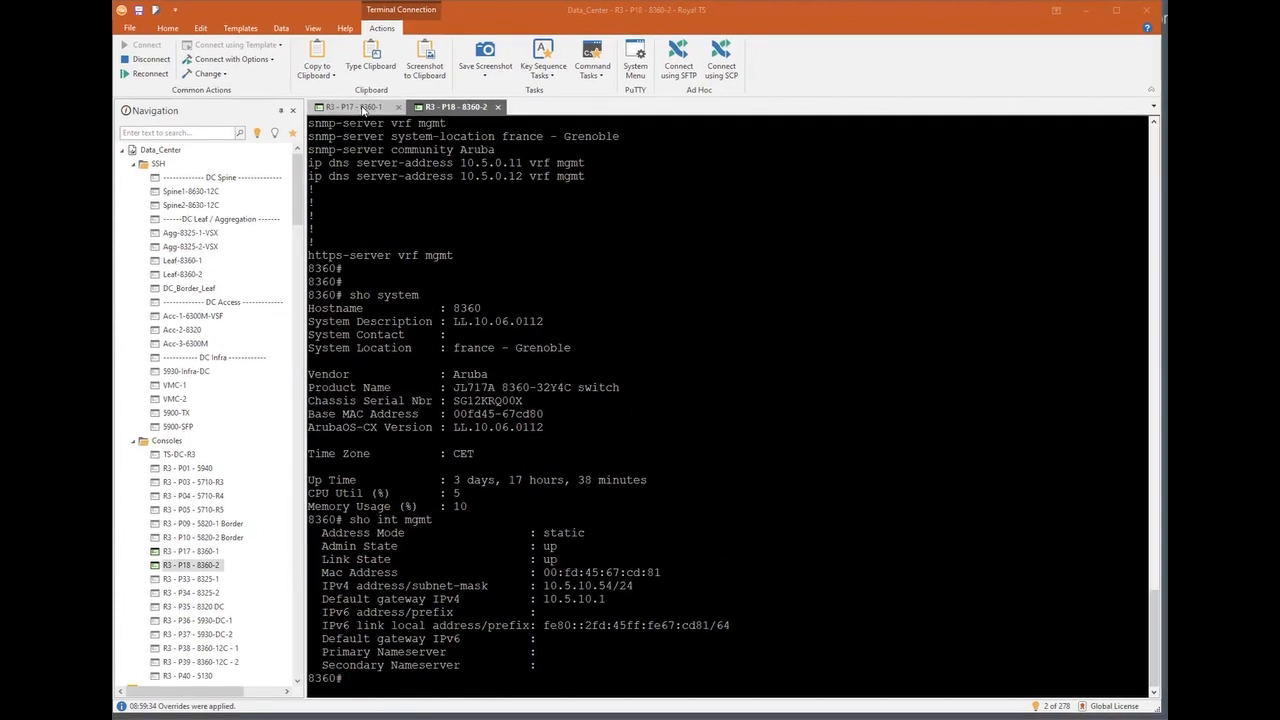
left_click(356, 108)
type("ping 10.5.10.1 vrf mgmt")
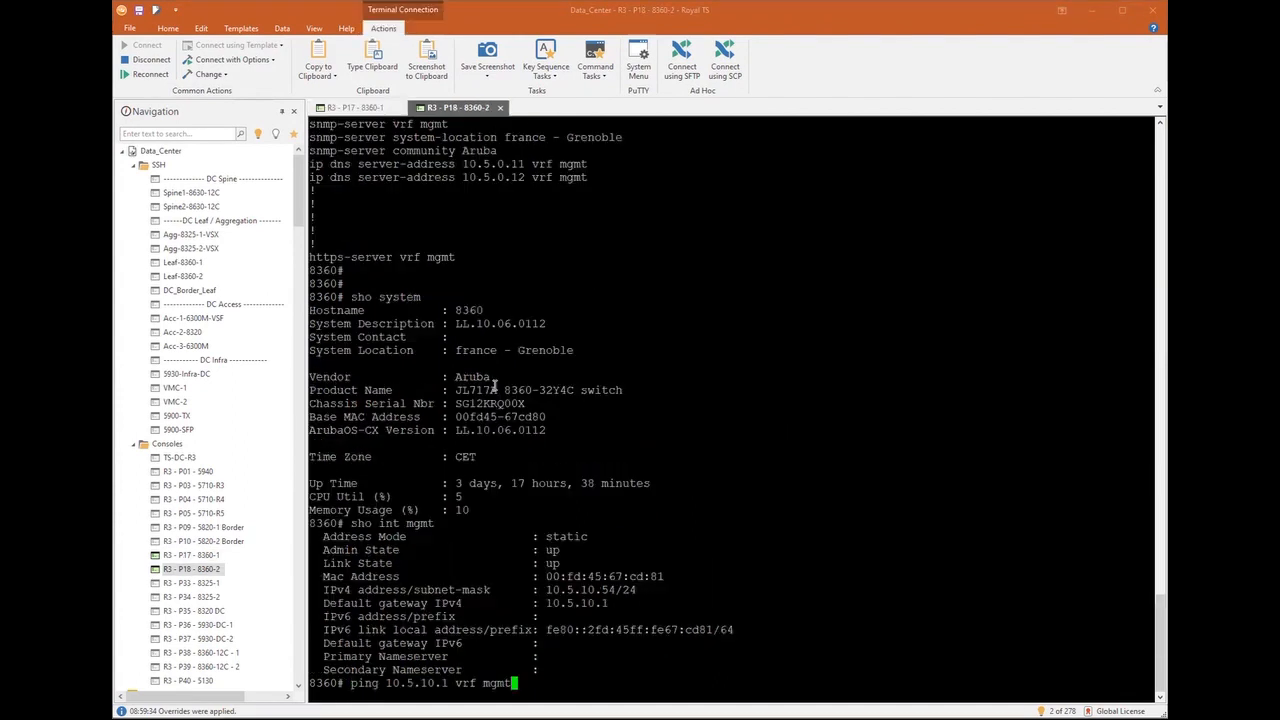
key("Return")
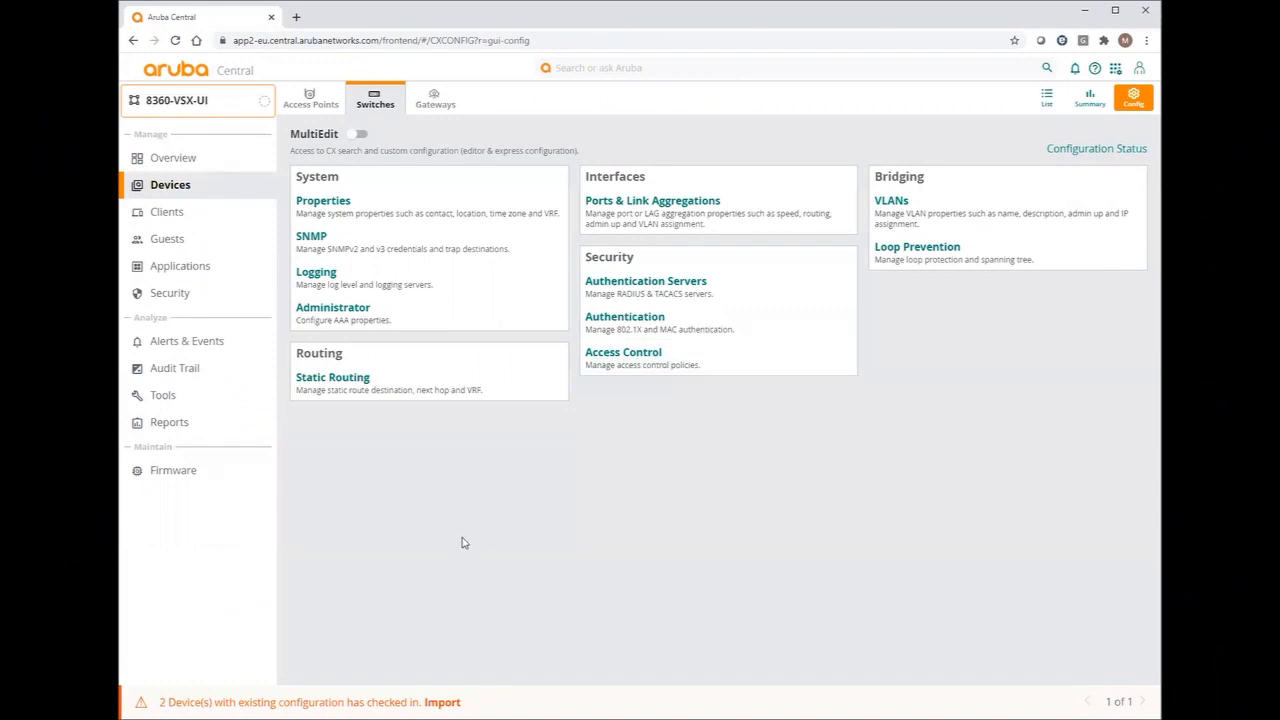
mouse_move(1036, 124)
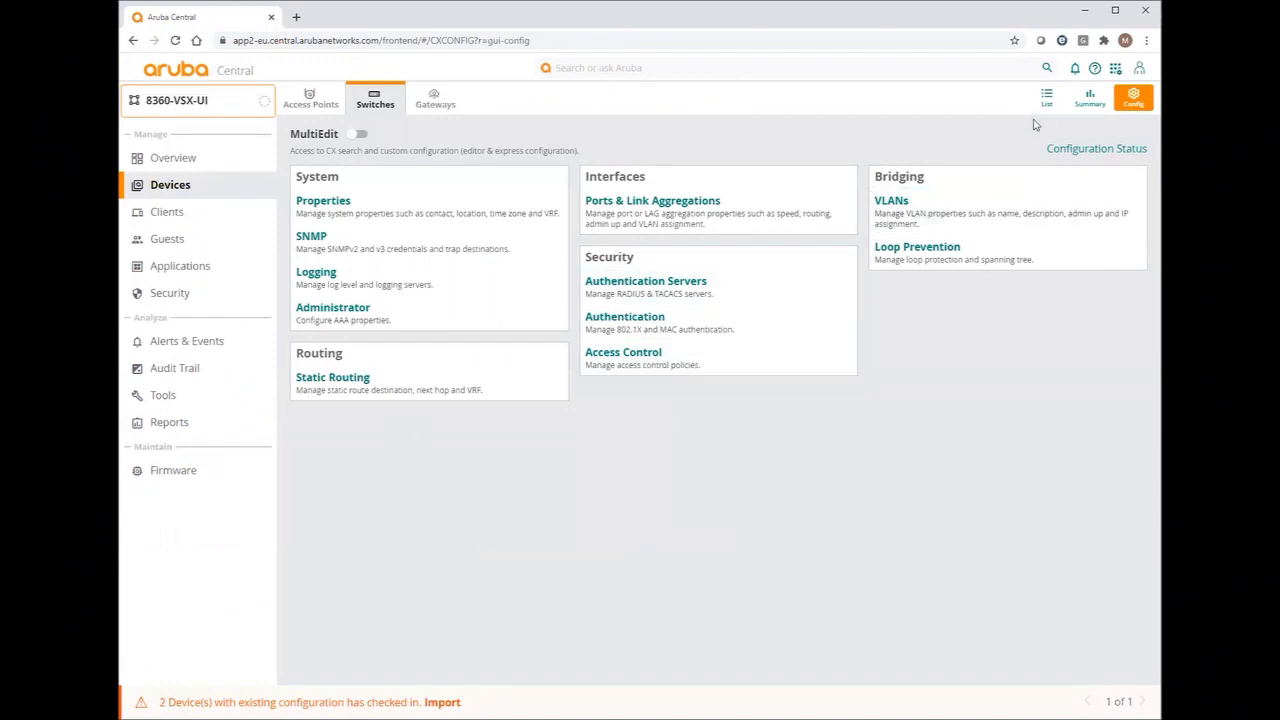
Show the group's switch list and open the page of switch SG12KRQ019
left_click(1044, 96)
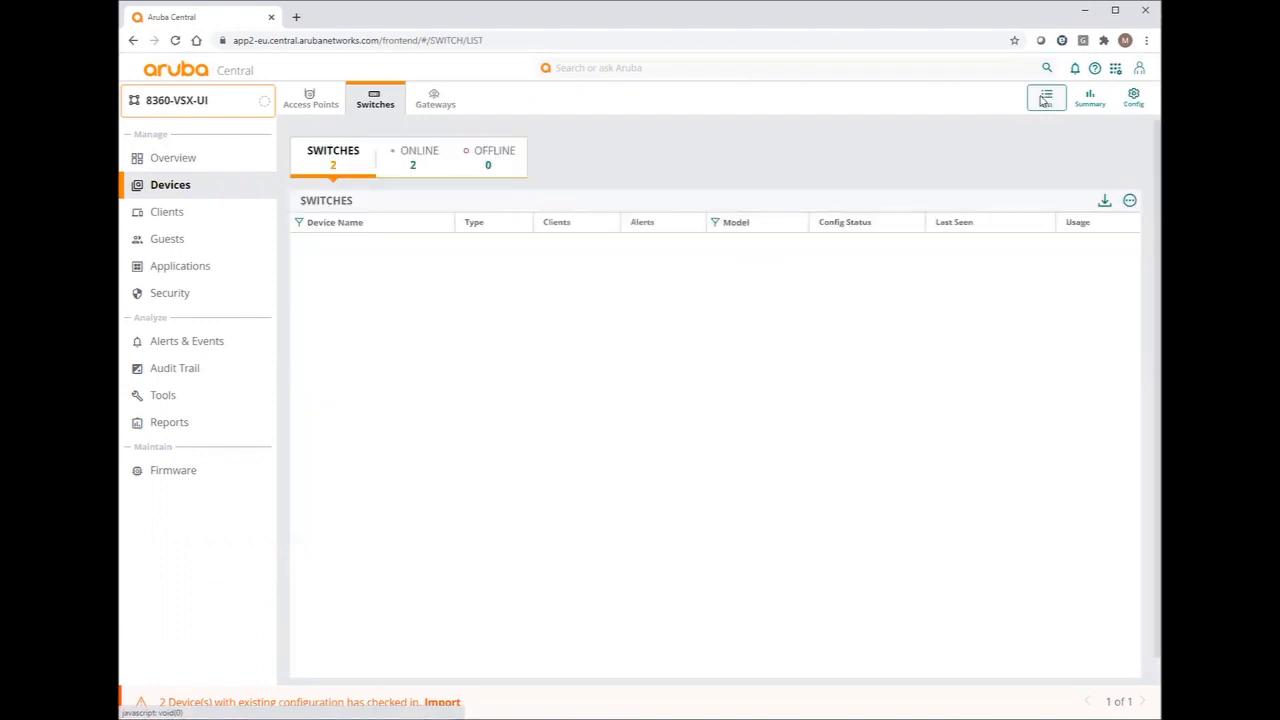
left_click(1044, 96)
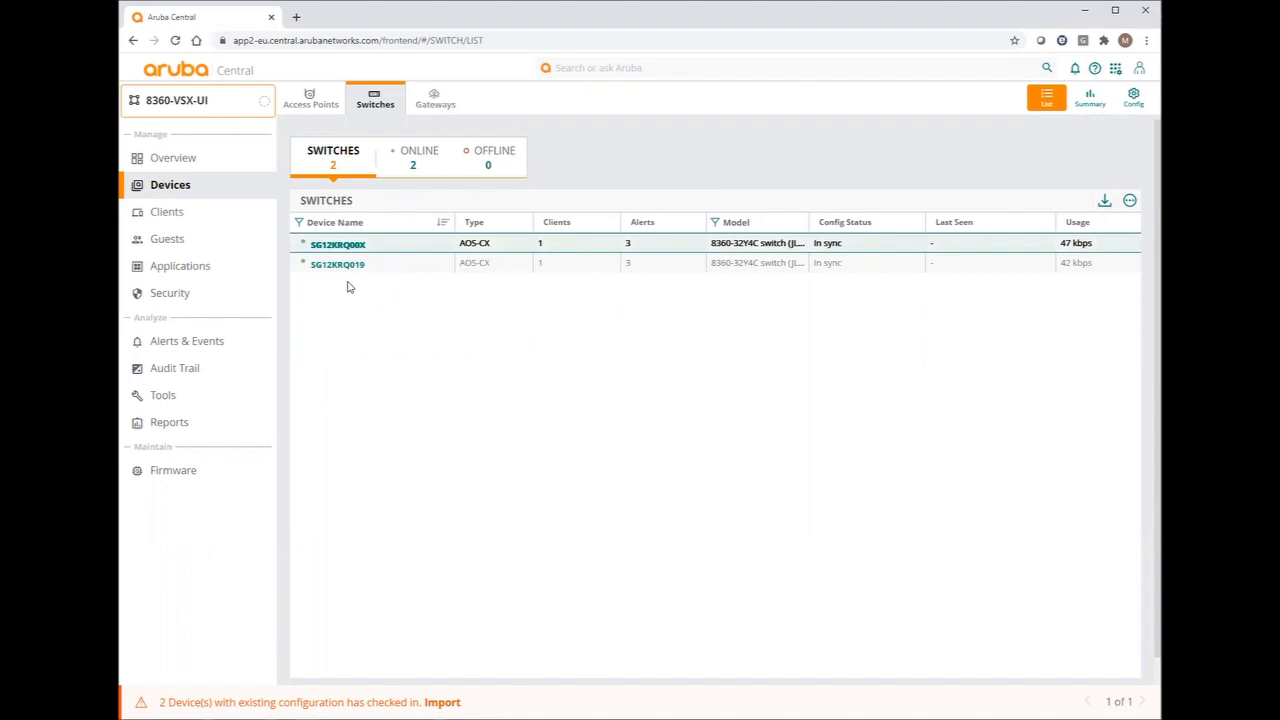
left_click(336, 264)
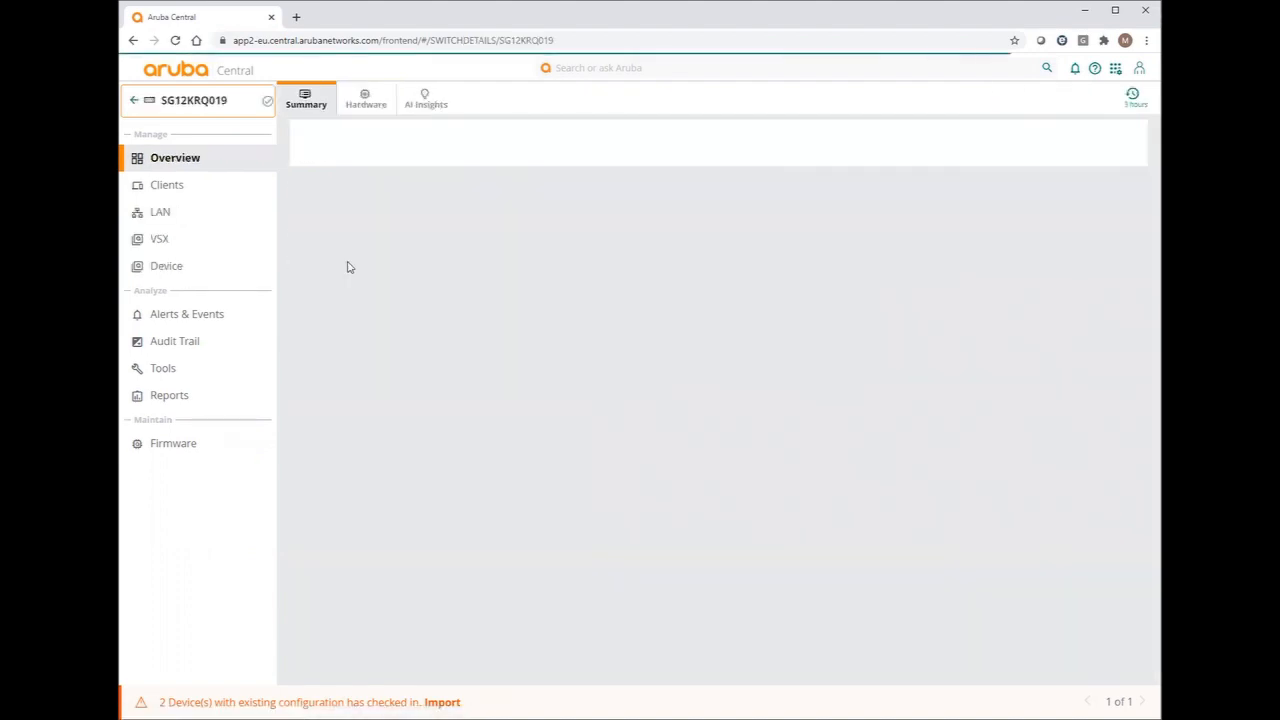
Rename the switch to 8360-VSX-1 in Device > Properties, save, and return to the switch list
left_click(166, 266)
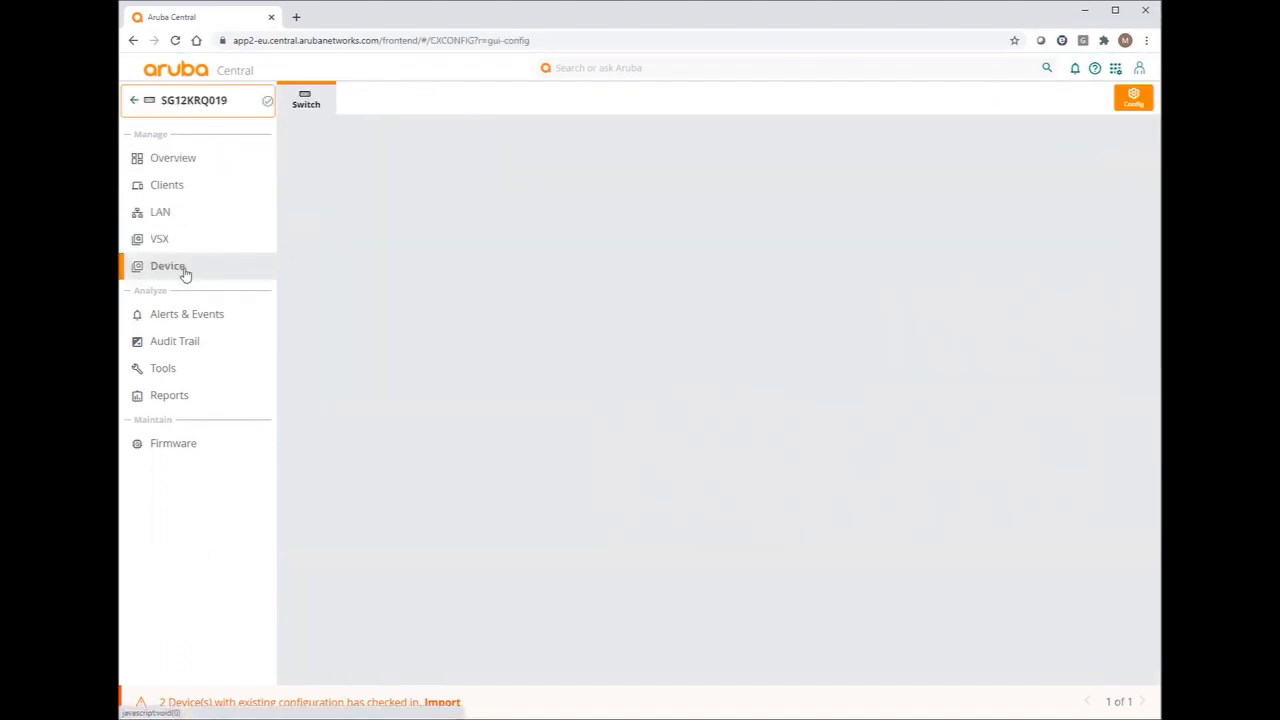
left_click(168, 266)
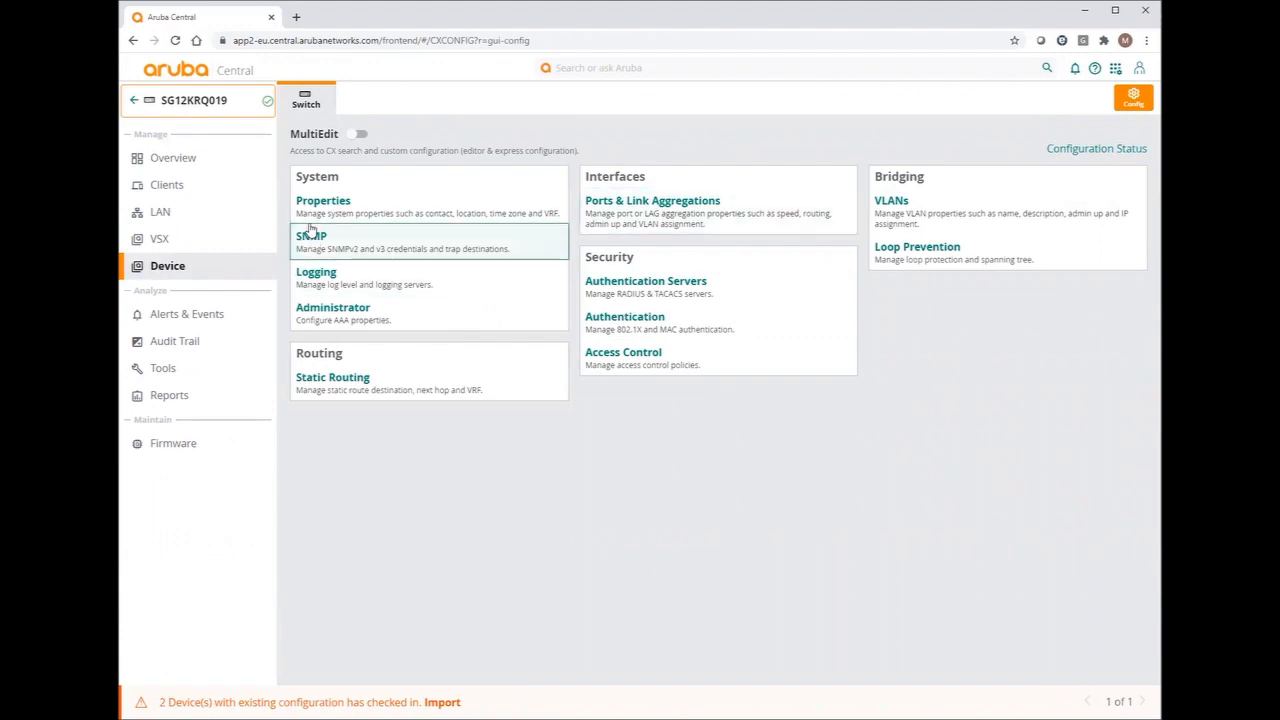
left_click(324, 200)
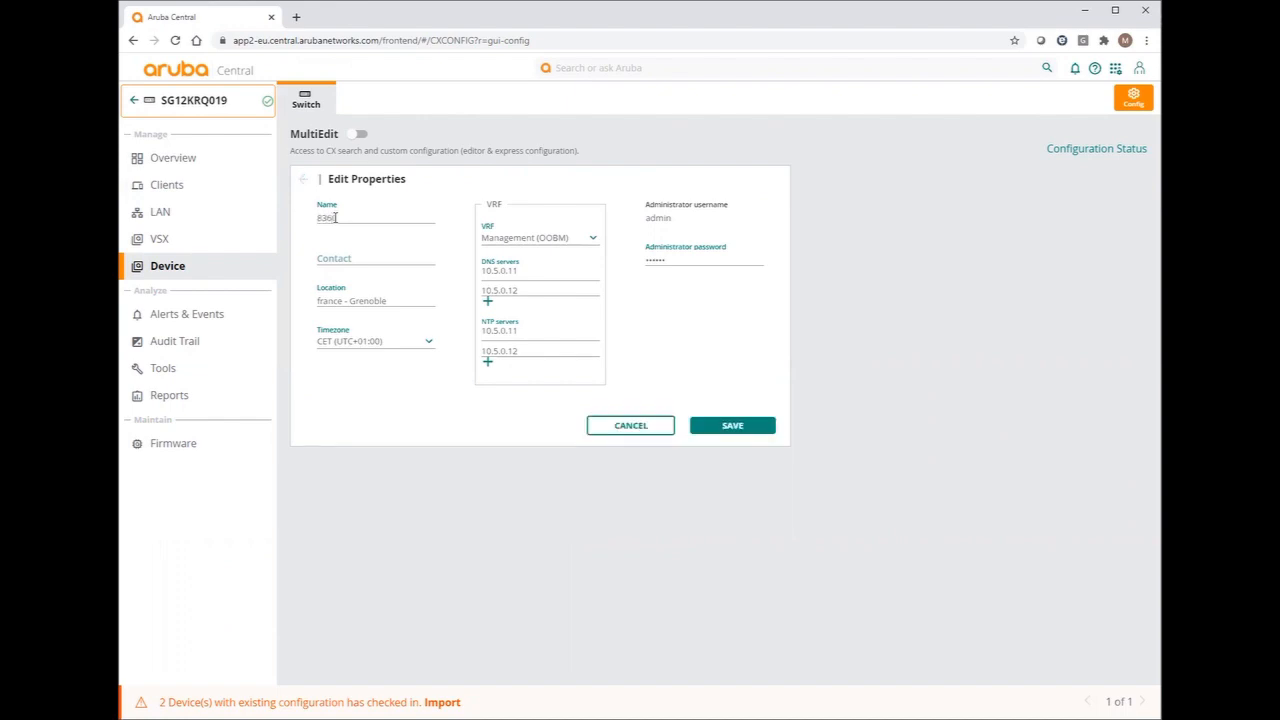
type("-VSX-1")
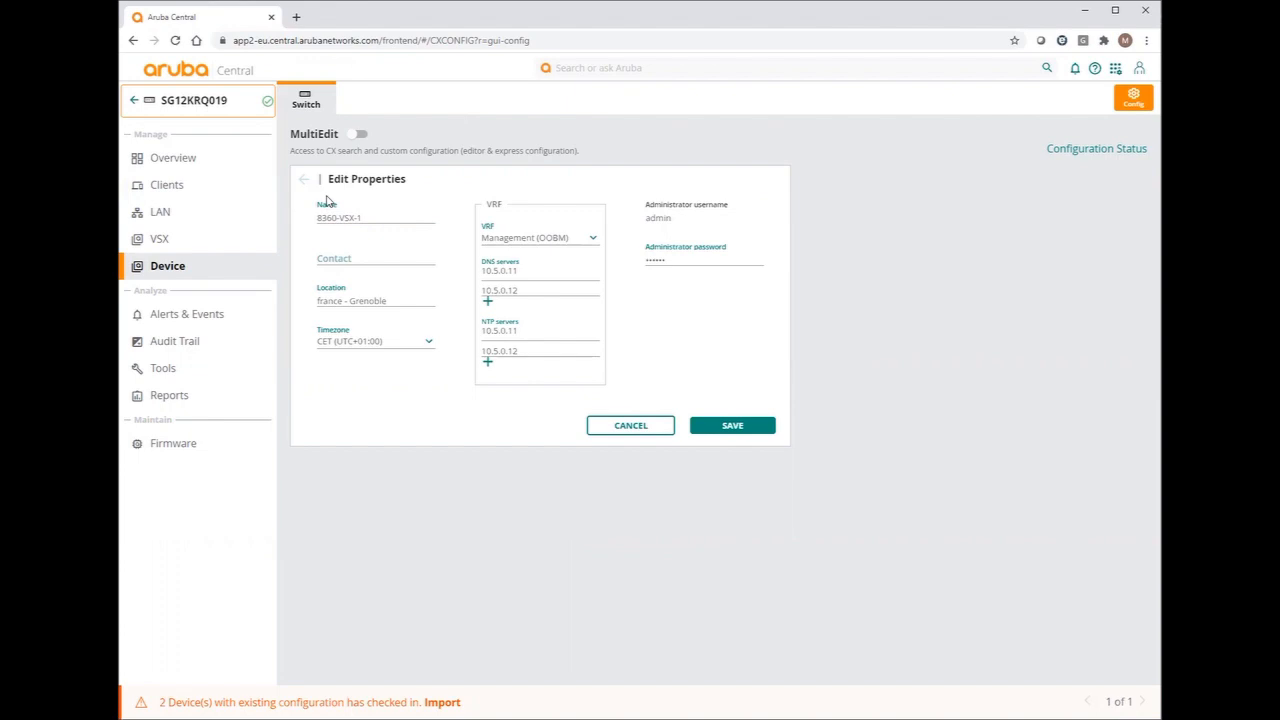
mouse_move(500, 360)
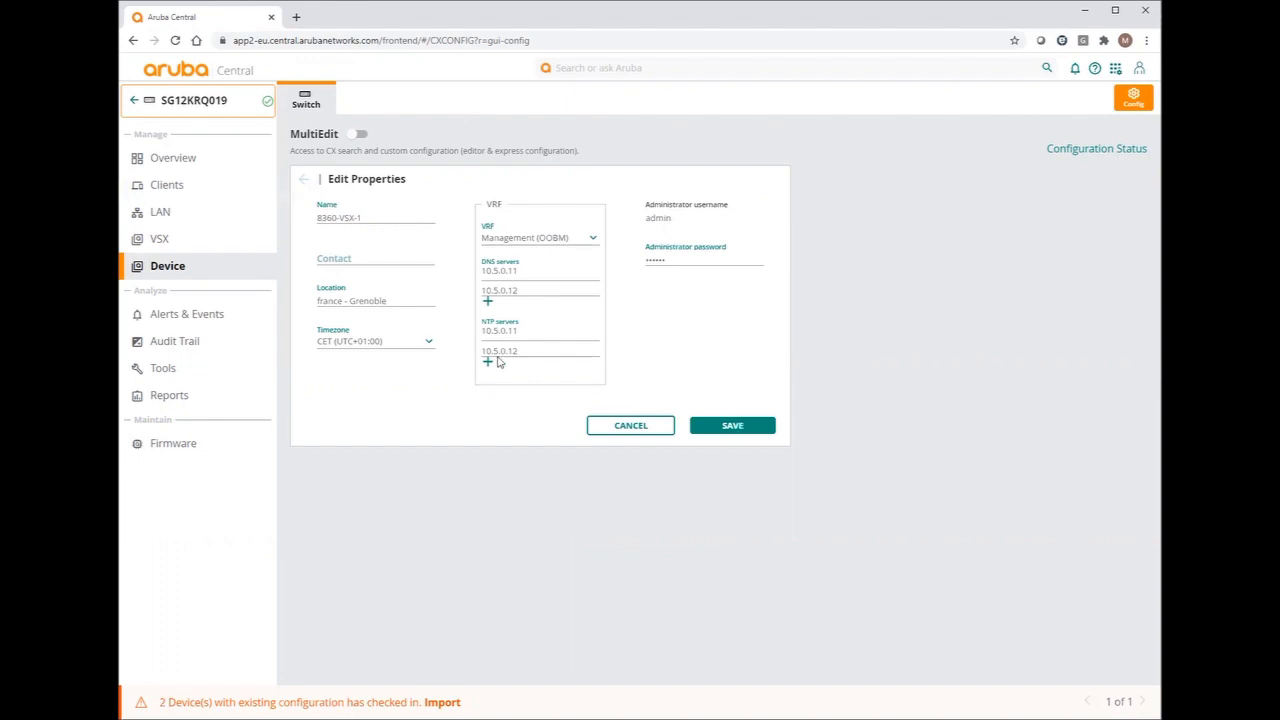
left_click(732, 424)
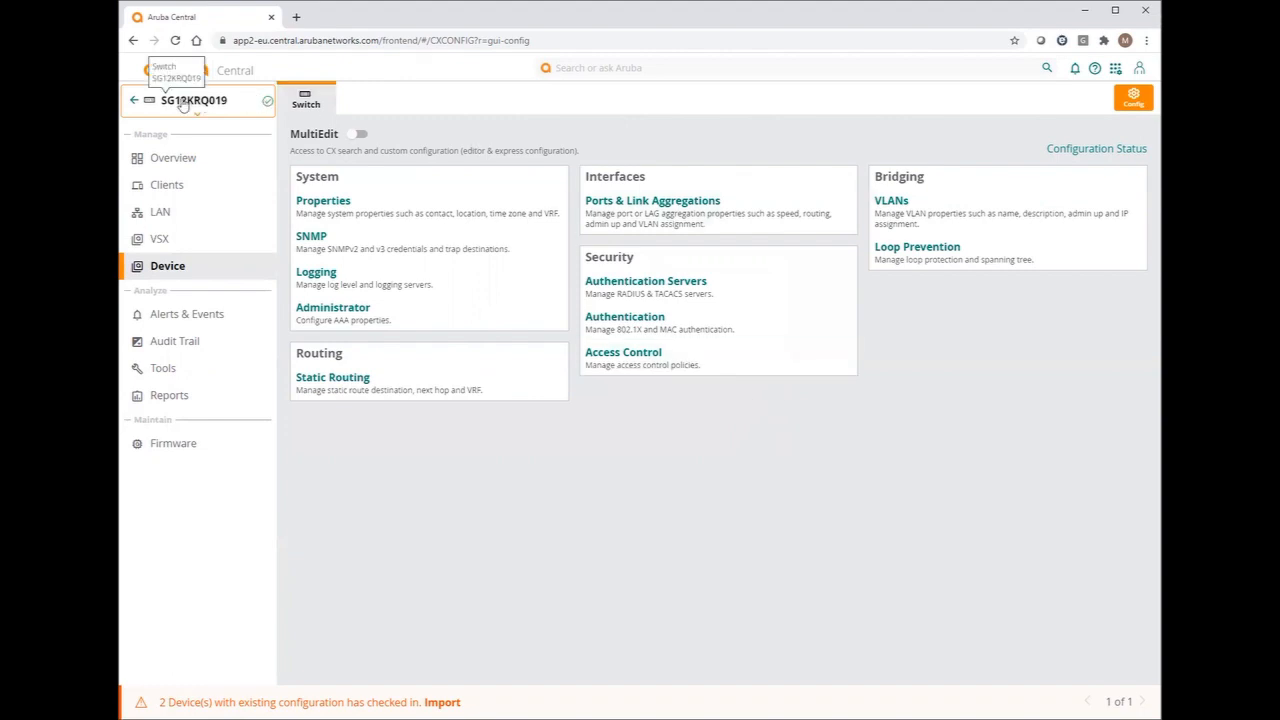
left_click(138, 104)
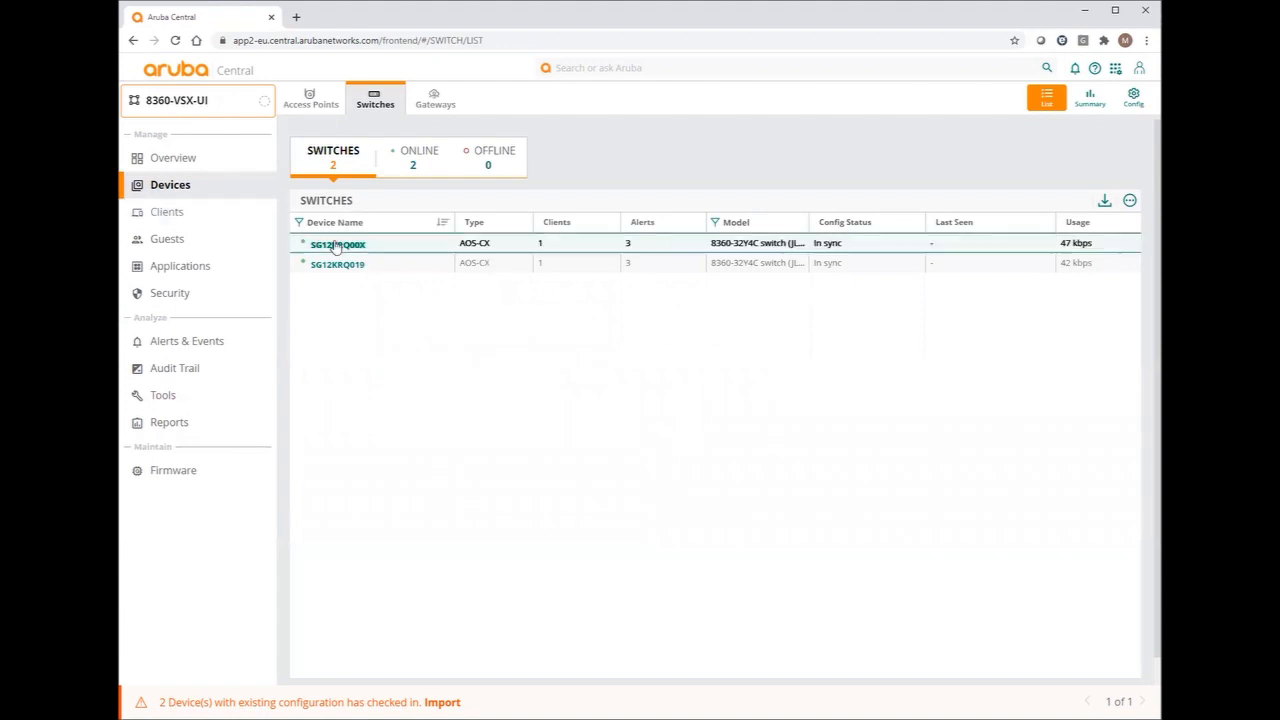
mouse_move(340, 244)
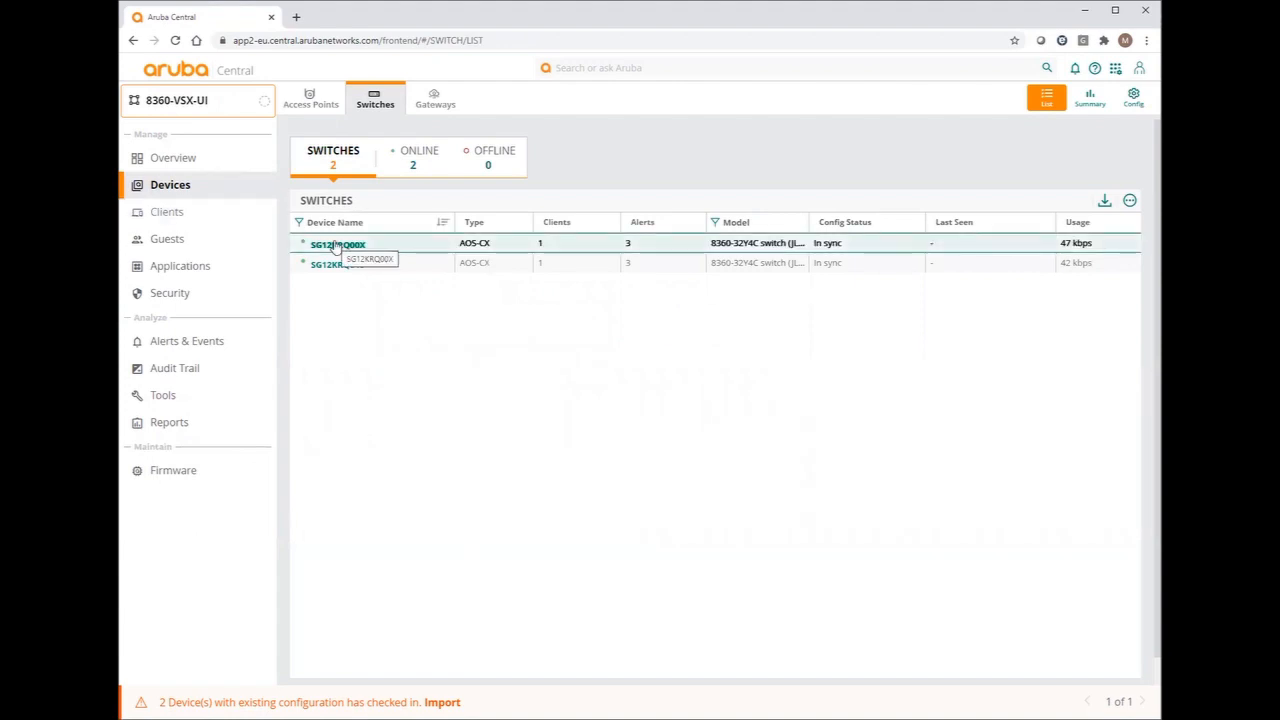
Rename switch SG12KRQ00X to 8360-VSX-2 in its Device > Properties and save
left_click(336, 244)
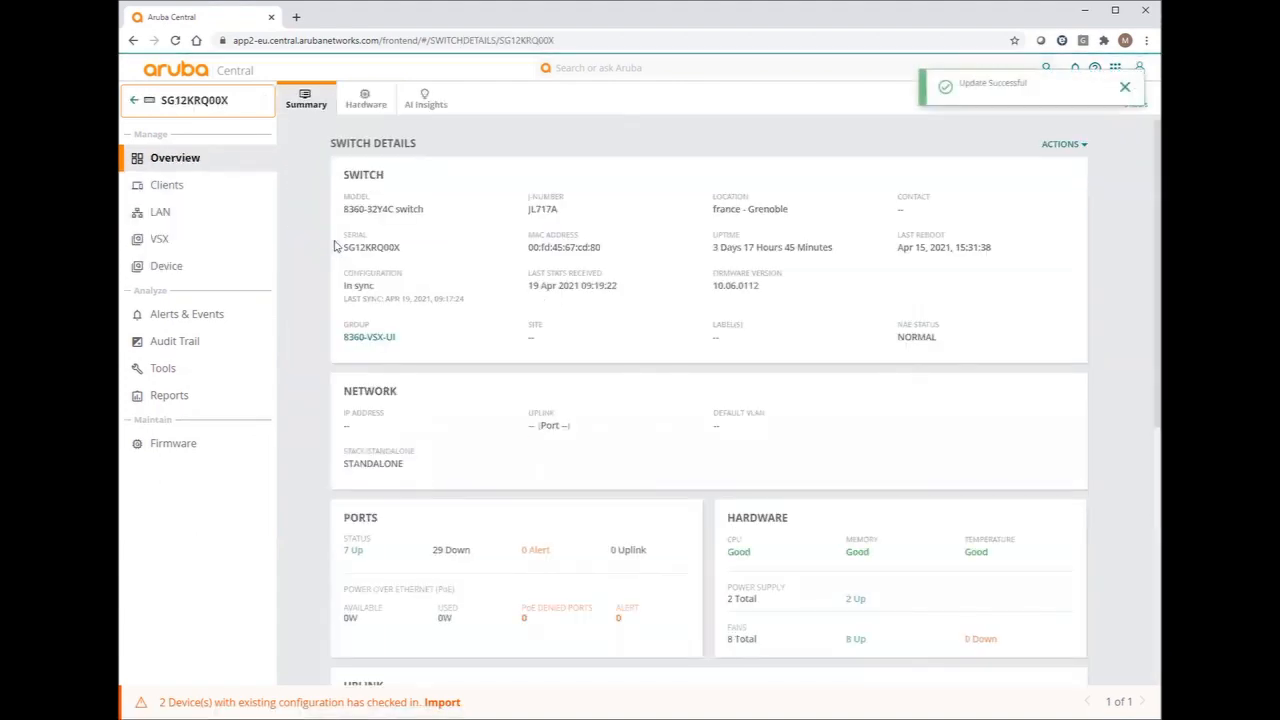
left_click(166, 266)
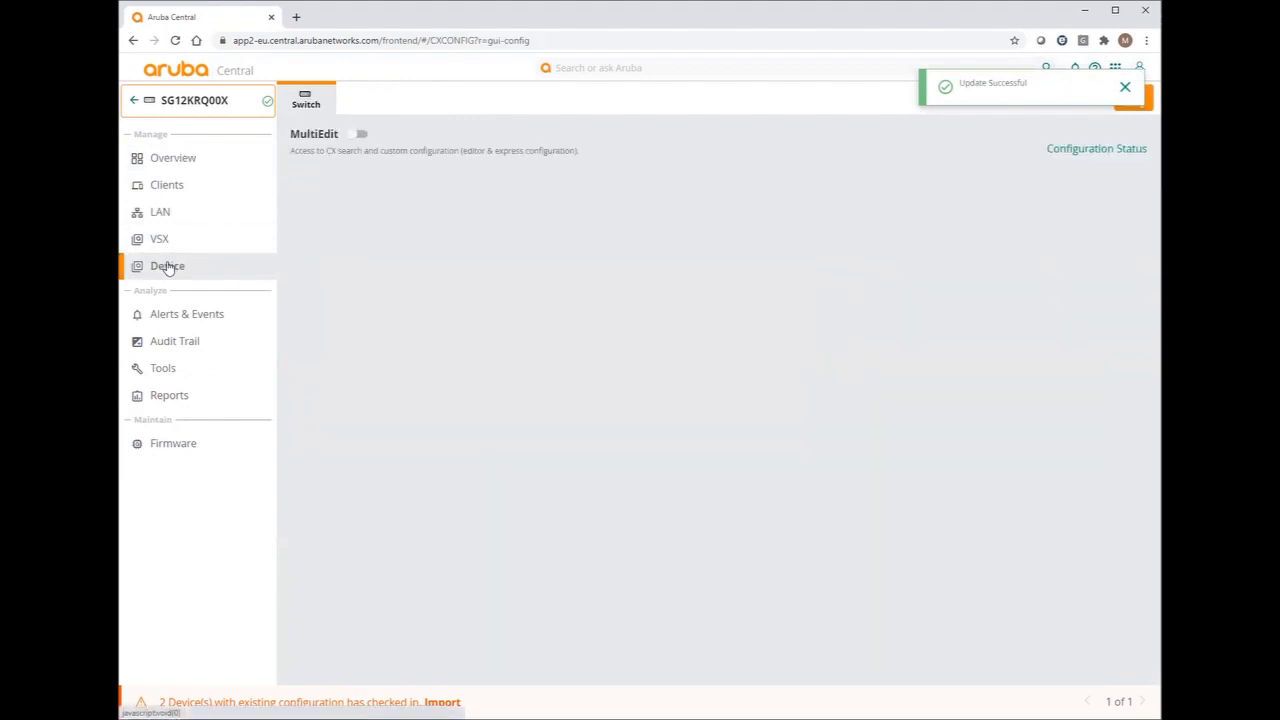
left_click(168, 264)
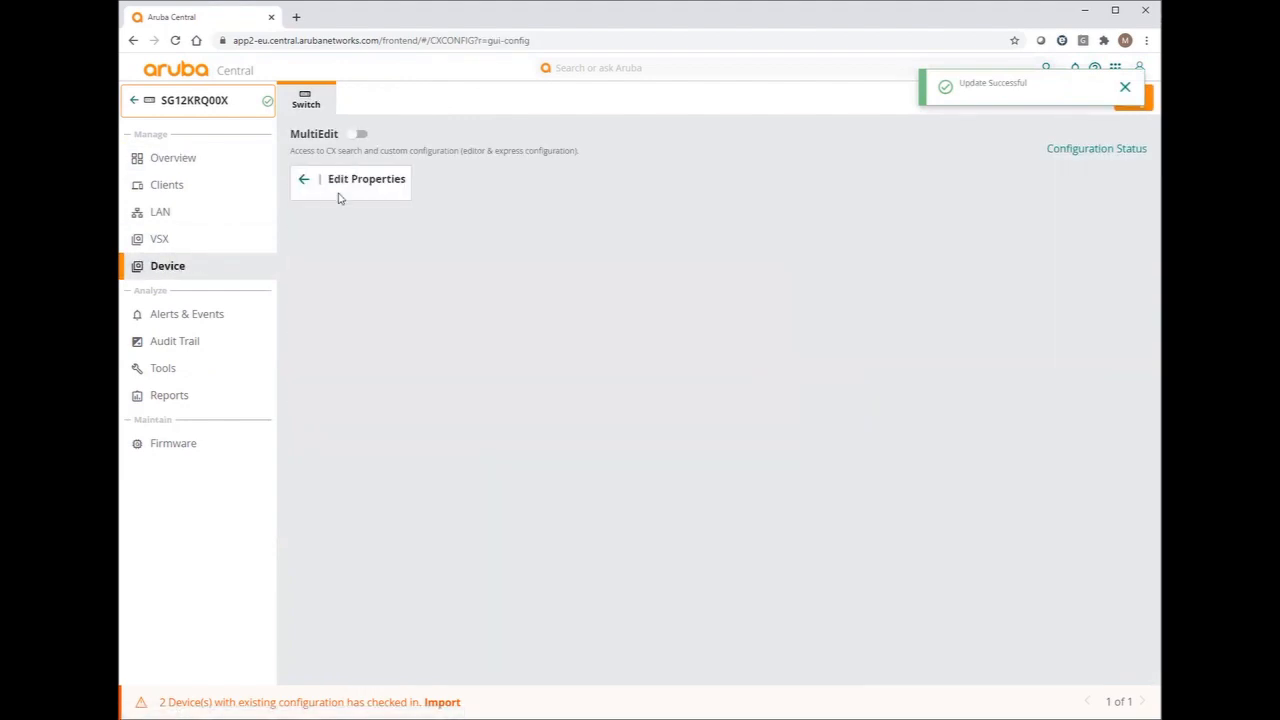
left_click(366, 180)
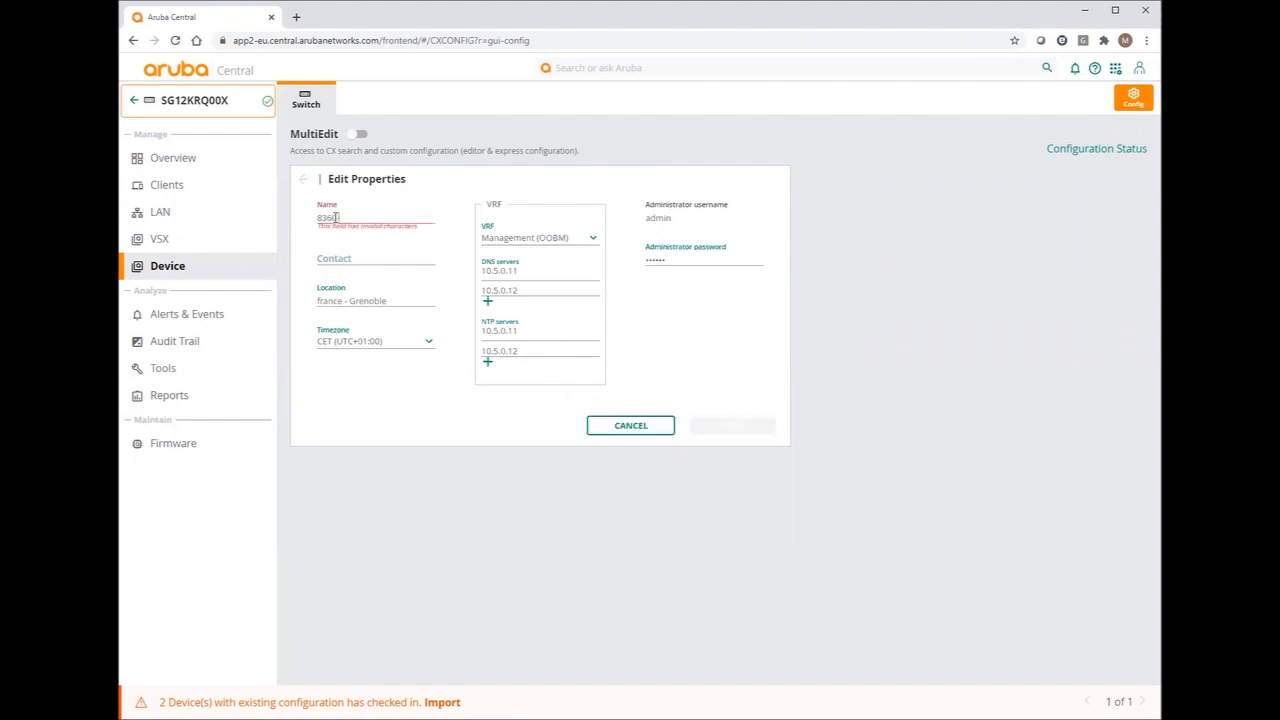
type("-VSX-2")
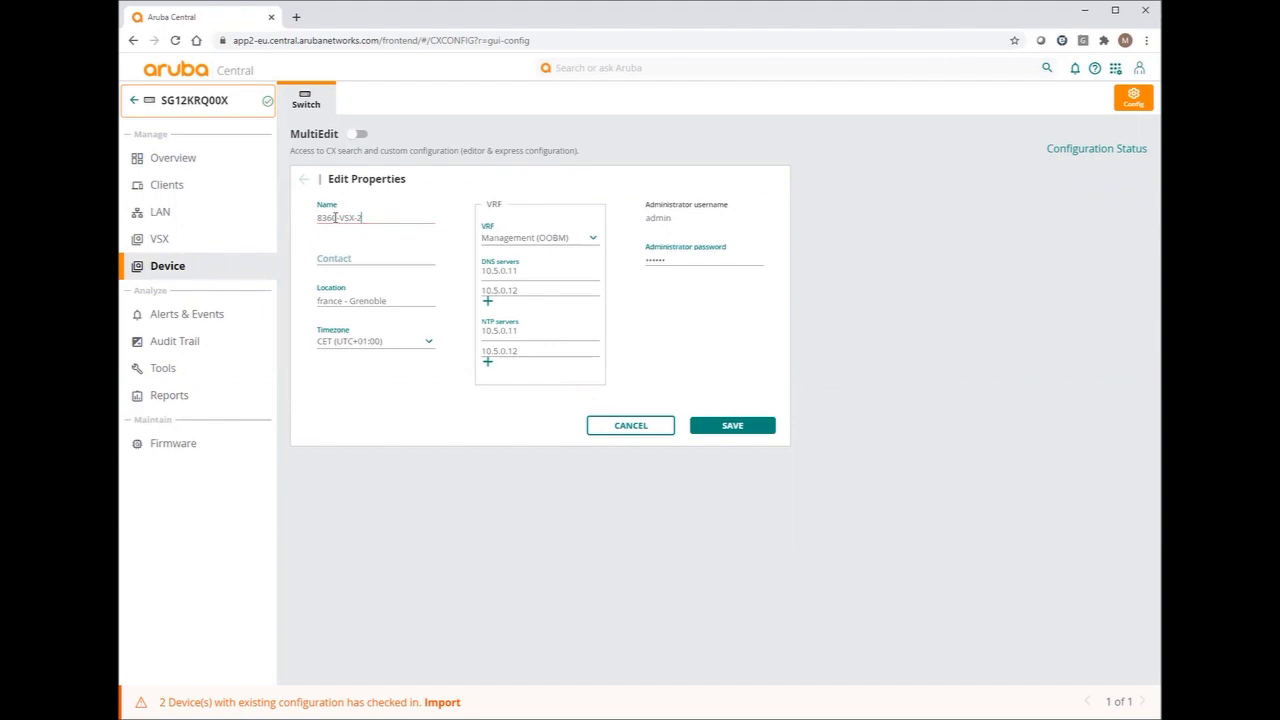
left_click(732, 424)
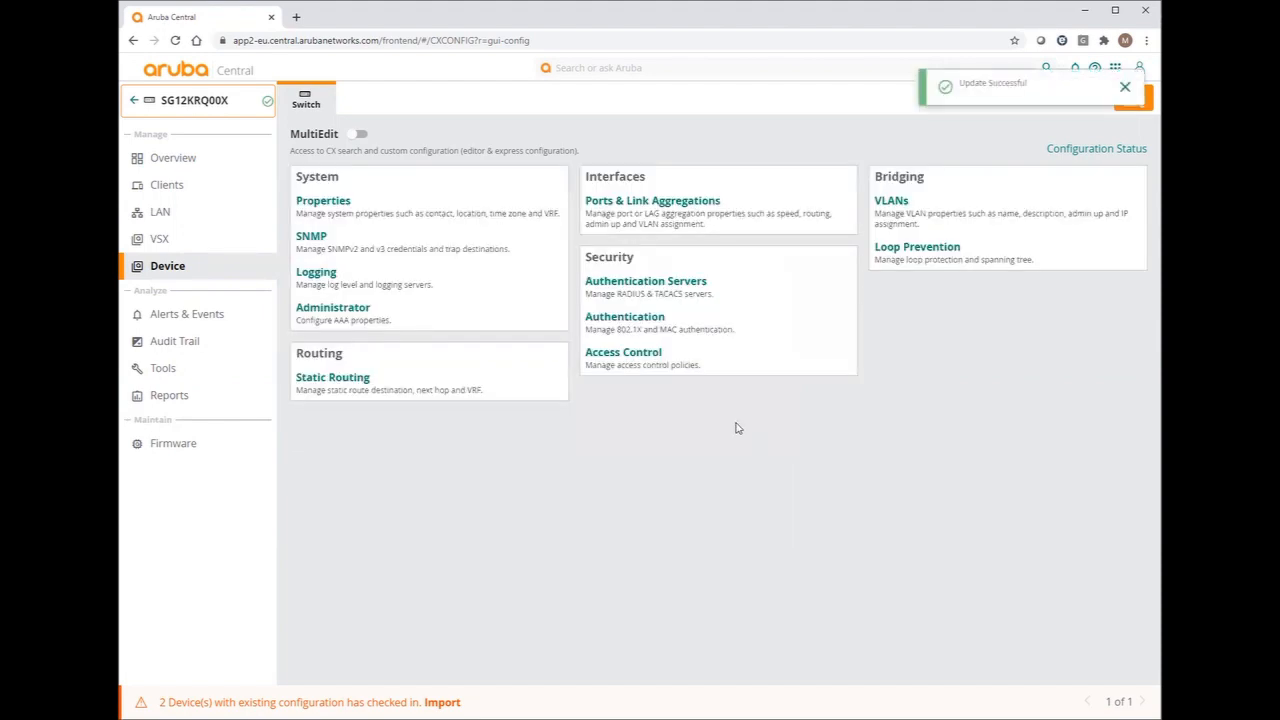
Add VLAN 221 named User VLAN to the group configuration
left_click(200, 104)
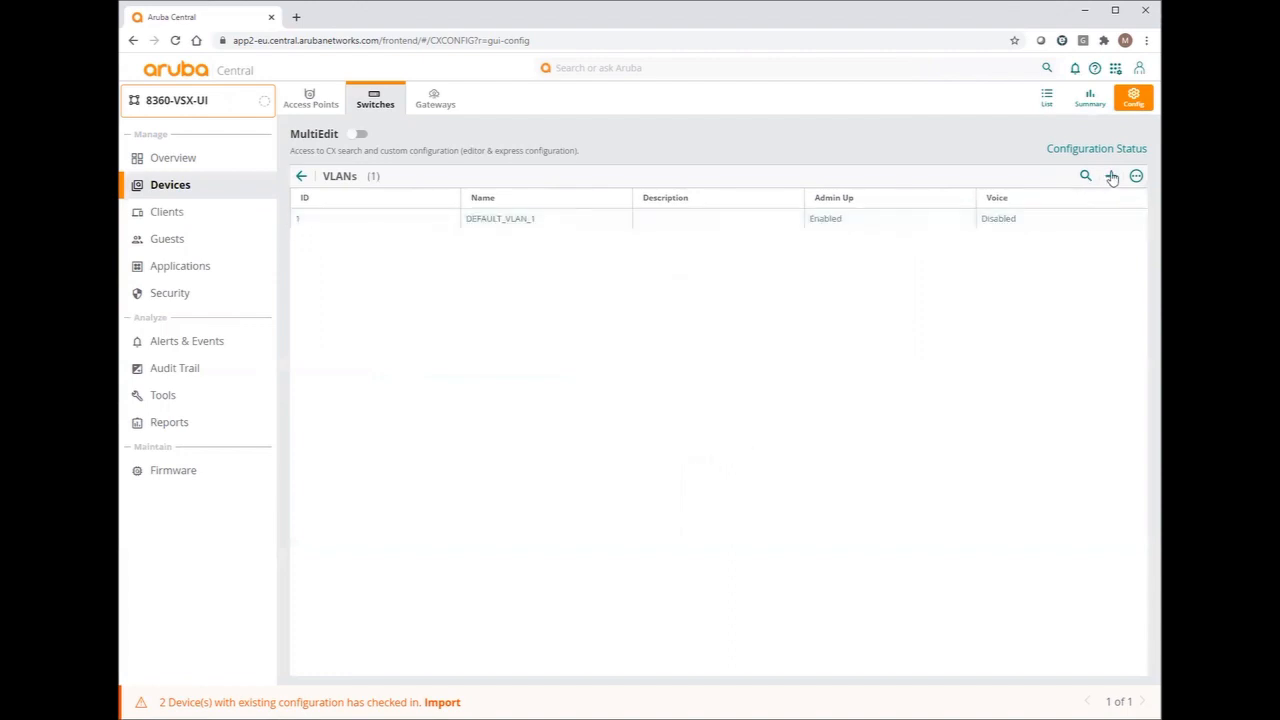
left_click(1112, 176)
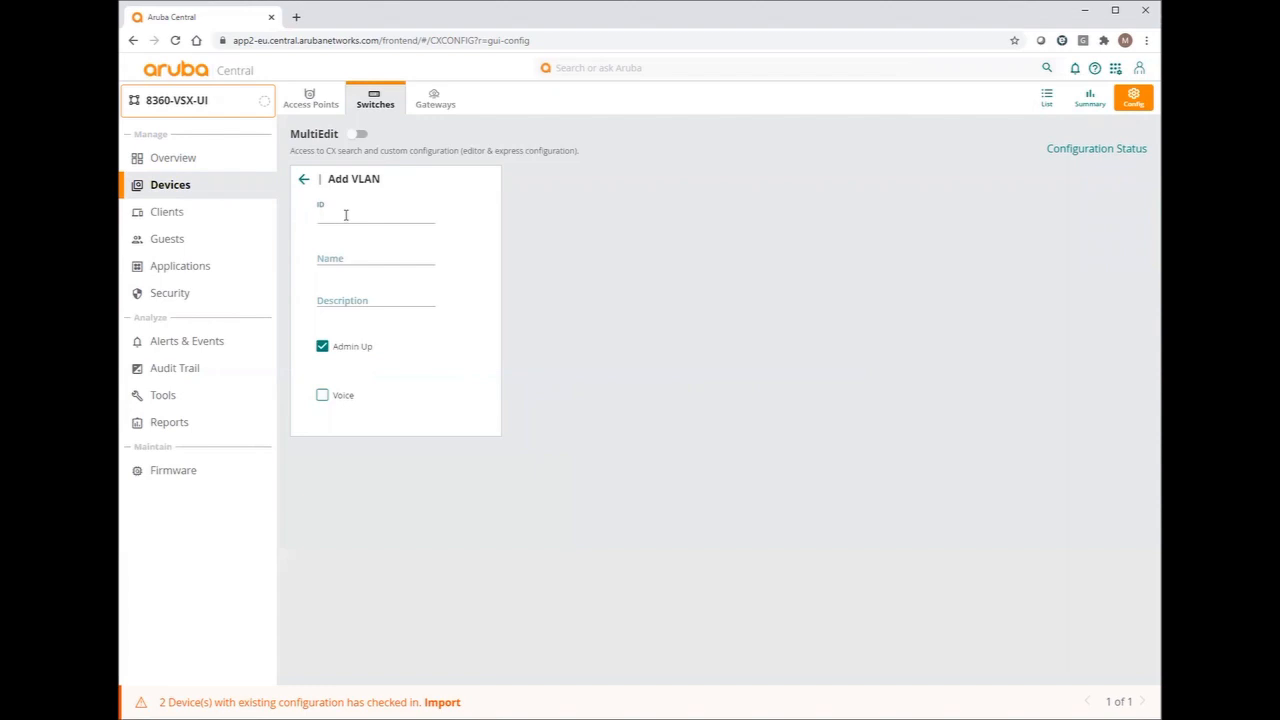
type("3")
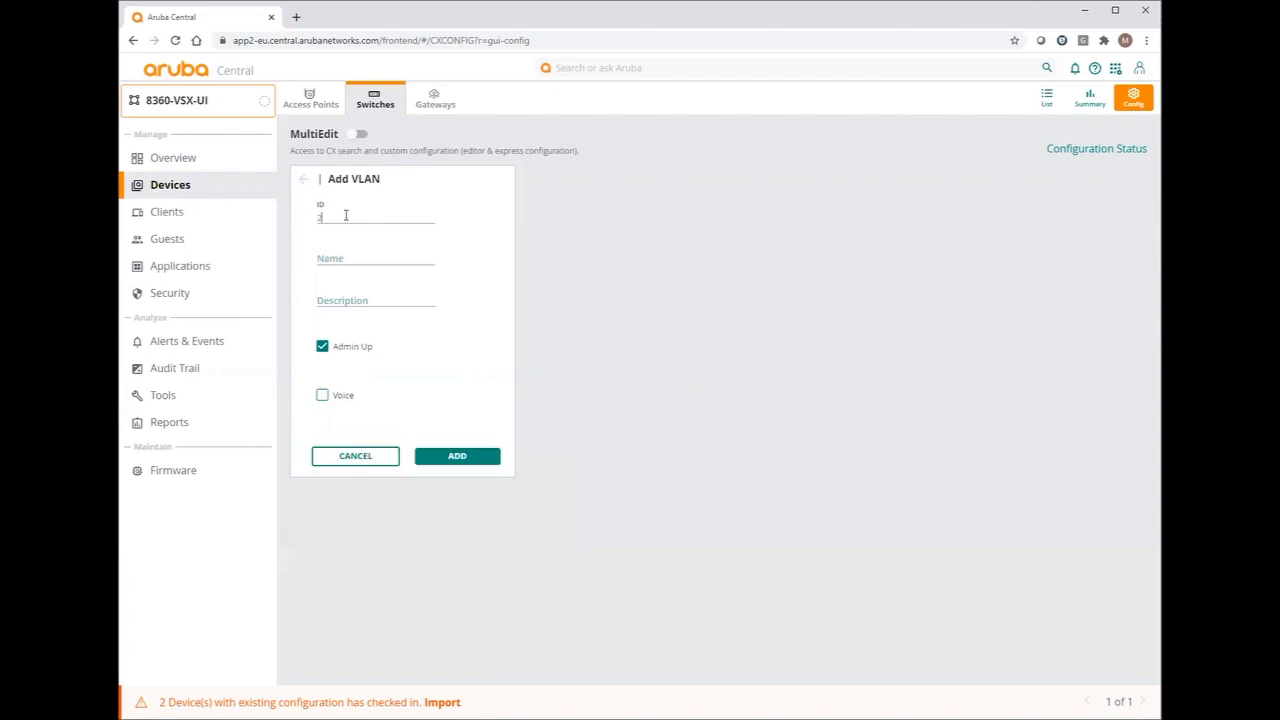
type("221")
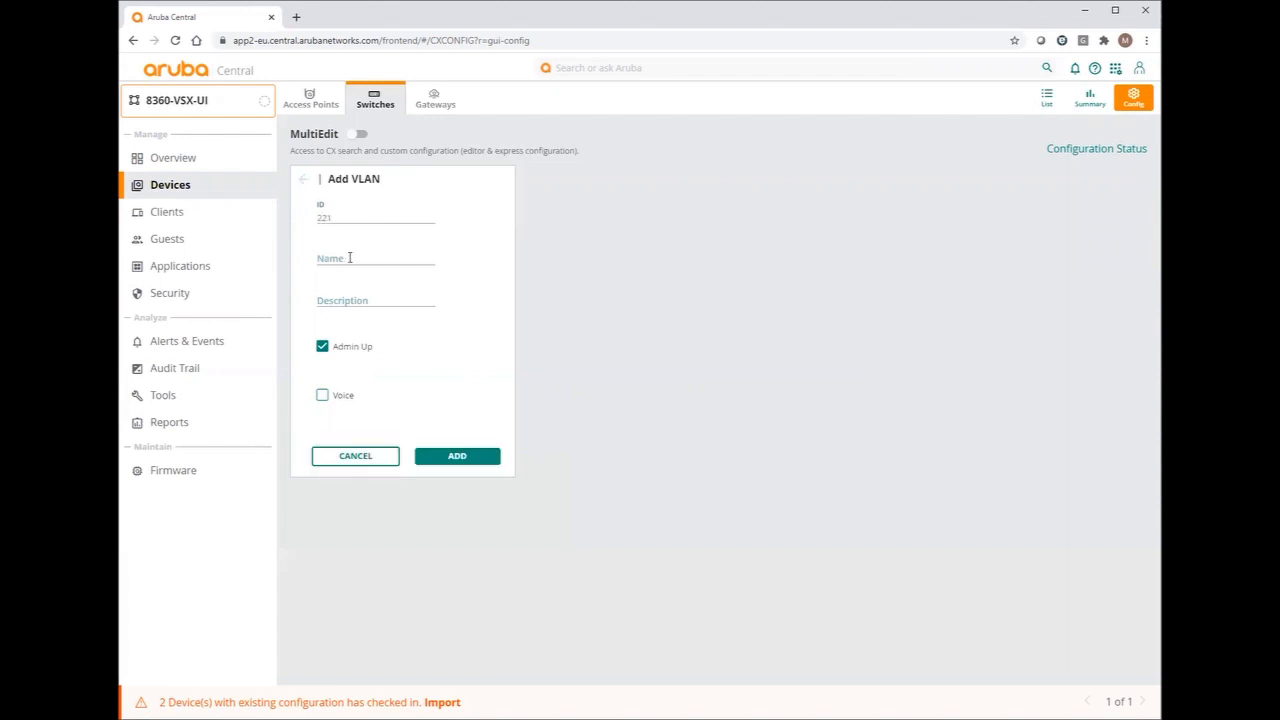
type("User VLAN")
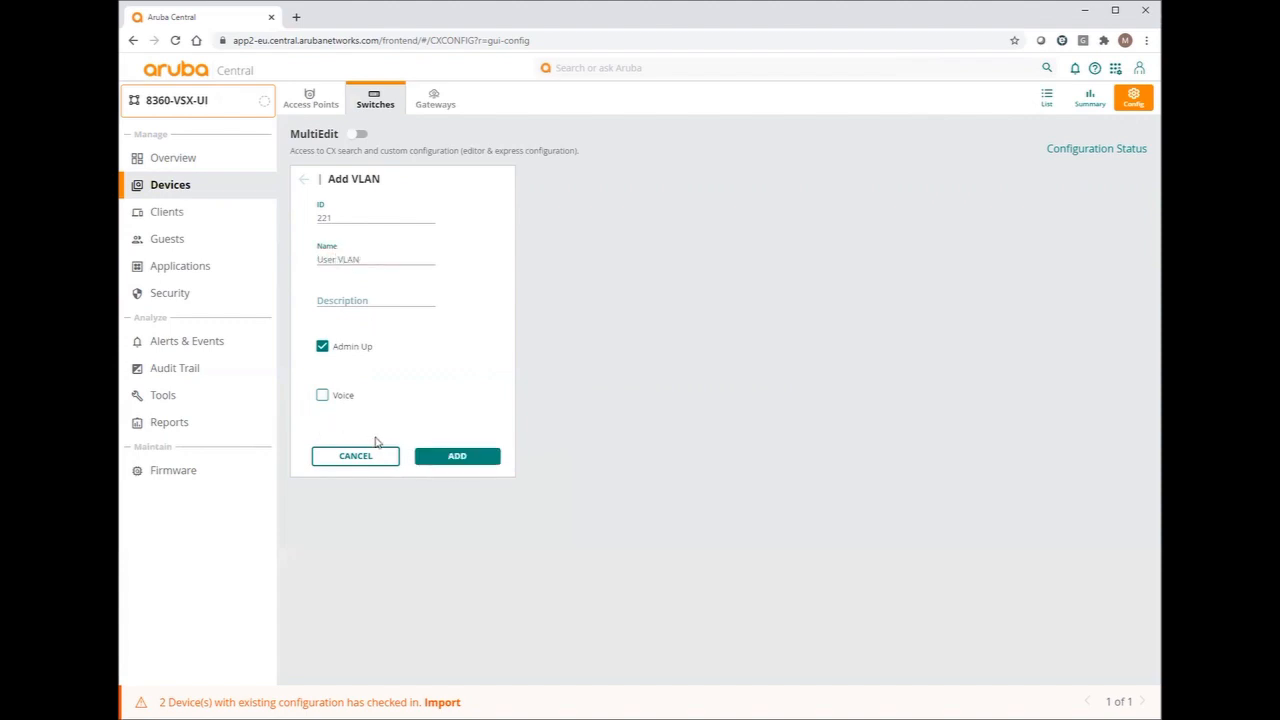
left_click(456, 456)
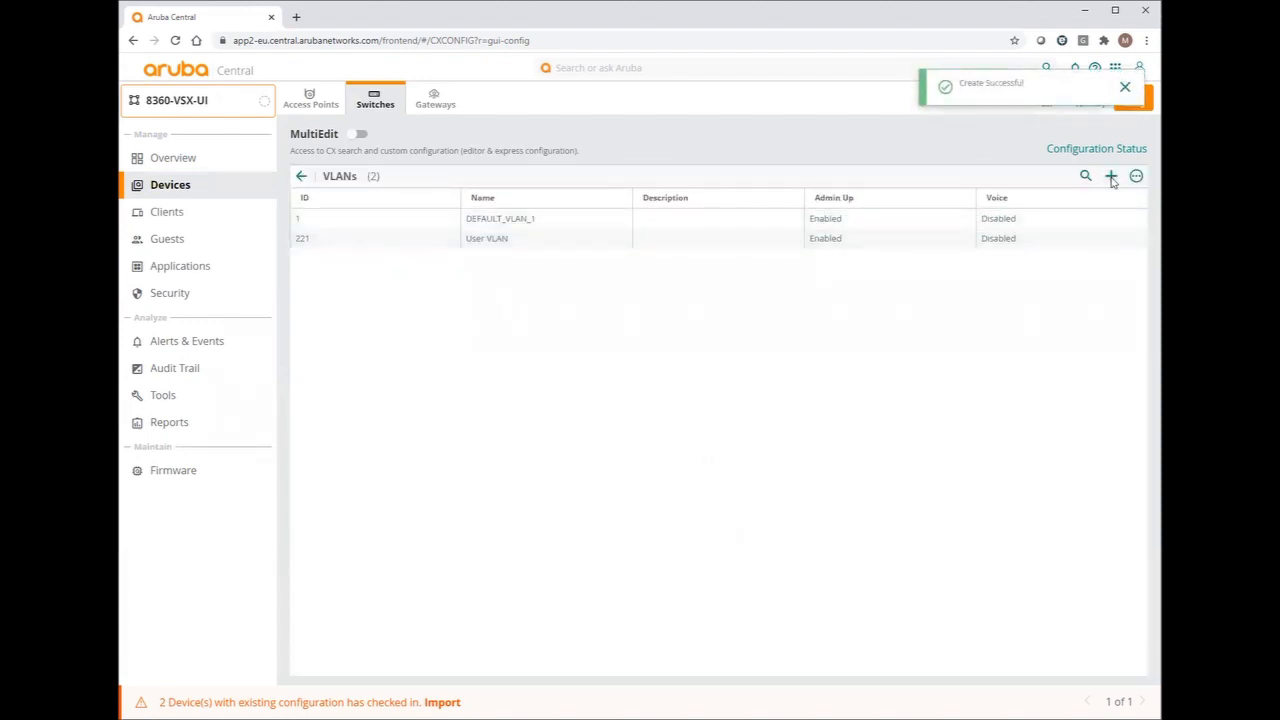
Add VLAN 222 named Voice VLAN, marked as a voice VLAN
left_click(1110, 176)
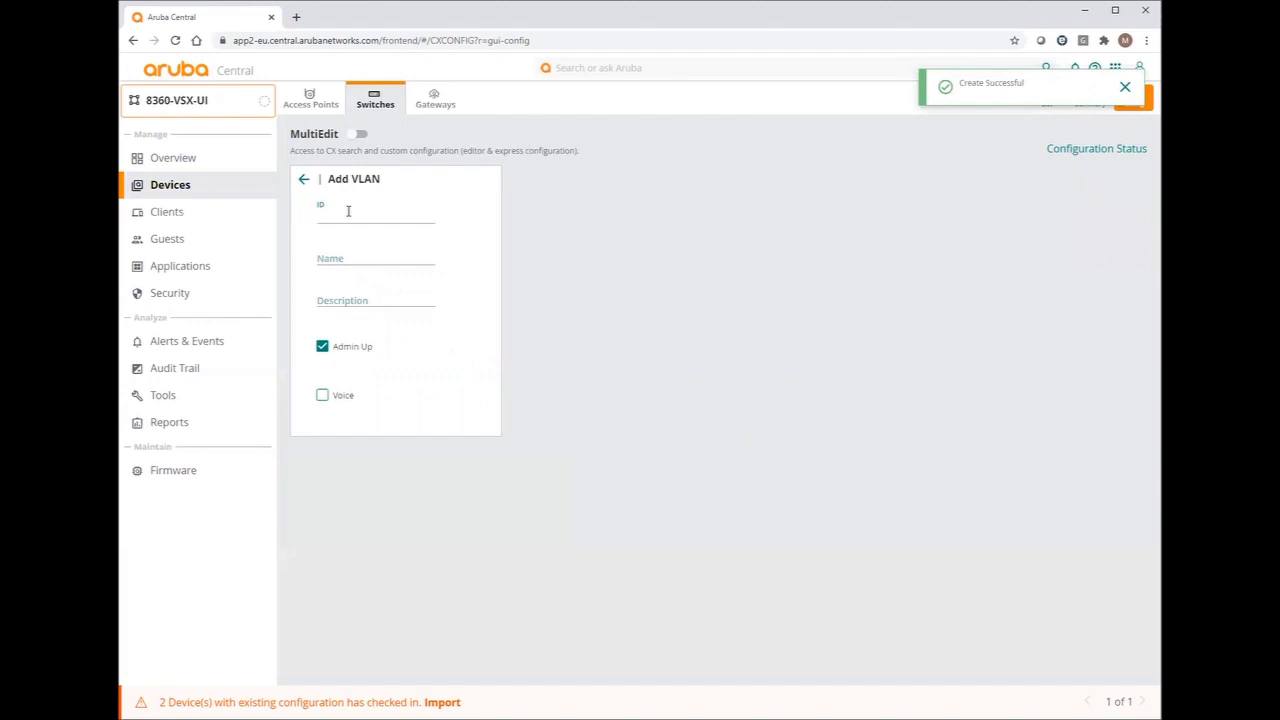
type("222")
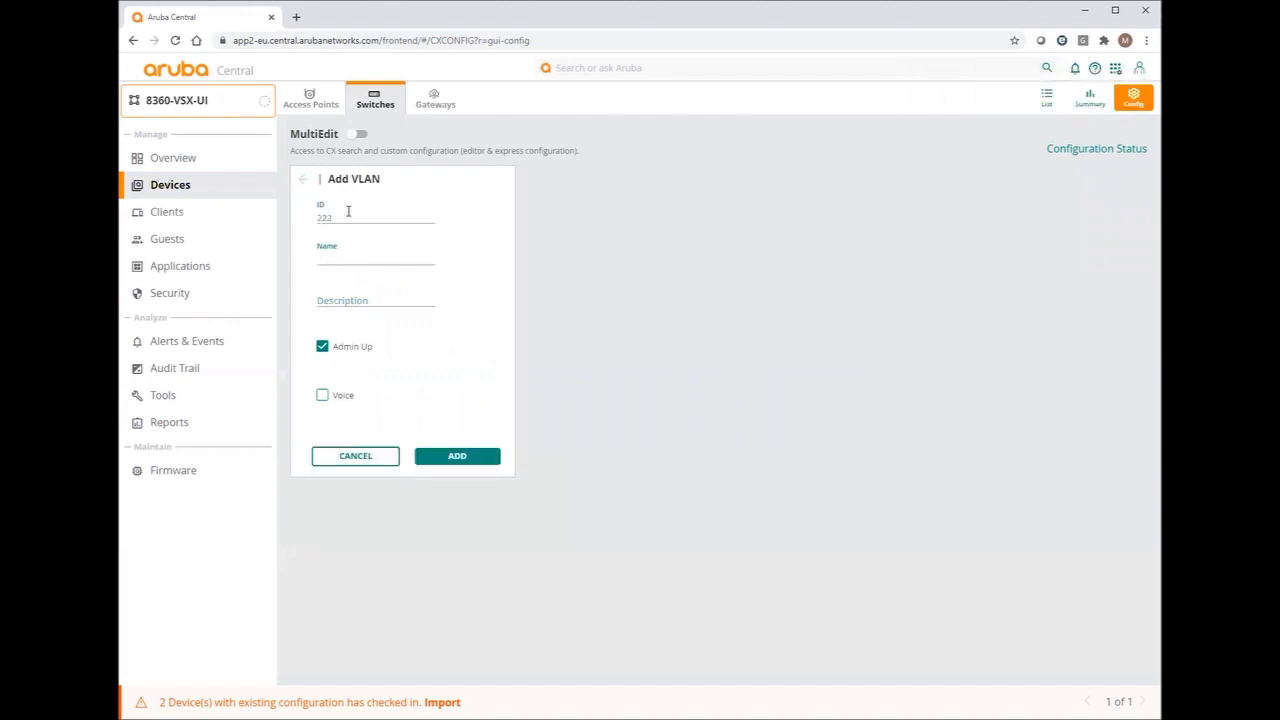
type("Voice VLAN")
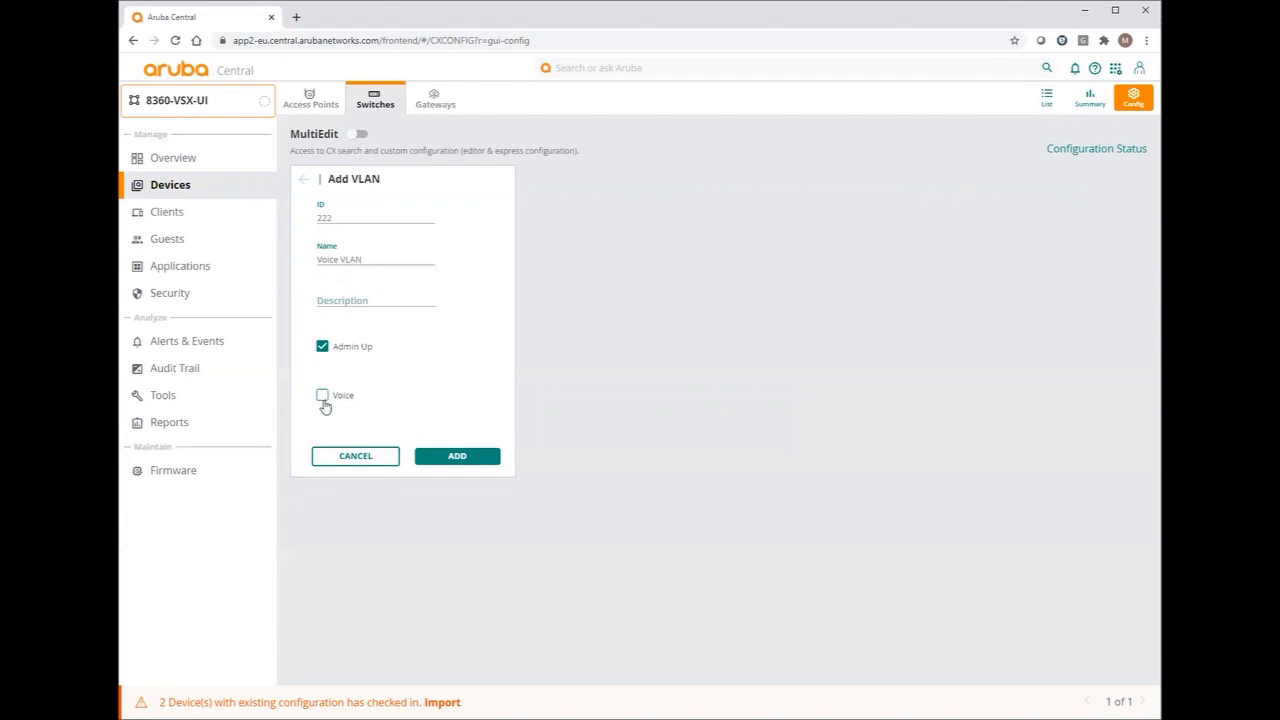
left_click(322, 396)
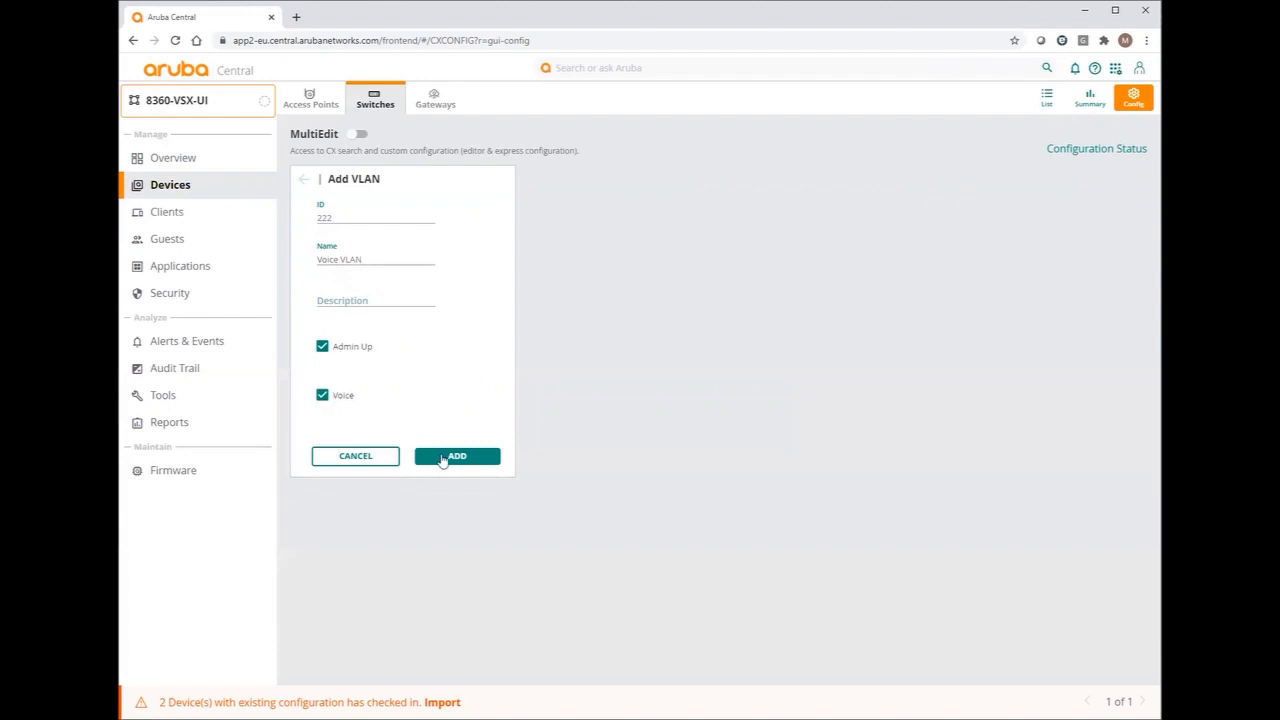
left_click(456, 456)
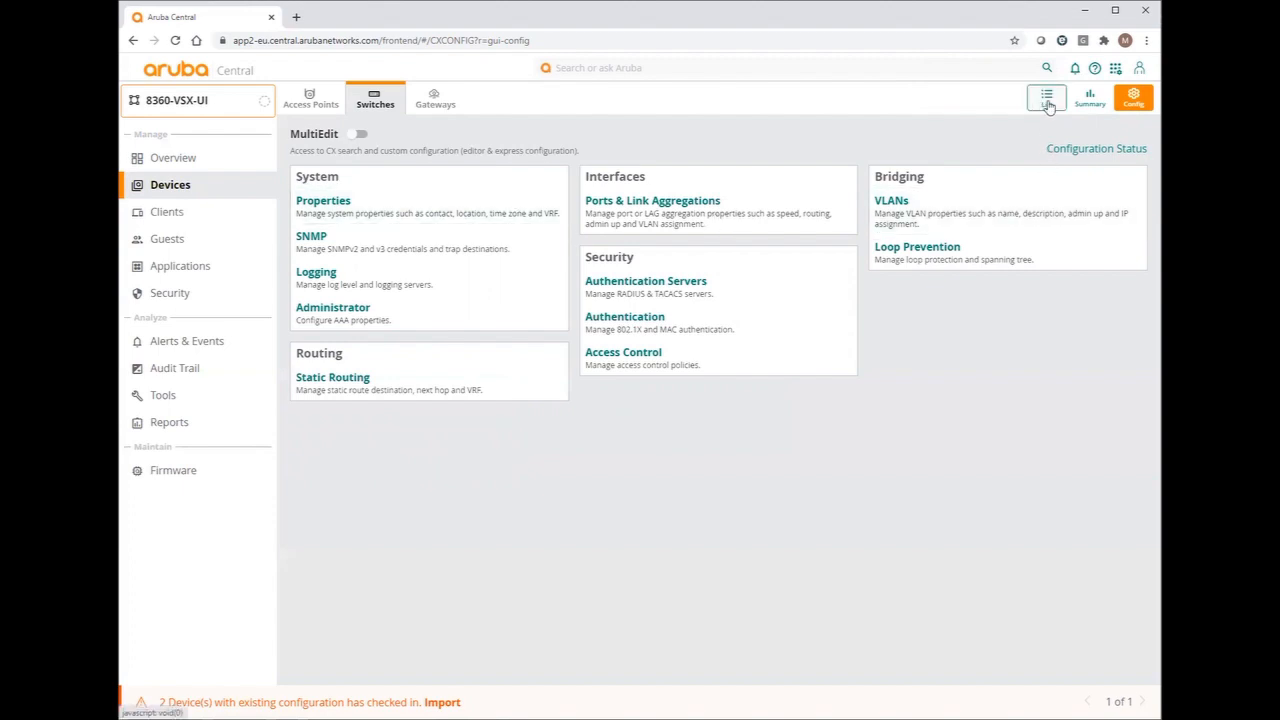
left_click(1044, 96)
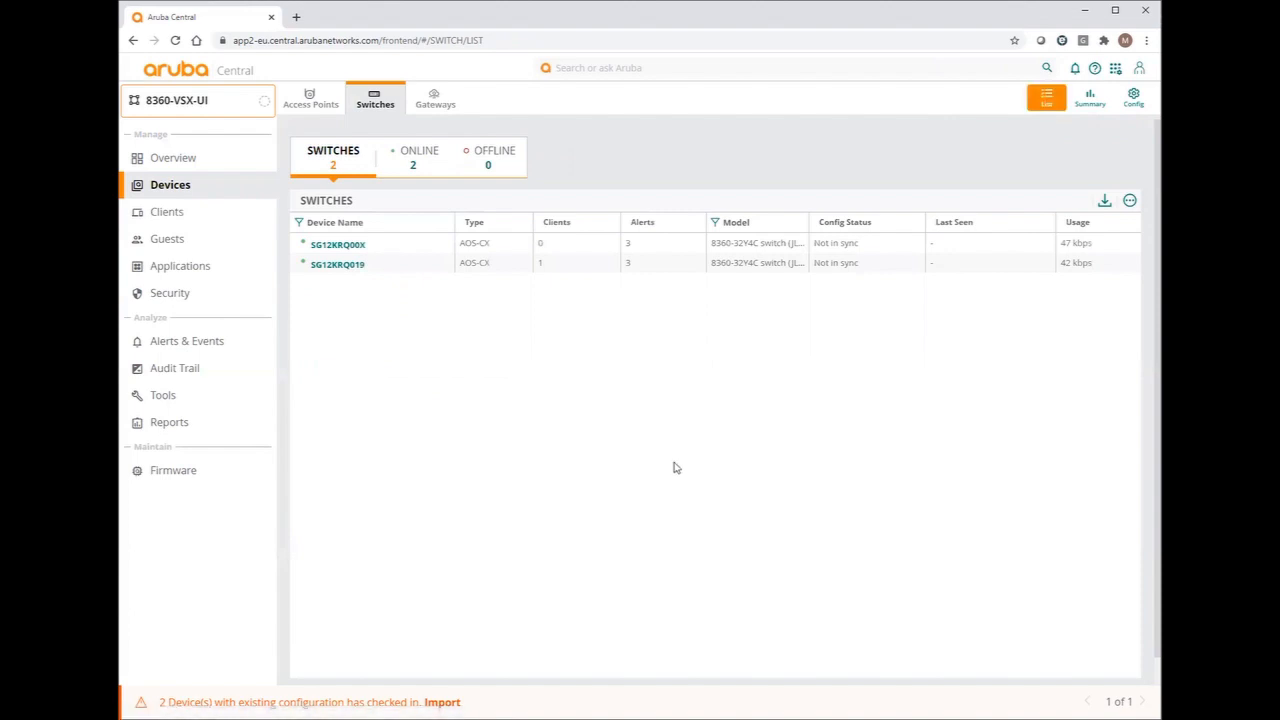
mouse_move(844, 244)
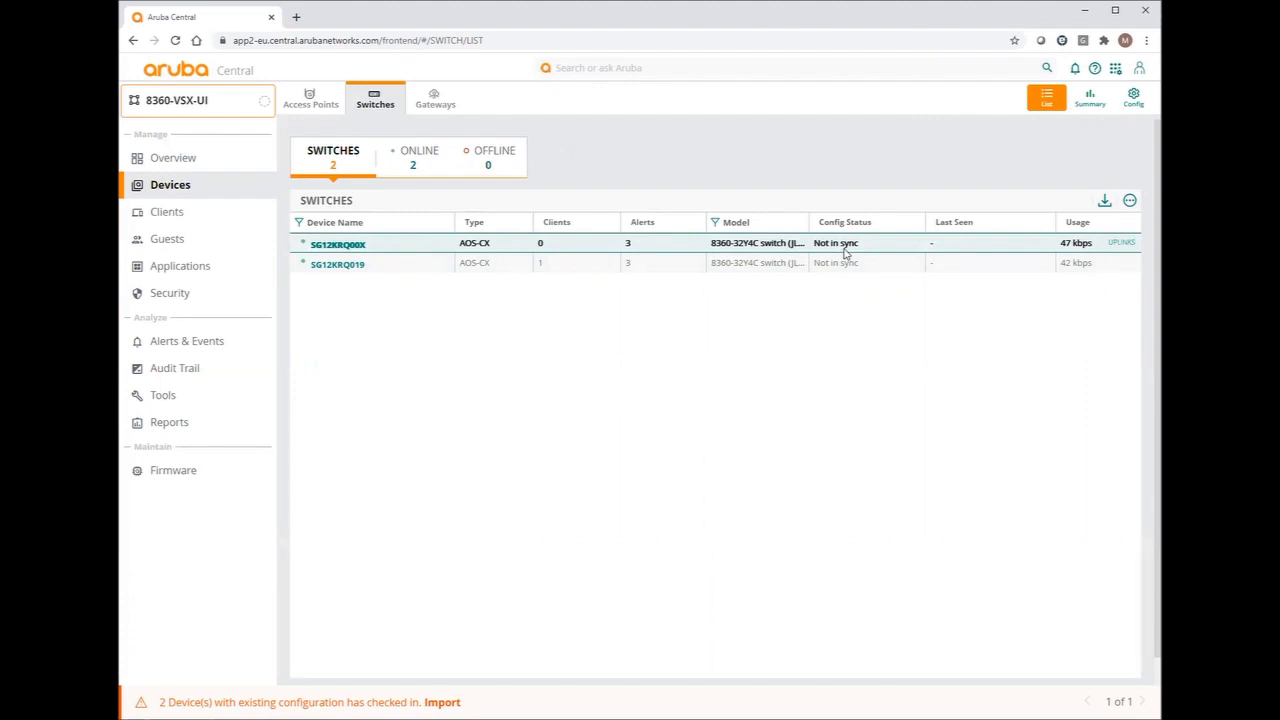
mouse_move(836, 324)
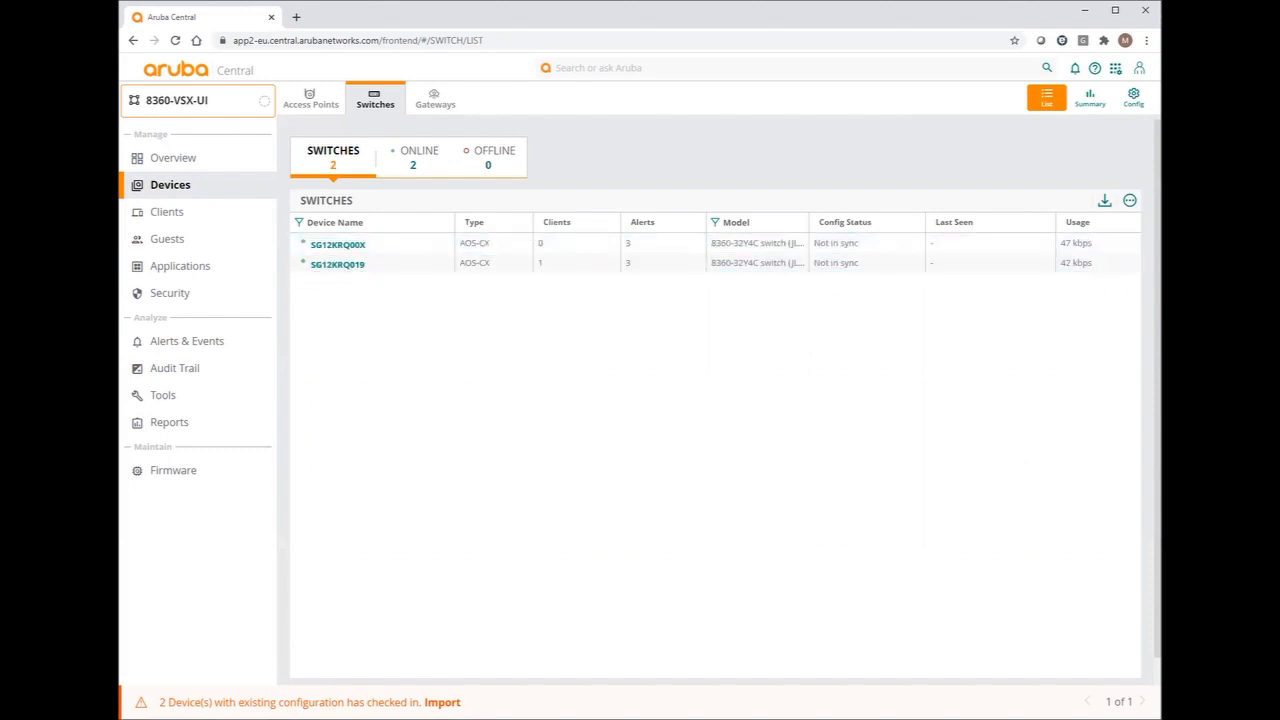
left_click(1132, 98)
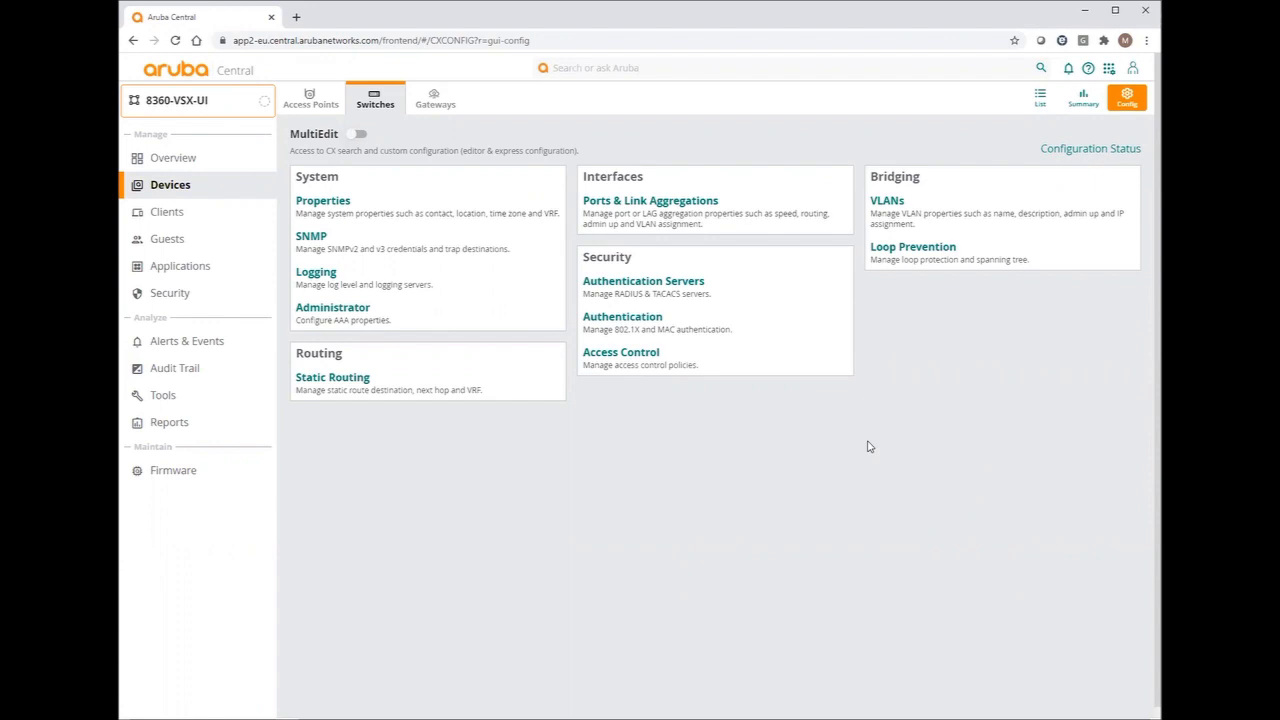
mouse_move(658, 500)
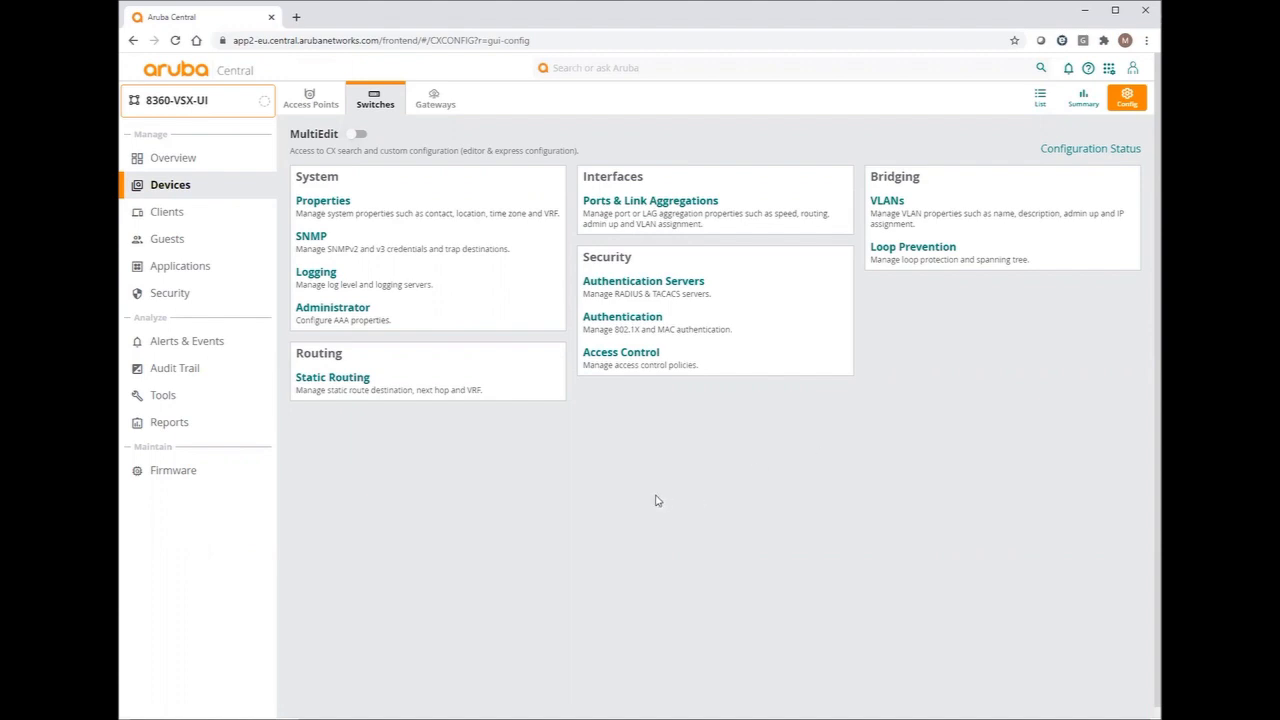
mouse_move(916, 680)
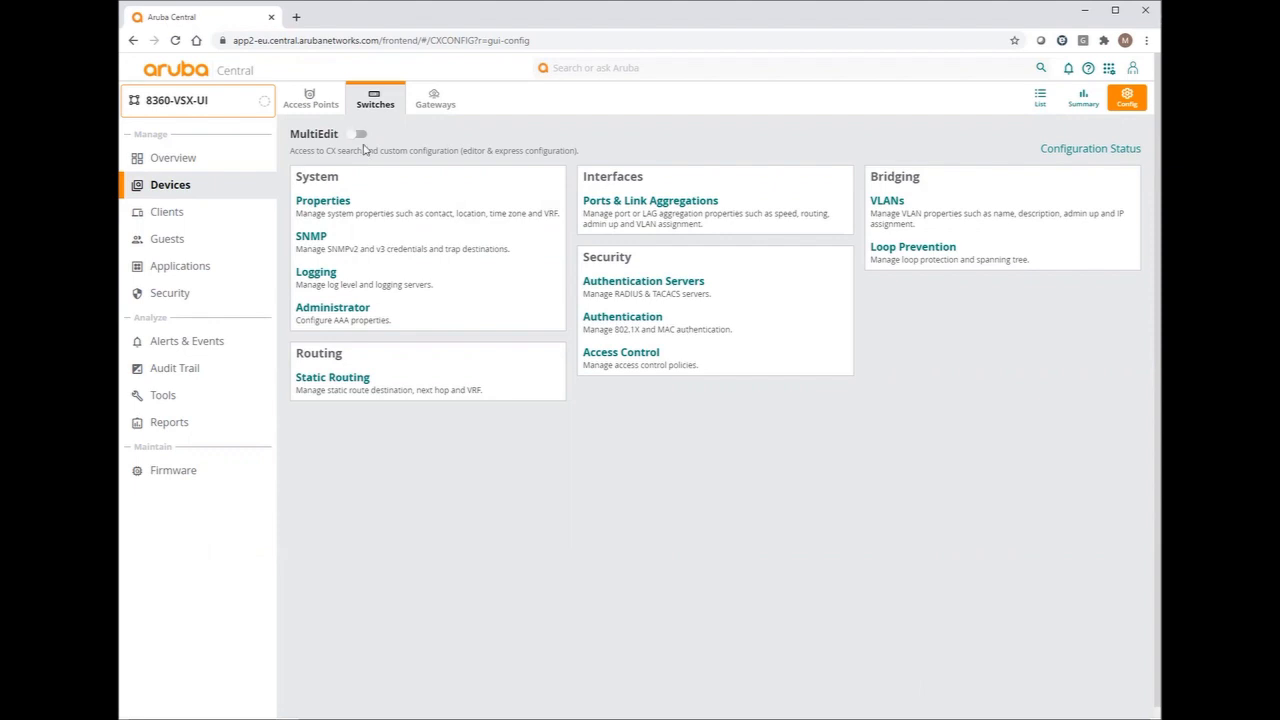
Enable MultiEdit and select both 8360-VSX switches for shared CLI editing
left_click(360, 132)
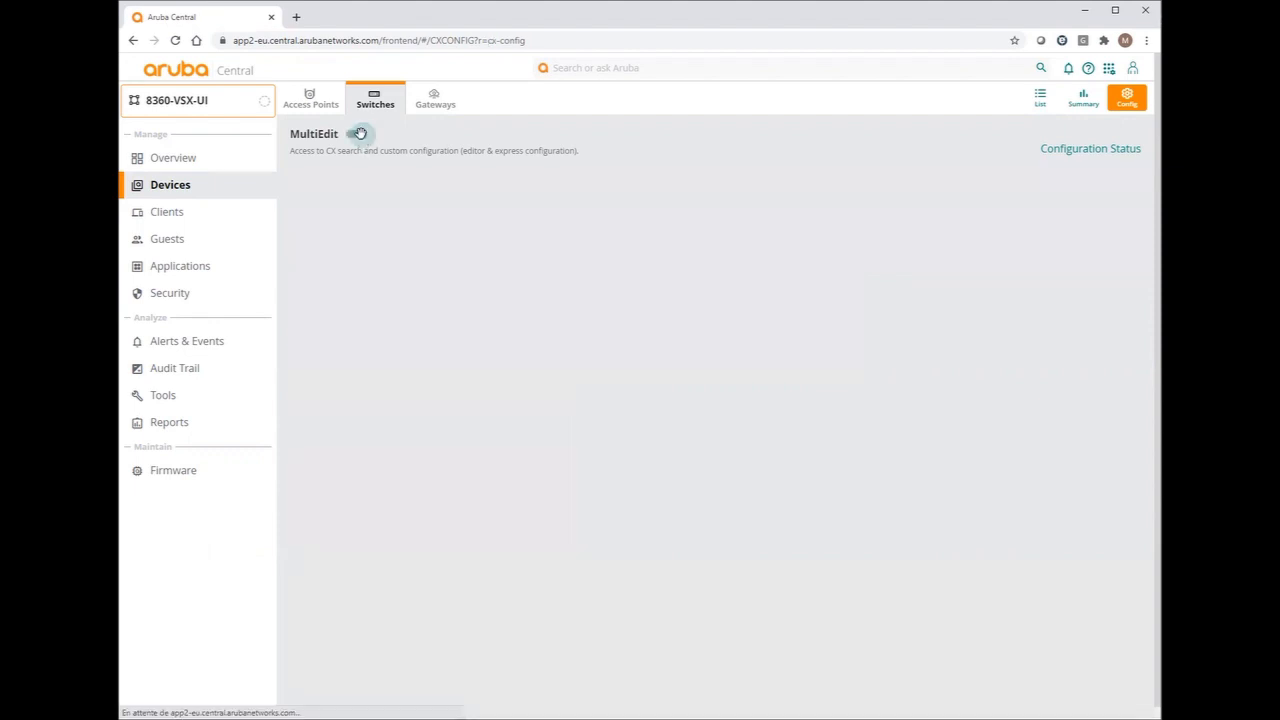
left_click(358, 132)
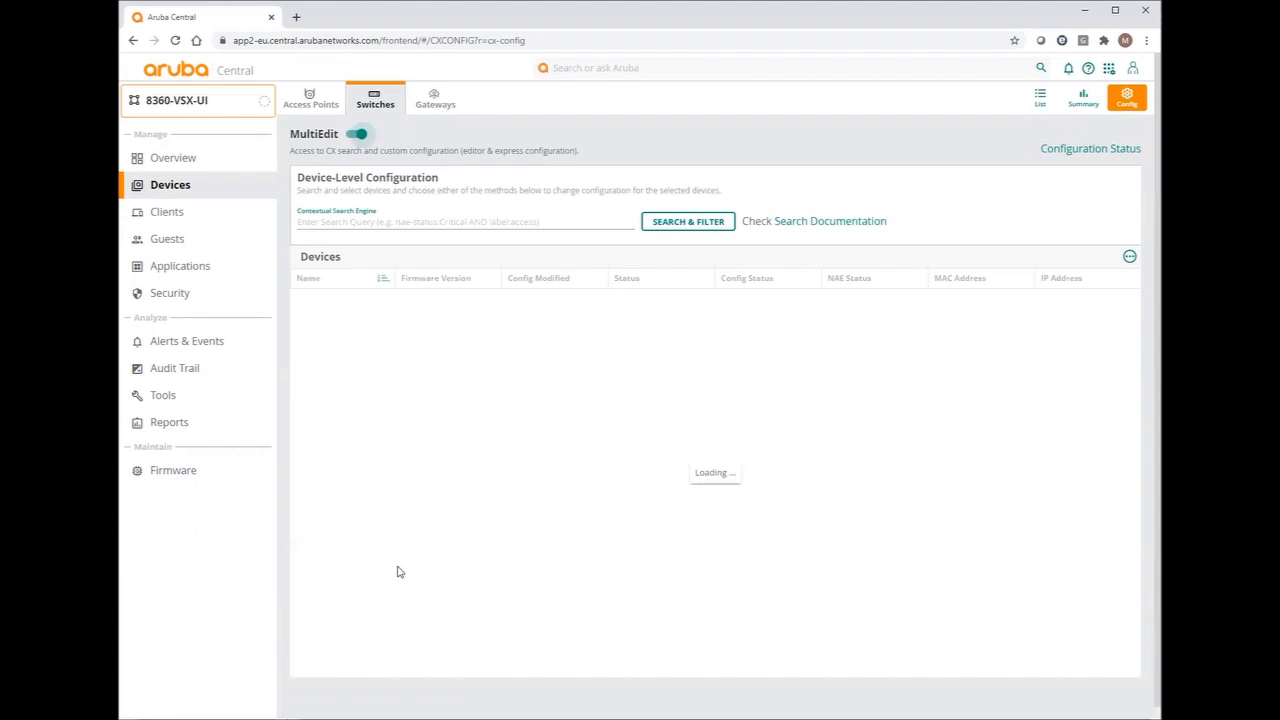
mouse_move(382, 456)
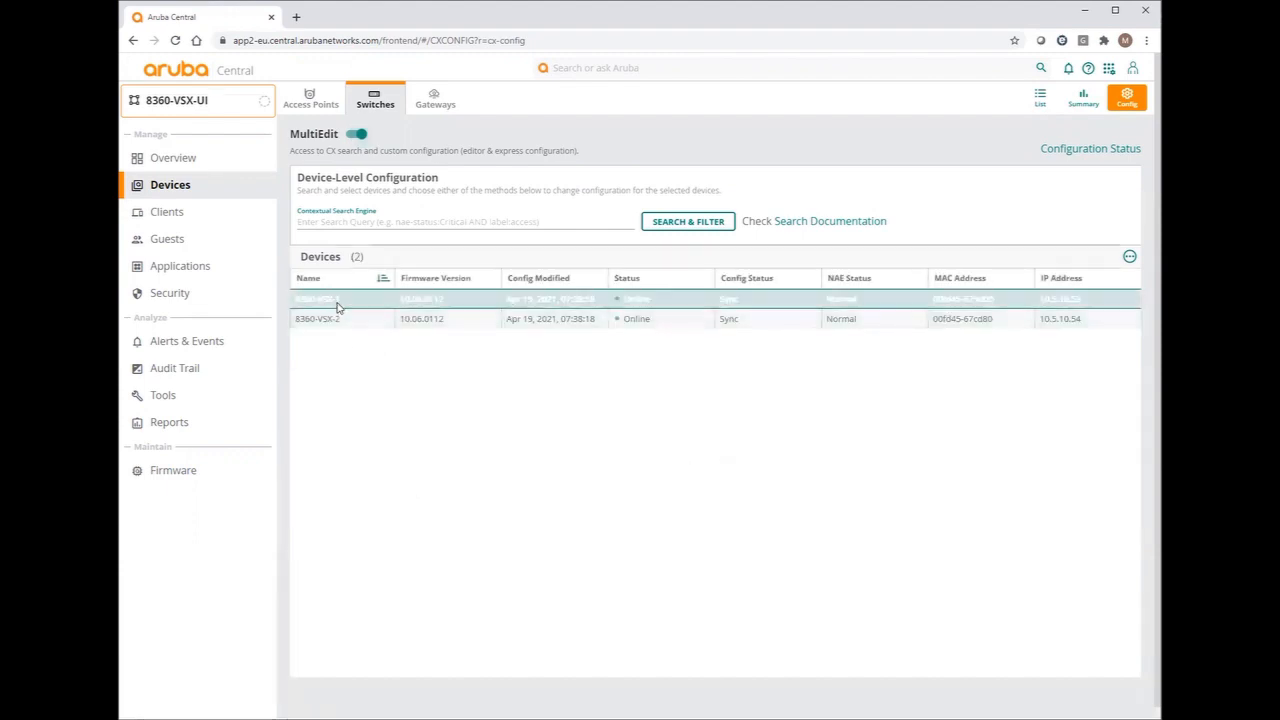
left_click(316, 318)
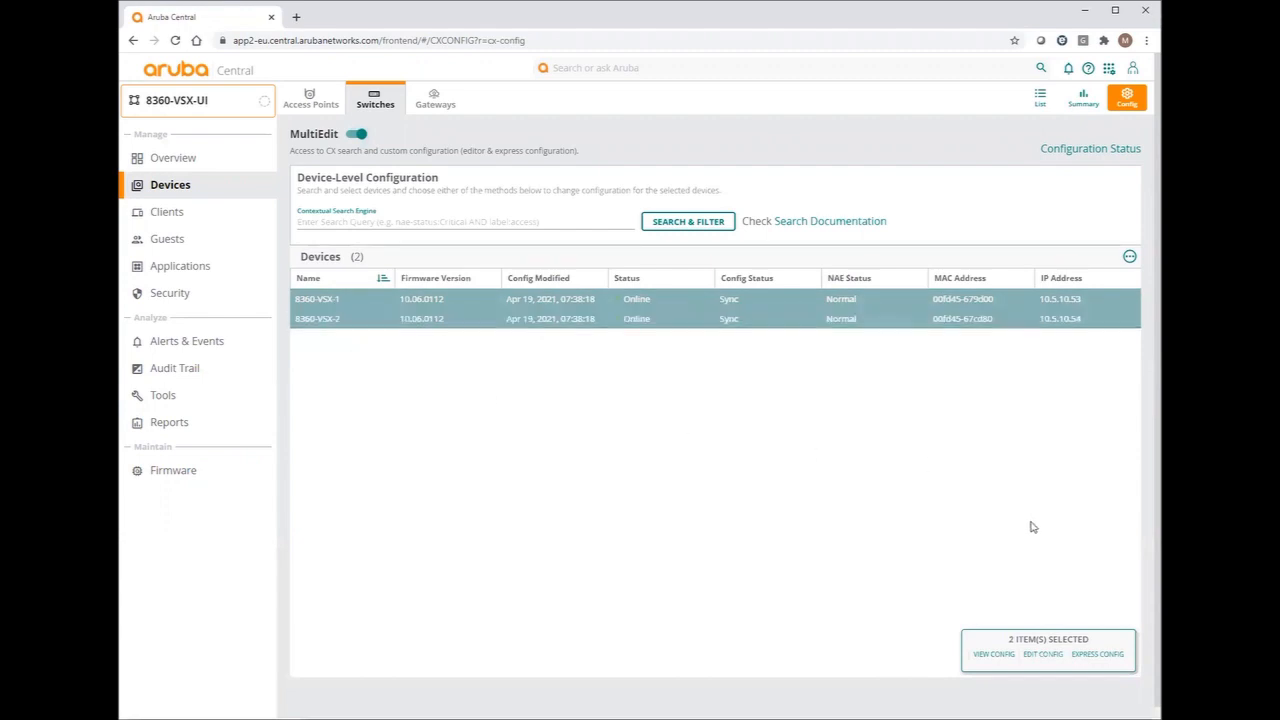
mouse_move(1040, 654)
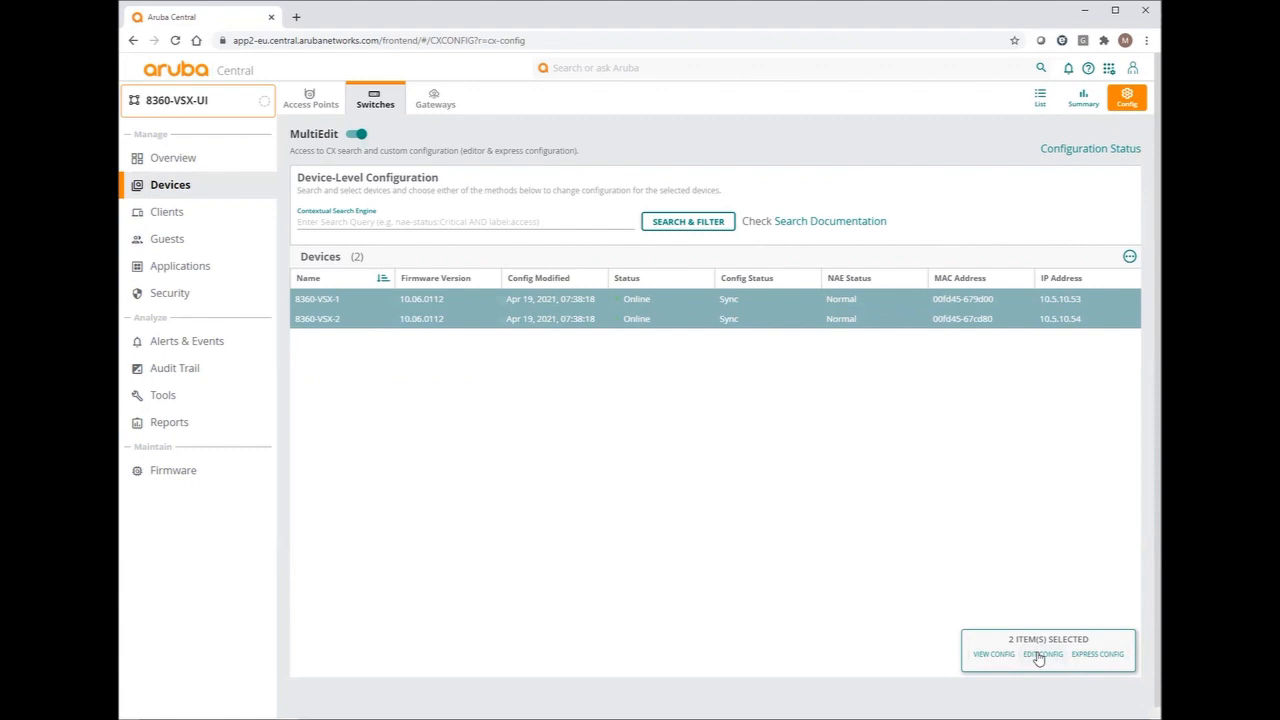
mouse_move(688, 544)
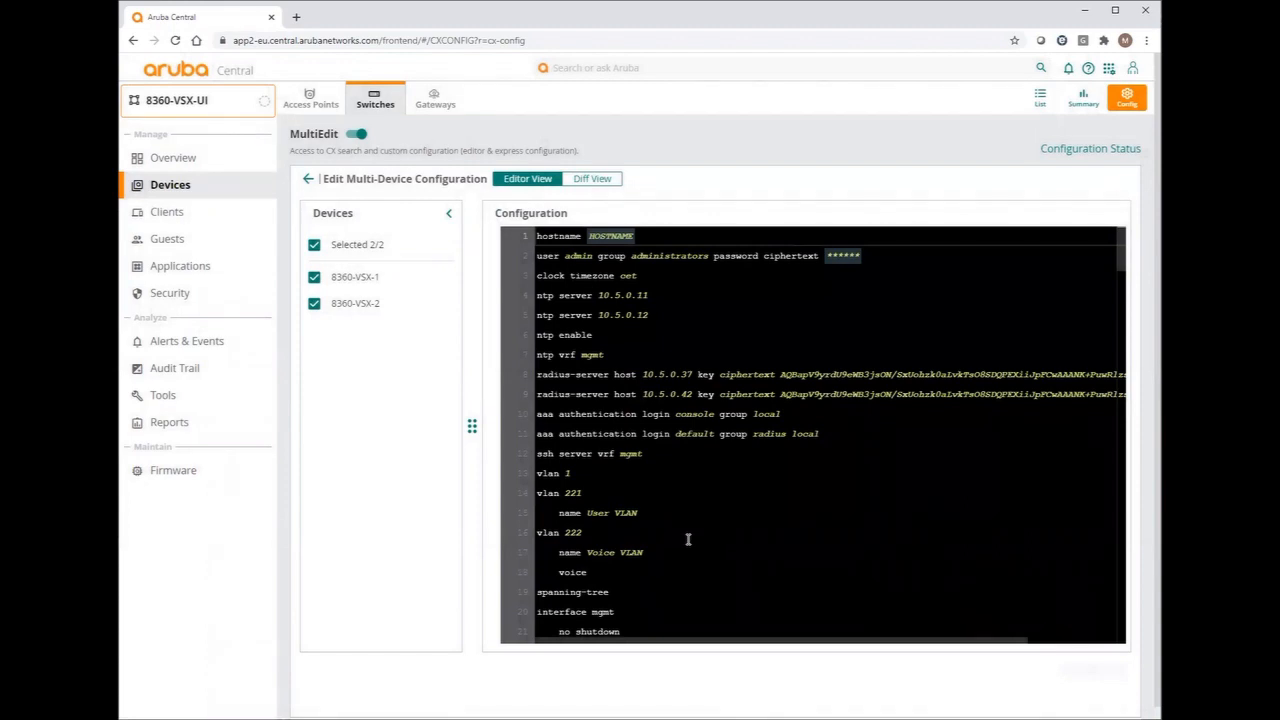
mouse_move(696, 476)
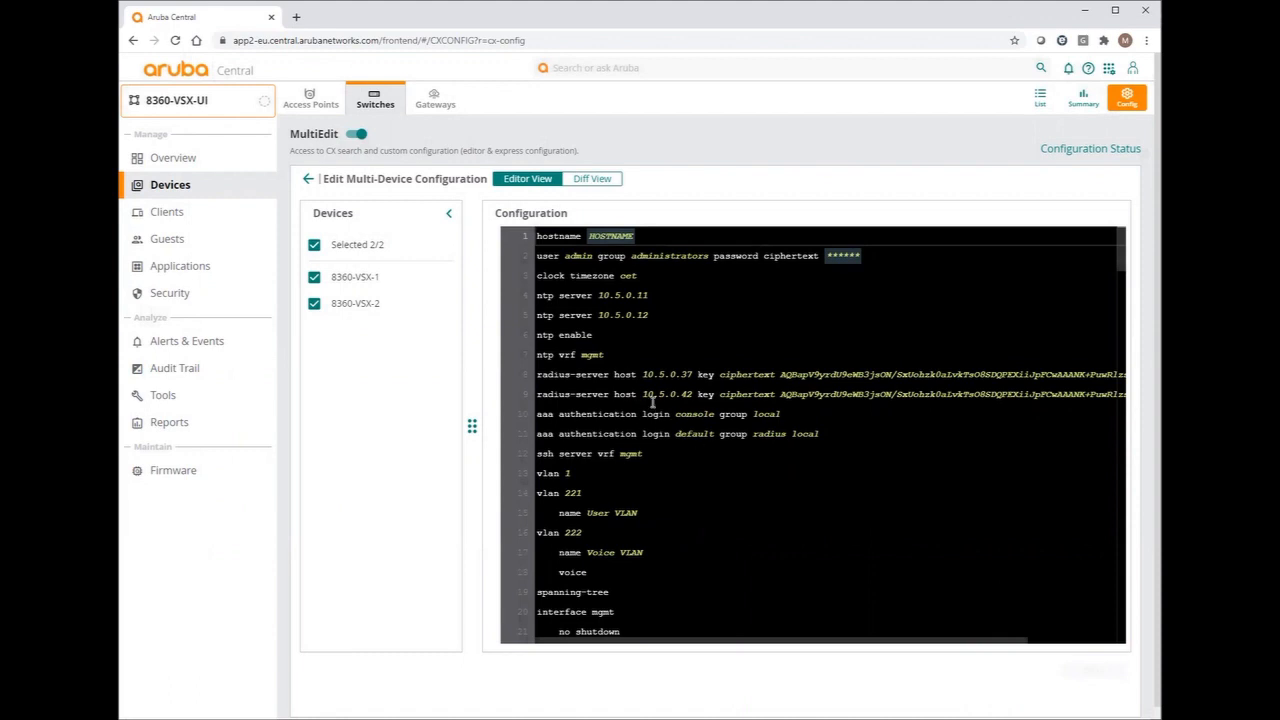
mouse_move(716, 334)
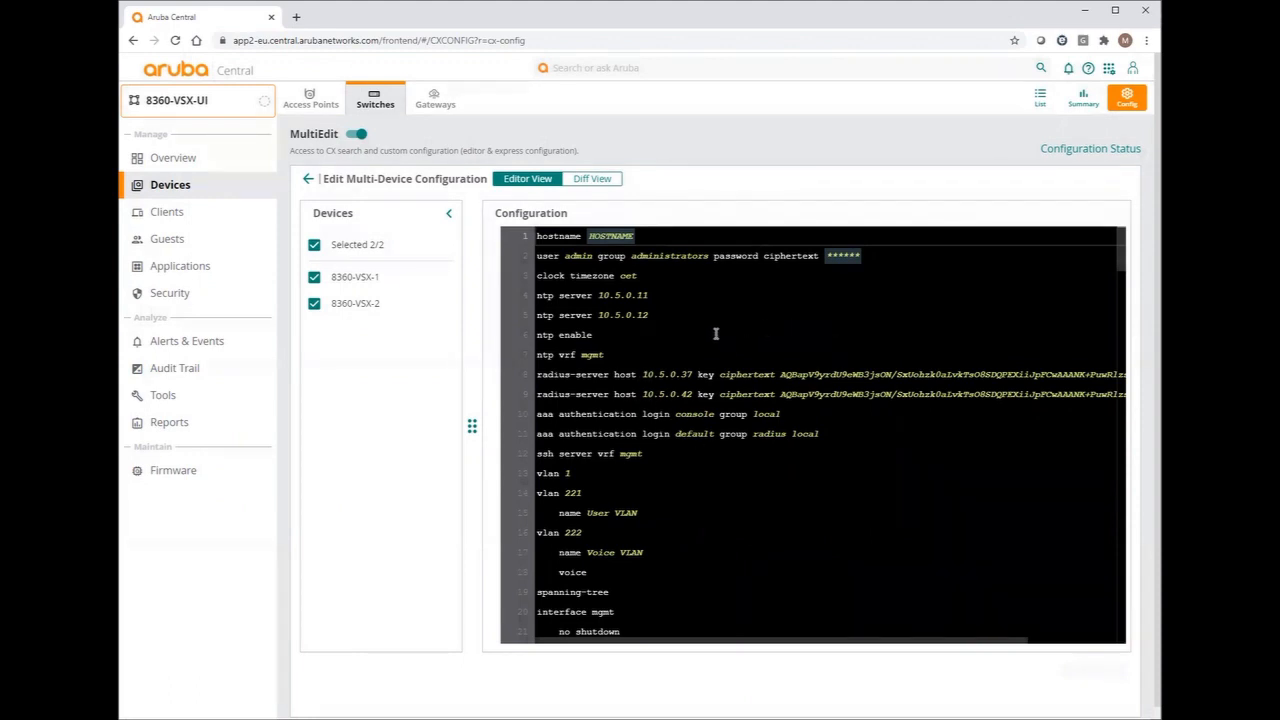
mouse_move(680, 314)
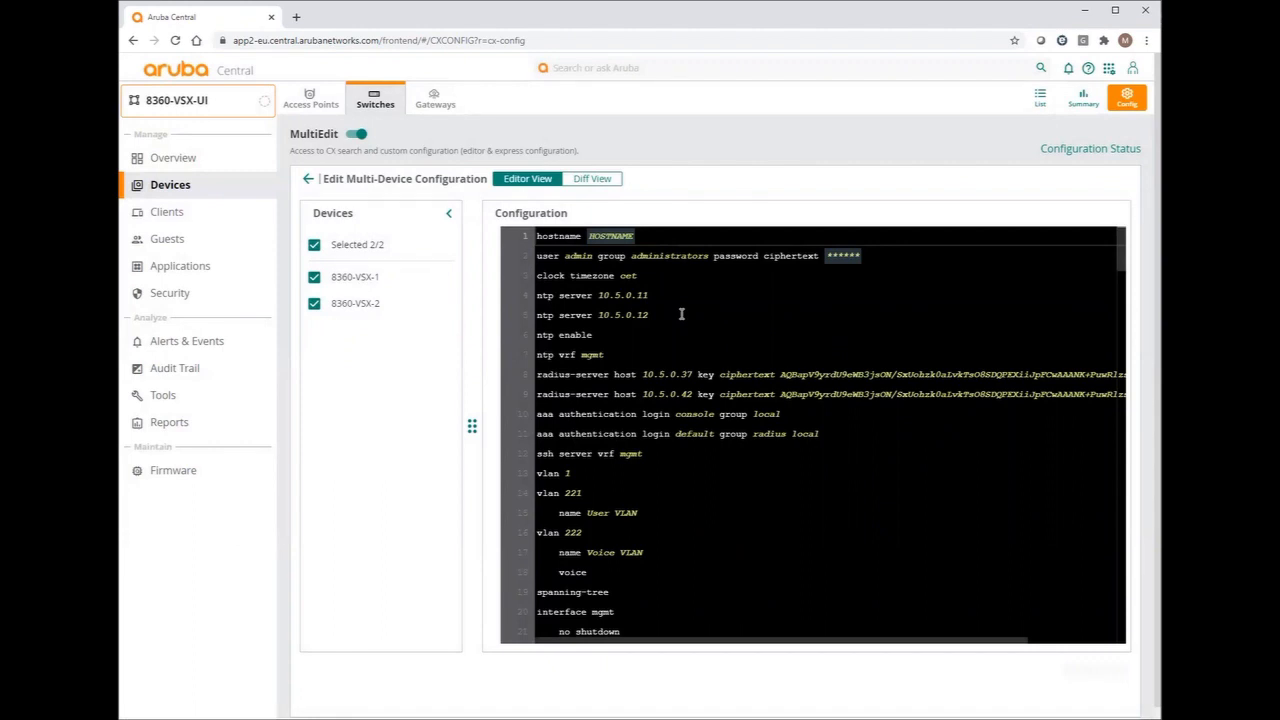
mouse_move(868, 276)
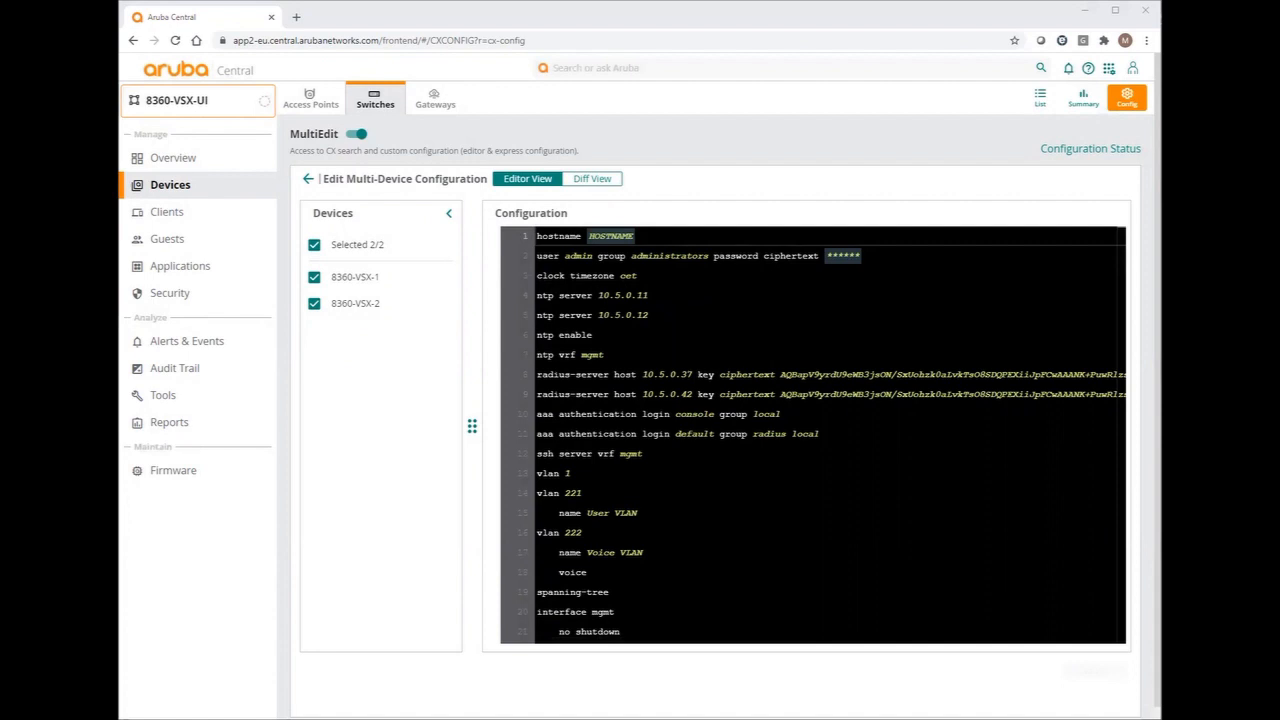
mouse_move(822, 254)
type("vrf keepalive")
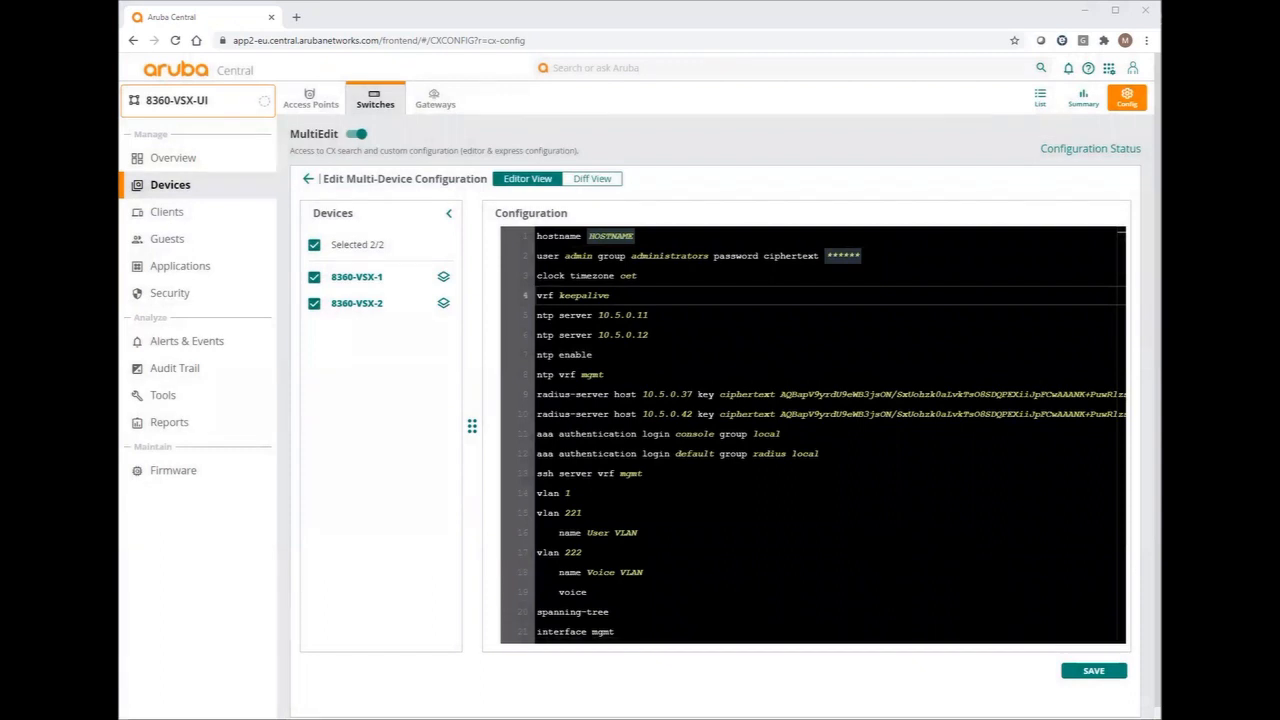
Rewrite ISL ports 1/1/35-36 with mtu 9198, description VSX ISL and lag 1
scroll("down", 3)
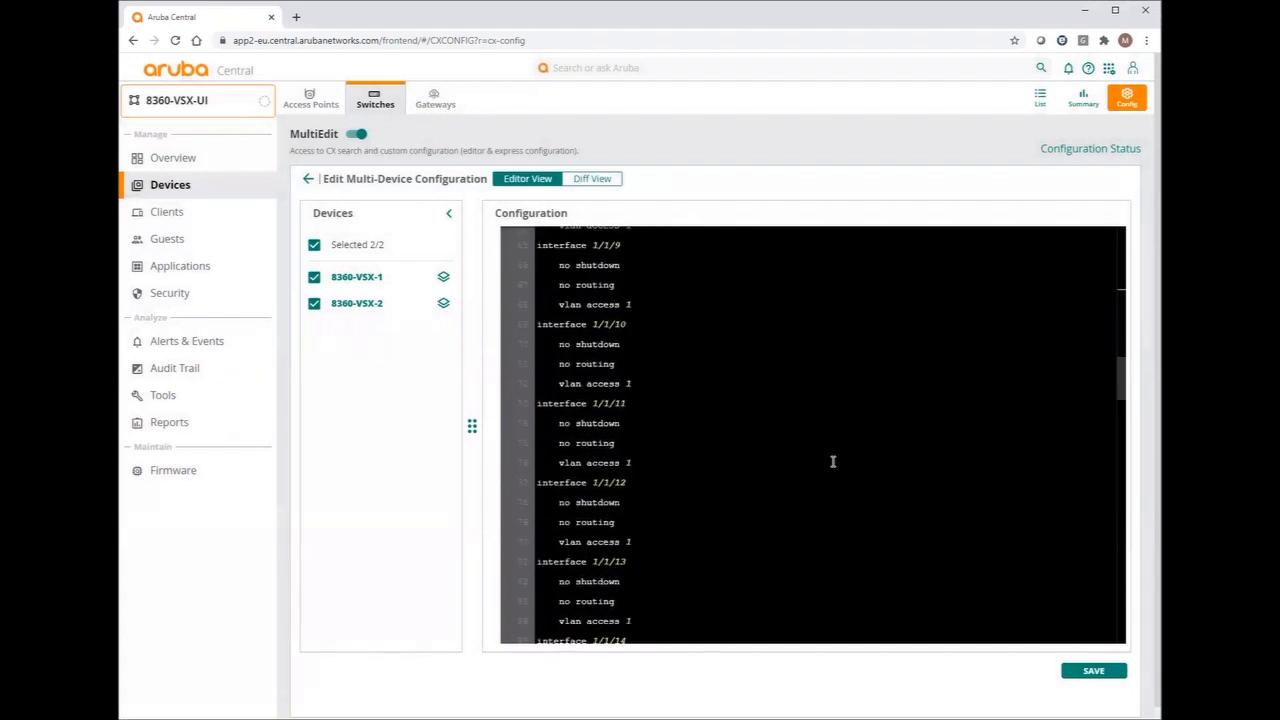
scroll("down", 3)
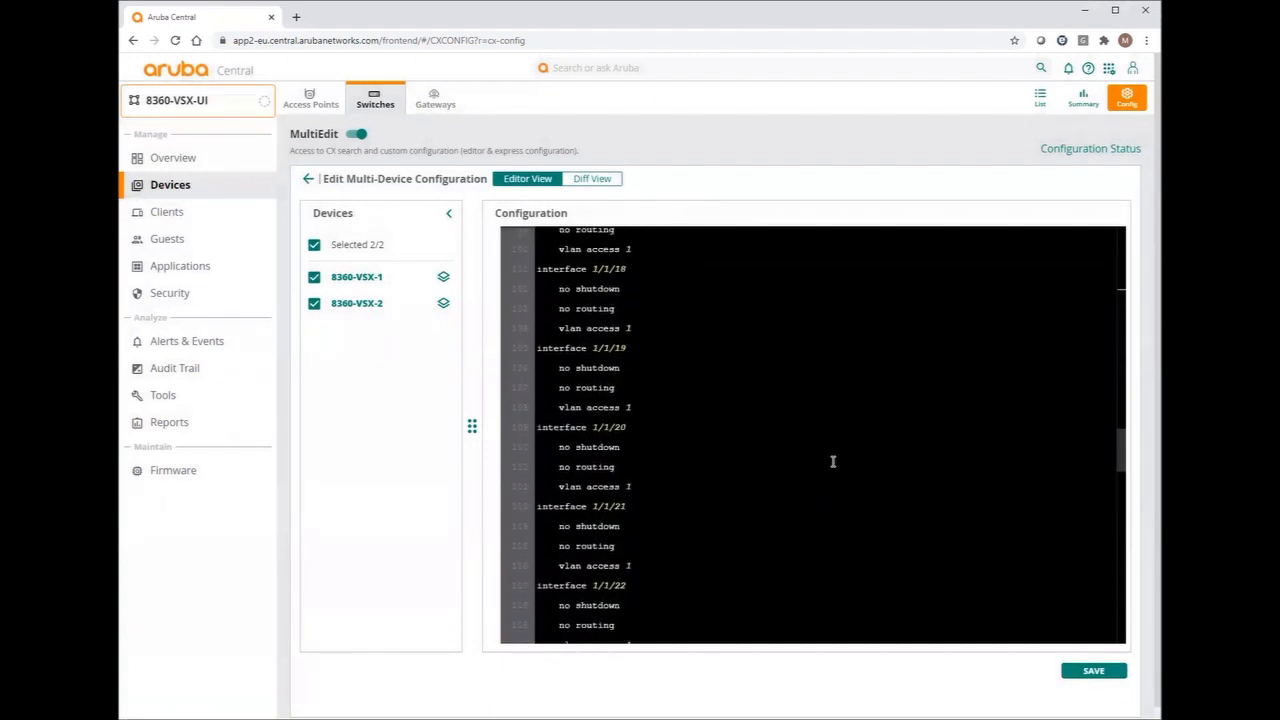
scroll("down", 3)
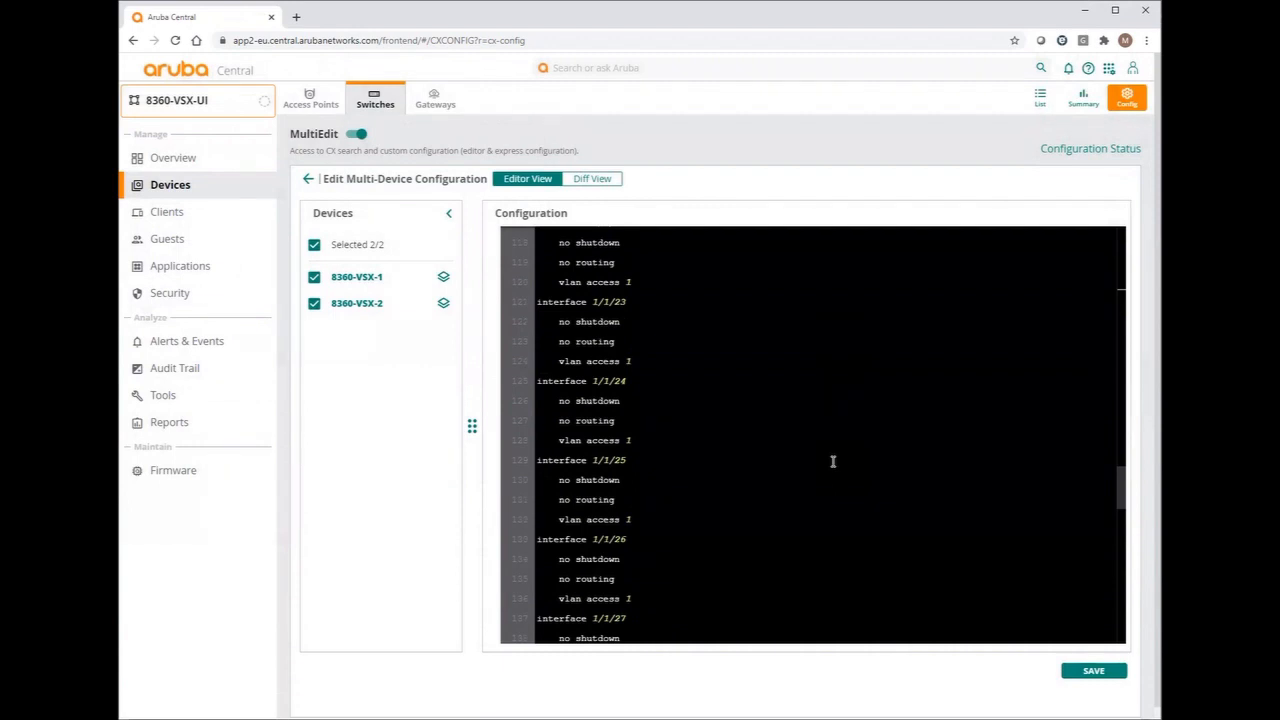
scroll("down", 3)
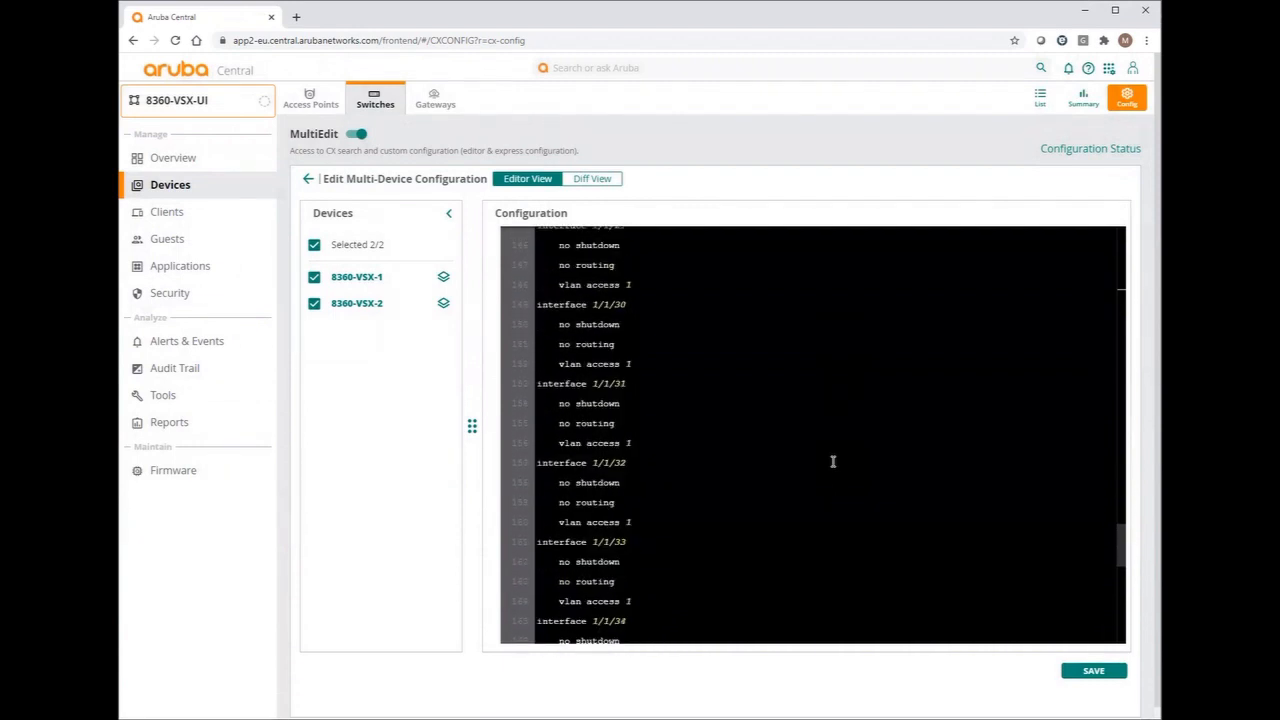
scroll("down", 3)
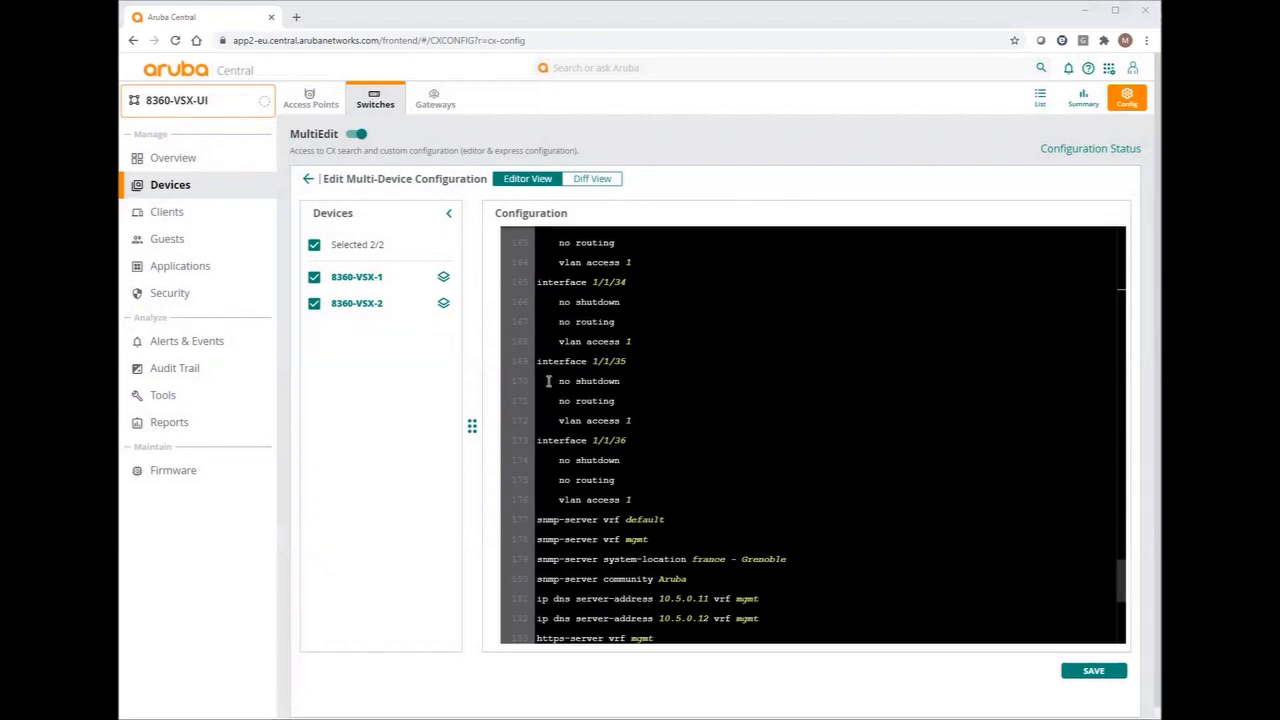
left_click_drag(556, 380, 632, 420)
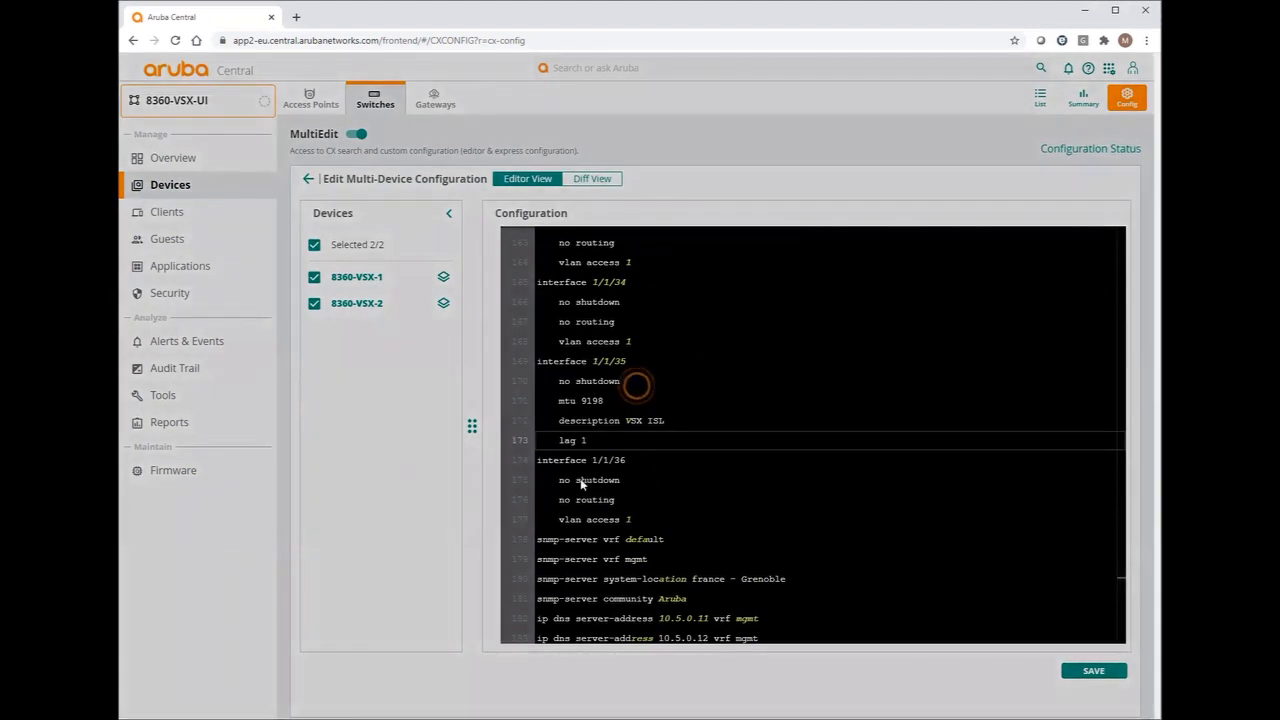
mouse_move(544, 486)
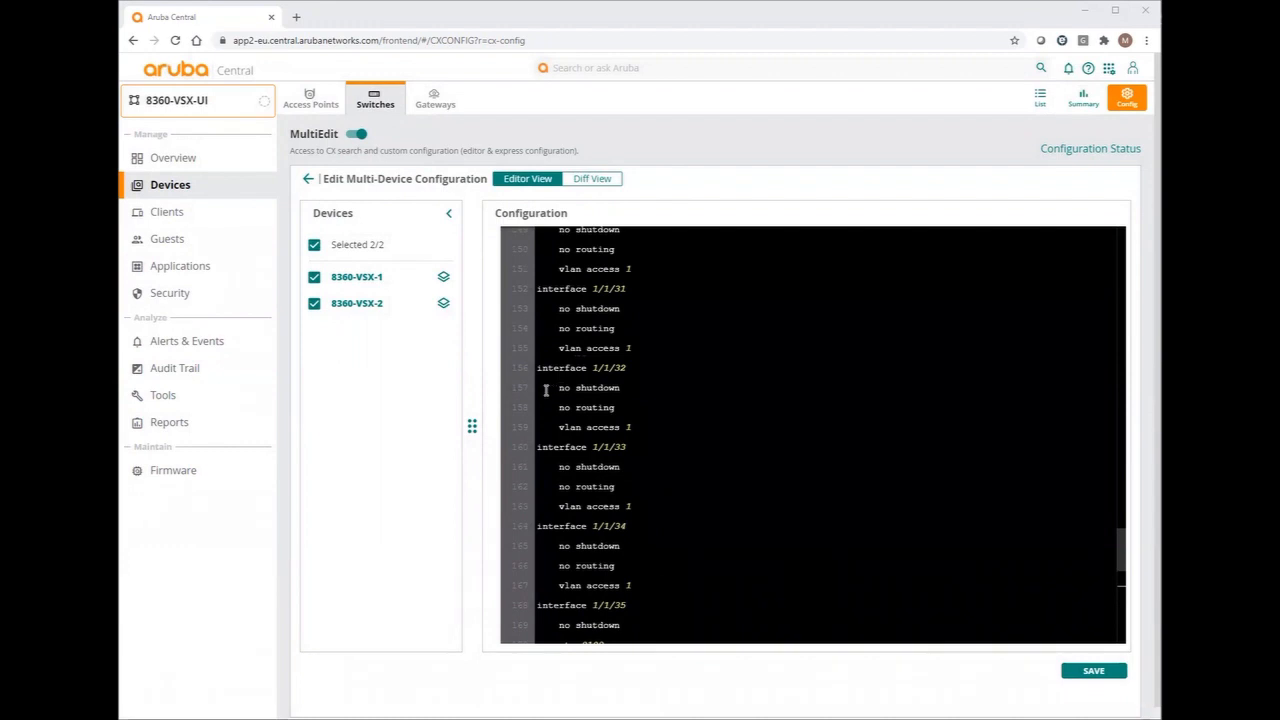
Rewrite interface 1/1/32 as the keepalive link with vrf attach keepalive and per-device ip address A.B.C.D/M
left_click_drag(544, 388, 630, 426)
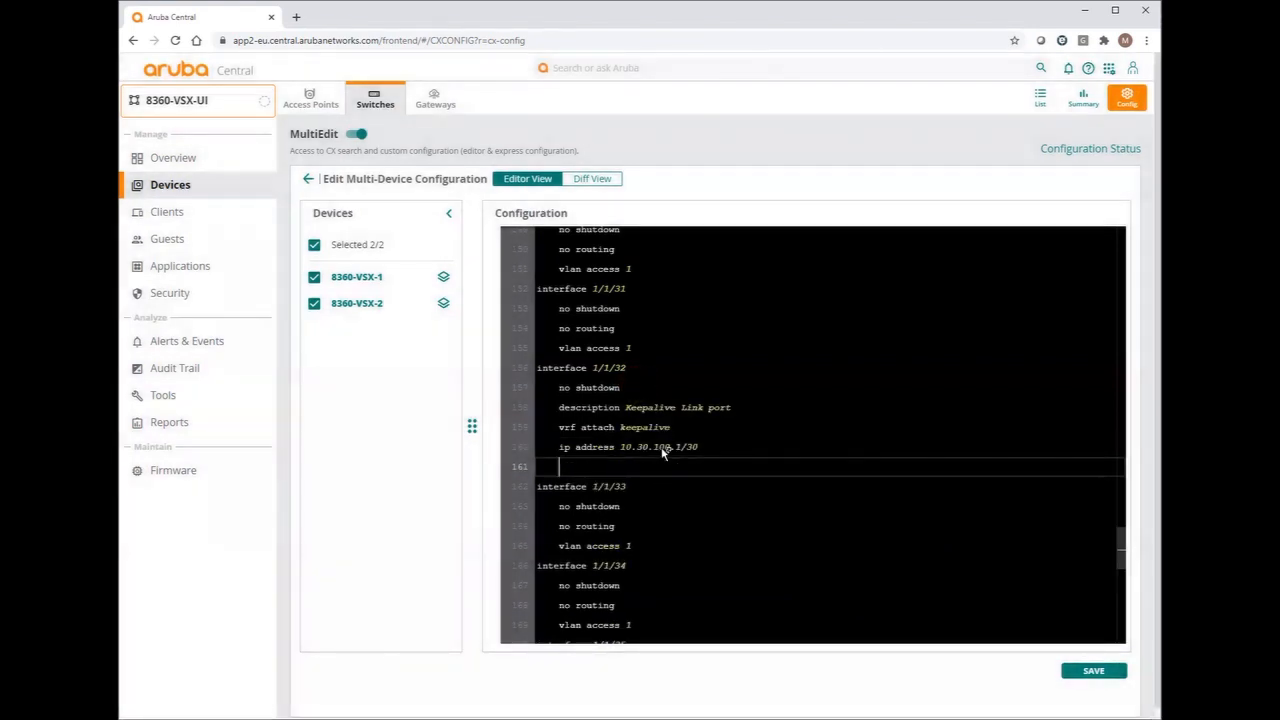
left_click(660, 448)
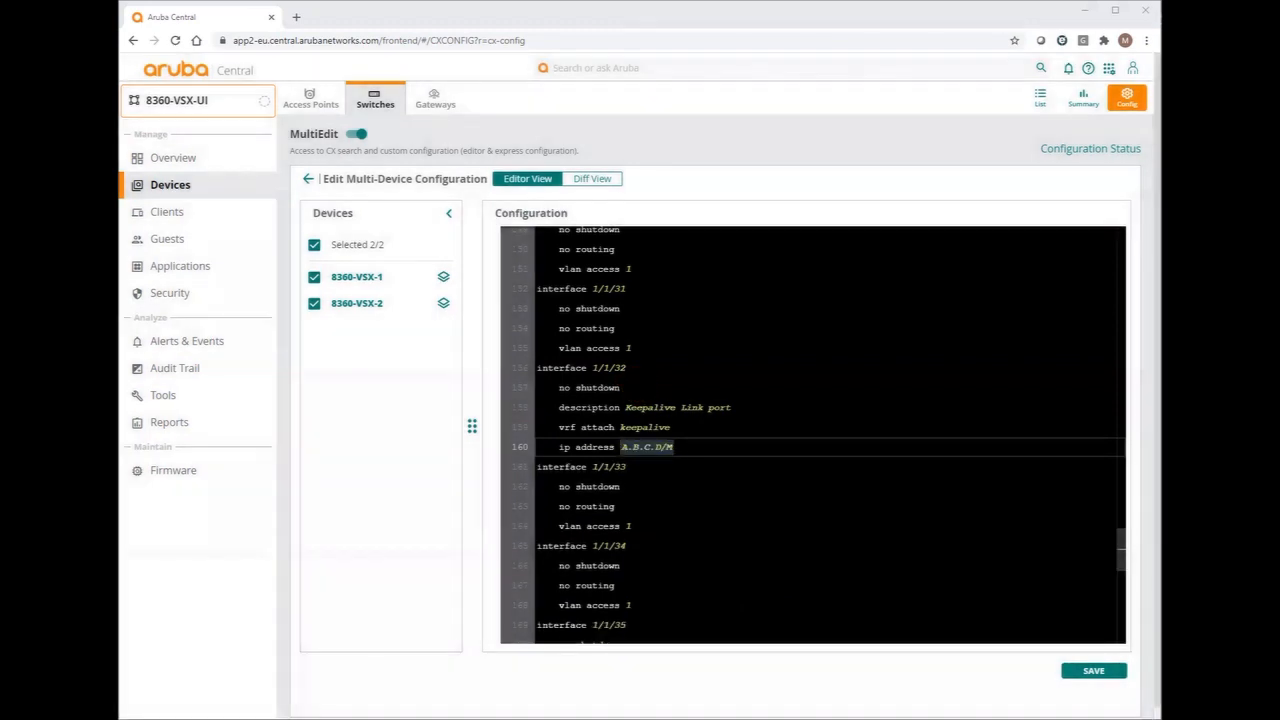
scroll("down", 3)
type("lag")
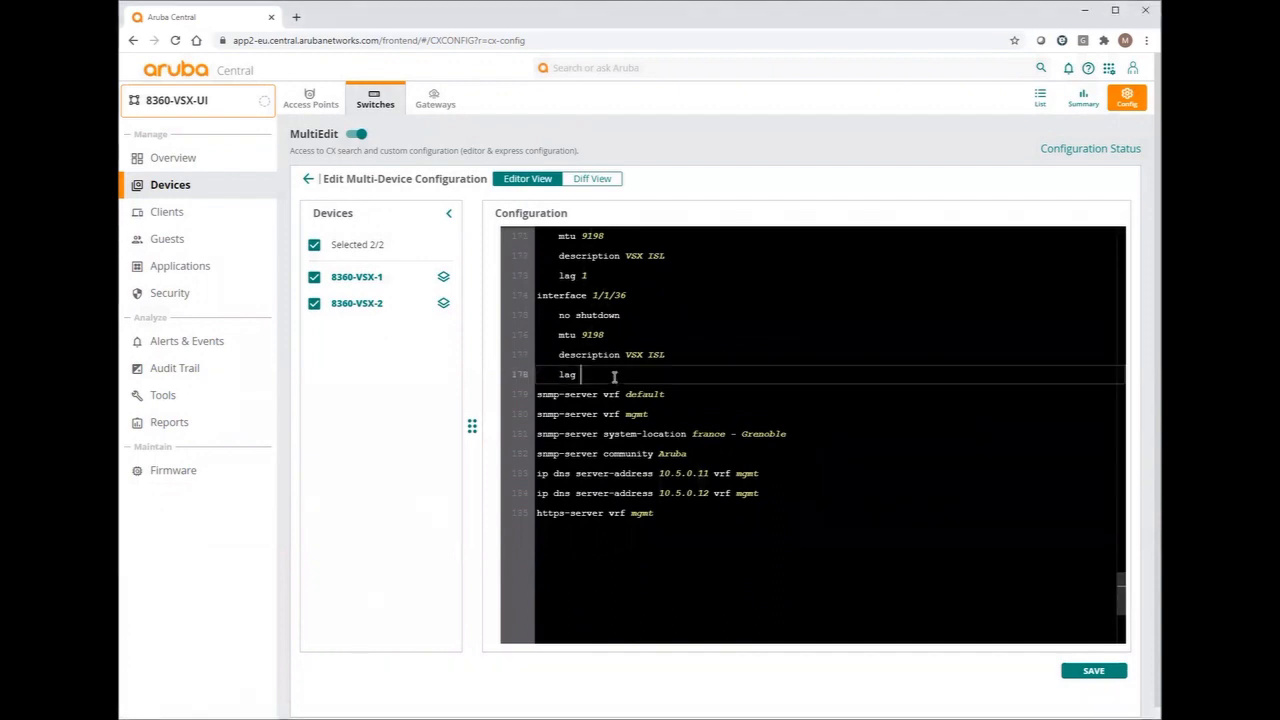
type("1")
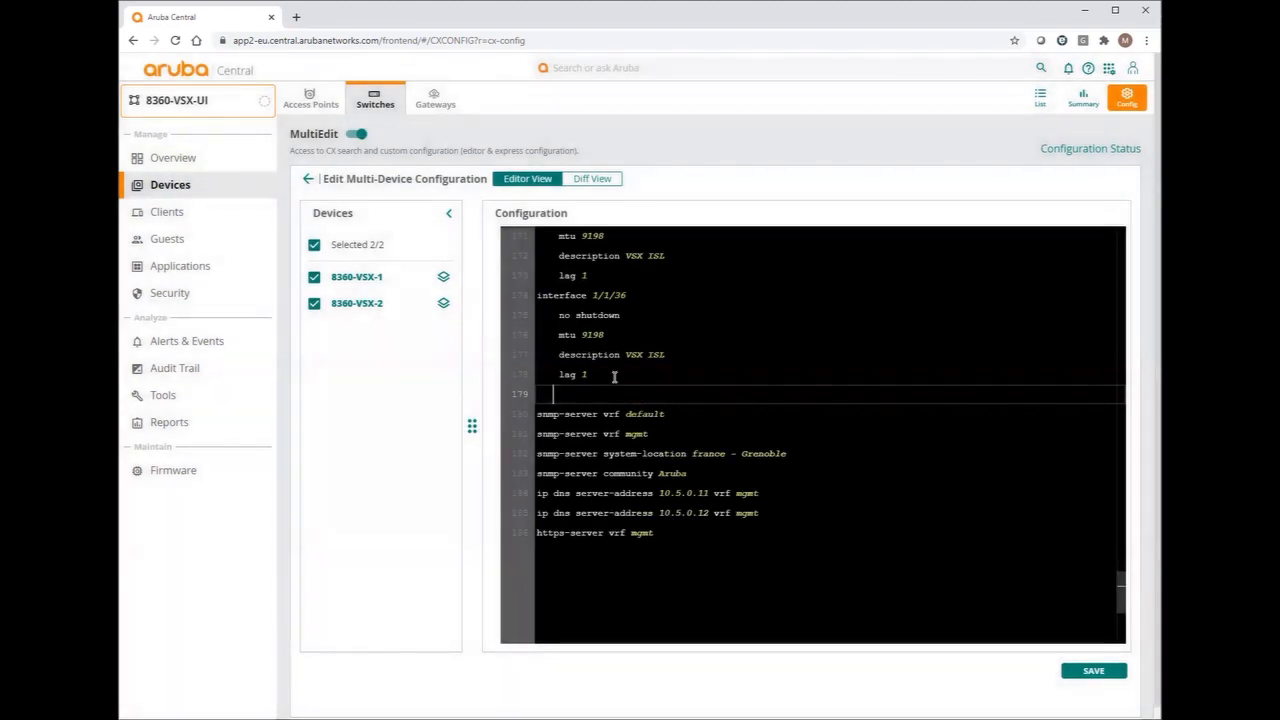
Add the VSX block with per-device roles primary and secondary
type("vsx")
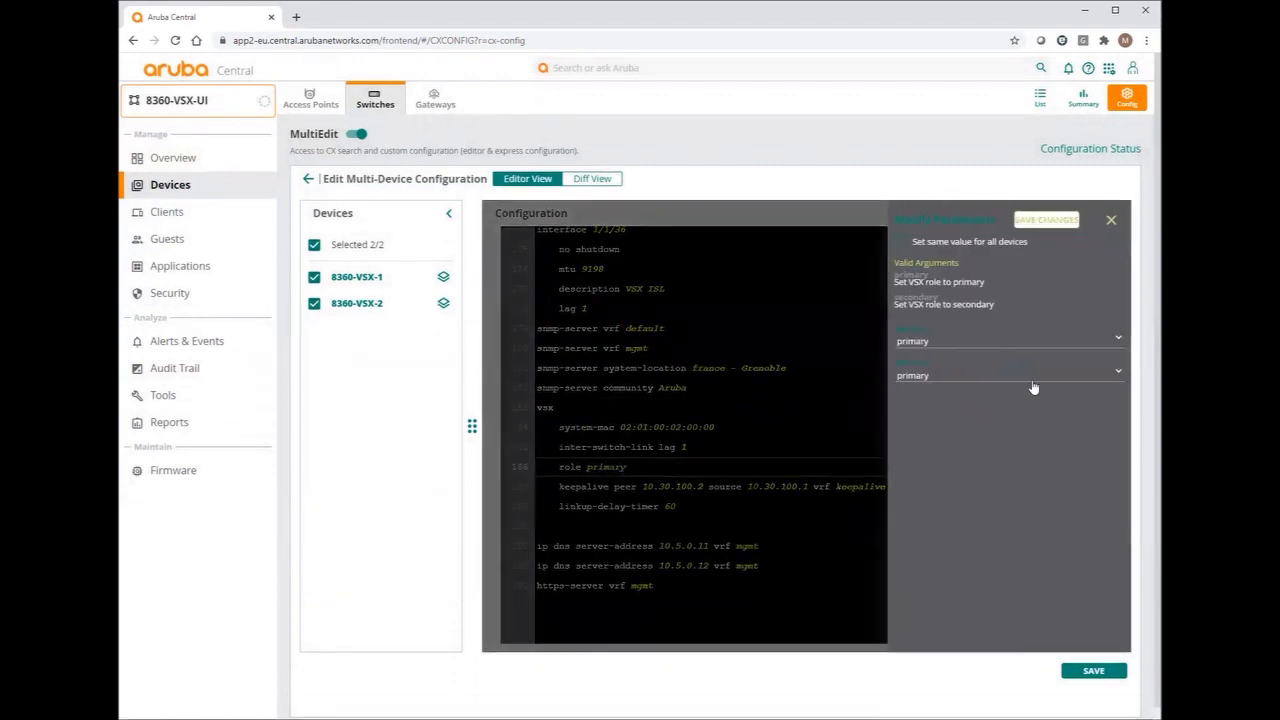
left_click(1008, 370)
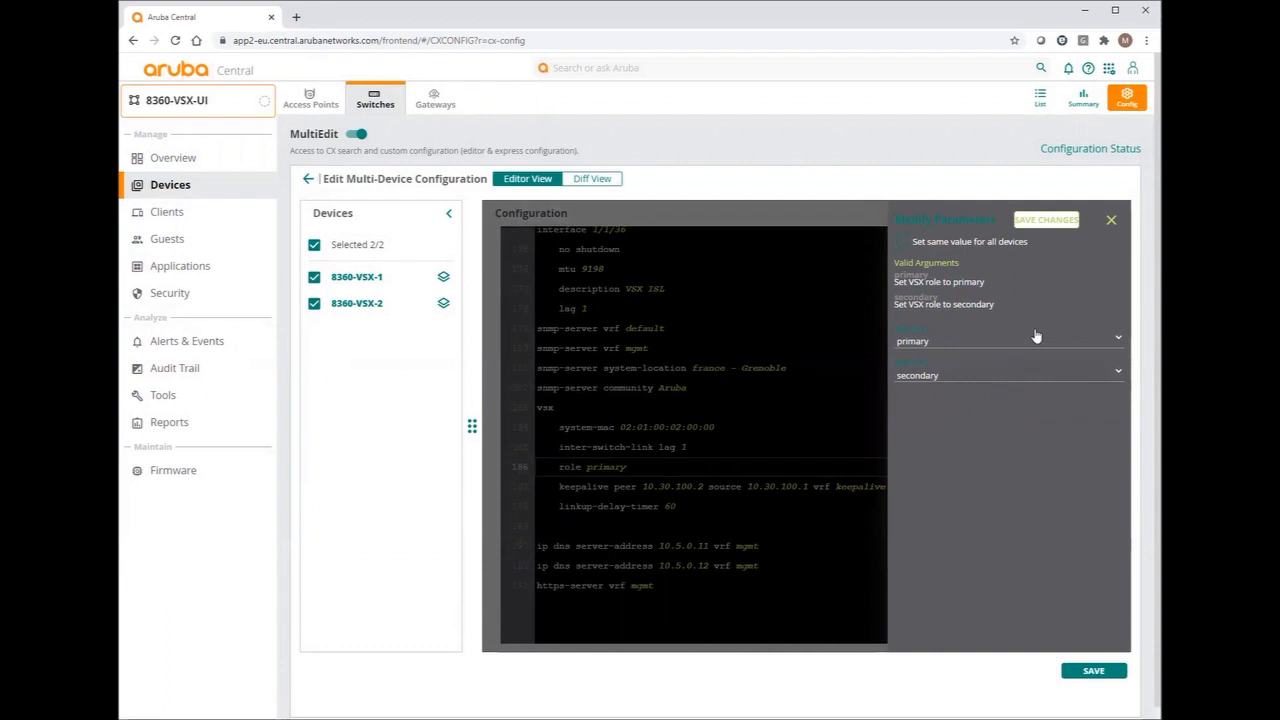
left_click(1110, 218)
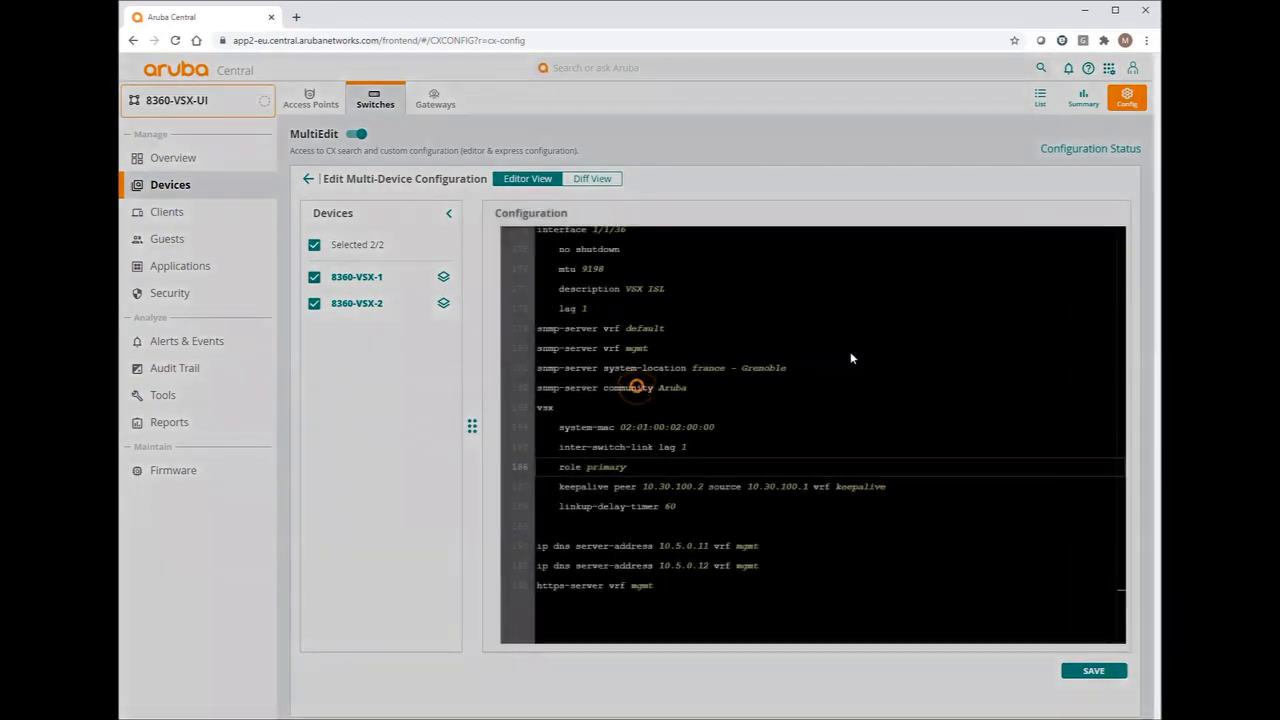
mouse_move(732, 456)
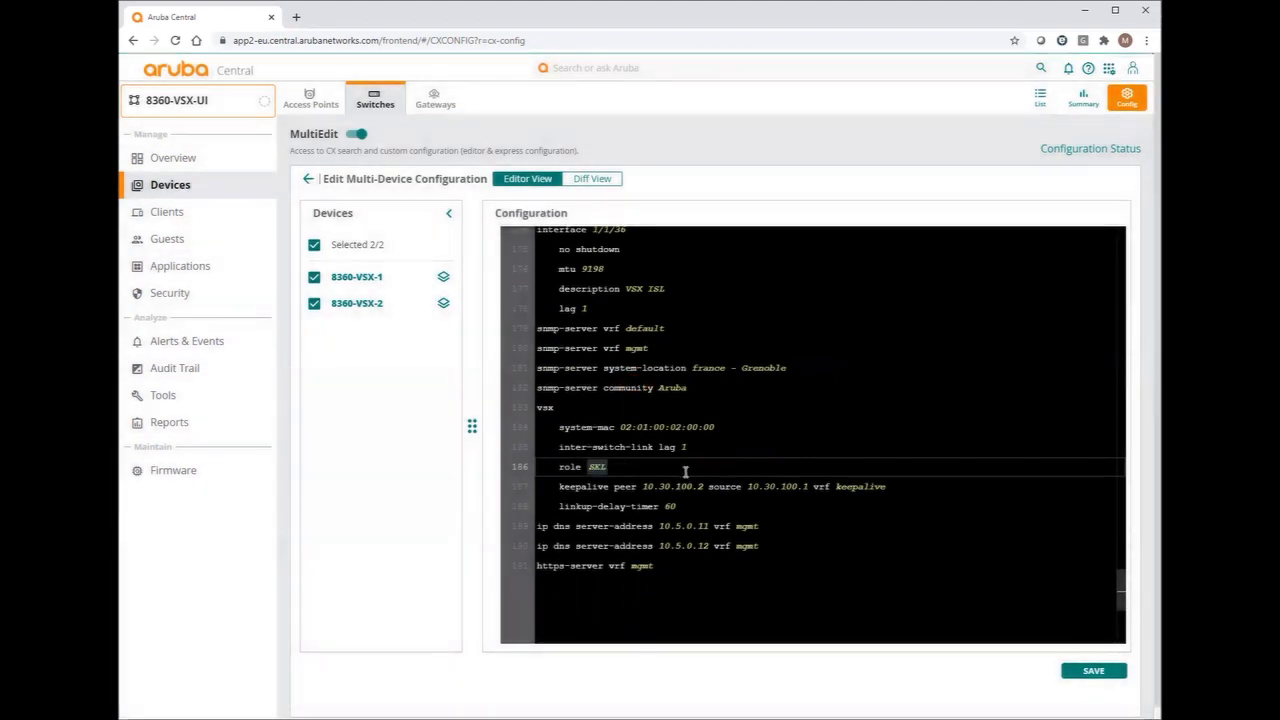
Set per-device keepalive peer and source addresses 10.30.100.1/.2 and save the configuration to both switches
left_click(680, 486)
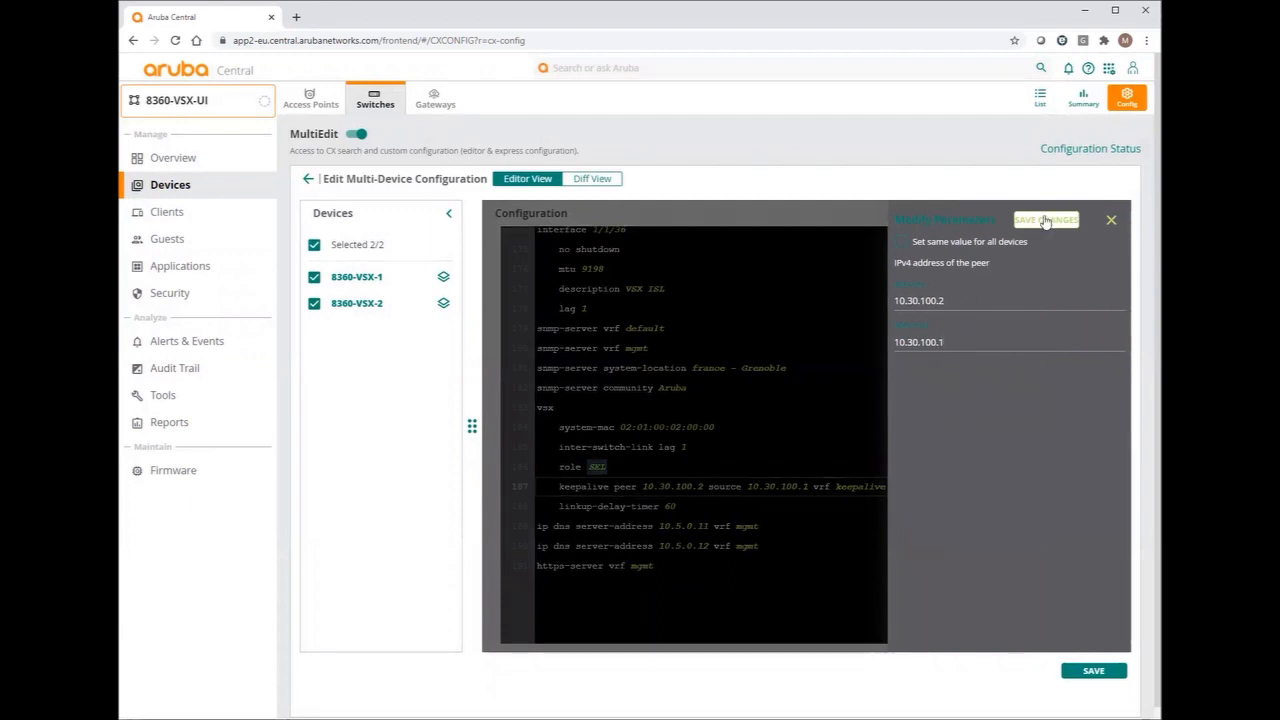
left_click(1112, 218)
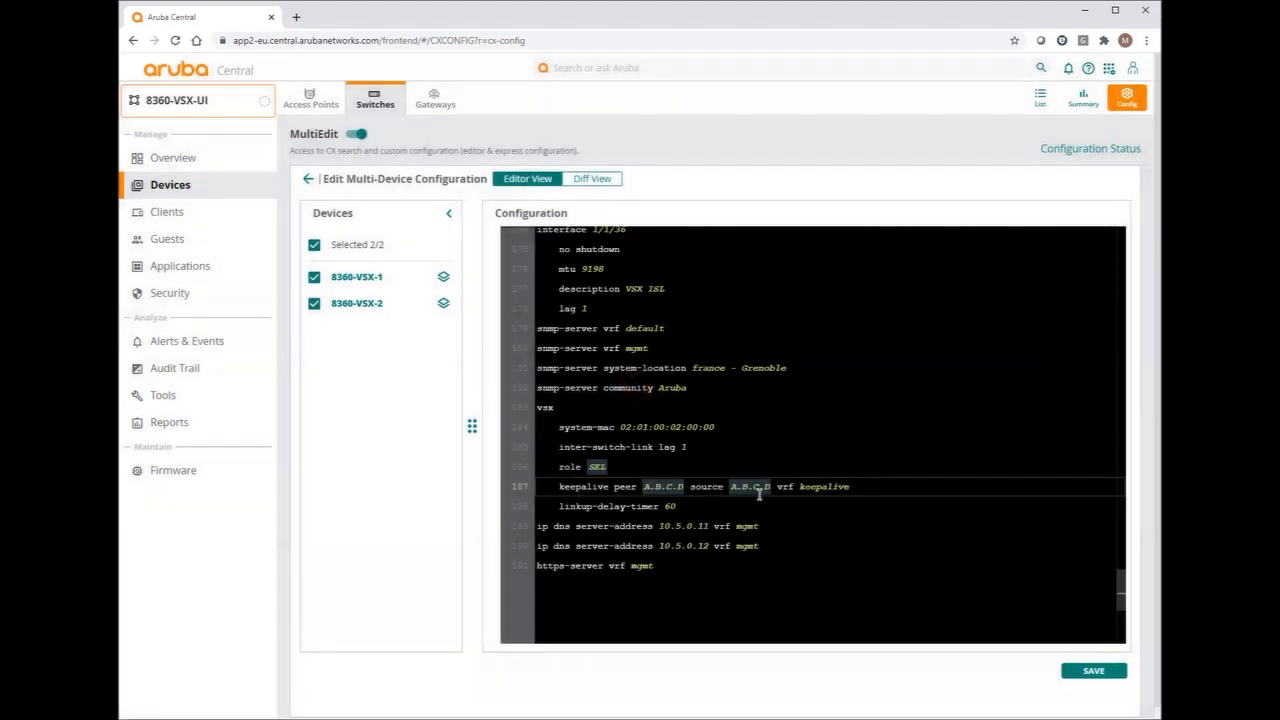
left_click(748, 488)
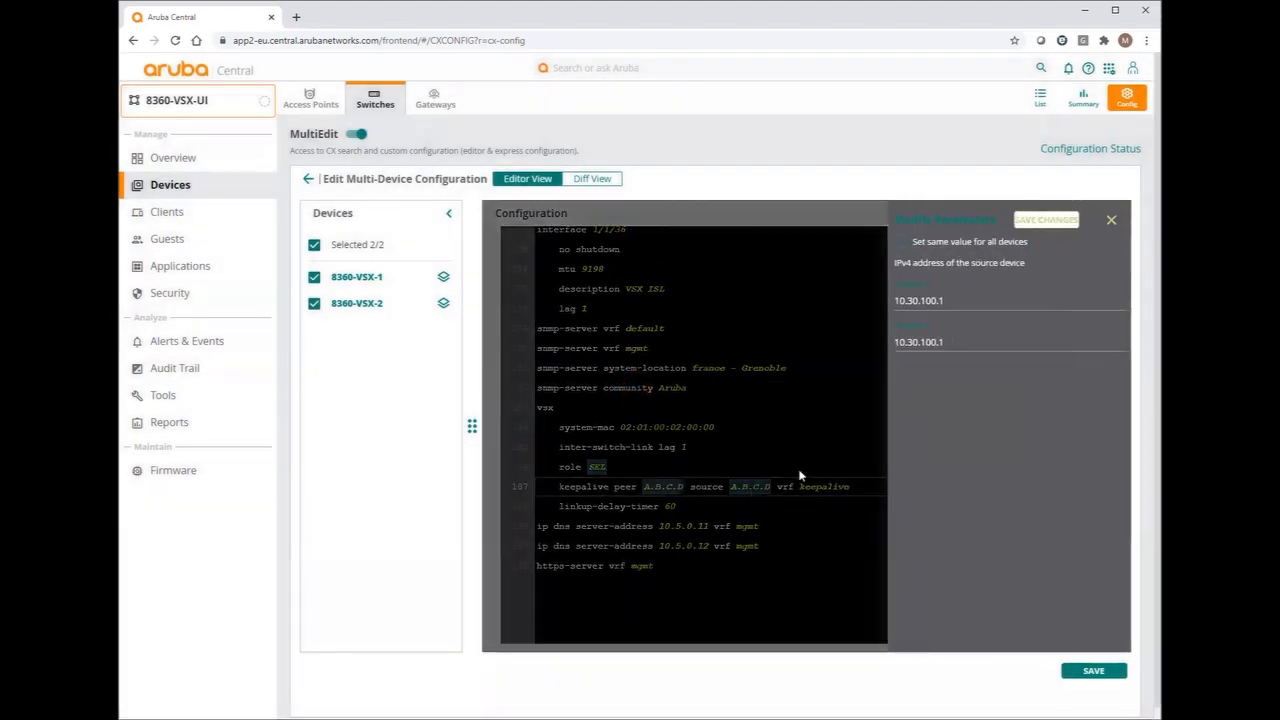
type("10.30.100.2")
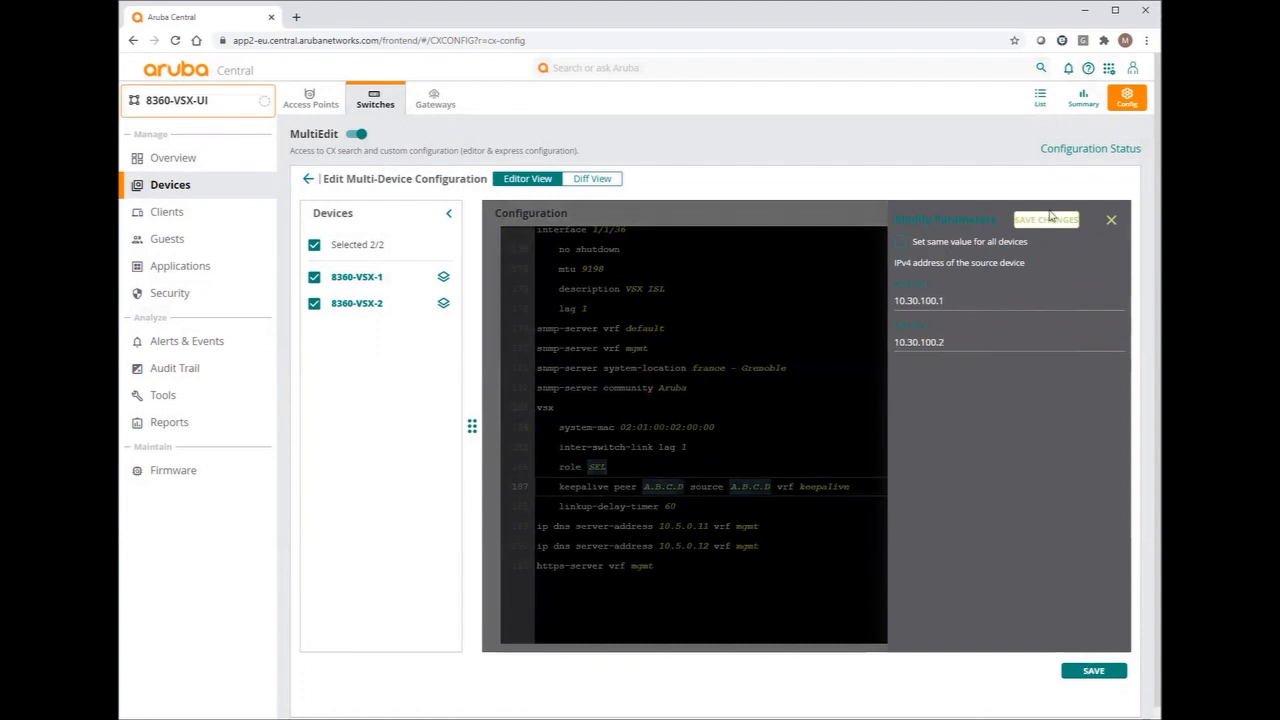
left_click(1112, 218)
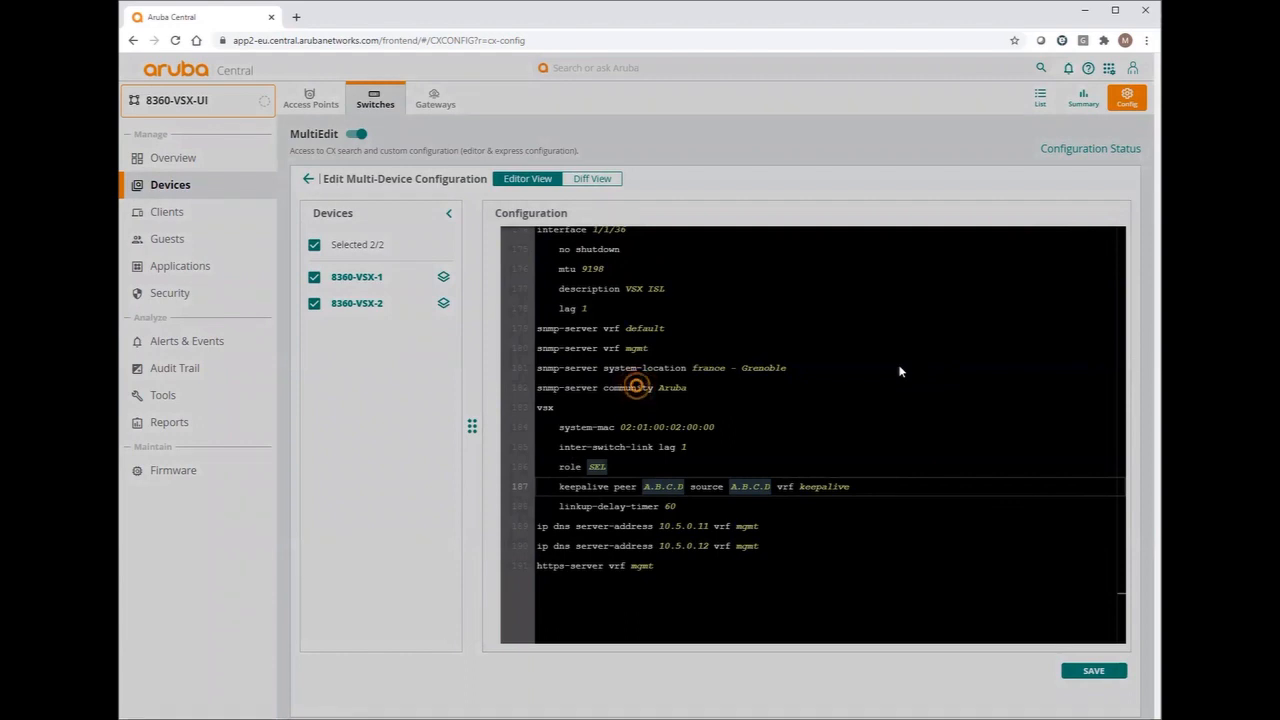
mouse_move(844, 516)
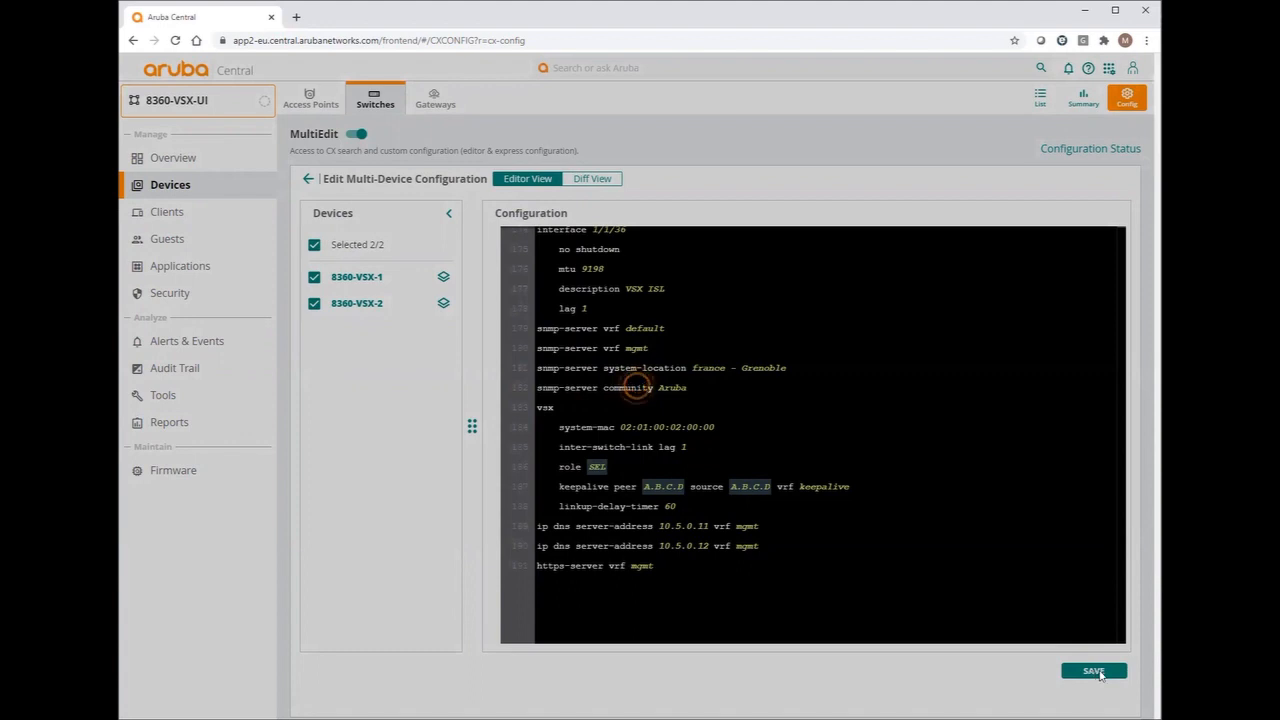
left_click(1098, 670)
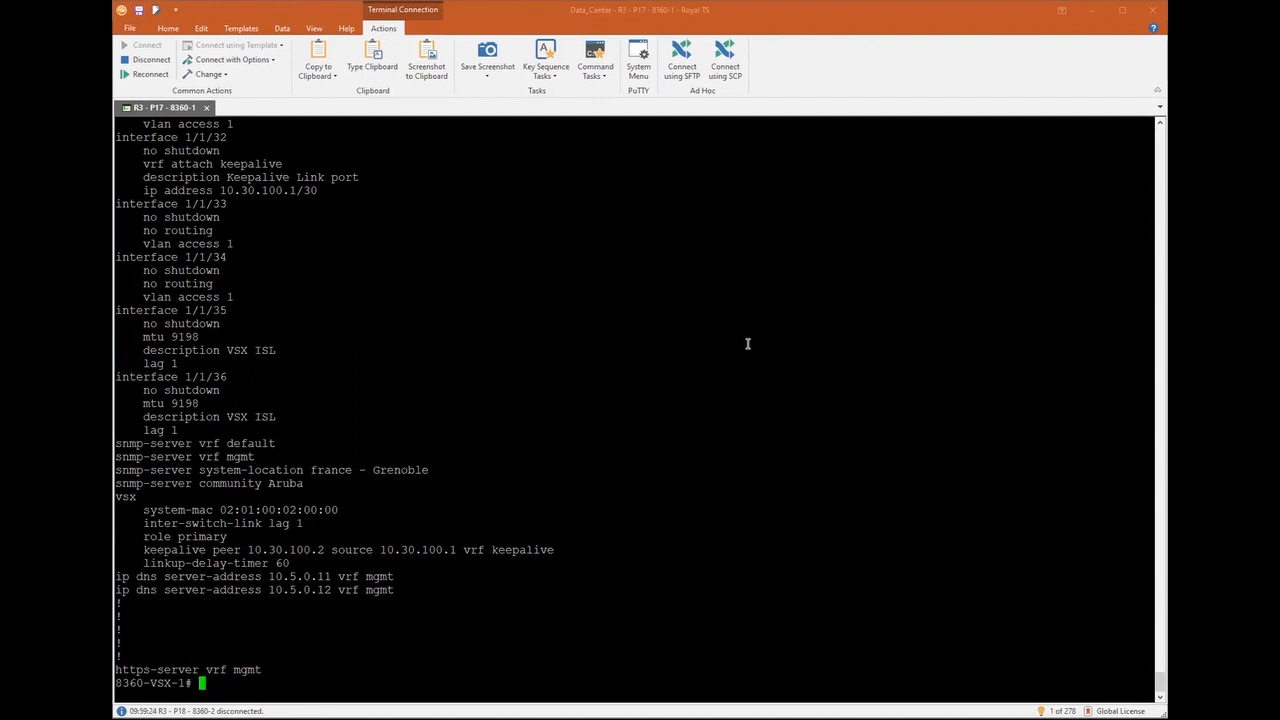
Run 'sho lacp aggregates' to confirm lag1 bundles 1/1/35 and 1/1/36 in active mode
type("sho lacp aggregates")
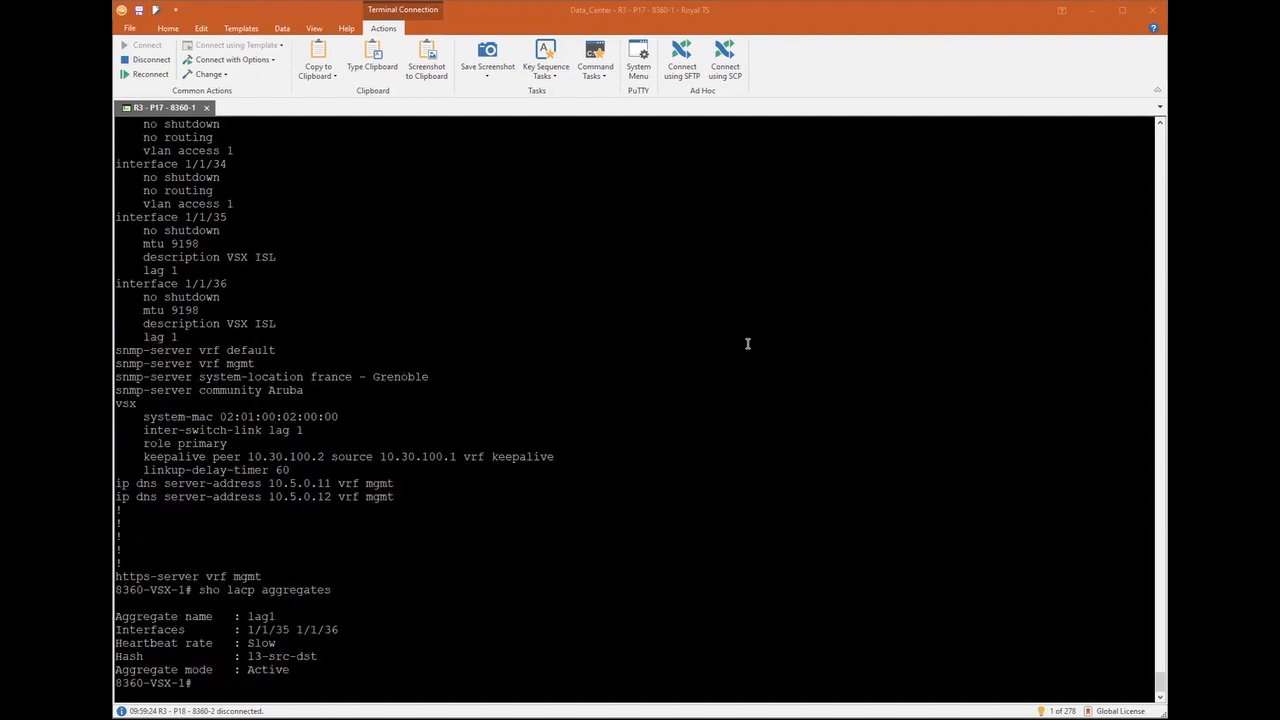
mouse_move(688, 404)
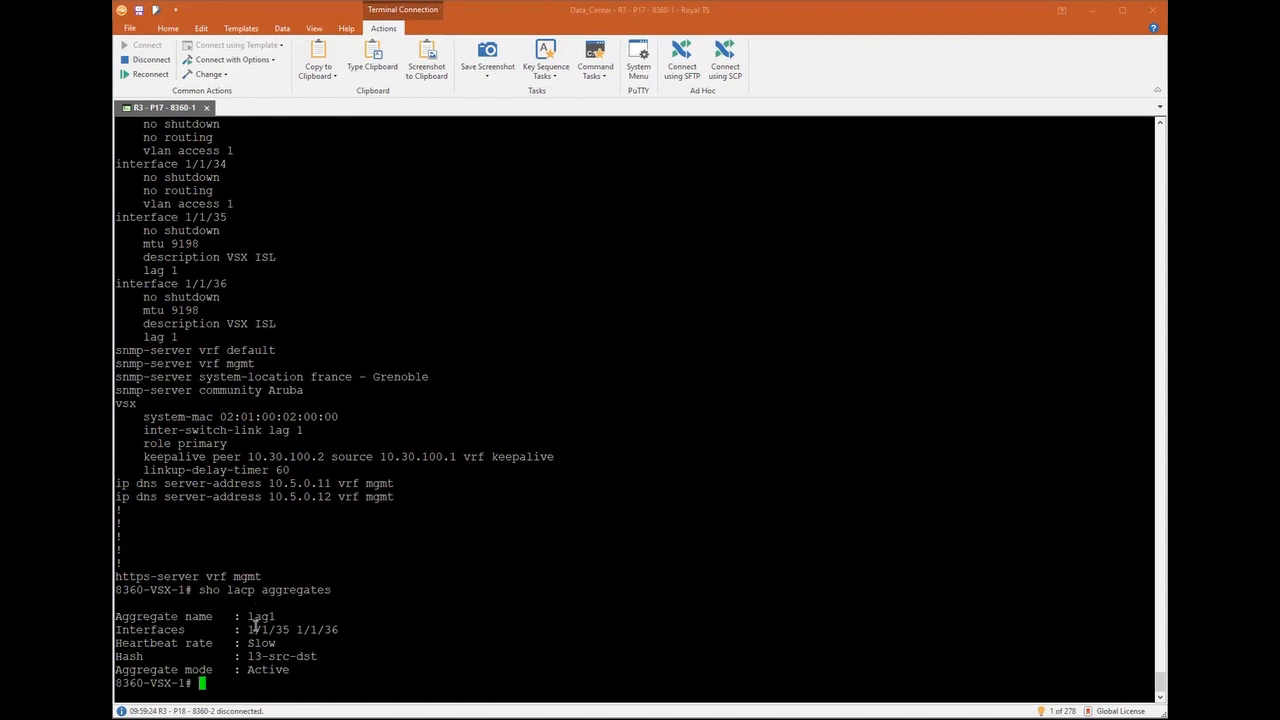
mouse_move(364, 628)
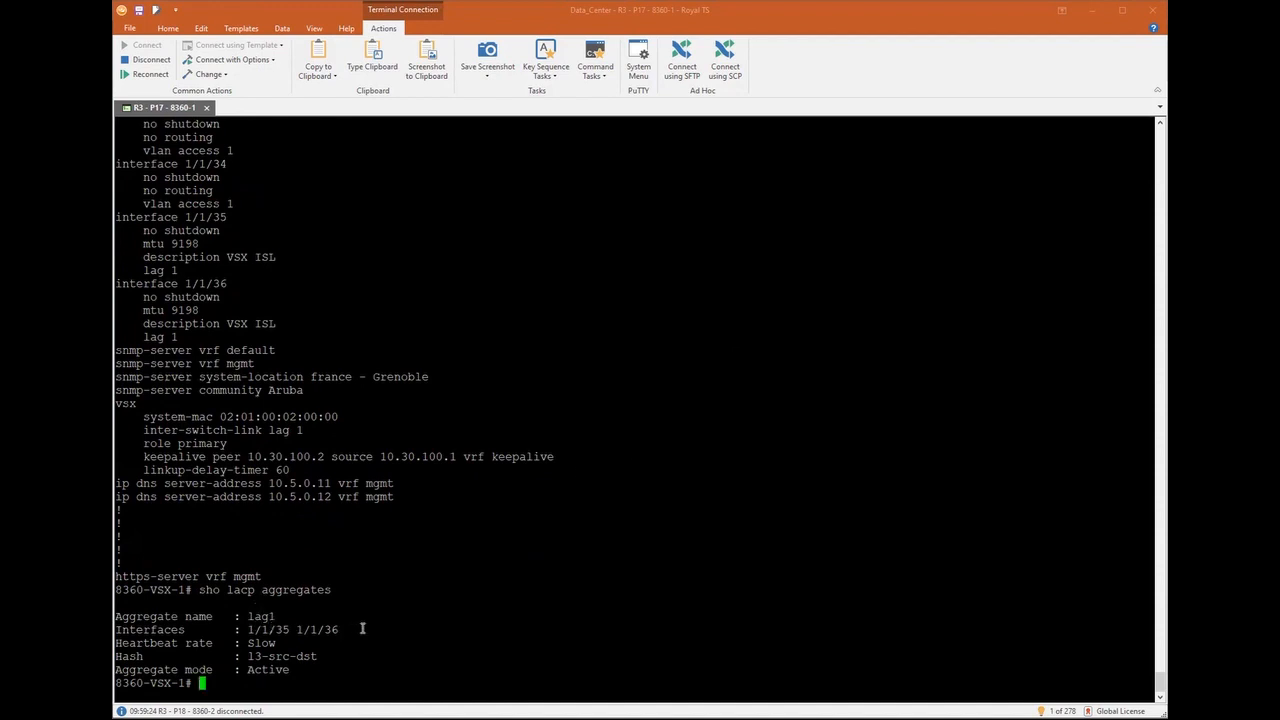
type("sho lacp")
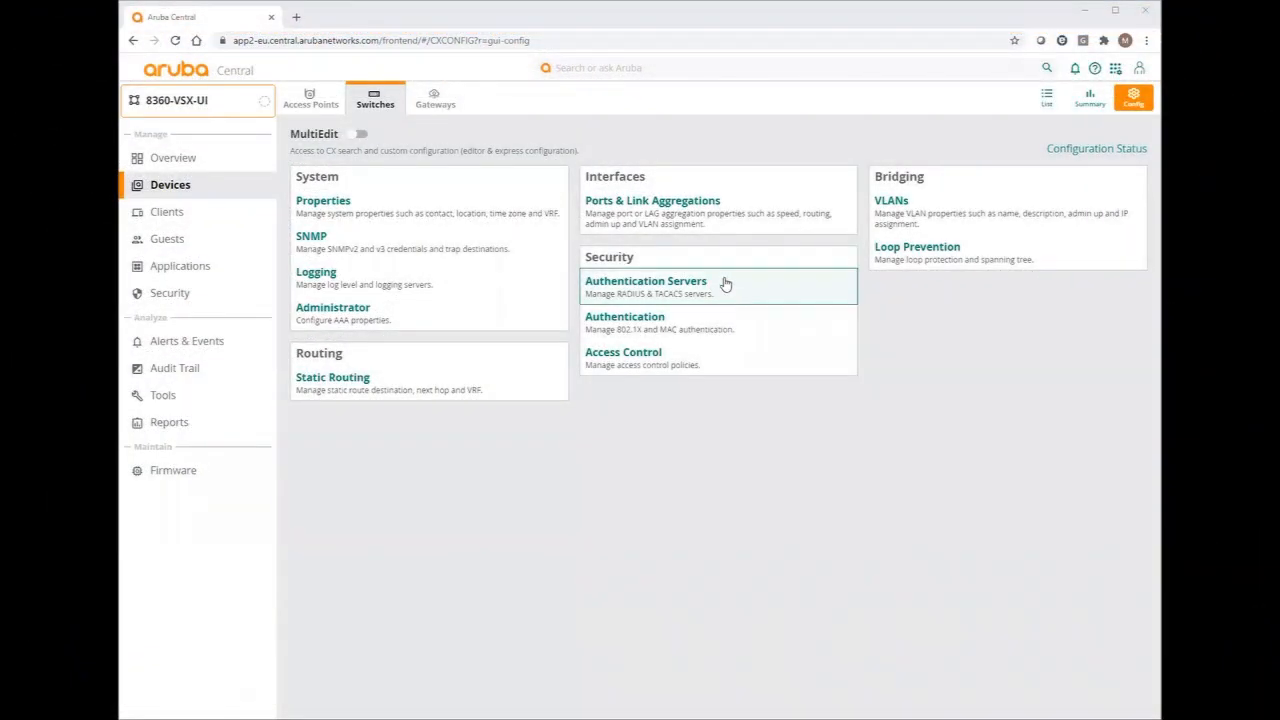
mouse_move(716, 476)
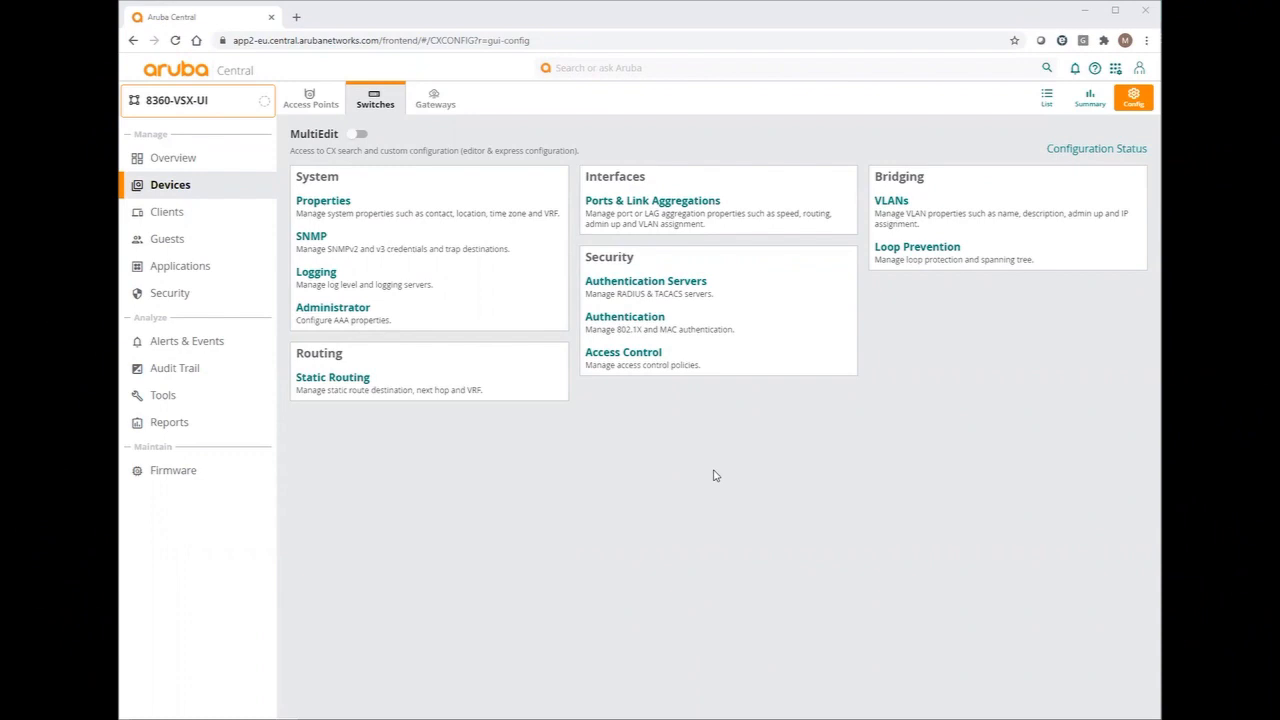
mouse_move(552, 468)
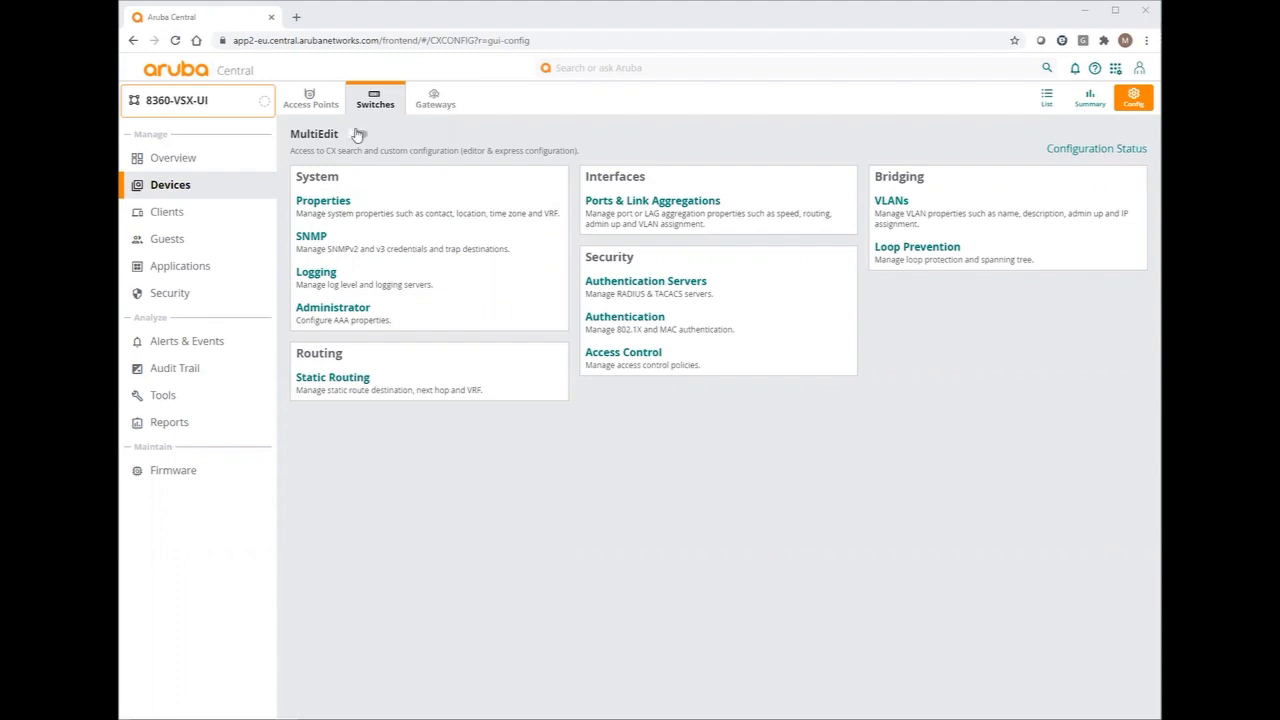
Enable MultiEdit and select both 8360-VSX switches for multi-device configuration editing
left_click(356, 132)
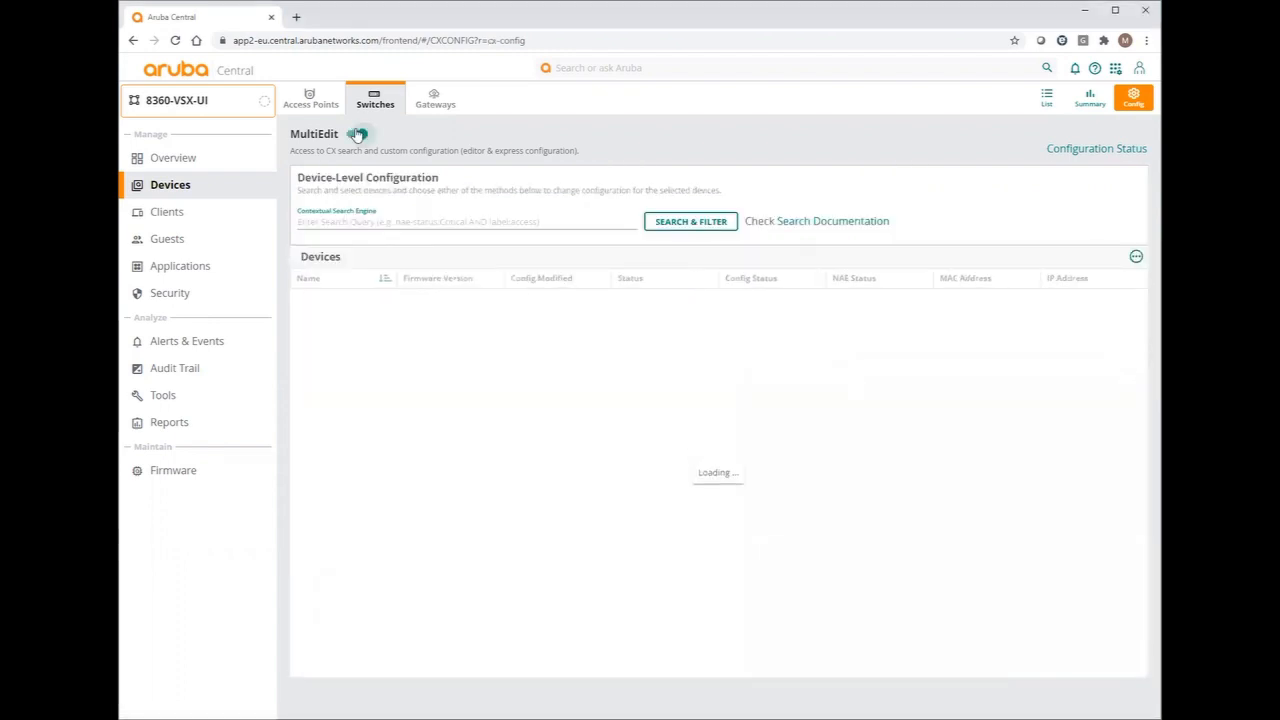
left_click(356, 132)
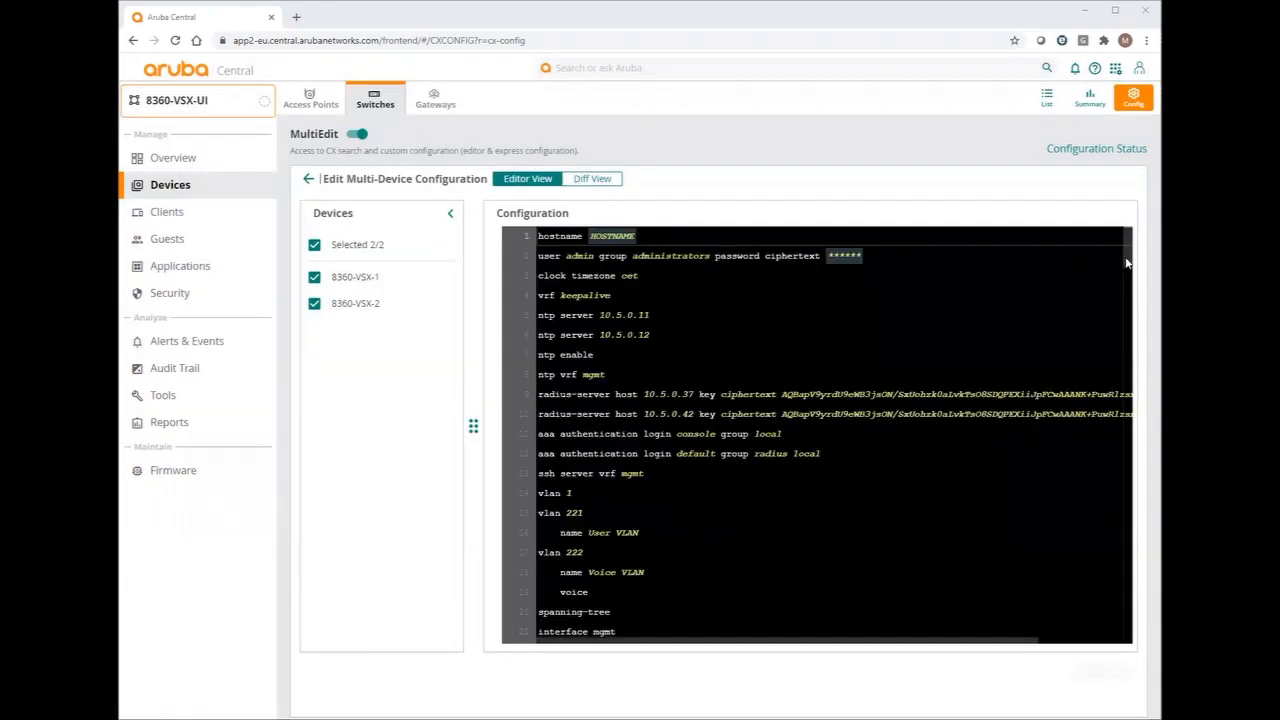
Add interface vlan 221 and 222 blocks with /24 addresses and active-gateway IP/MAC, then save to both switches
scroll("down", 3)
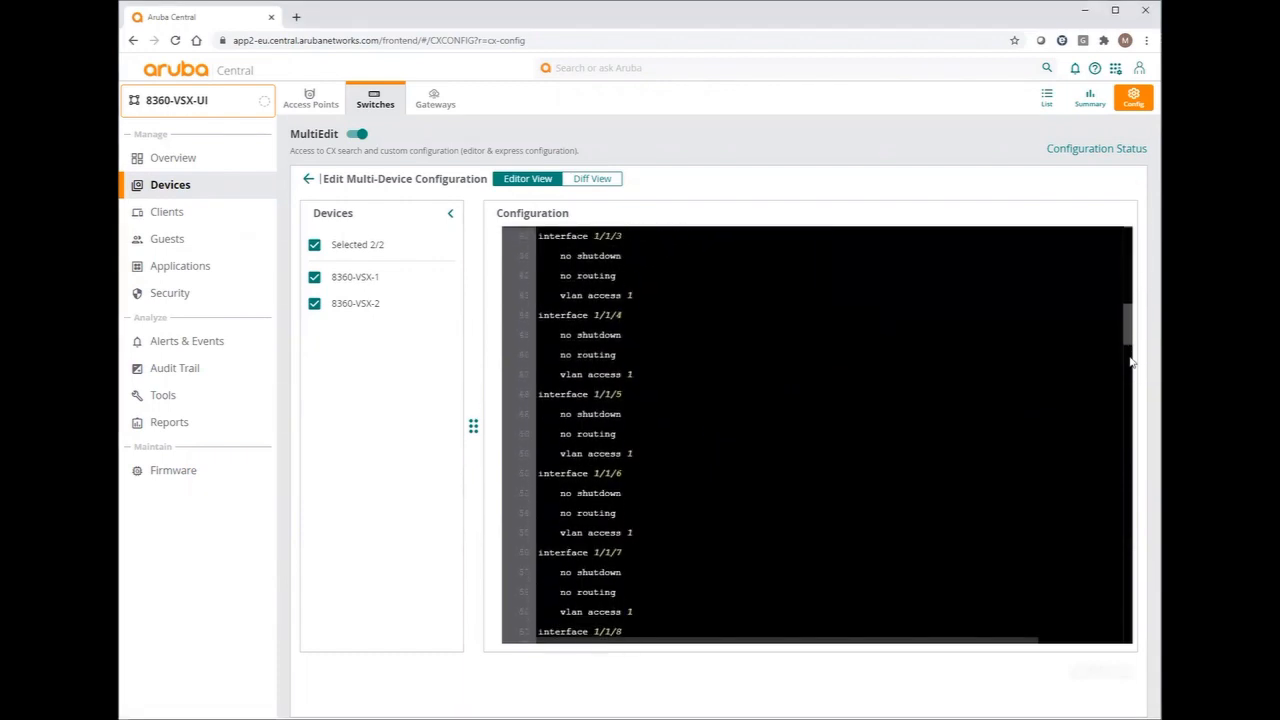
scroll("down", 3)
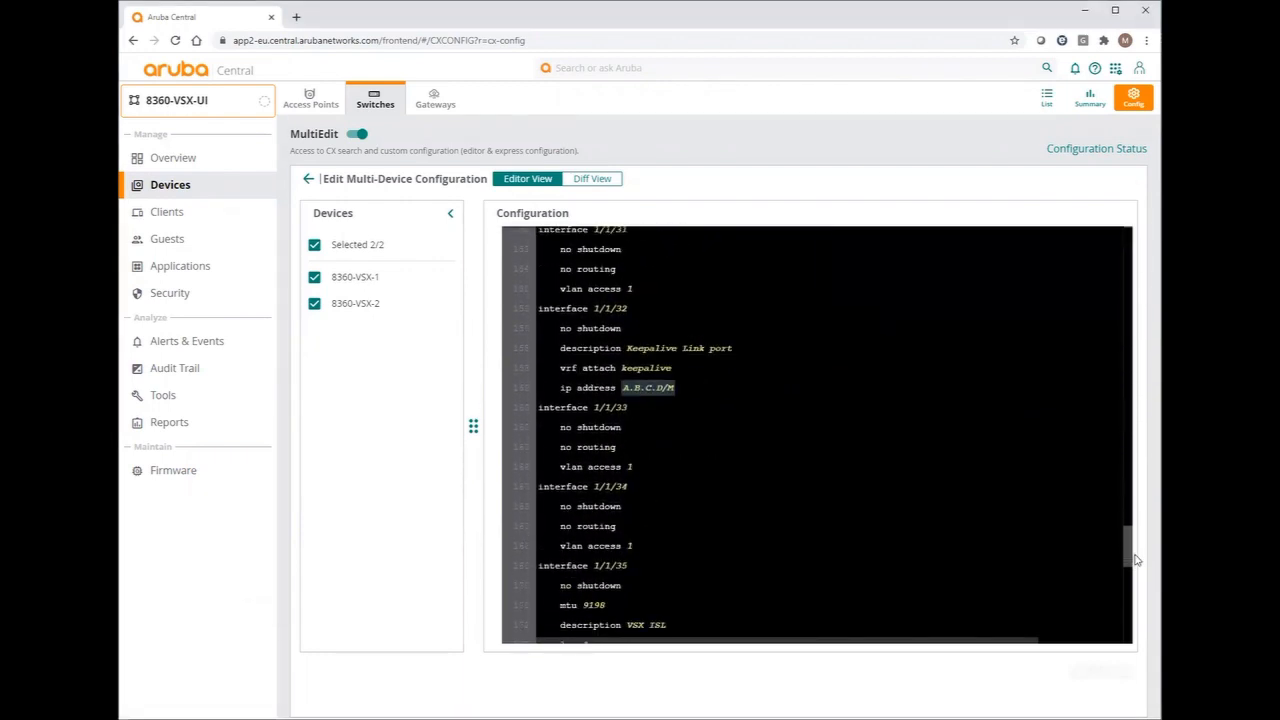
scroll("down", 3)
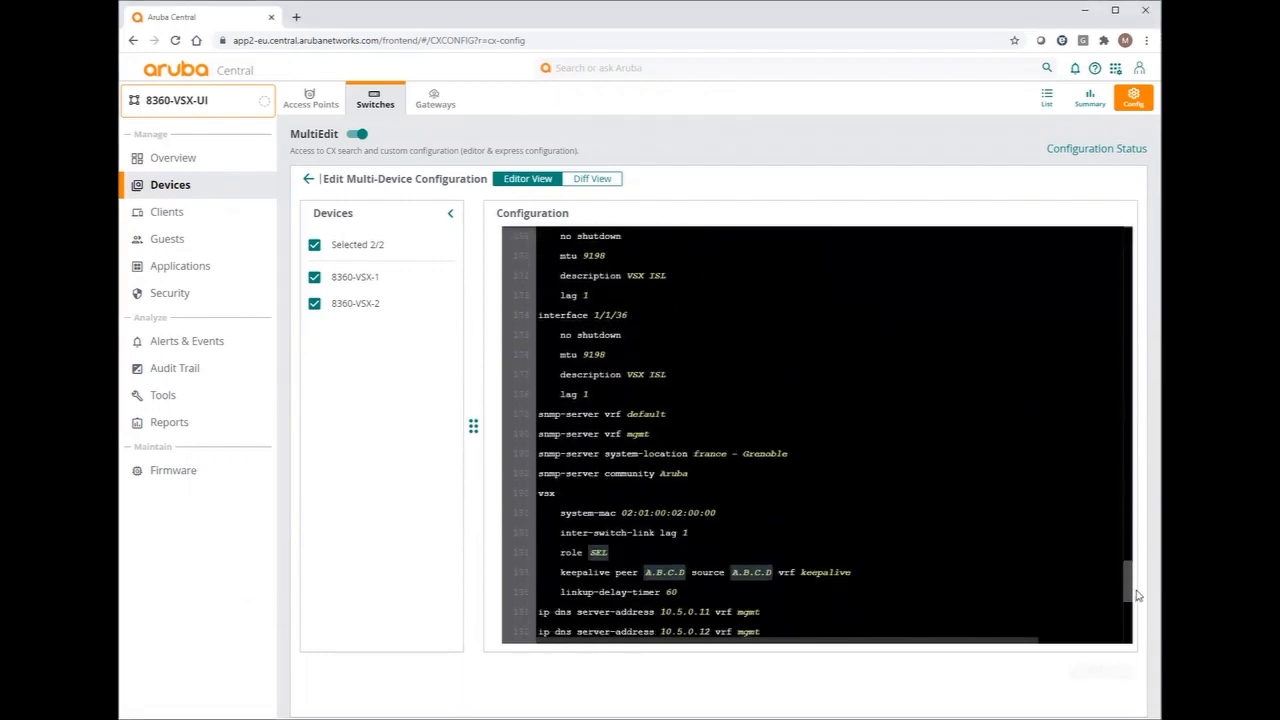
left_click(636, 394)
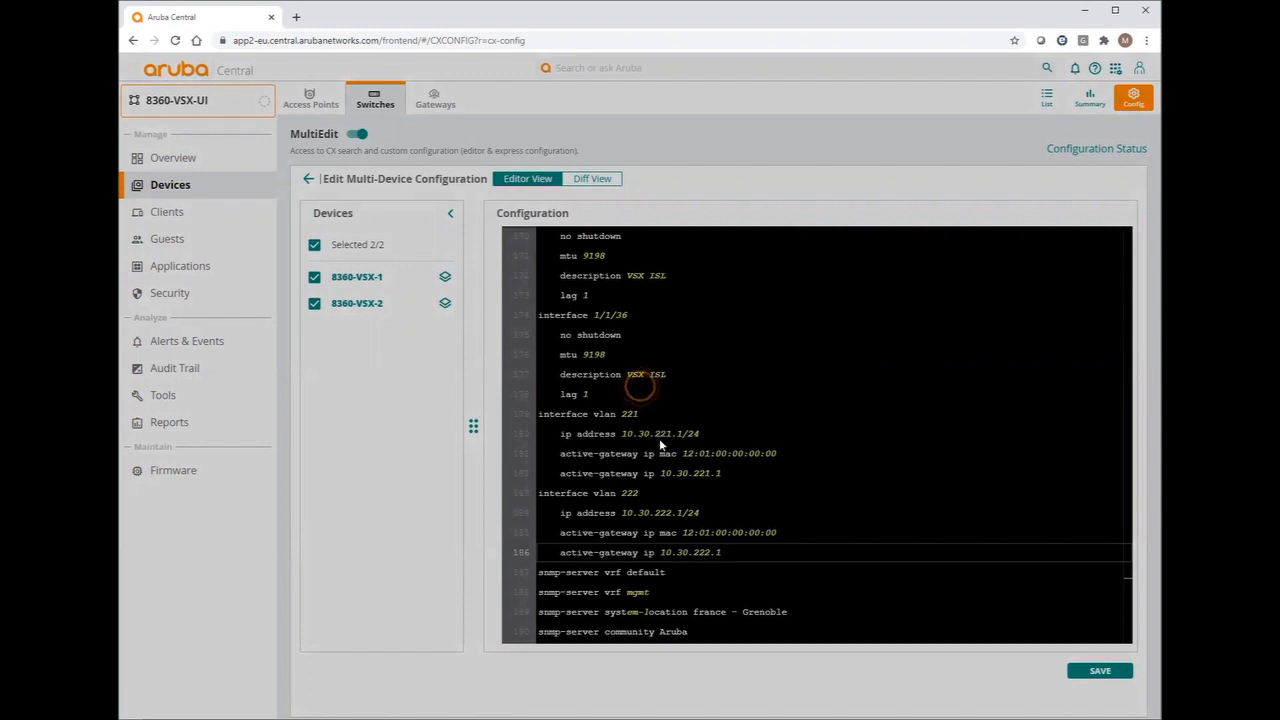
left_click(720, 552)
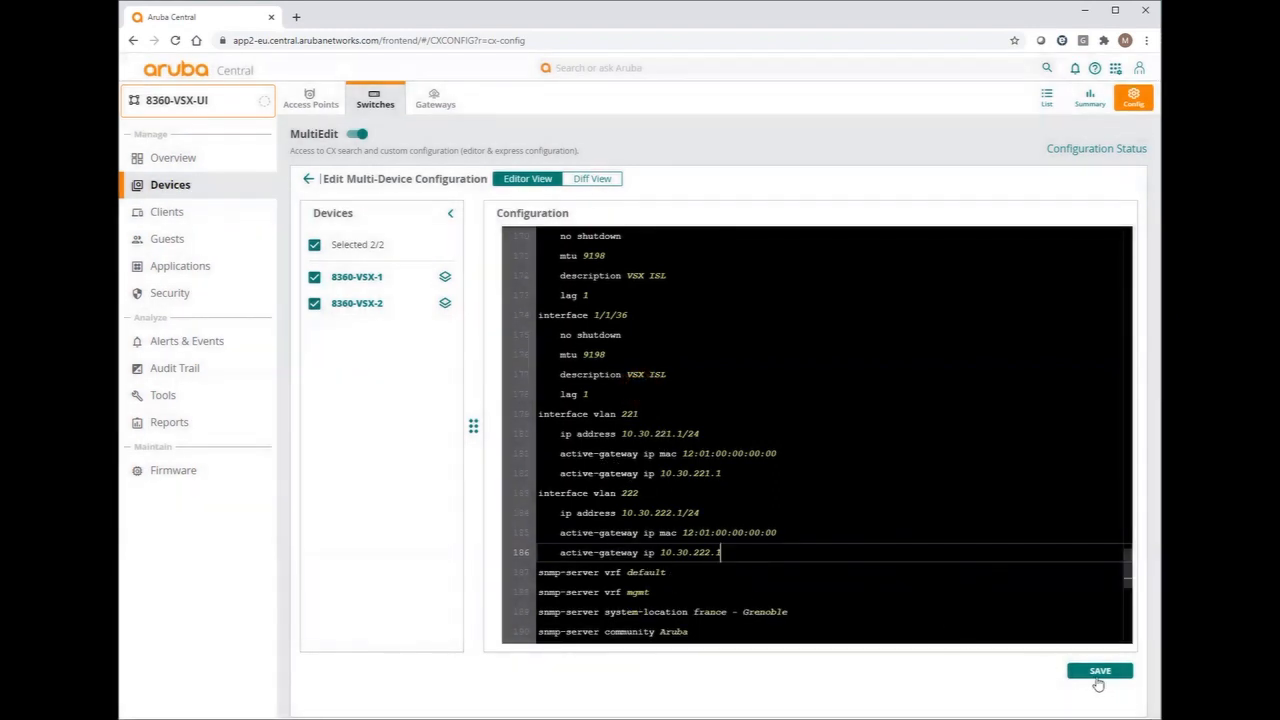
left_click(1104, 670)
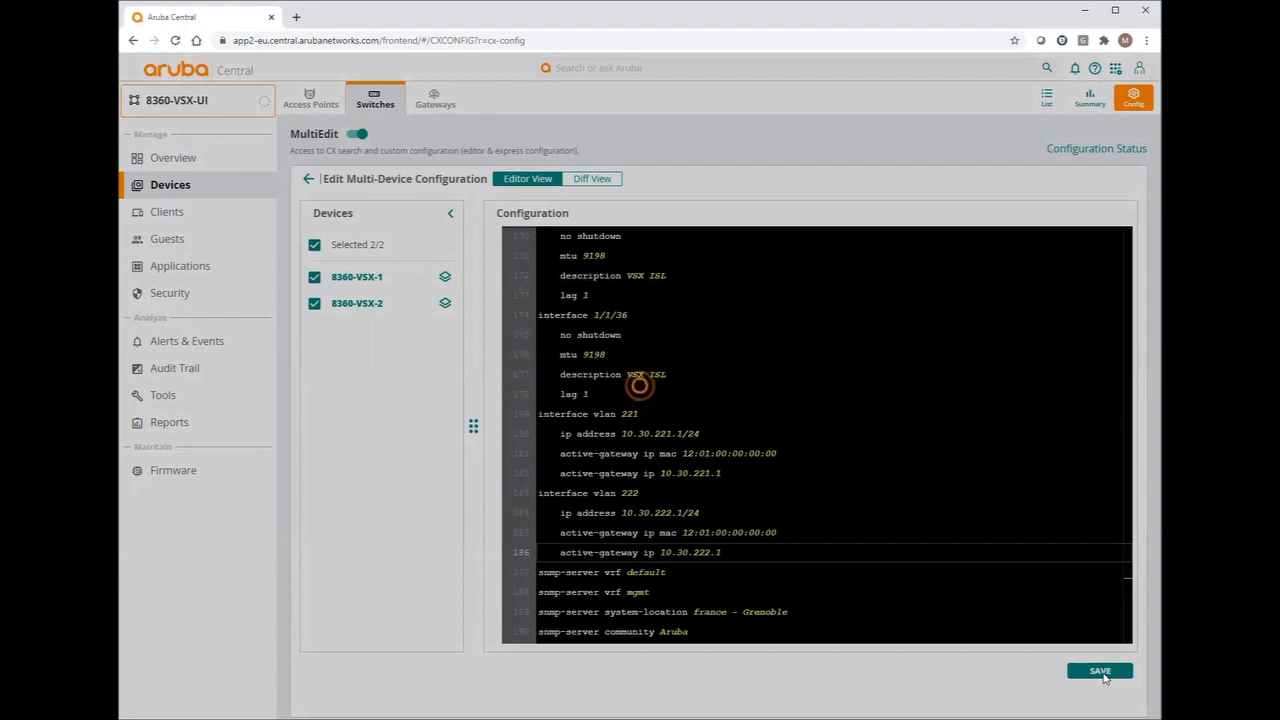
mouse_move(960, 530)
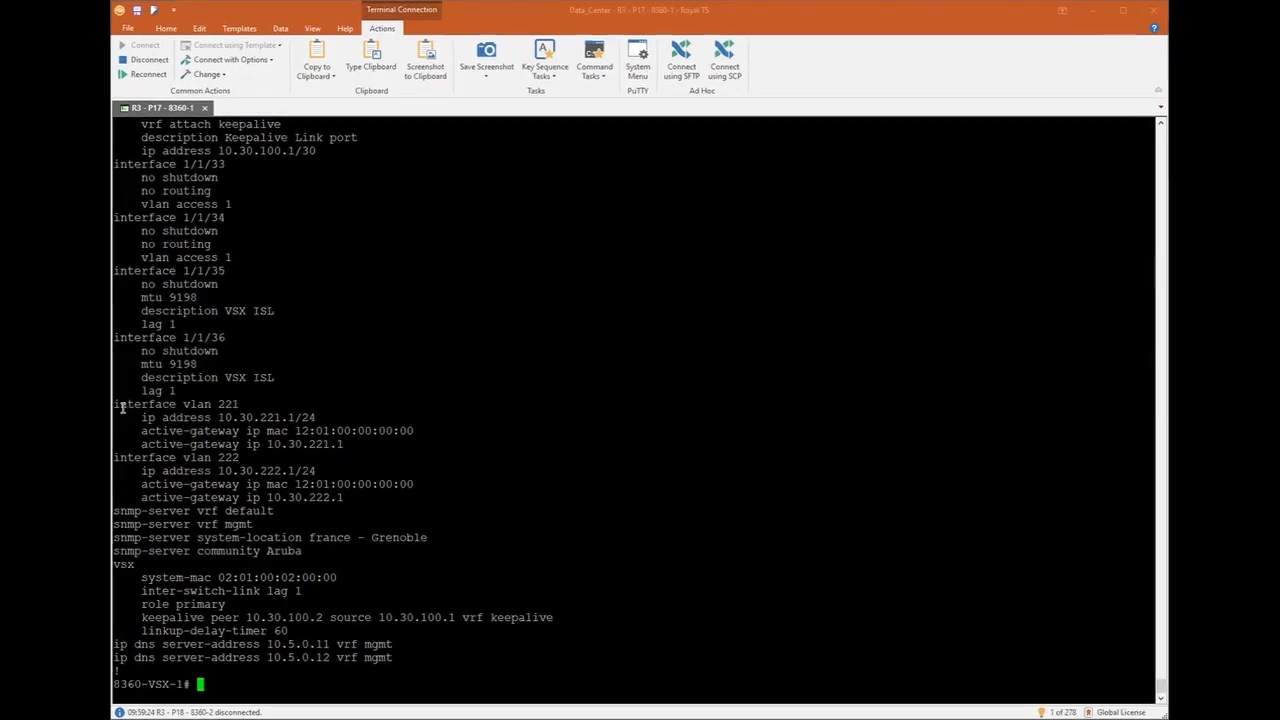
Run 'sho ip int brief' locally and for the vsx-peer to confirm vlan221/222 are up with 10.30.221.1/24 and 10.30.222.1/24
type("sho")
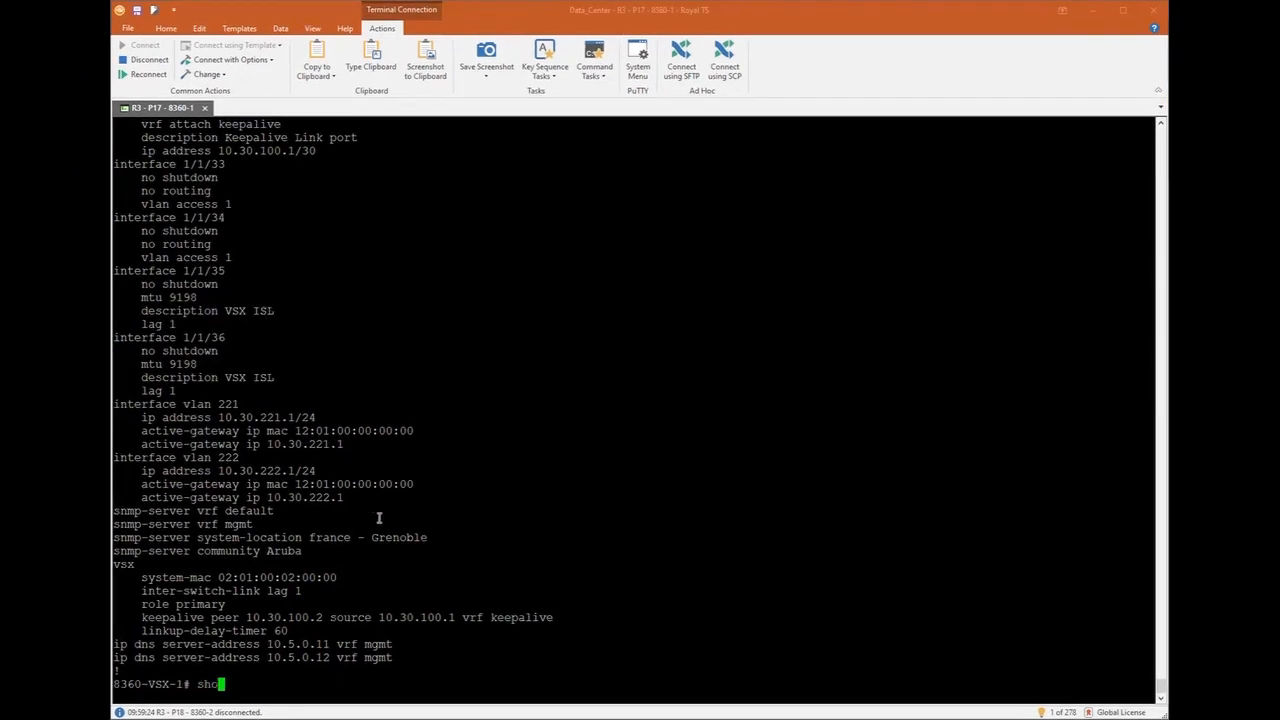
type("ip int brief")
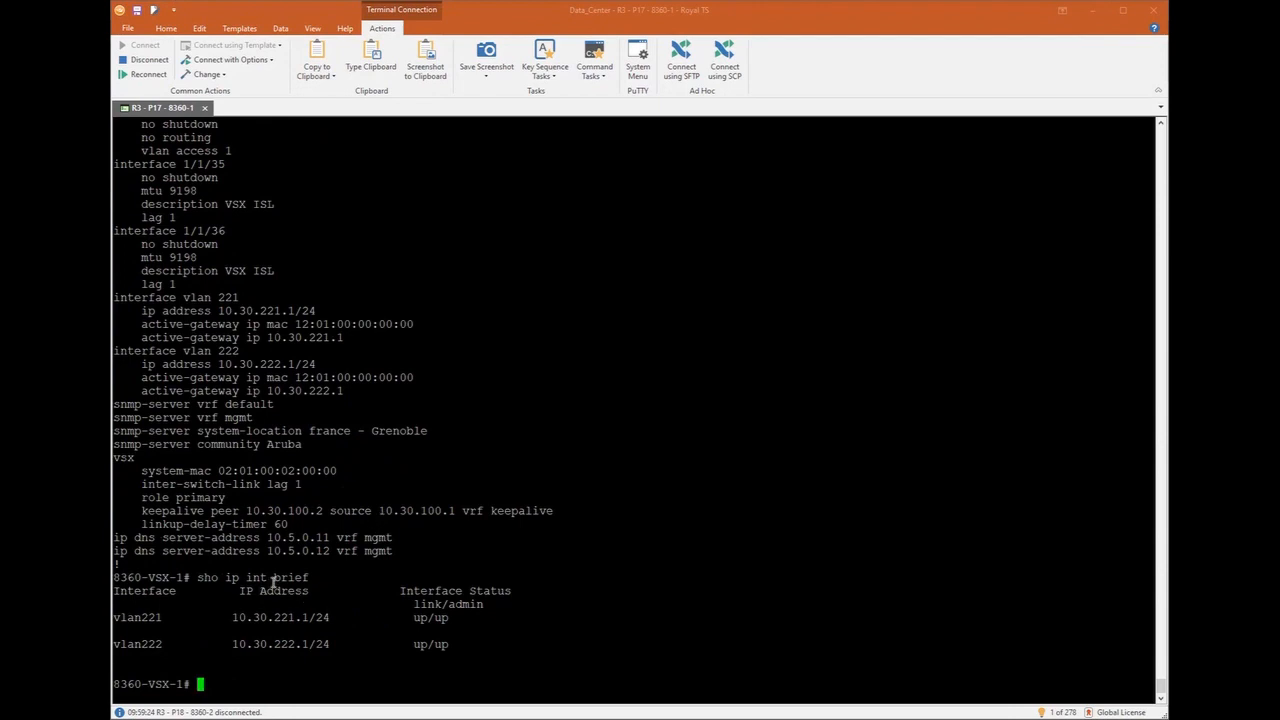
type("sho ip int brief")
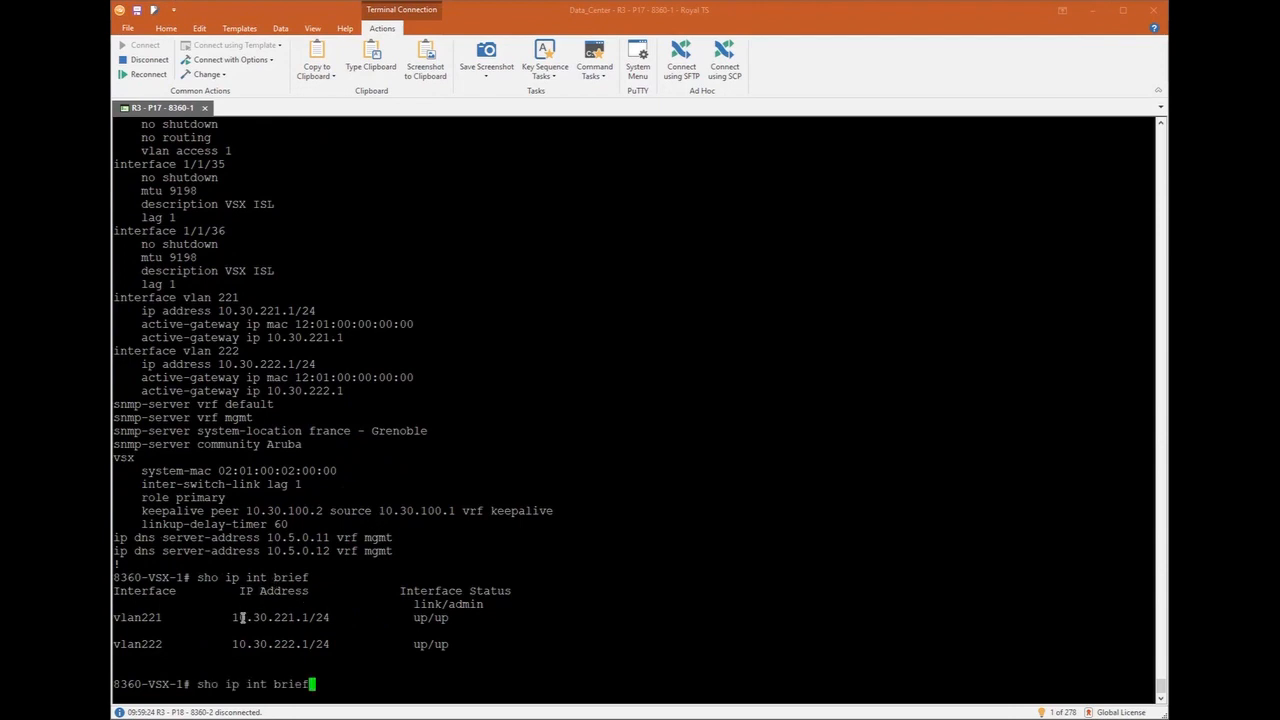
type("vsx-peer")
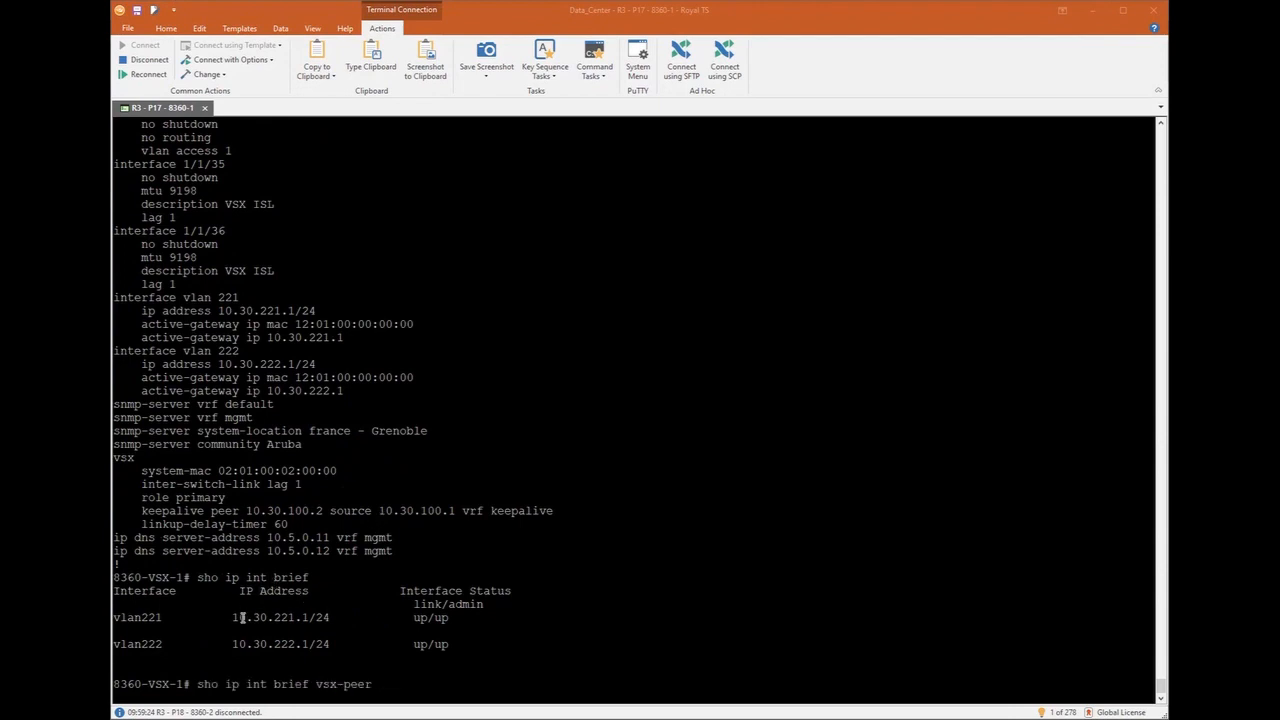